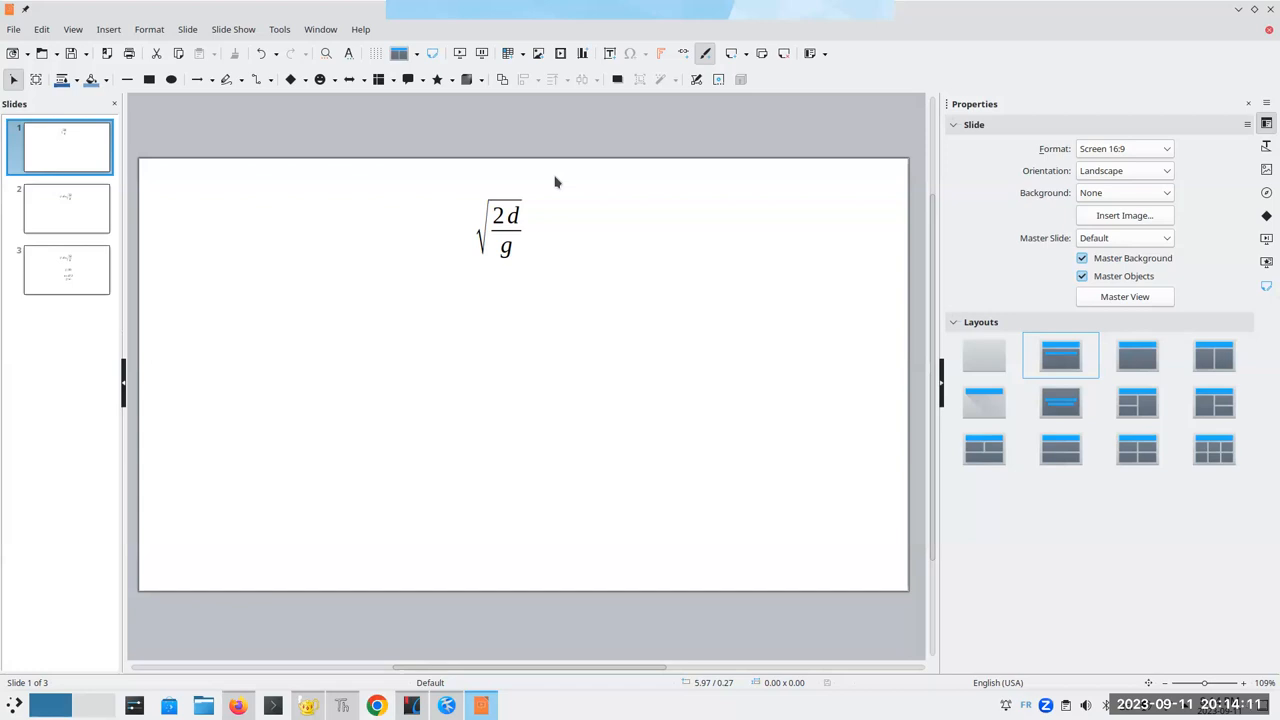
mouse_move(502, 272)
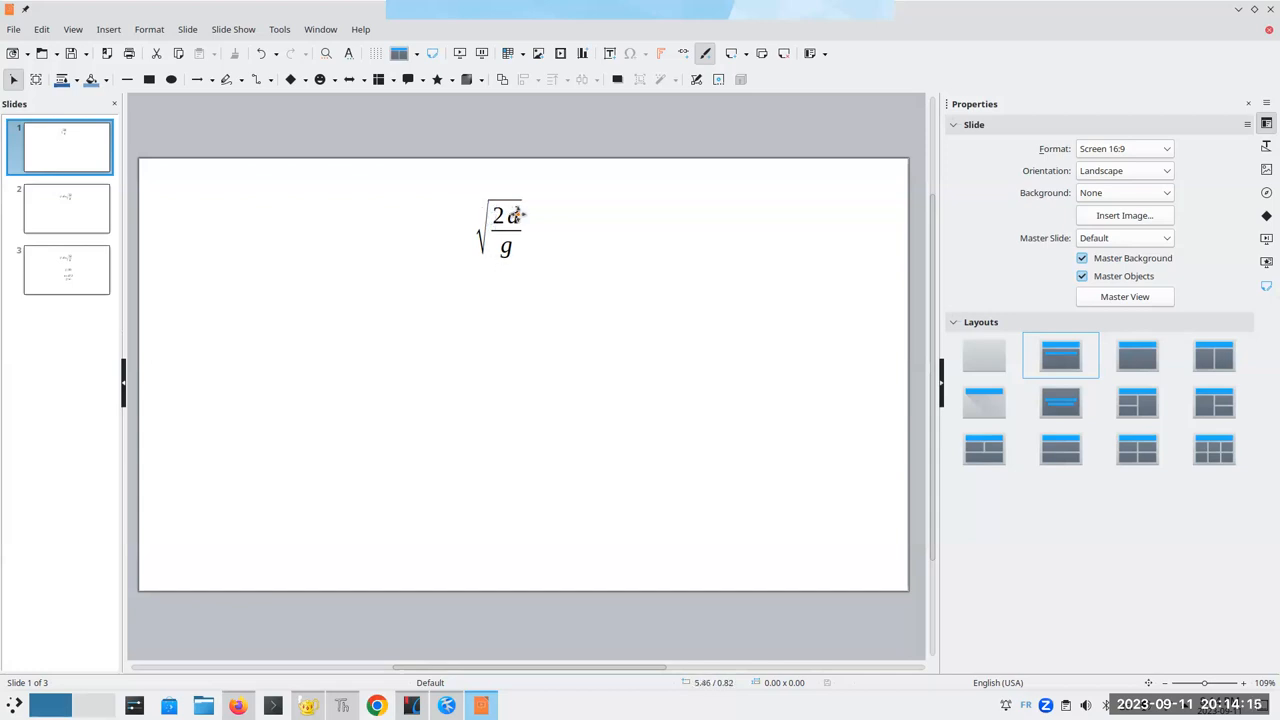
mouse_move(510, 252)
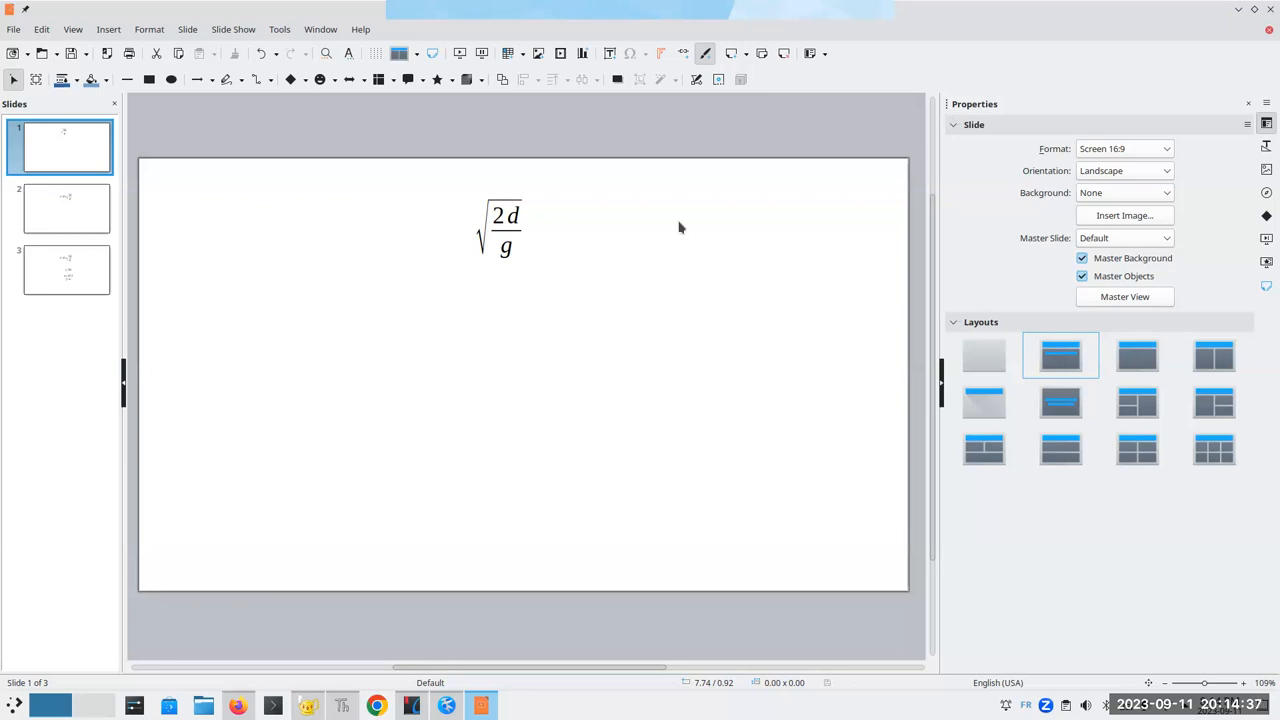
mouse_move(92, 200)
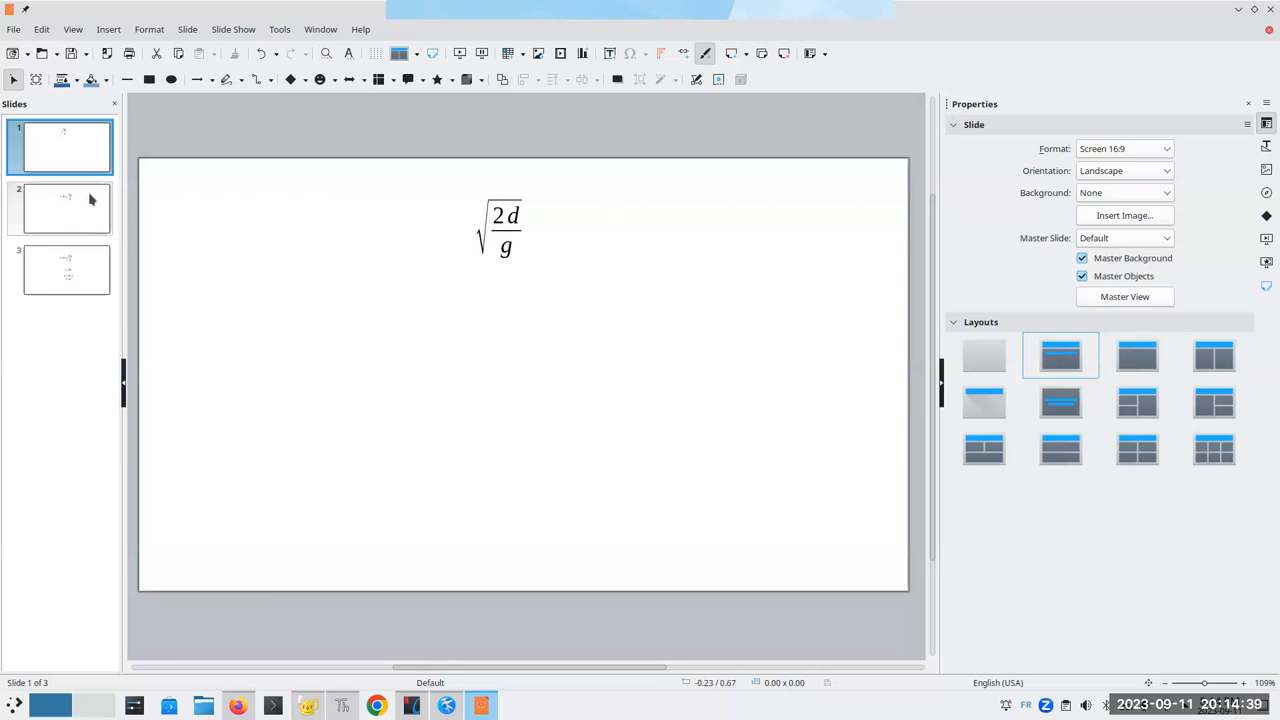
Edit slide 2's square-root formula so it reads 2d over 9.8 instead of g.
left_click(66, 208)
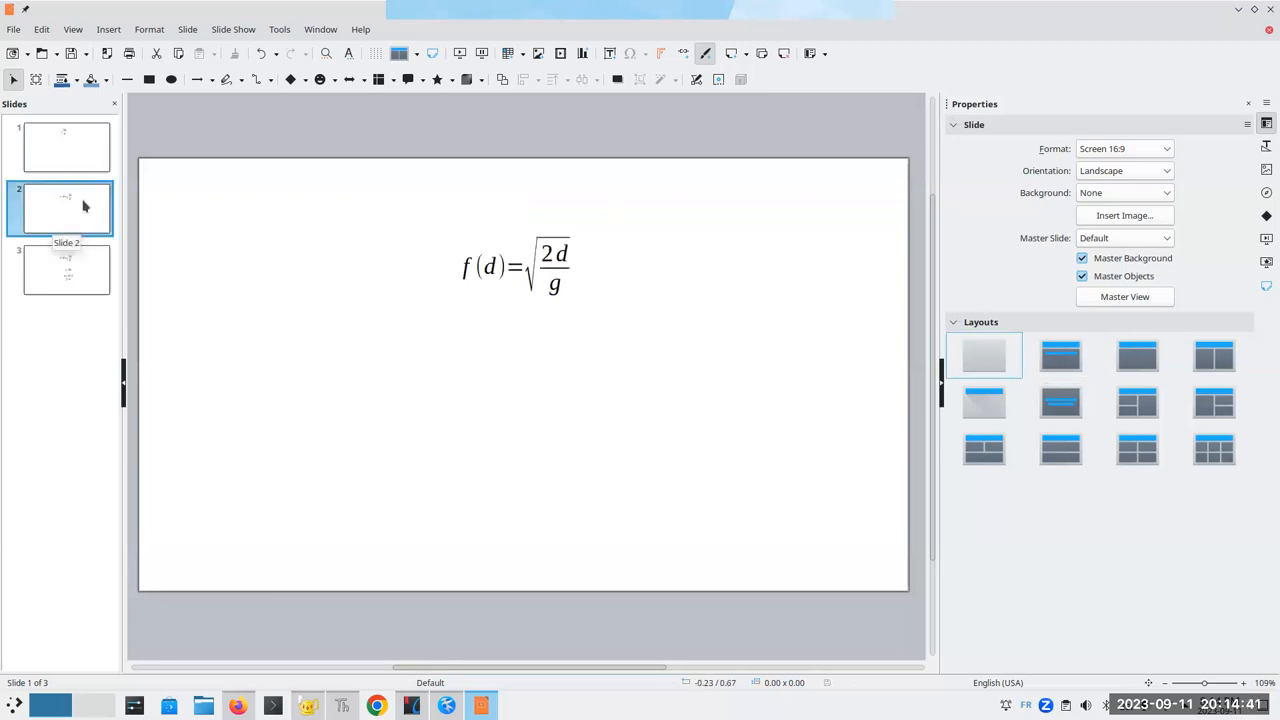
left_click(66, 208)
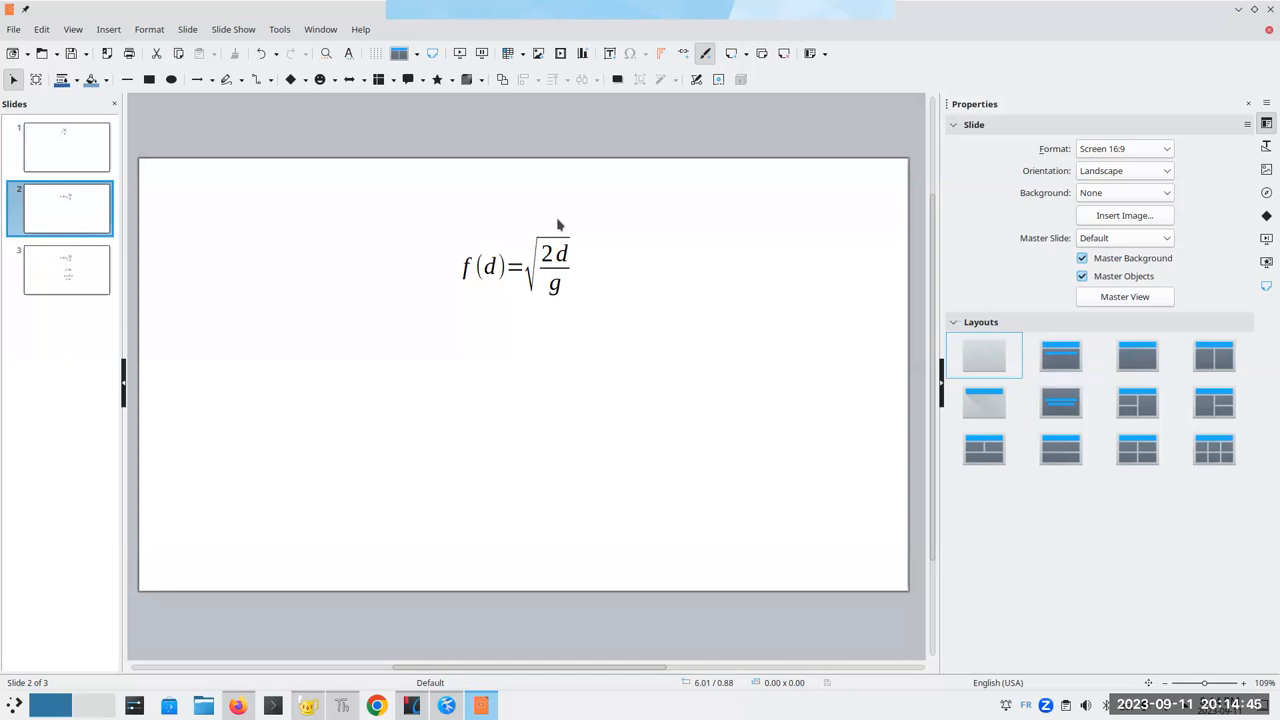
left_click(516, 264)
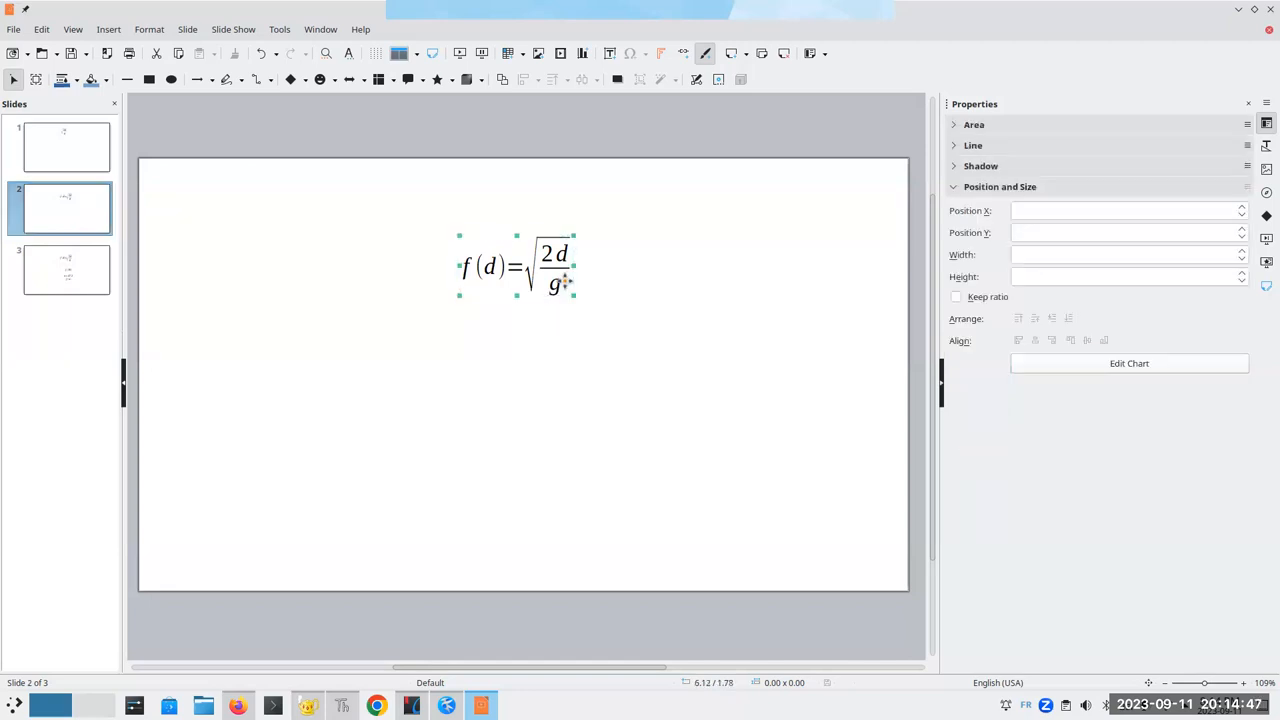
double_click(516, 264)
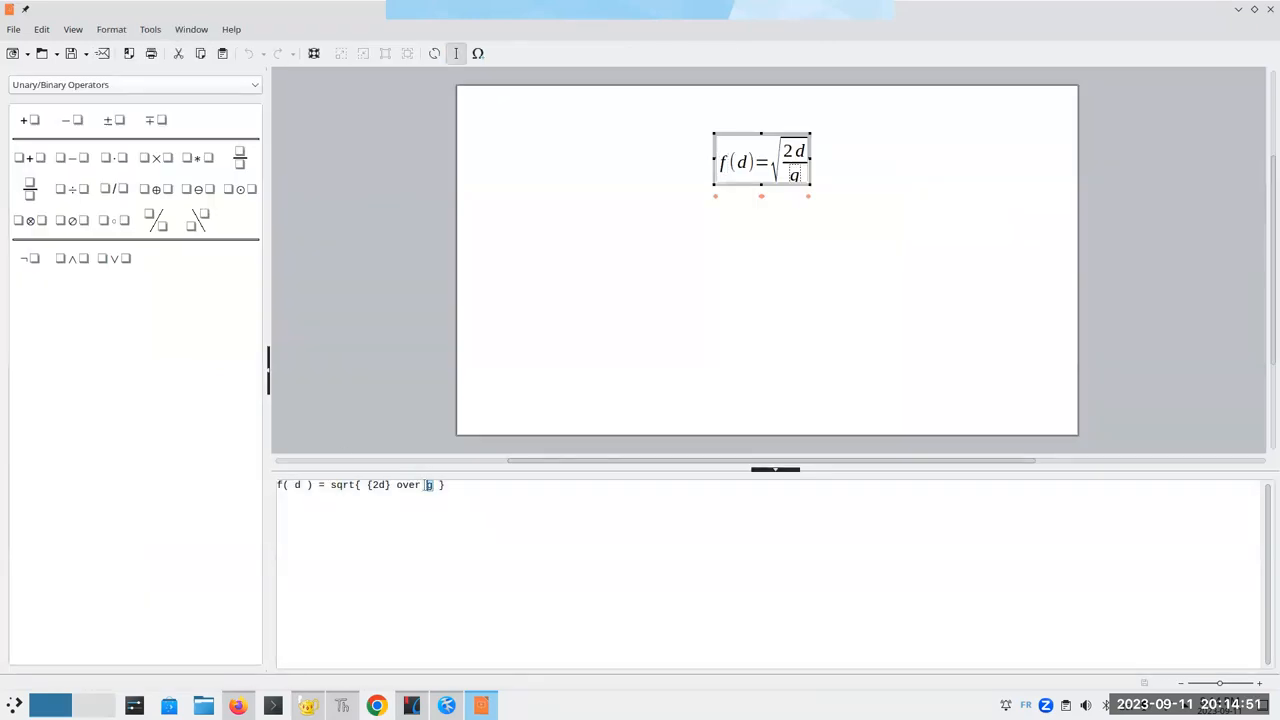
type("9.8")
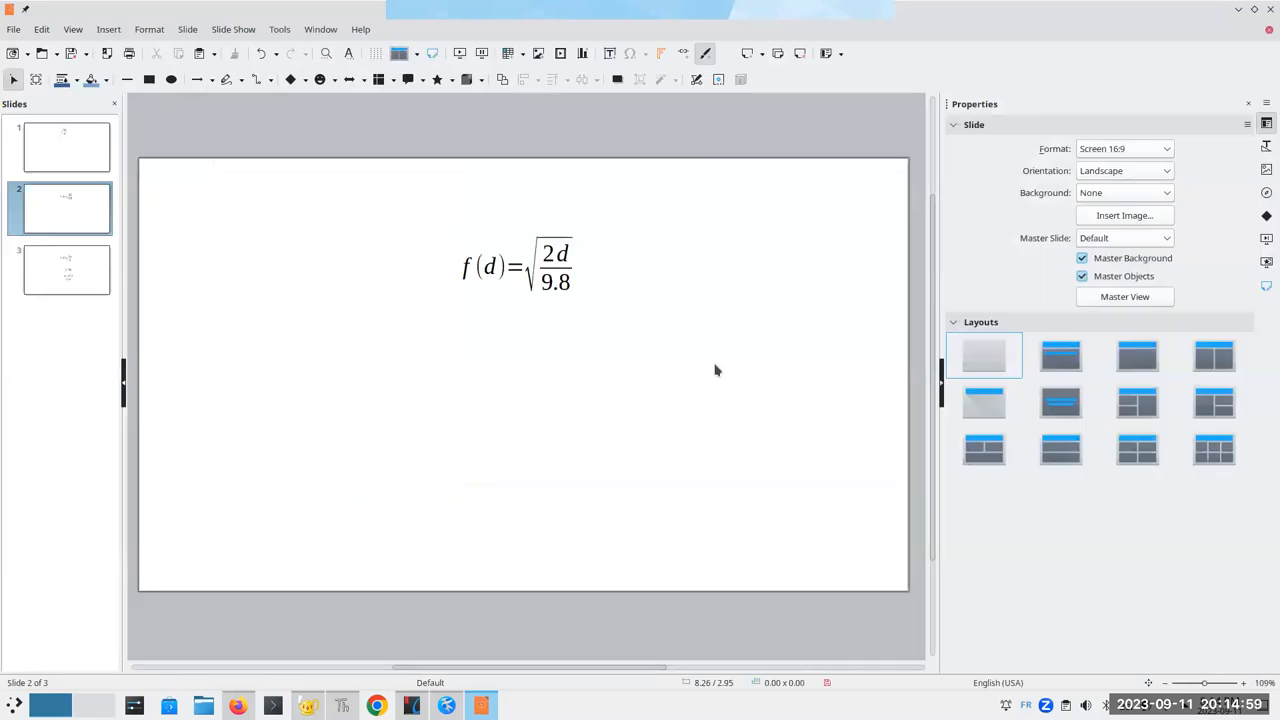
mouse_move(718, 248)
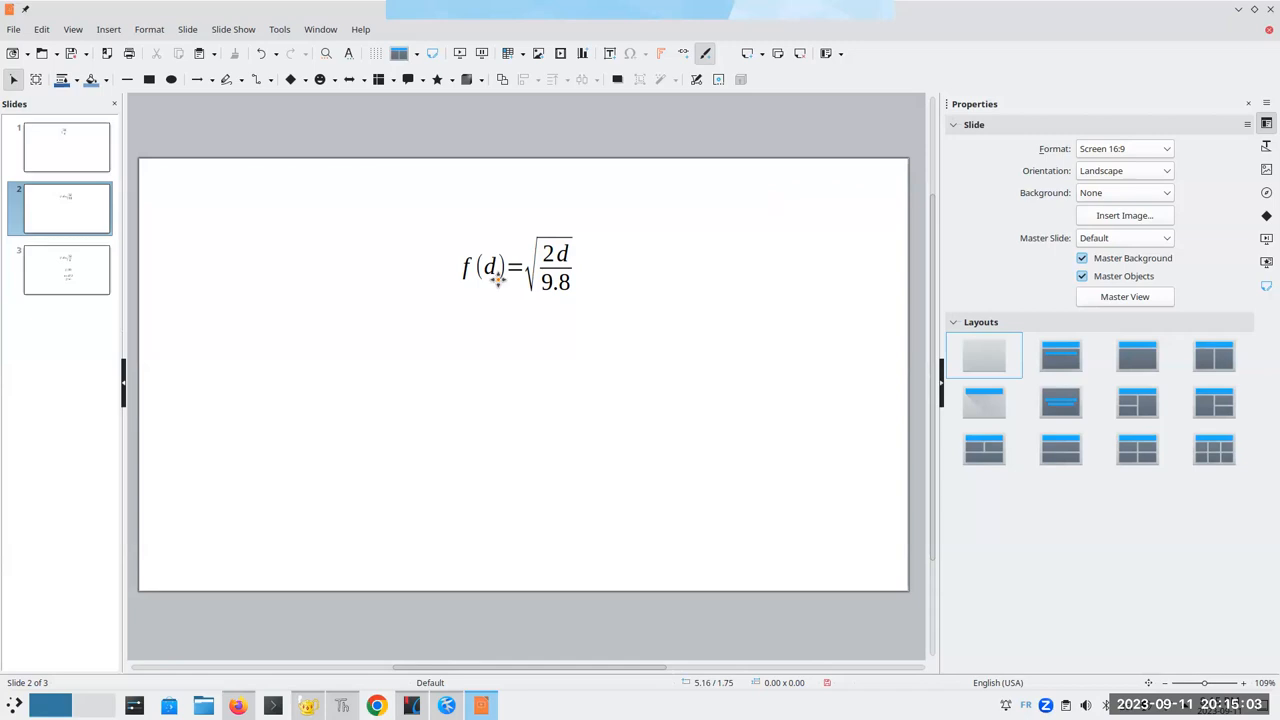
mouse_move(476, 280)
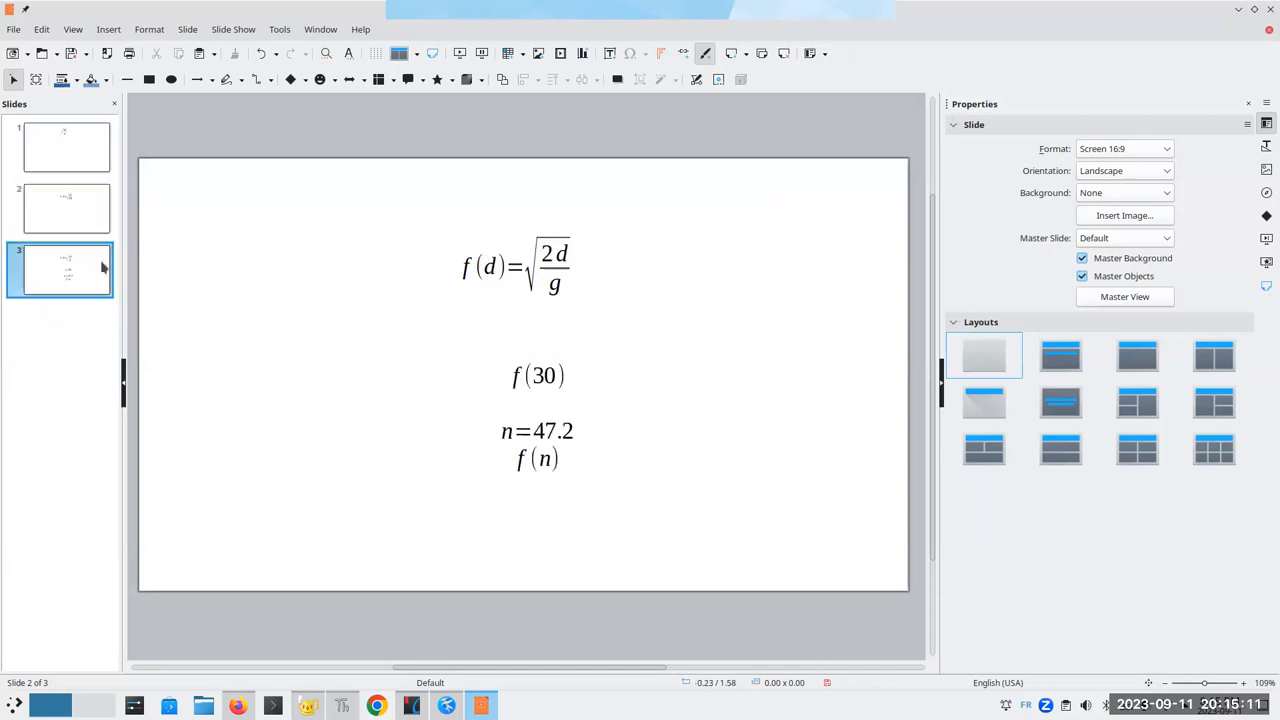
Edit slide 3's square-root formula so it reads 2d over 9.8 instead of g.
left_click(516, 264)
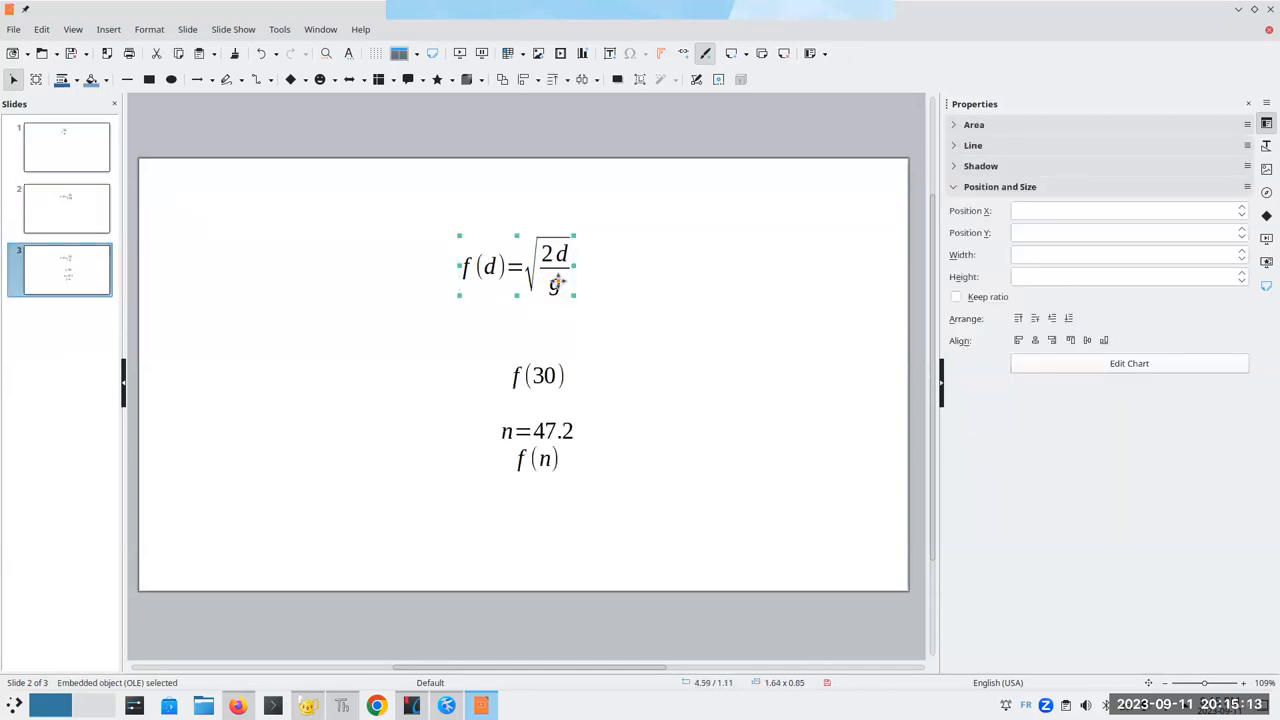
double_click(516, 264)
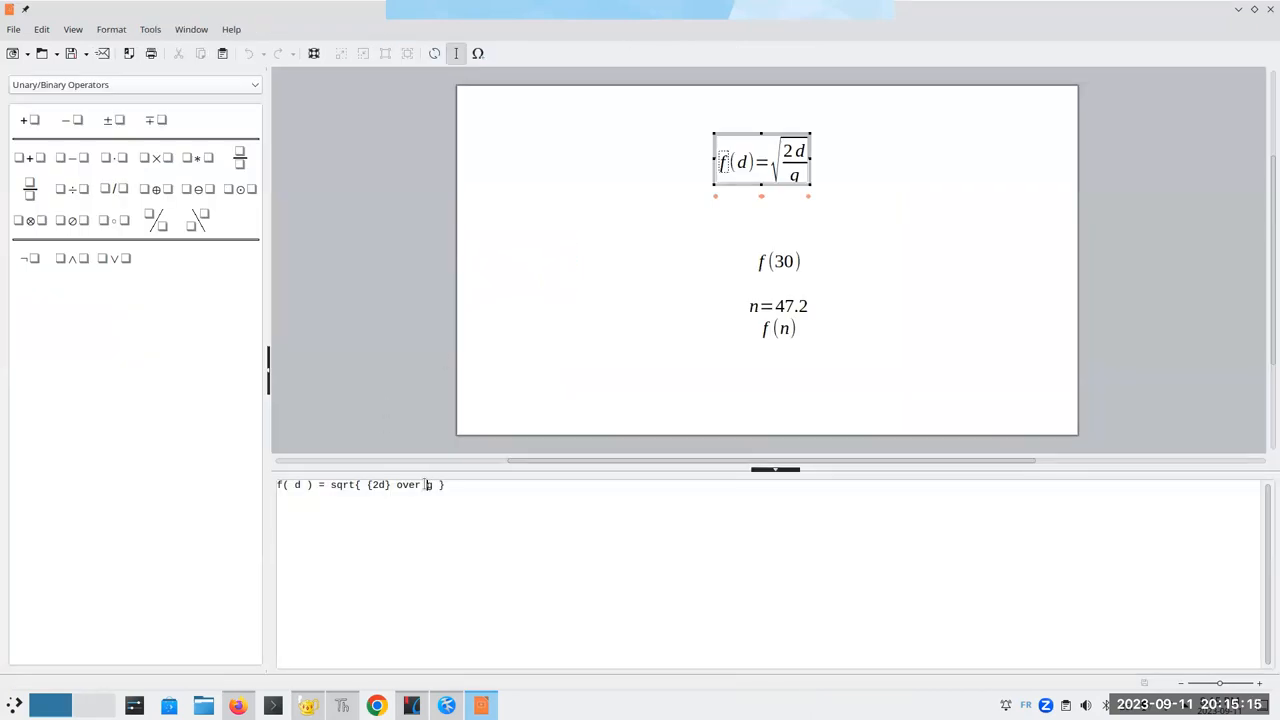
type("9.8")
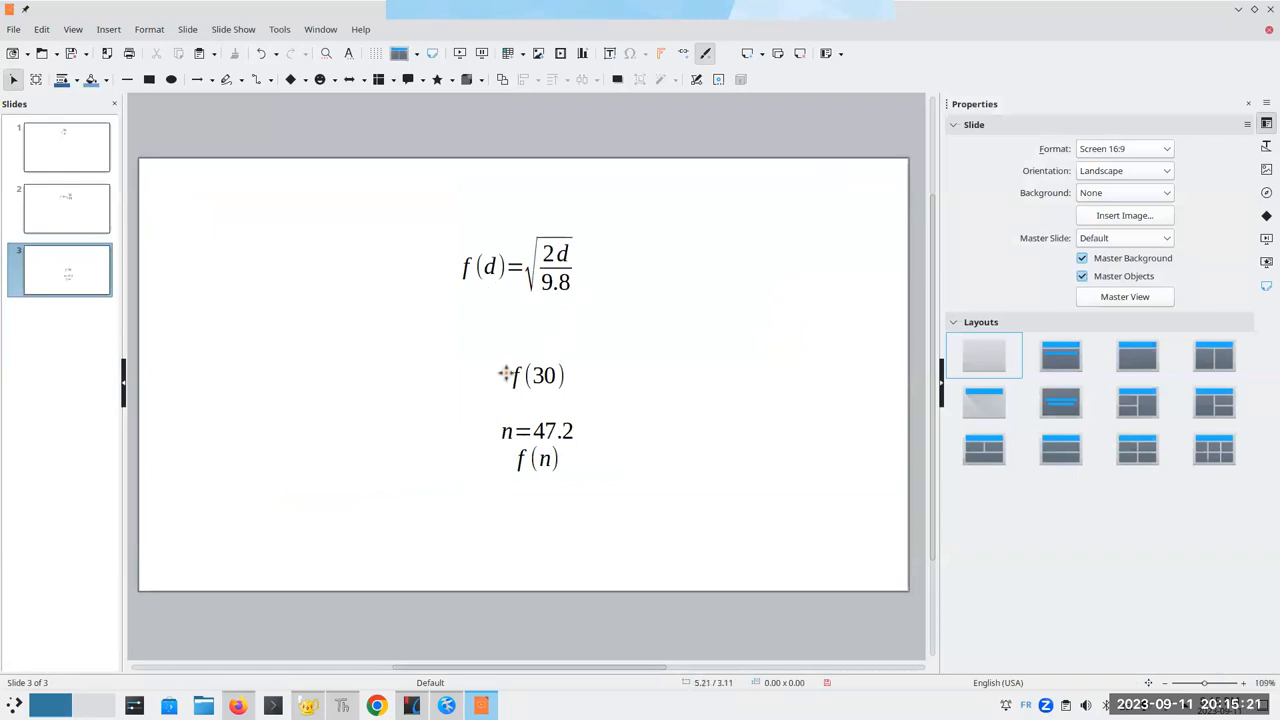
mouse_move(556, 368)
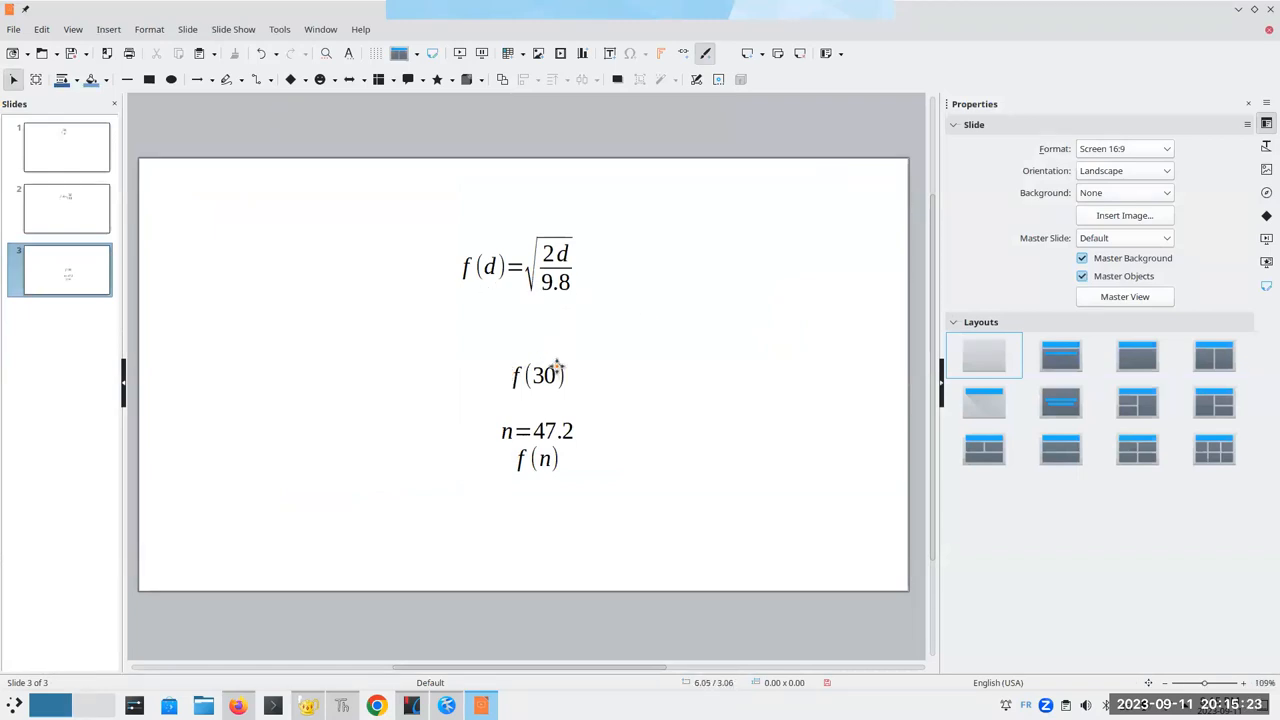
mouse_move(500, 276)
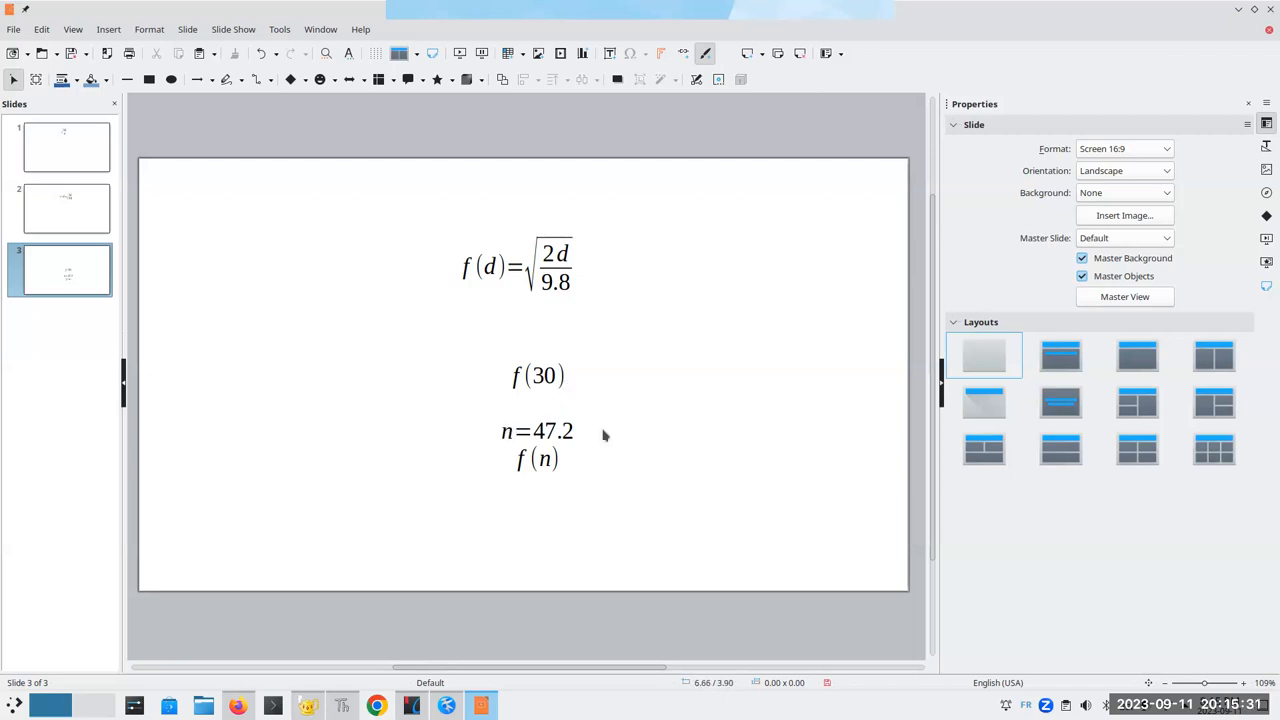
mouse_move(598, 434)
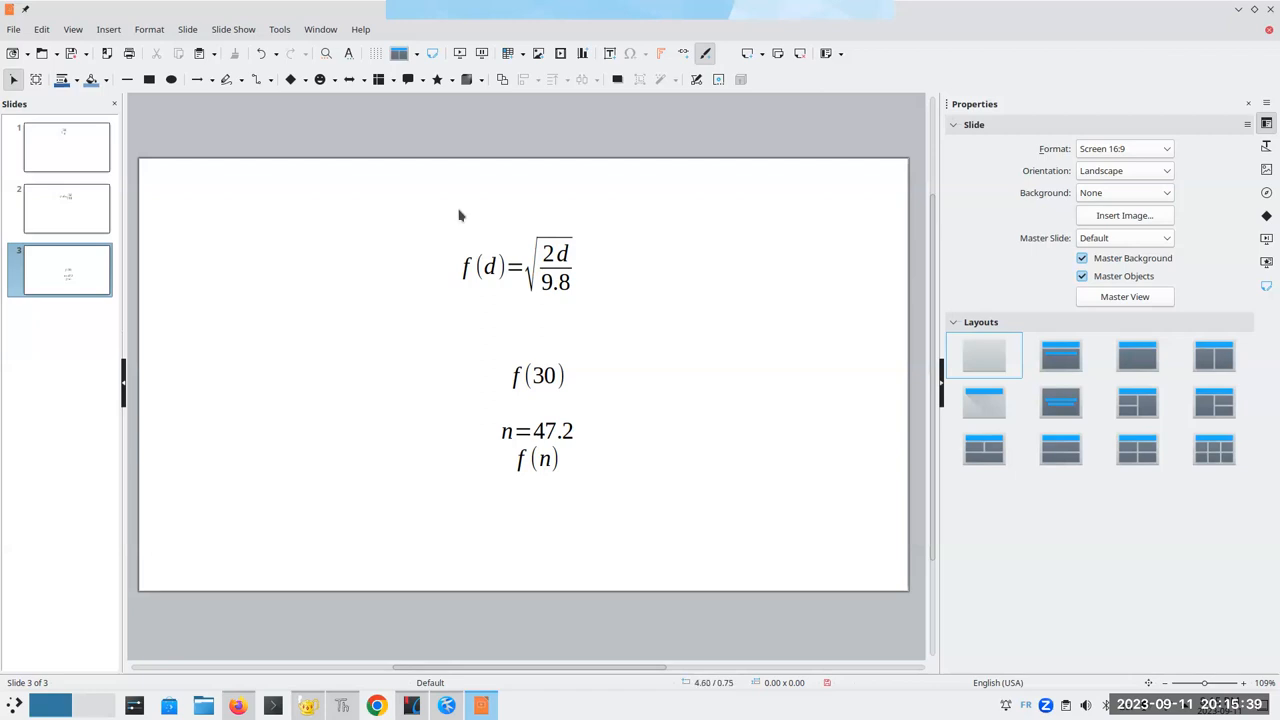
mouse_move(538, 236)
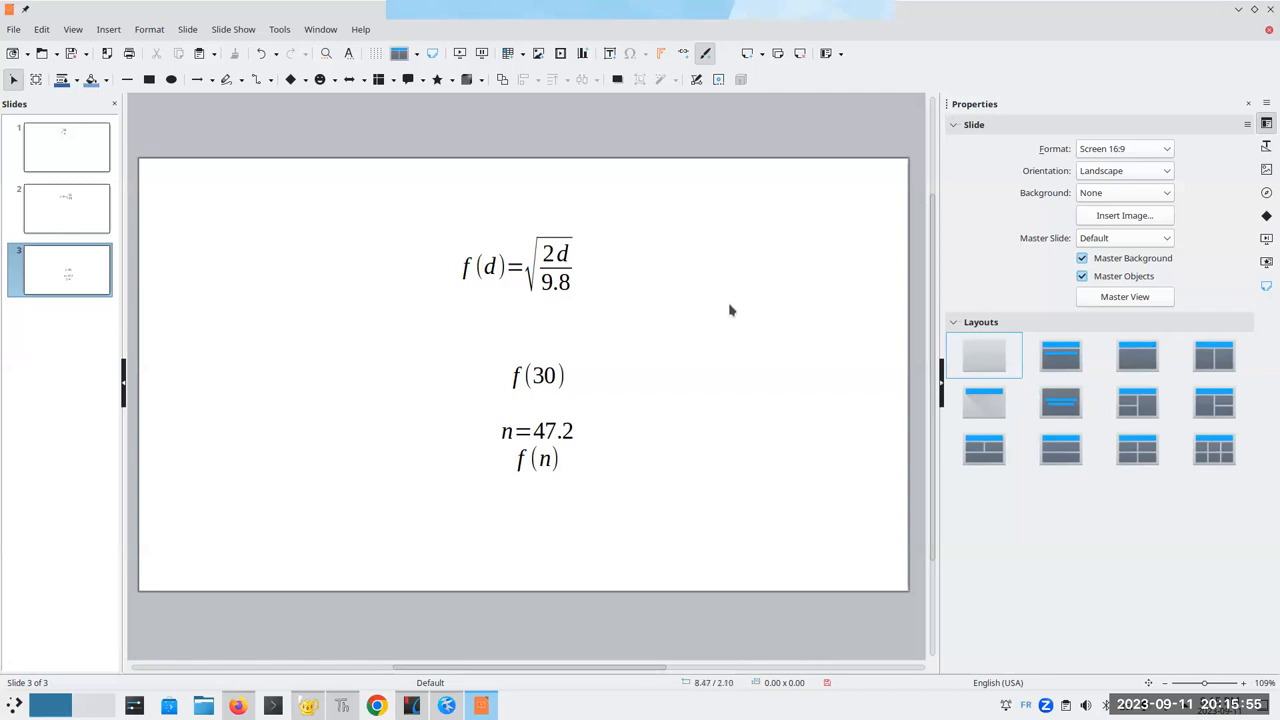
mouse_move(716, 300)
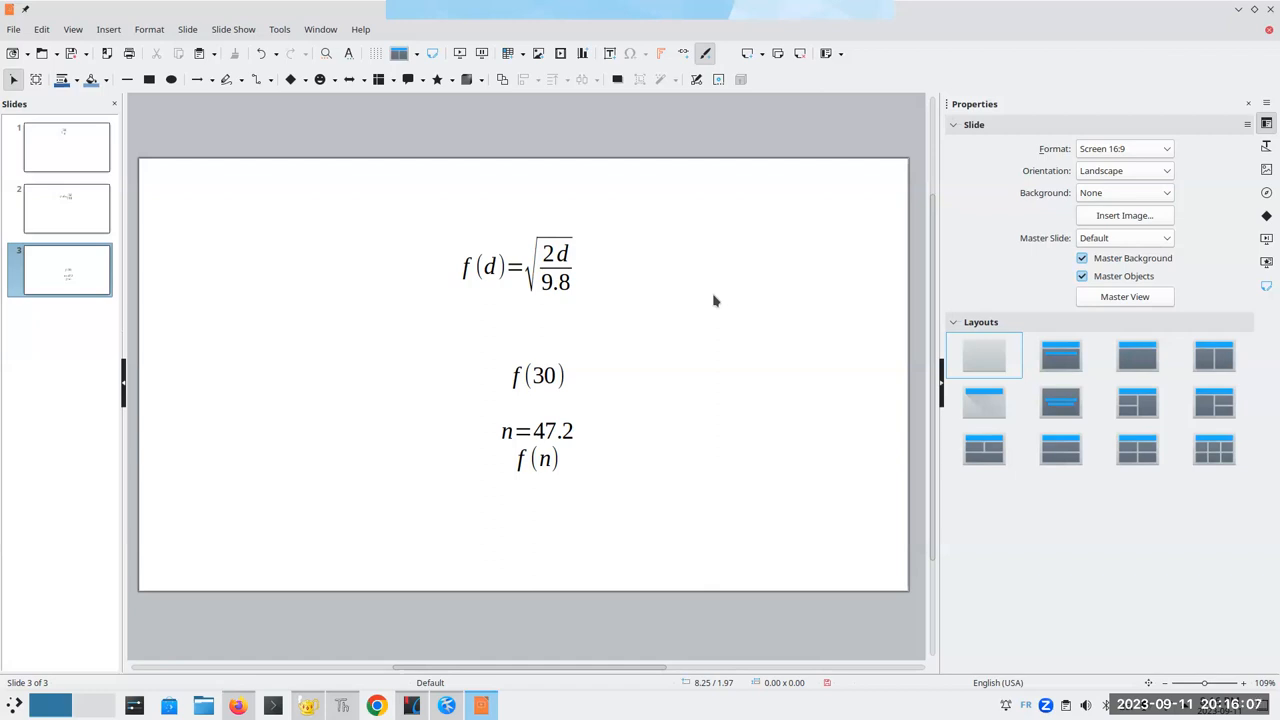
mouse_move(540, 324)
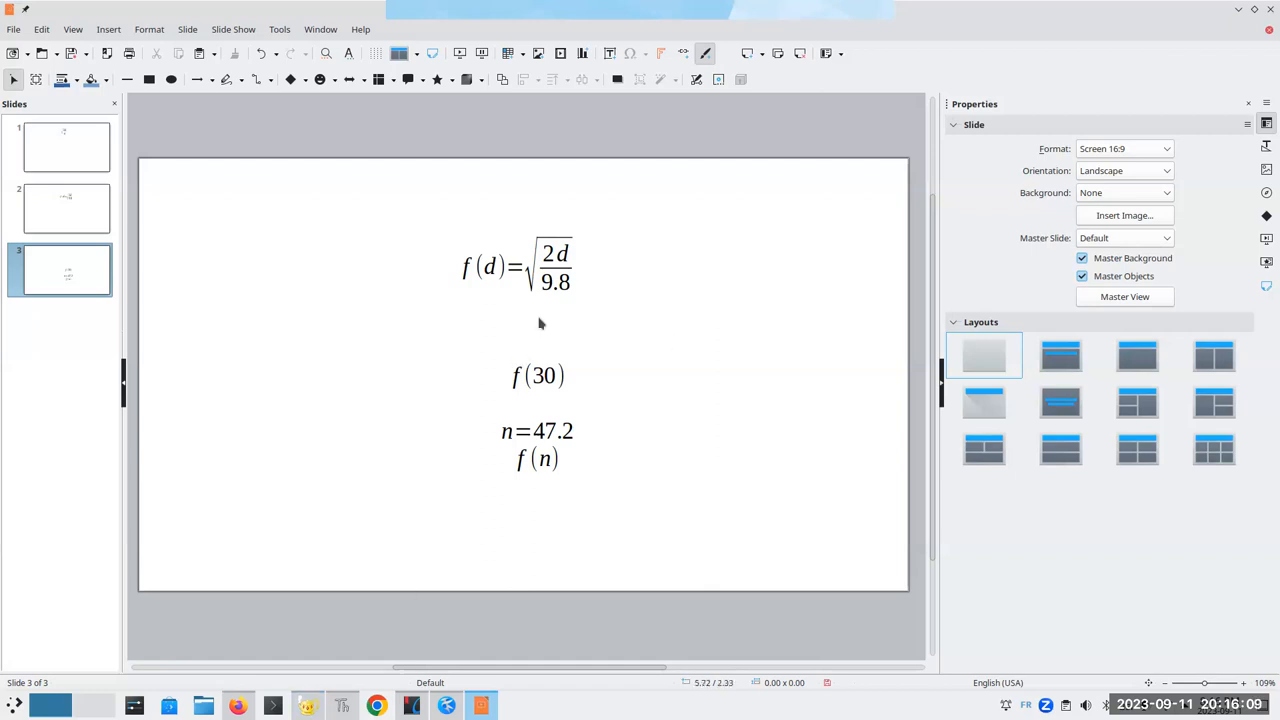
mouse_move(592, 268)
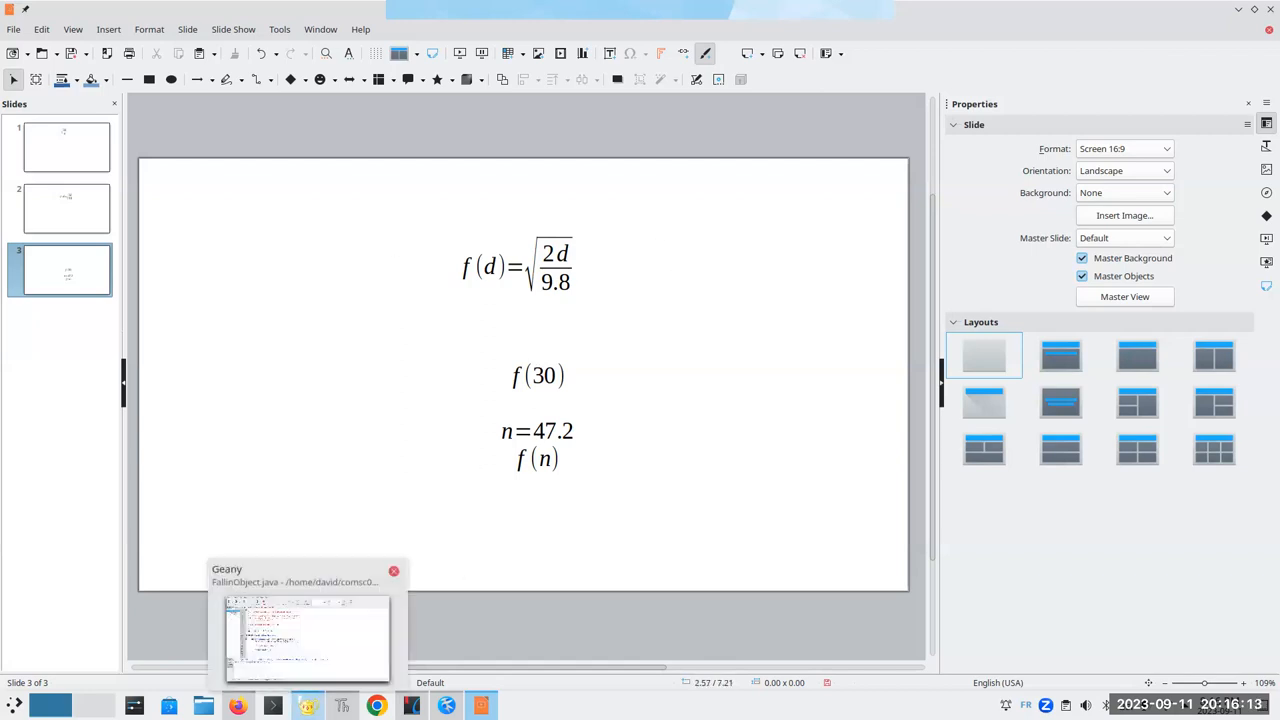
In FallingObject.java, add a System.out.print prompt "Enter distance fallen in meters:".
left_click(304, 638)
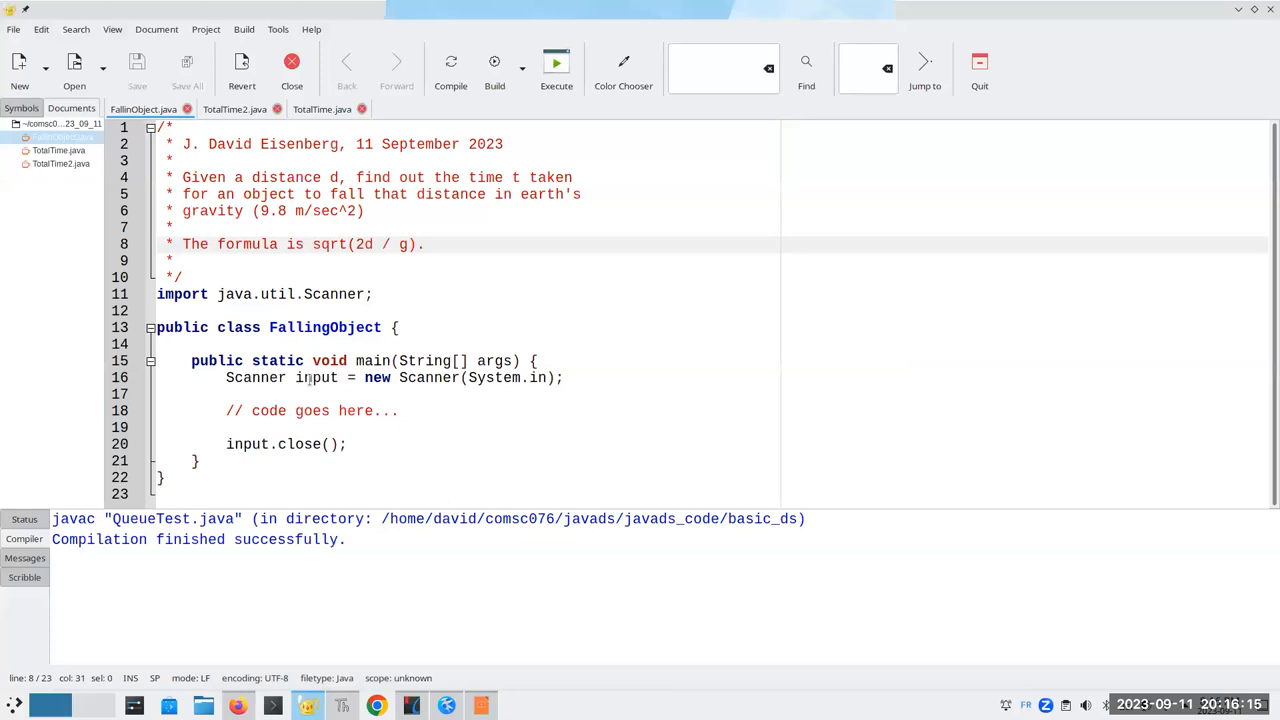
left_click(190, 344)
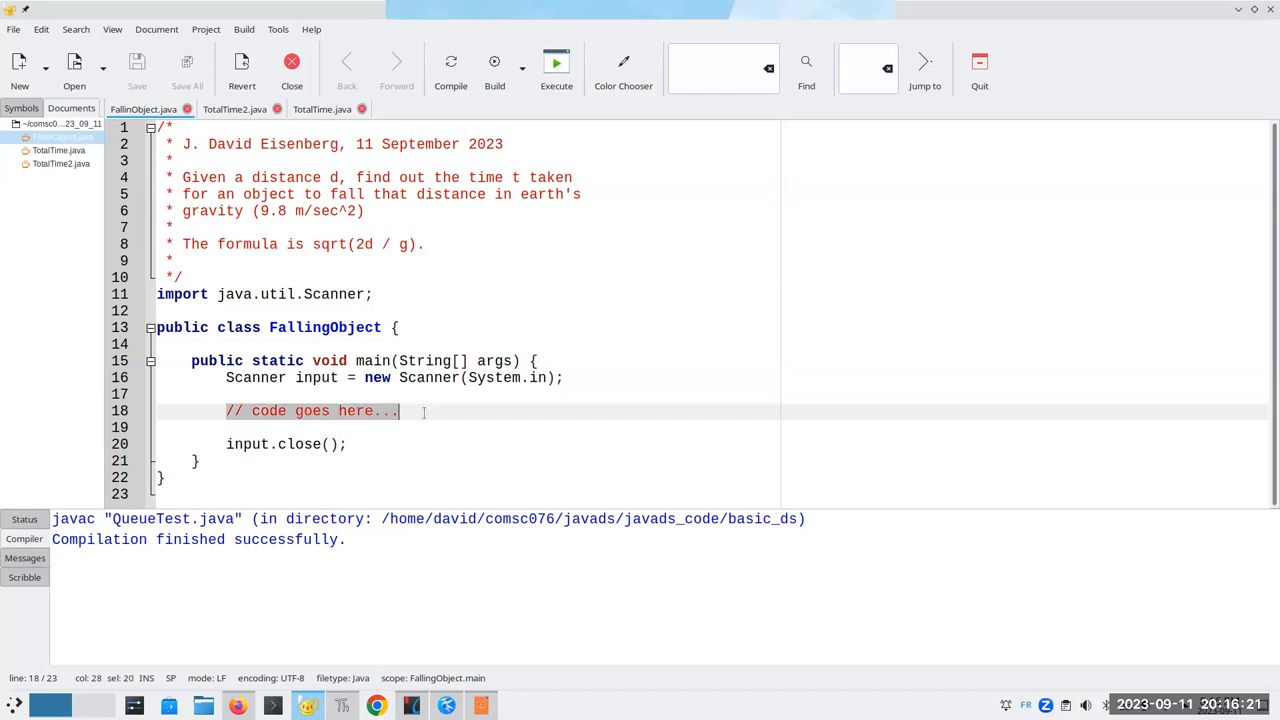
type("System.out.print")
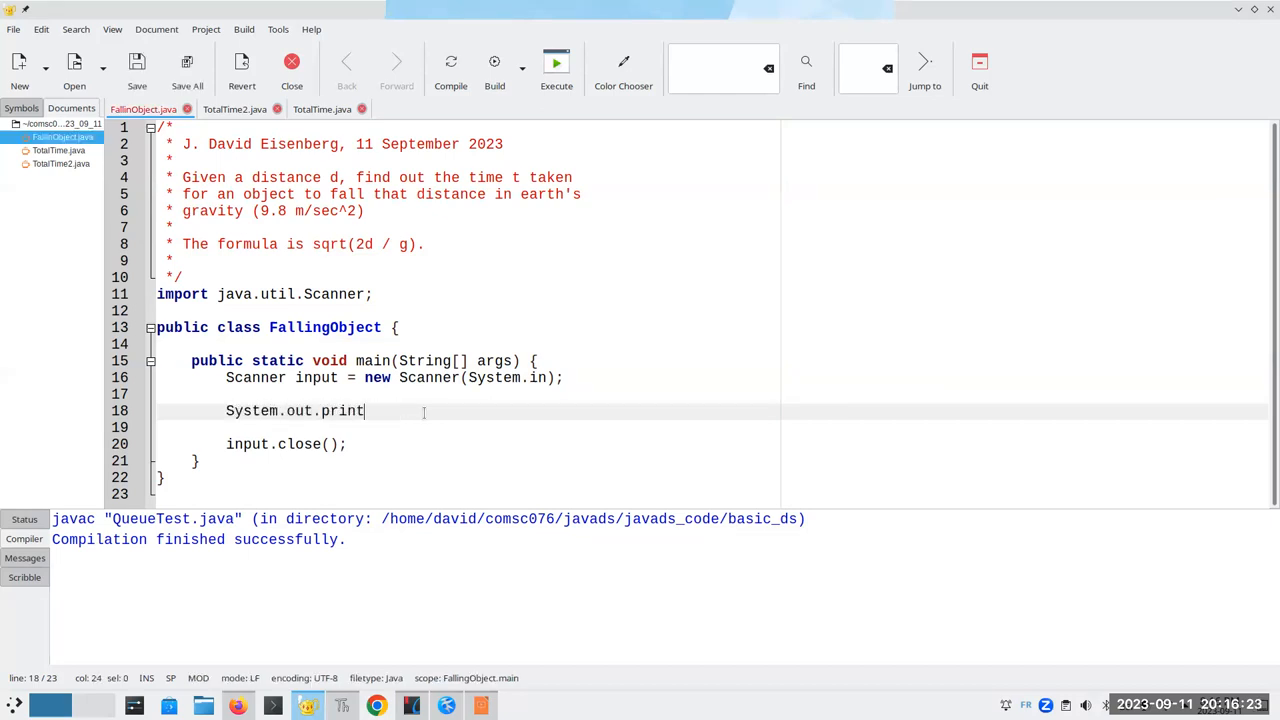
type("(\"Enter distance")
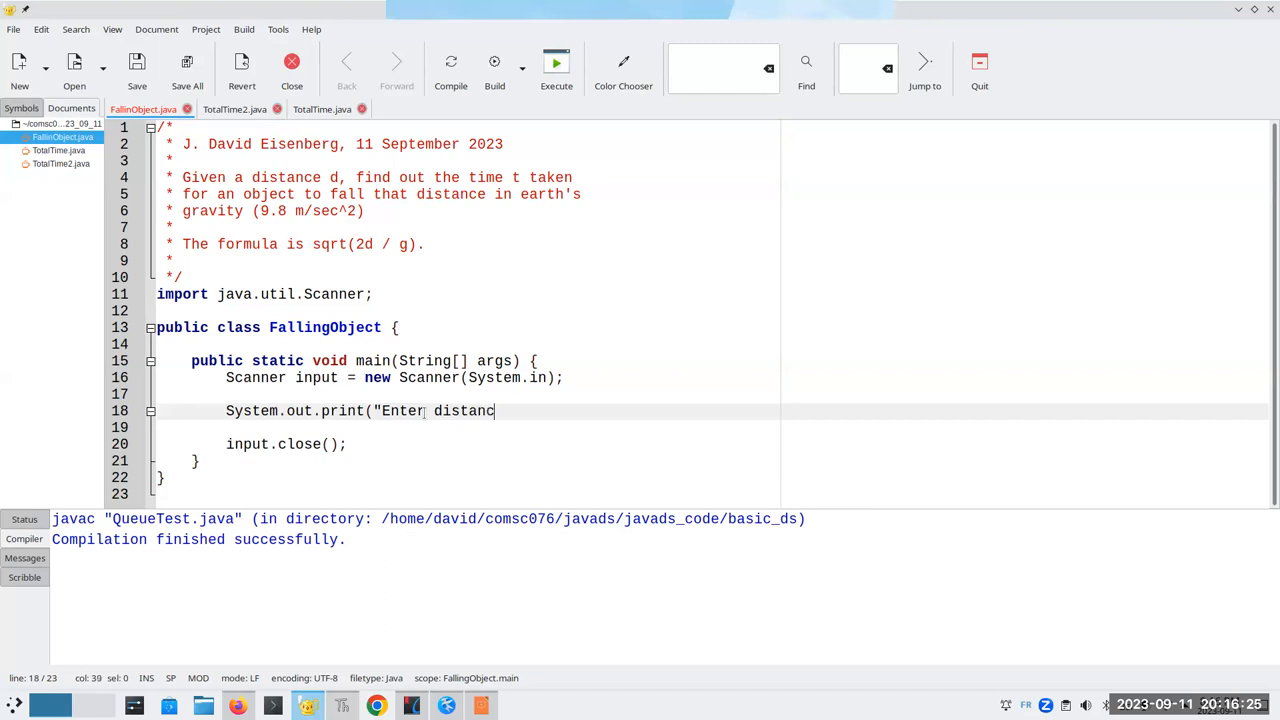
type("fa")
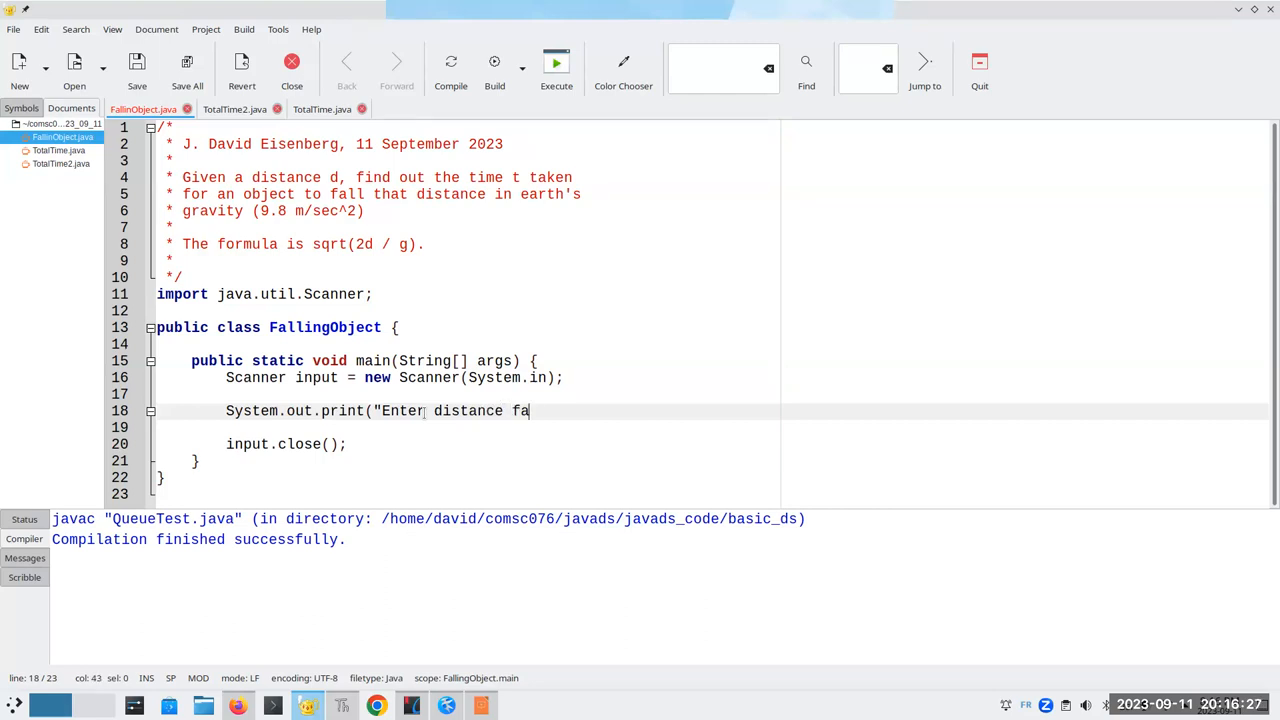
type("llen in meters: \");")
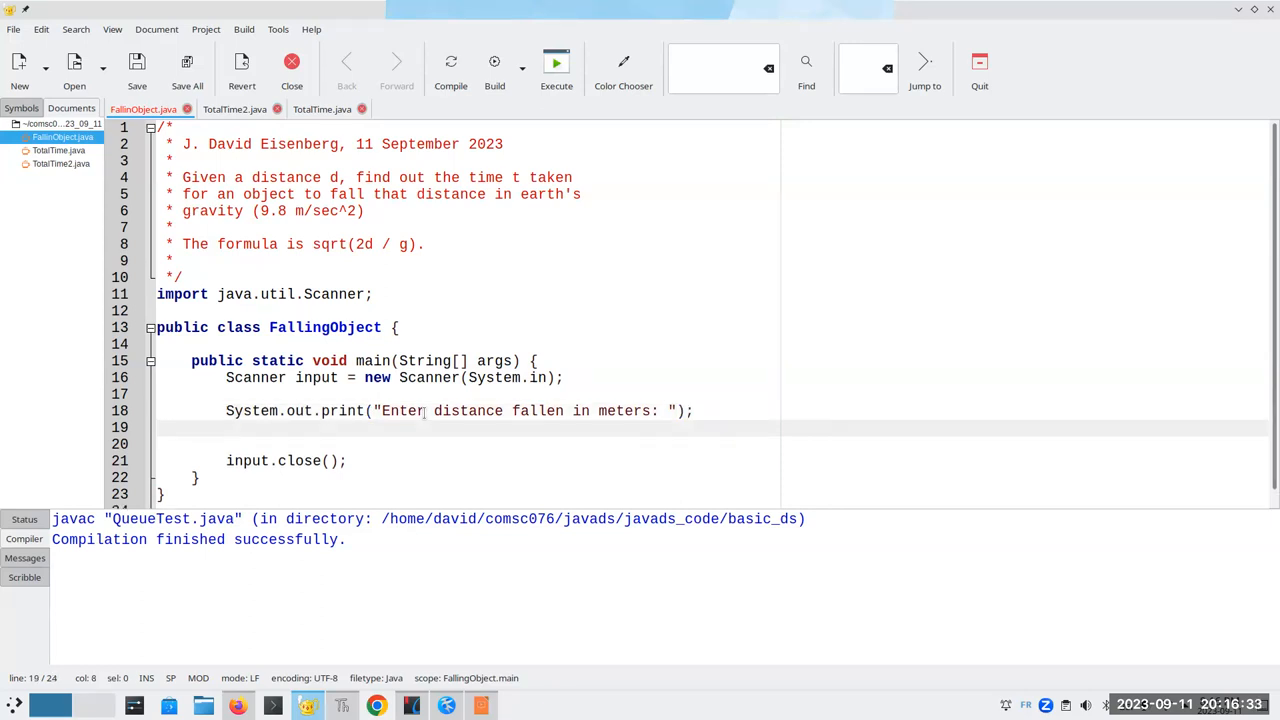
Read the fallen distance with input.nextDouble() into double distance.
type("double d =")
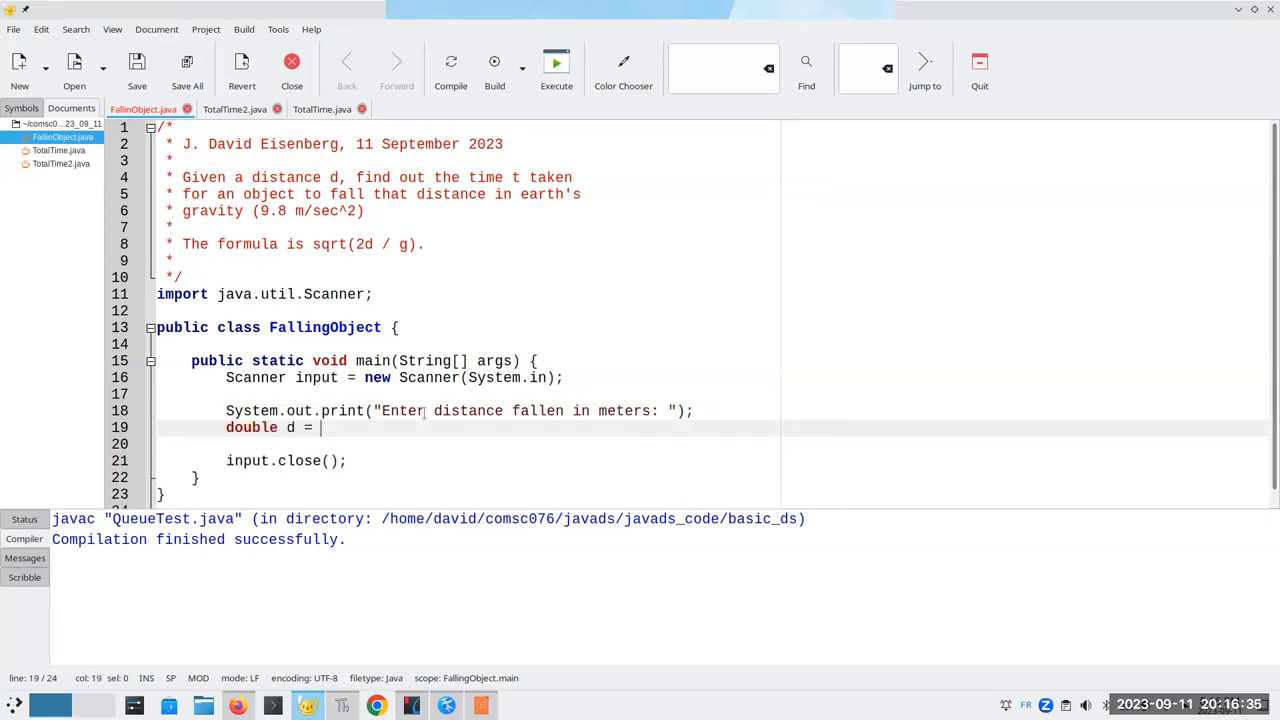
type("is")
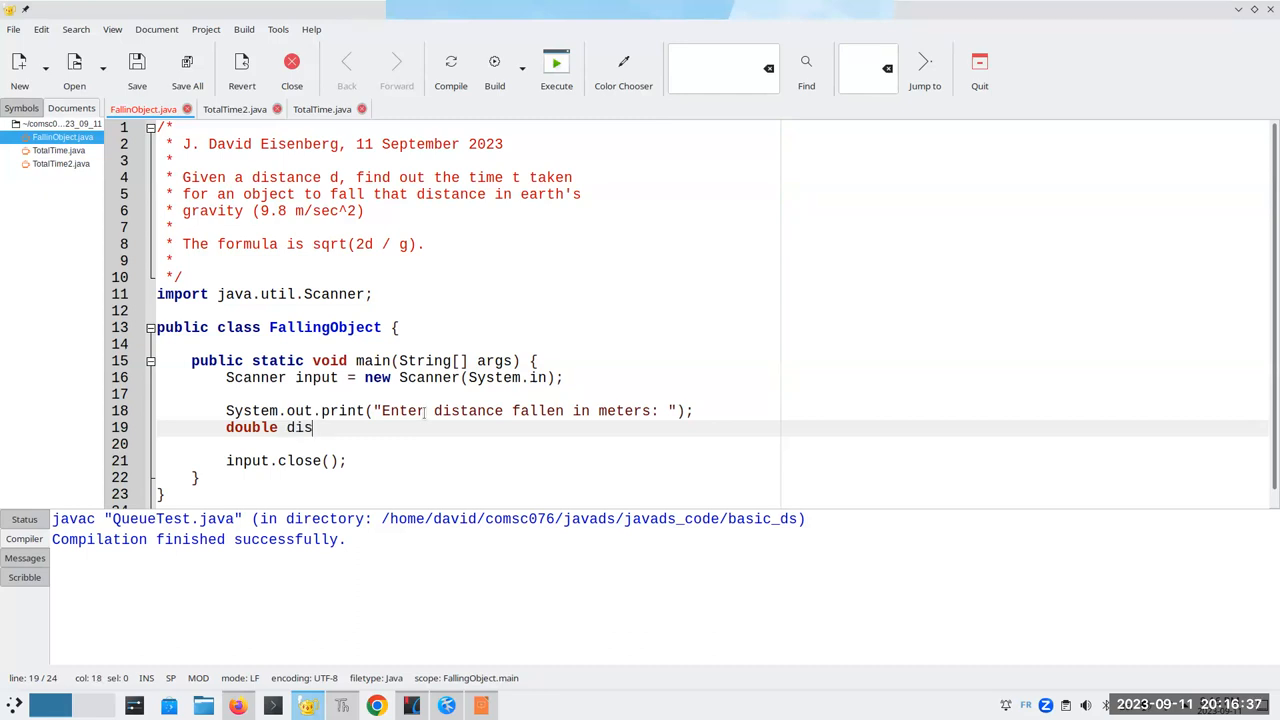
type("tance =")
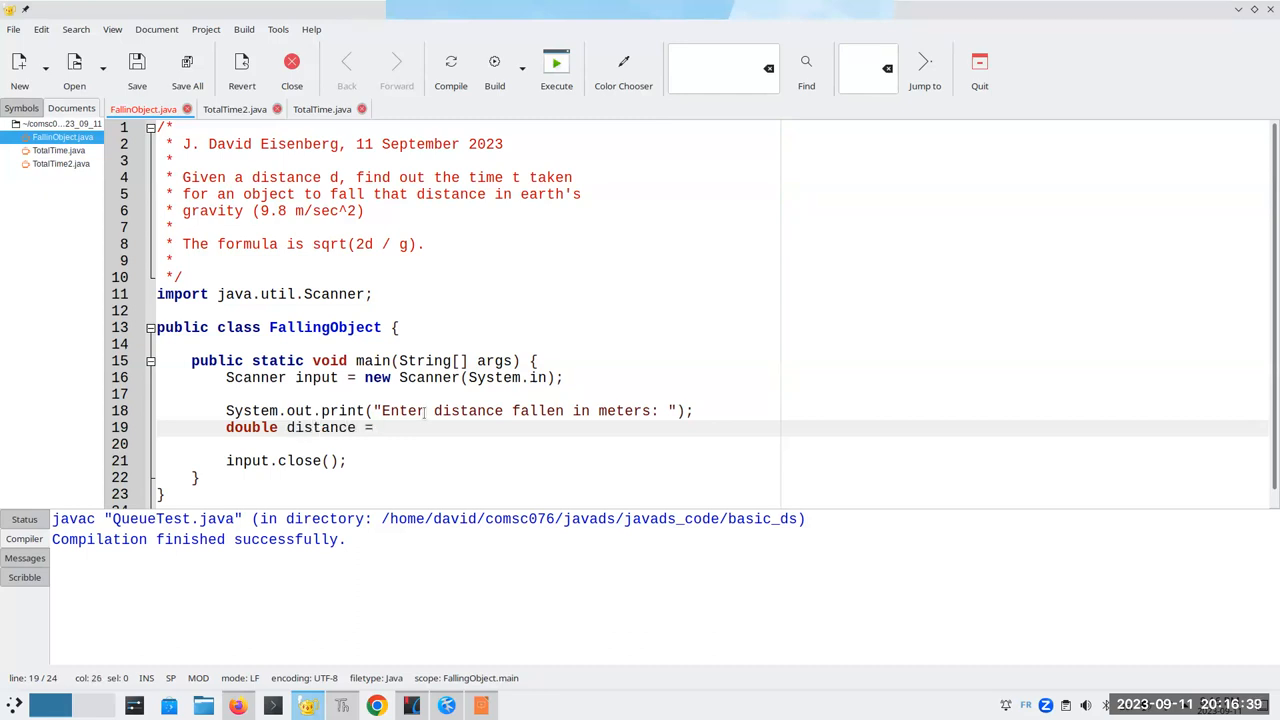
type("input.next")
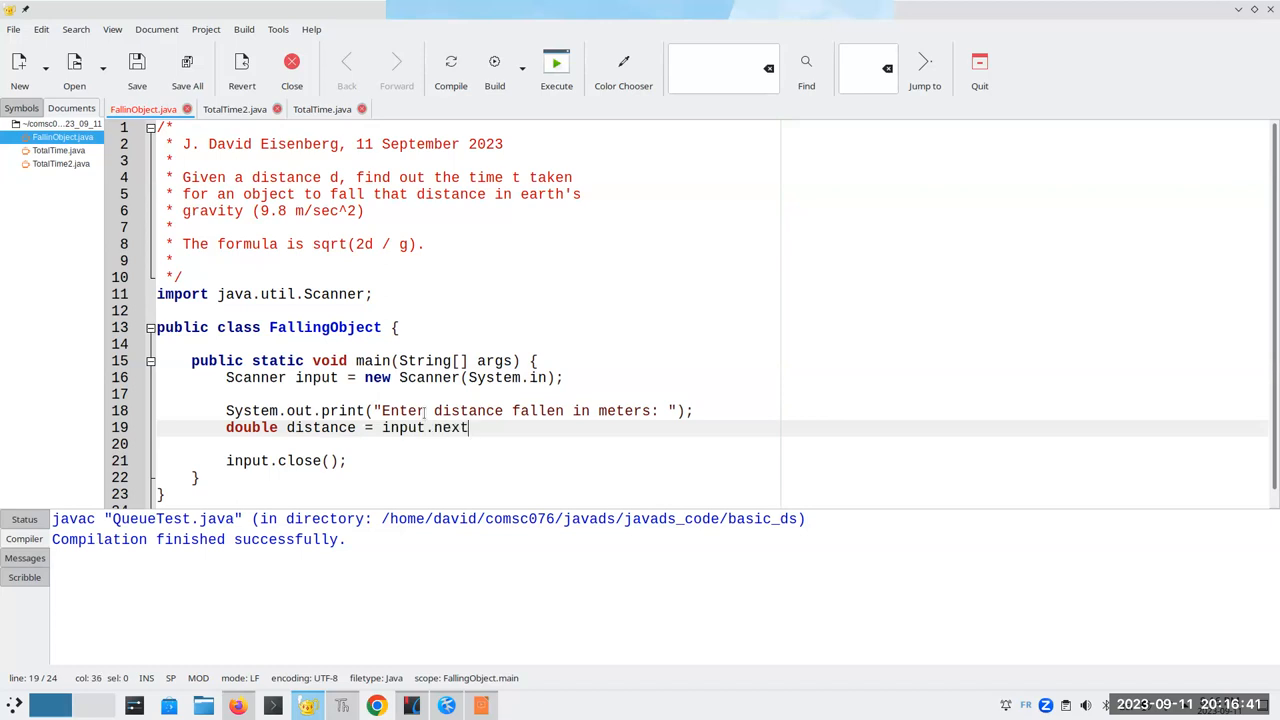
type("Double();")
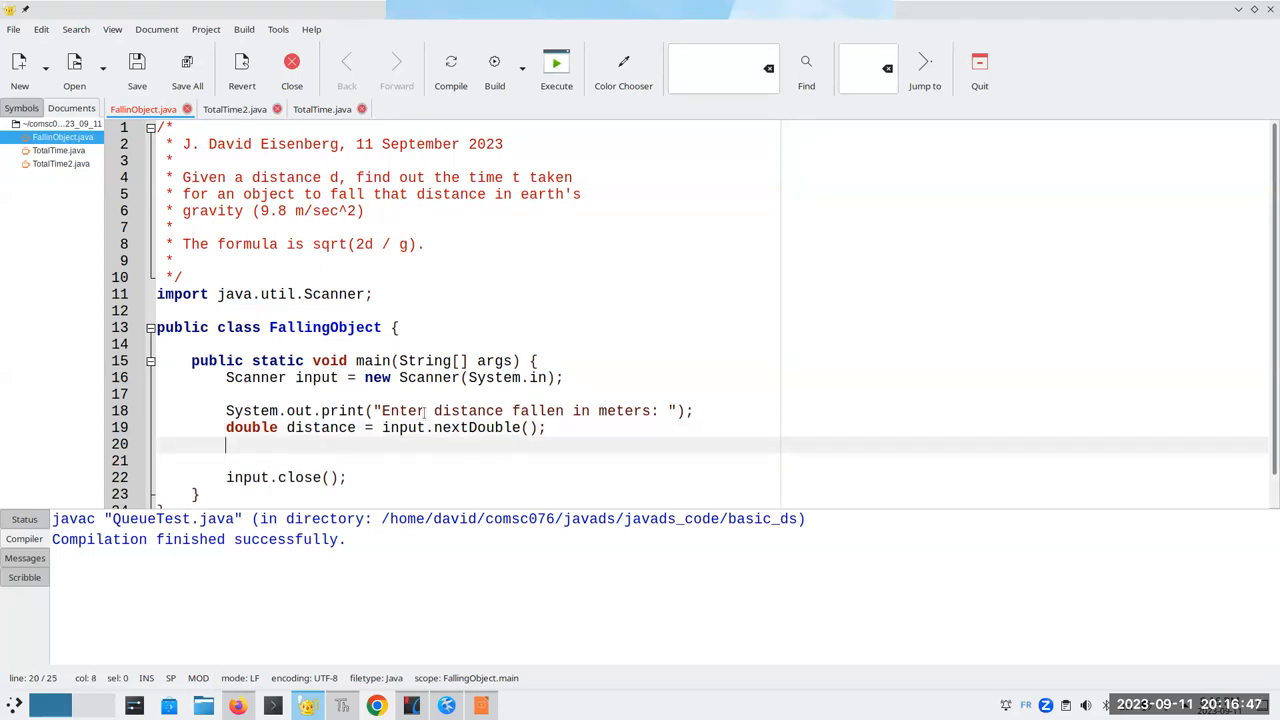
mouse_move(252, 450)
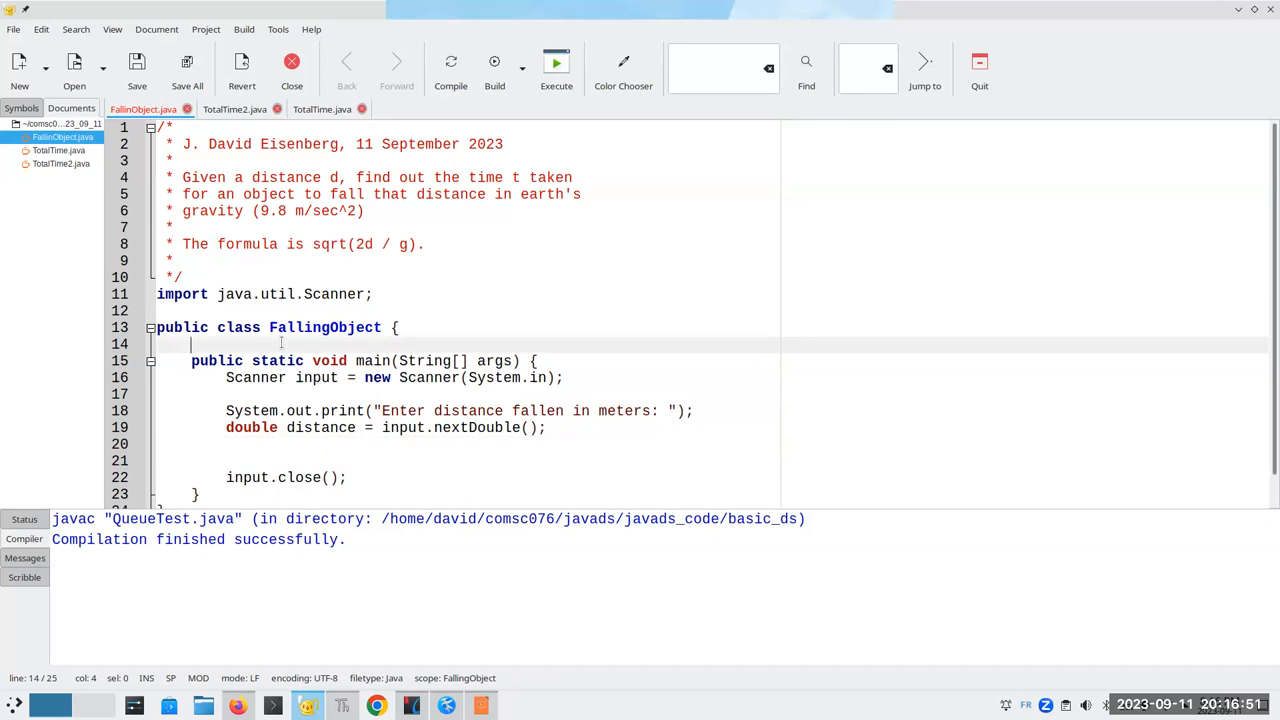
Declare the method header public static double f(double d), checking the slide formula.
type("public")
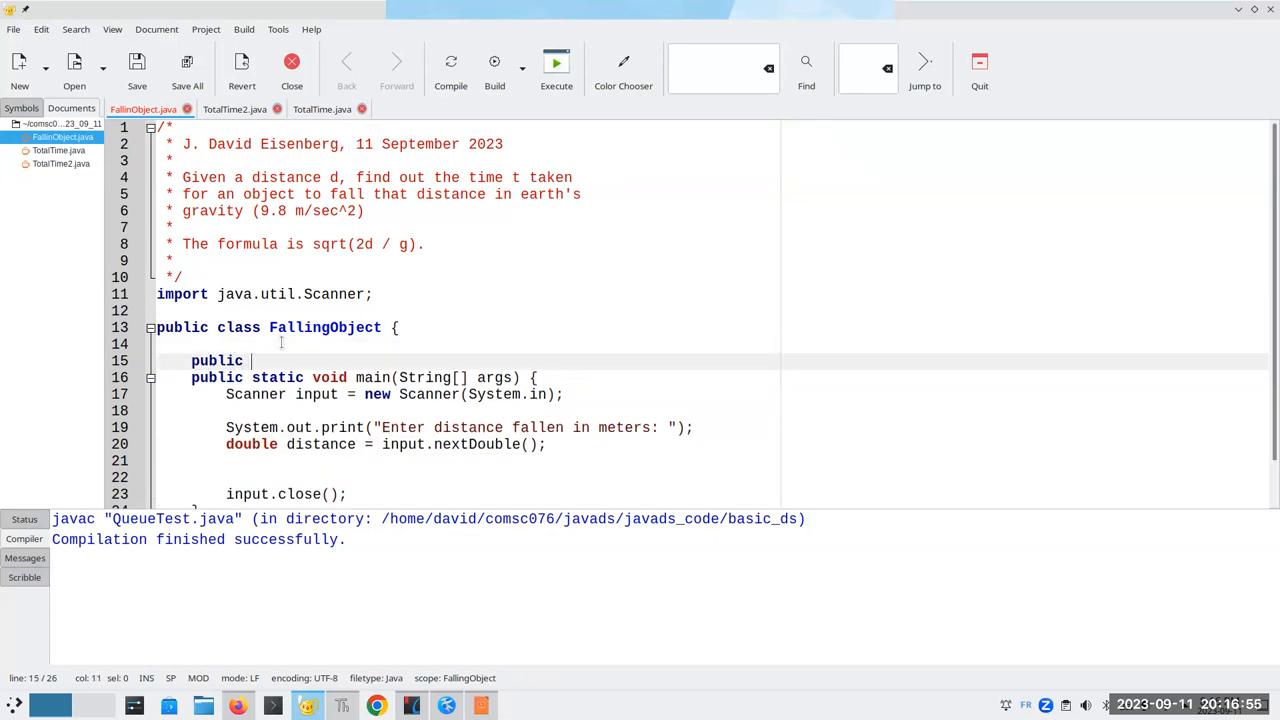
type("static")
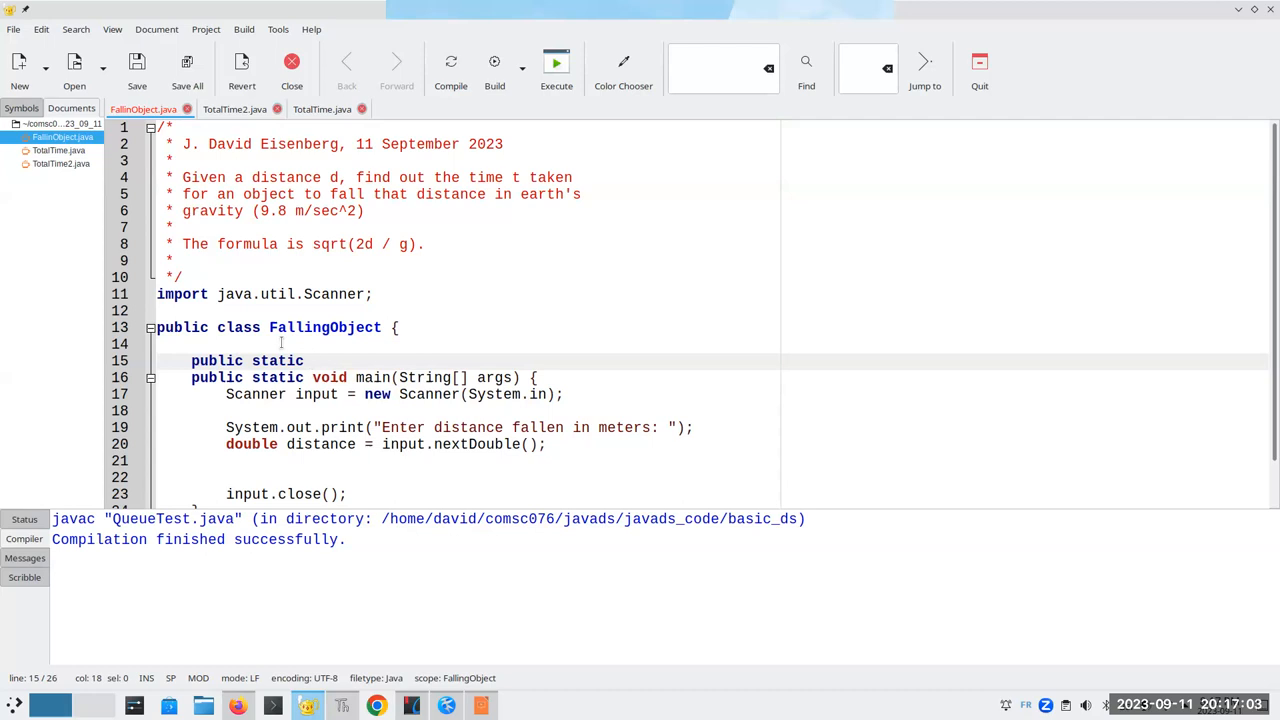
mouse_move(480, 704)
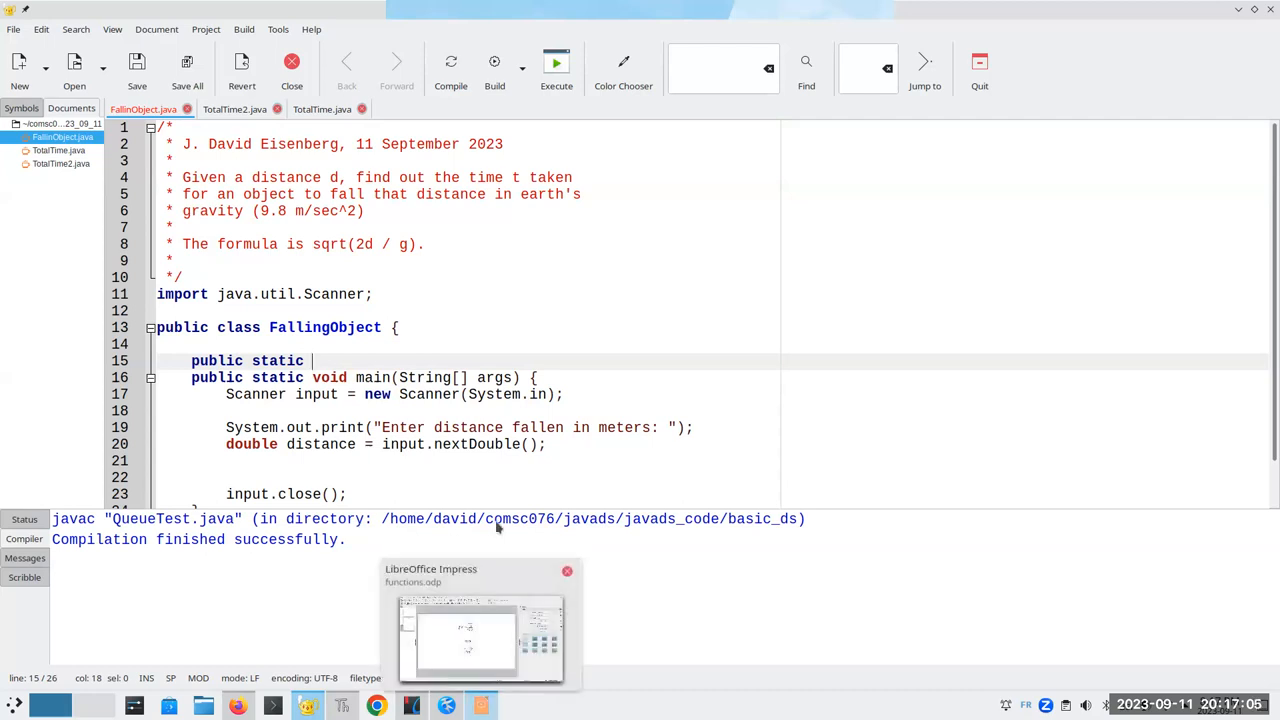
left_click(480, 624)
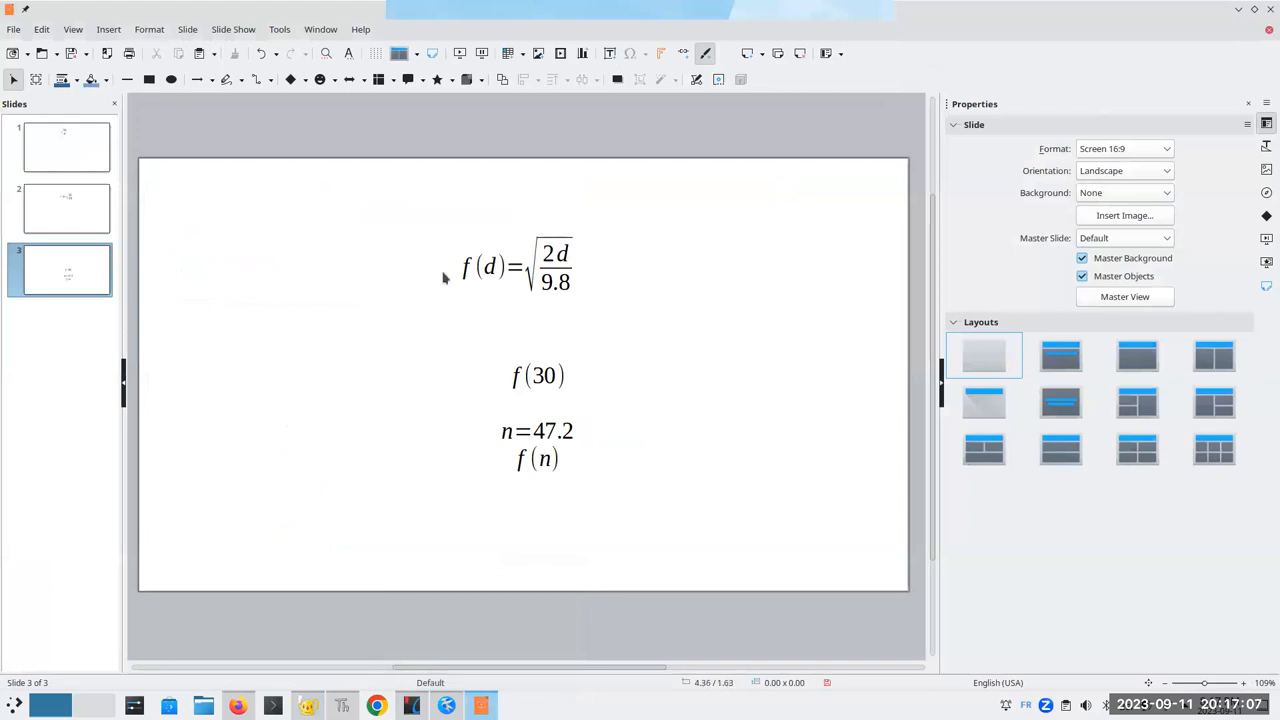
mouse_move(572, 252)
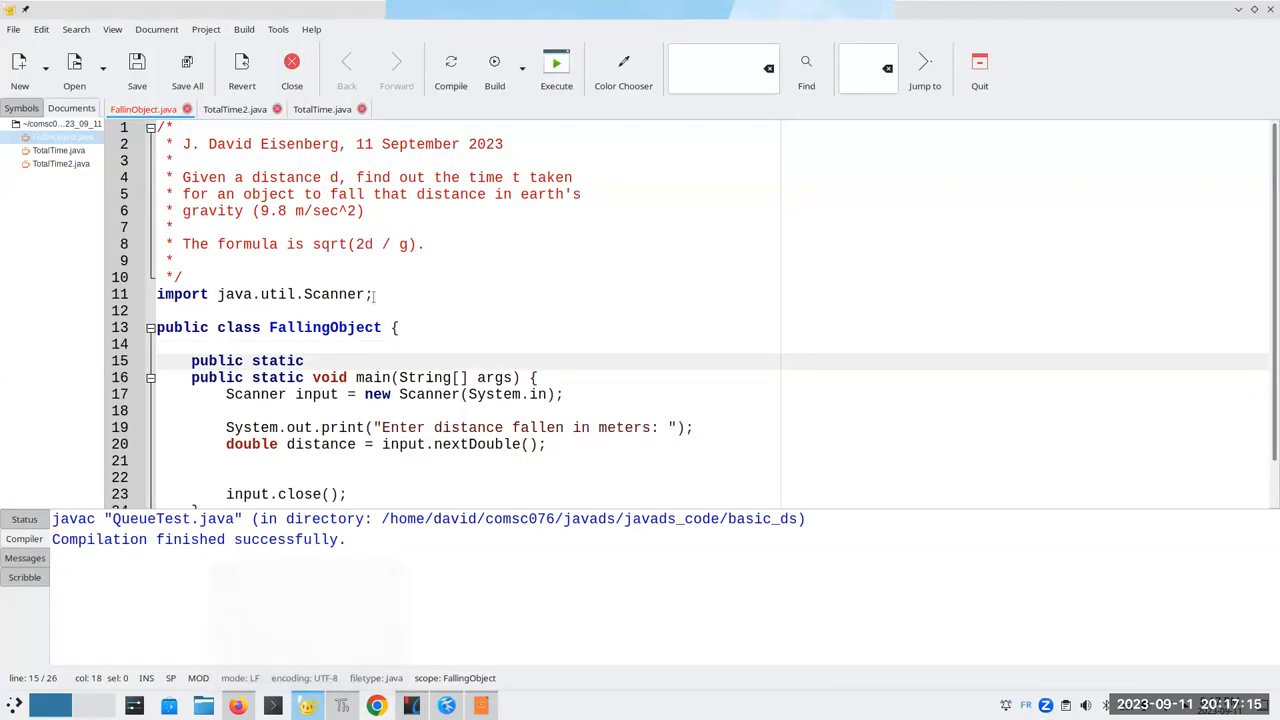
type("double")
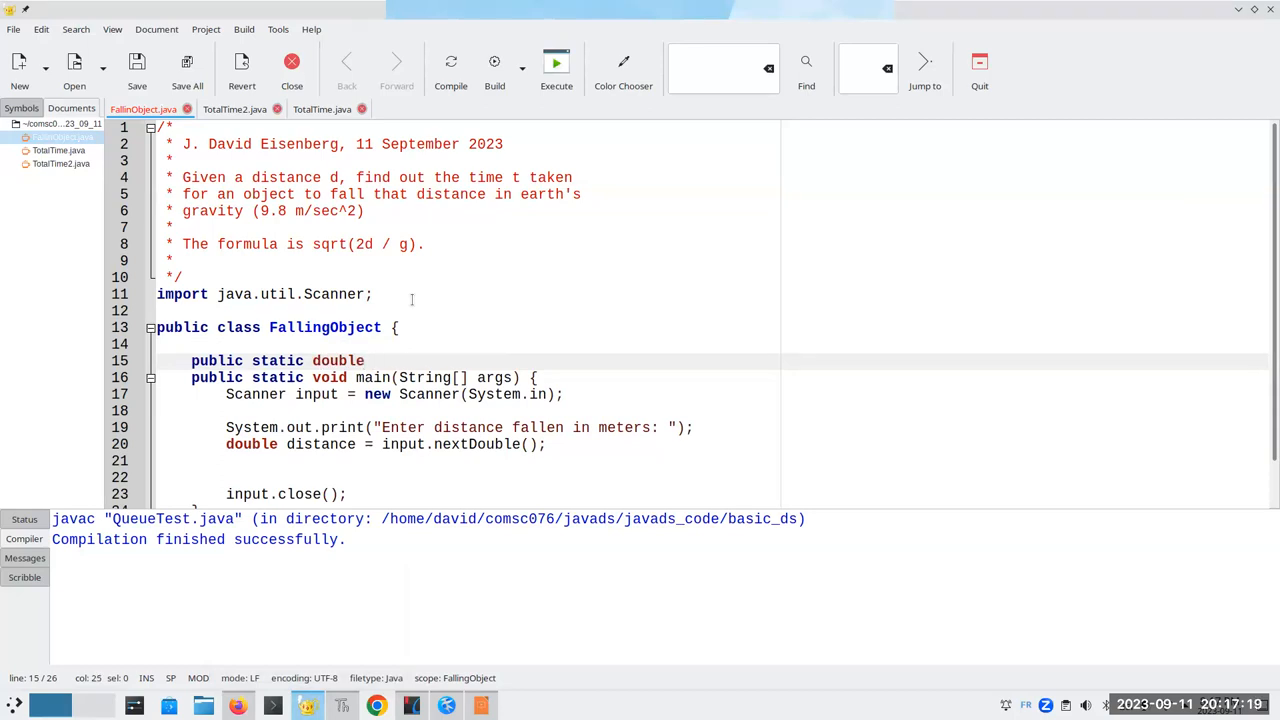
type("f")
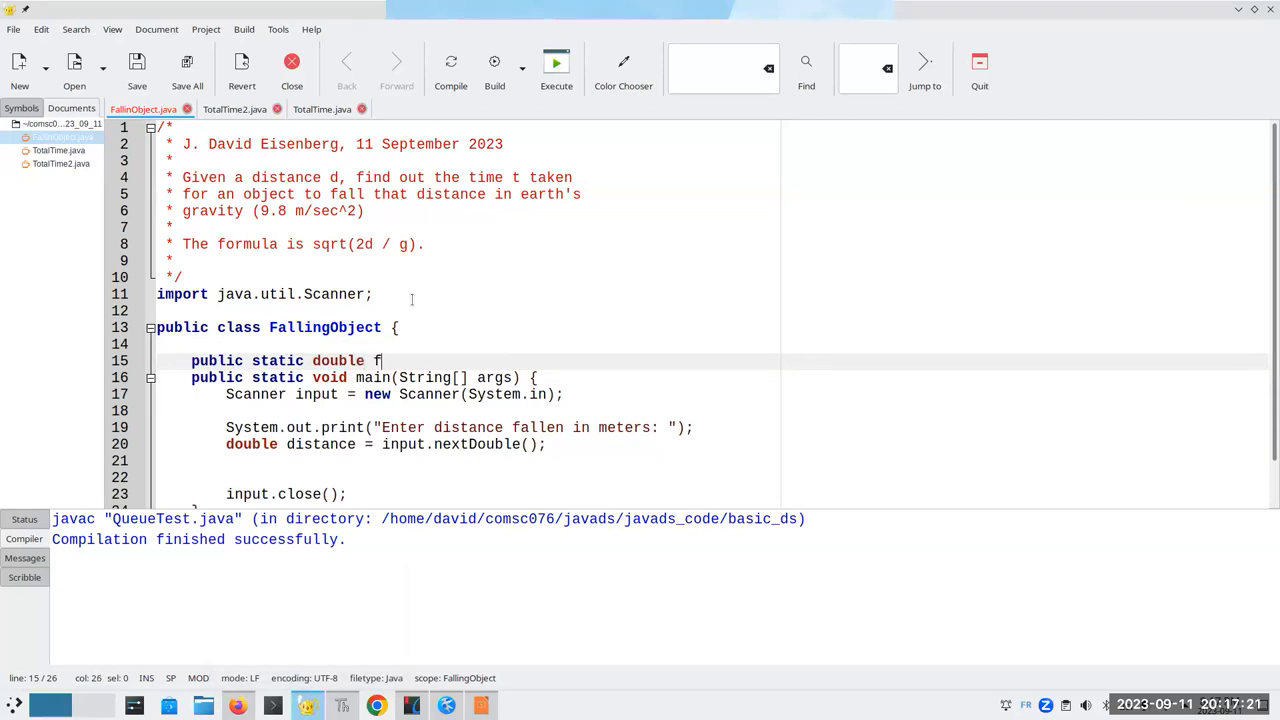
type("(")
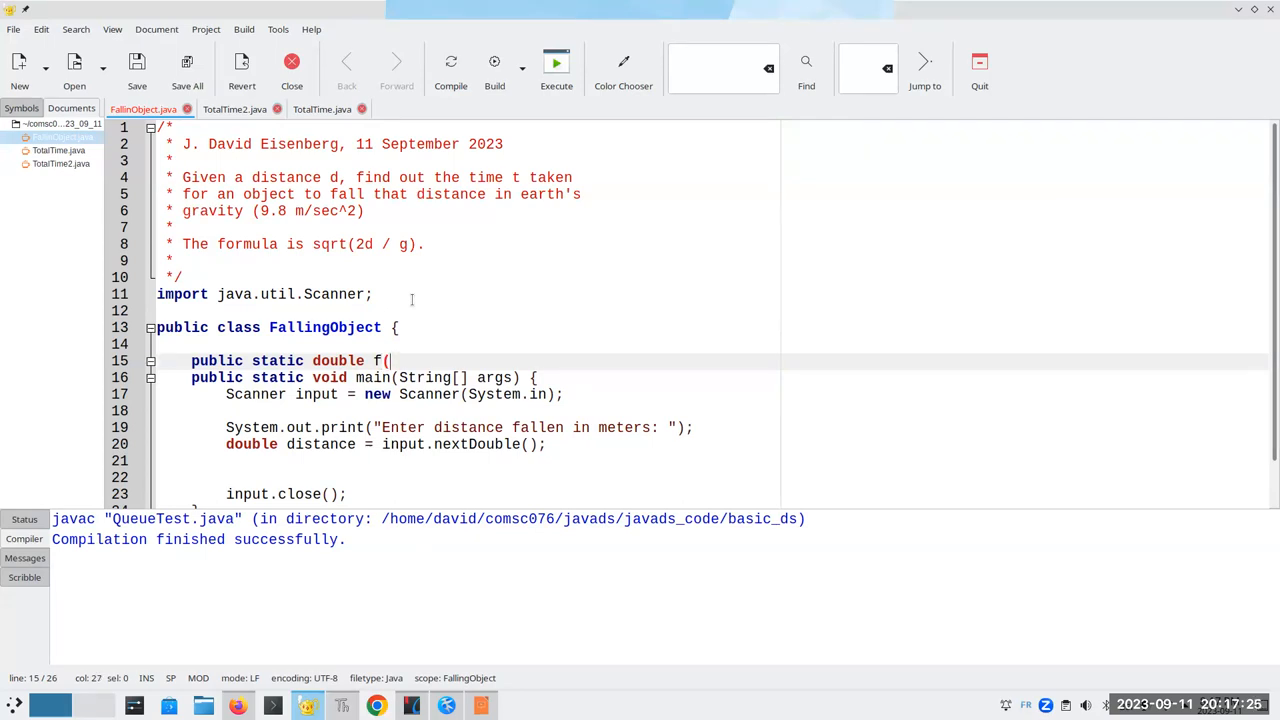
type("d)")
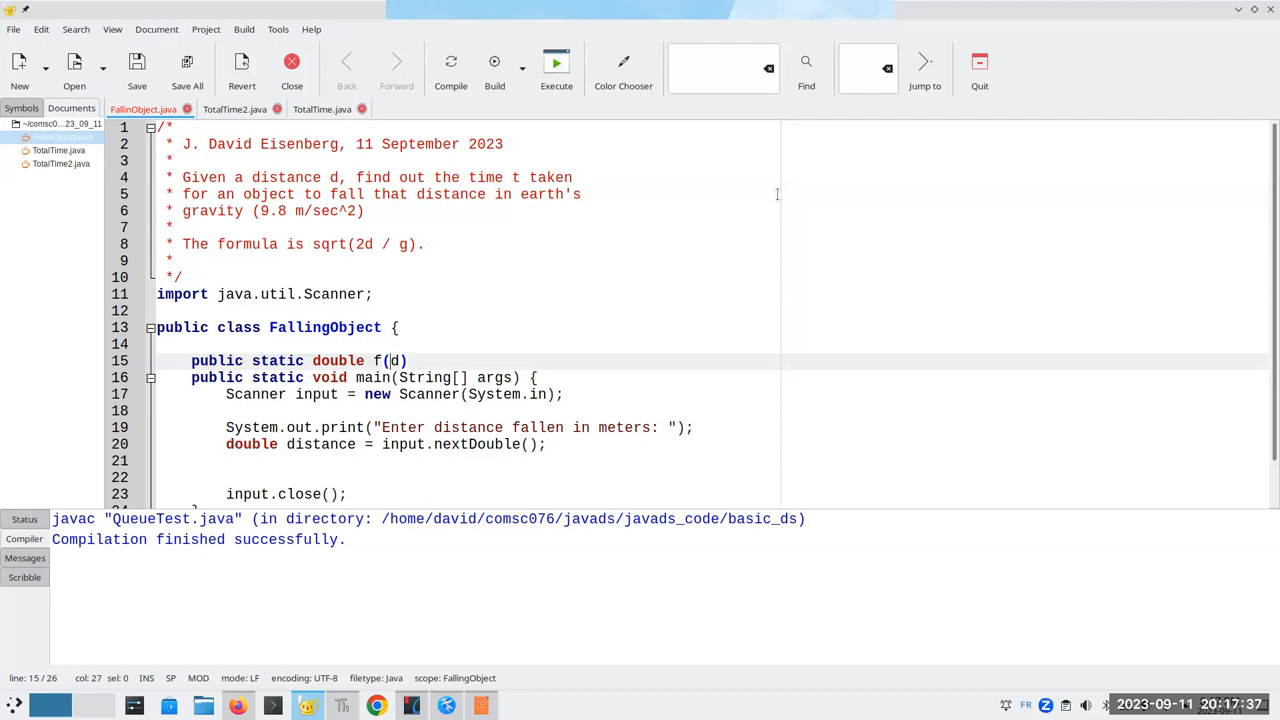
Add the first line double result = Math.sqrt(2 * d / 9.8).
type("double")
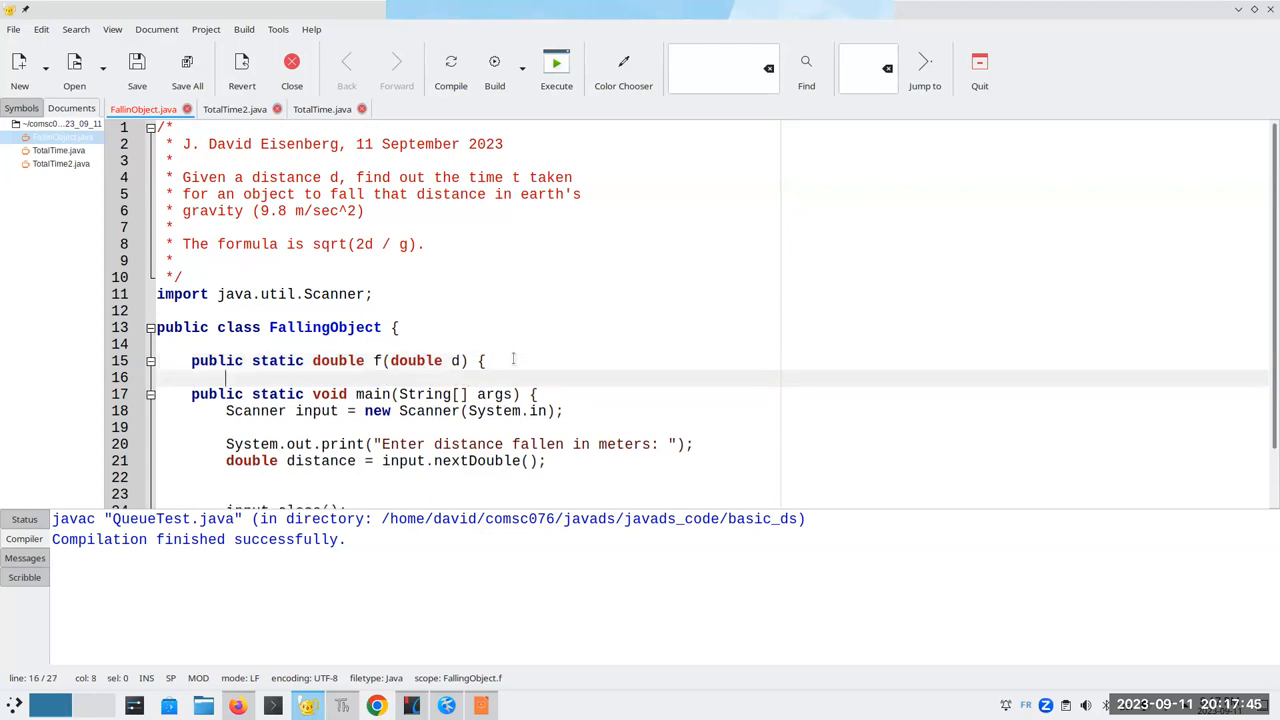
type("double result = Math.s")
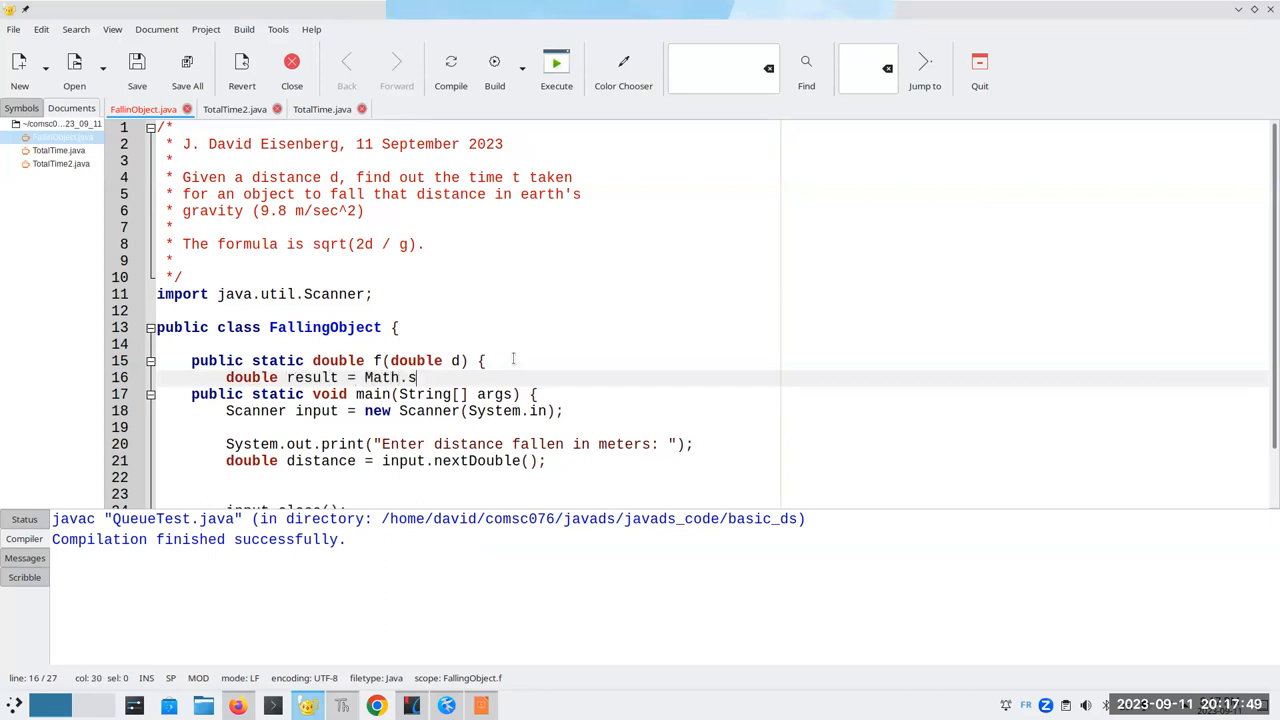
type("qrt(")
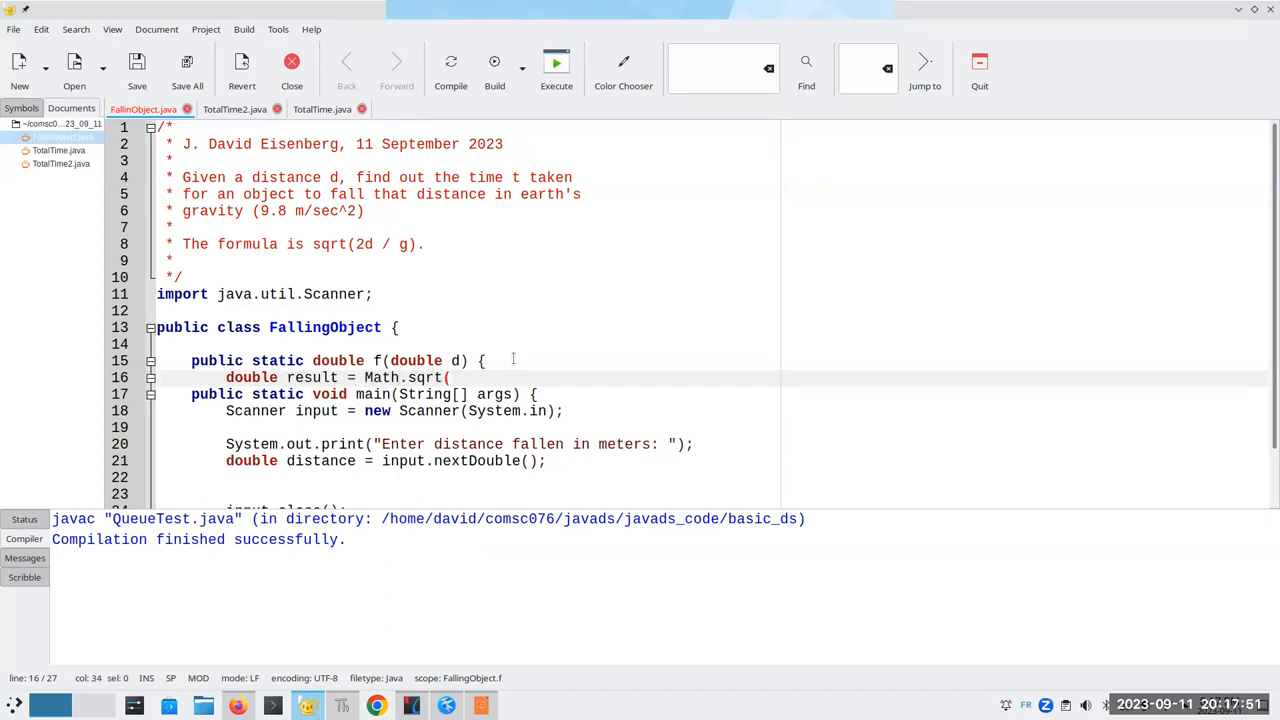
type("2 *")
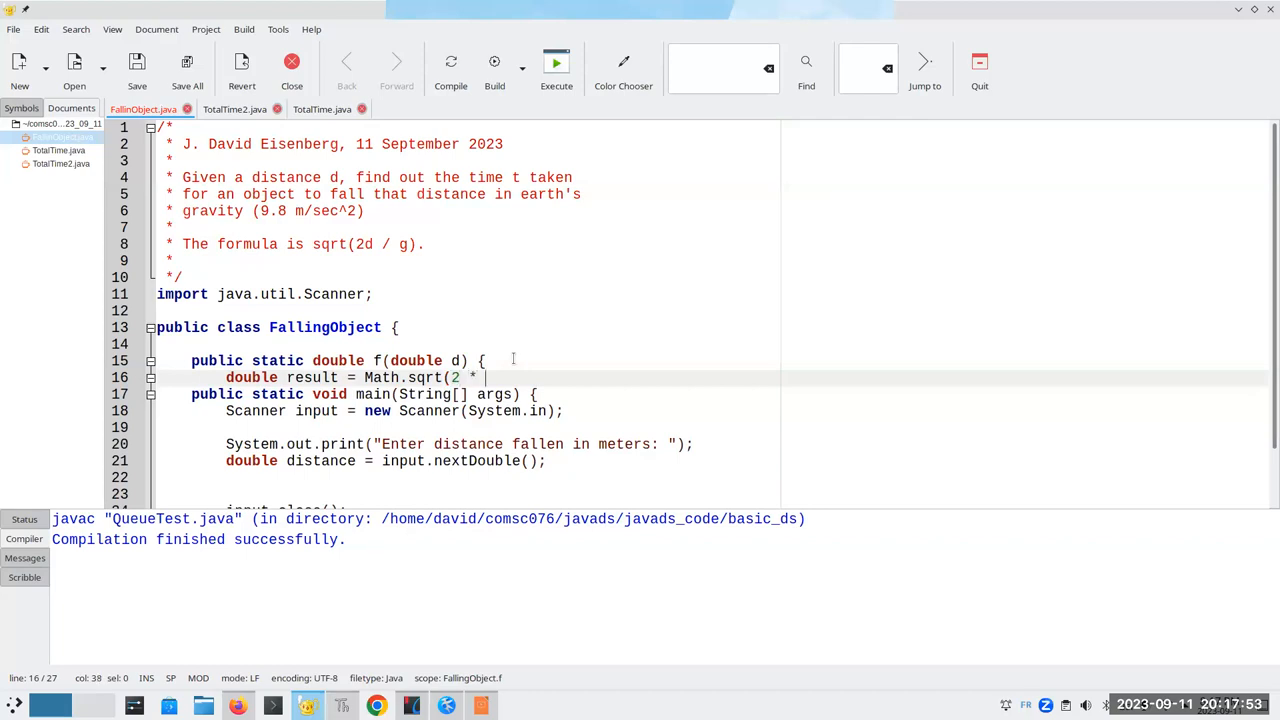
type("d / 9.8")
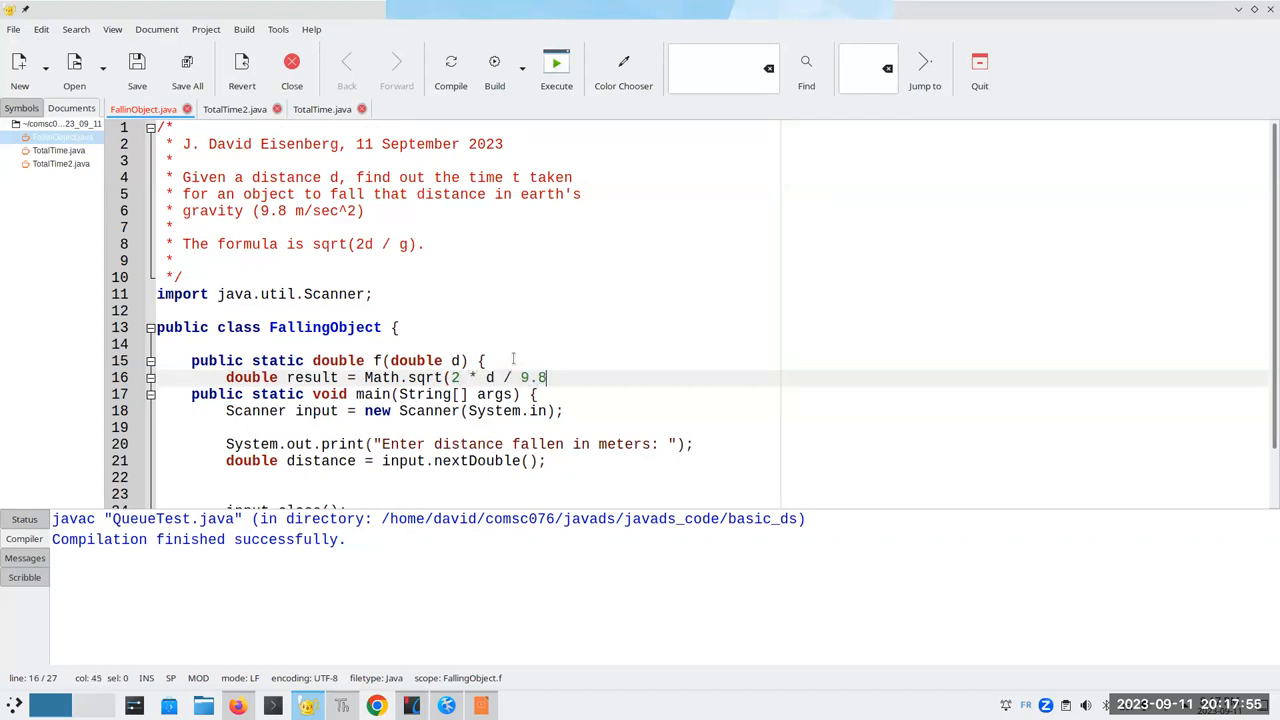
type(")")
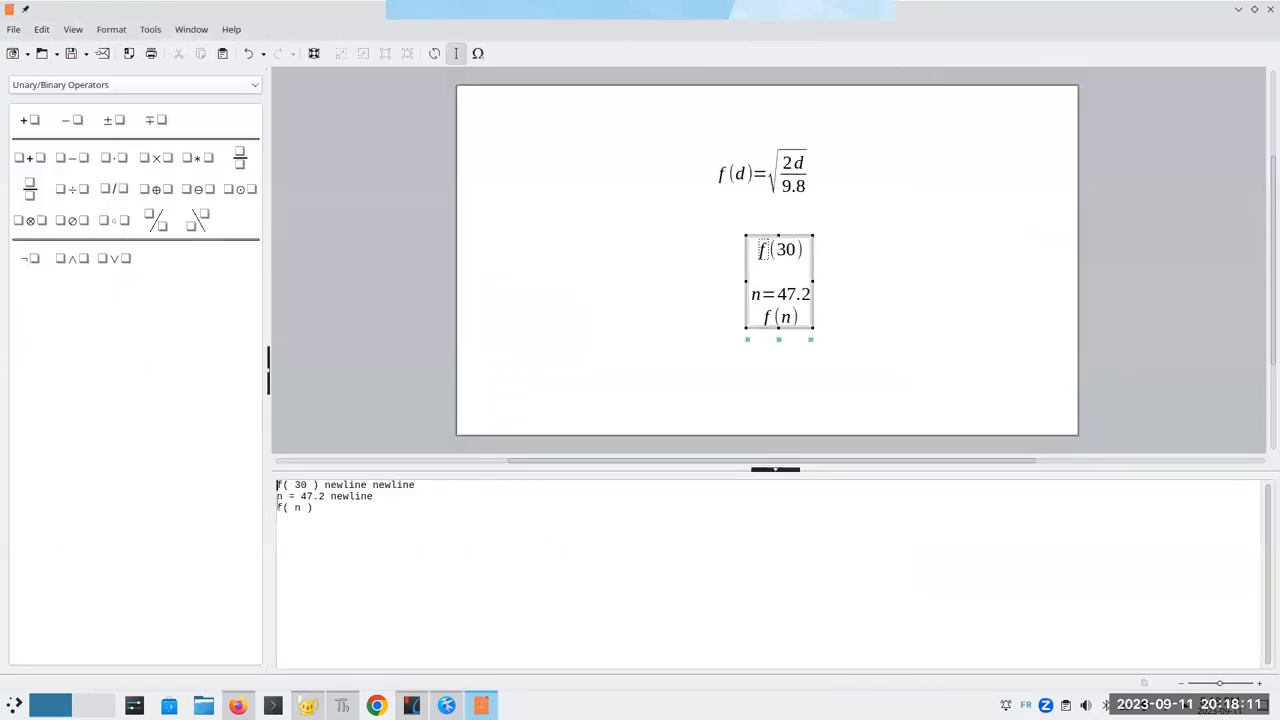
Change the slide's last formula line to y = f(n), then return to FallingObject.java.
type("y =")
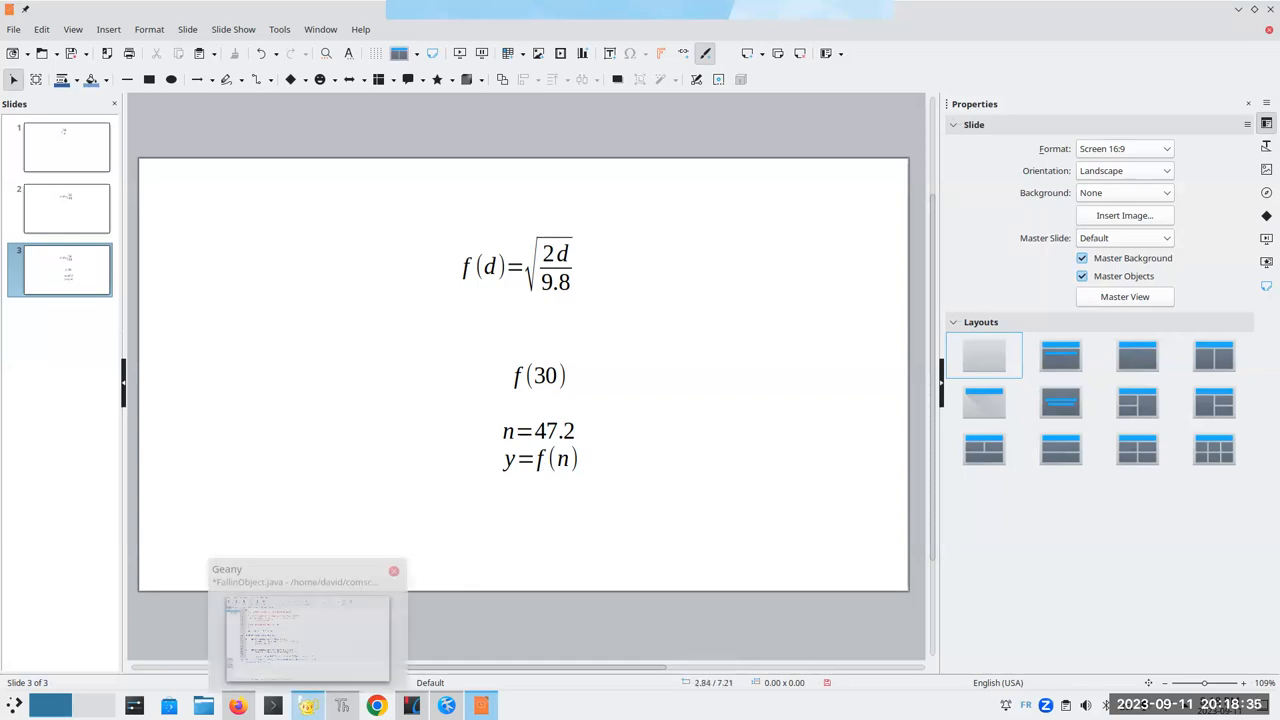
left_click(308, 636)
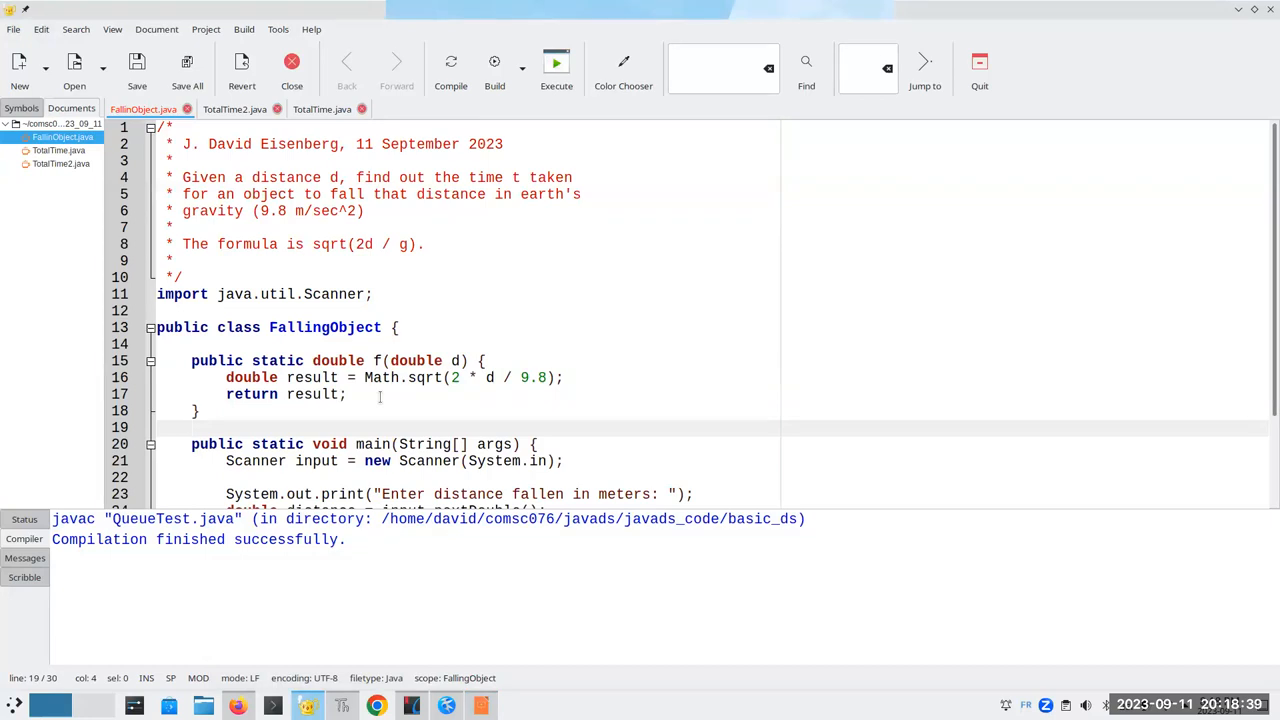
In main, add double time = f(distance); with a comment that distance is the argument to the method.
scroll("down", 3)
type("double time")
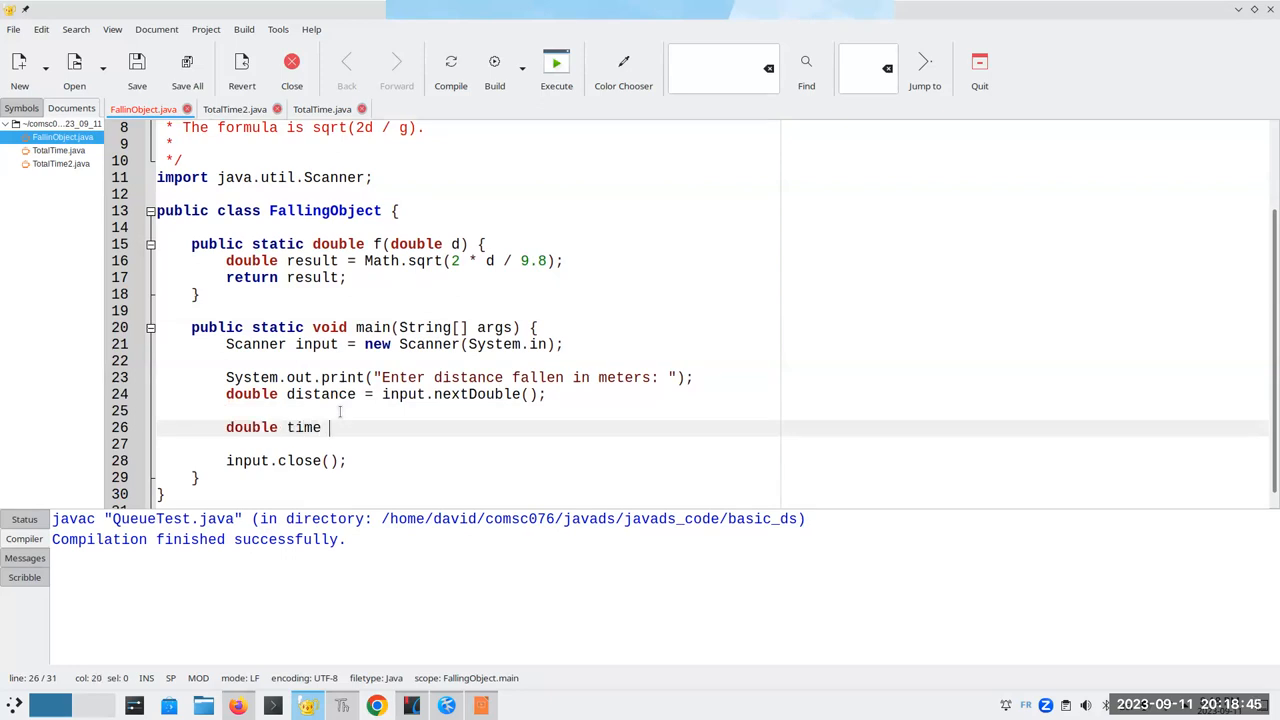
type("= f(")
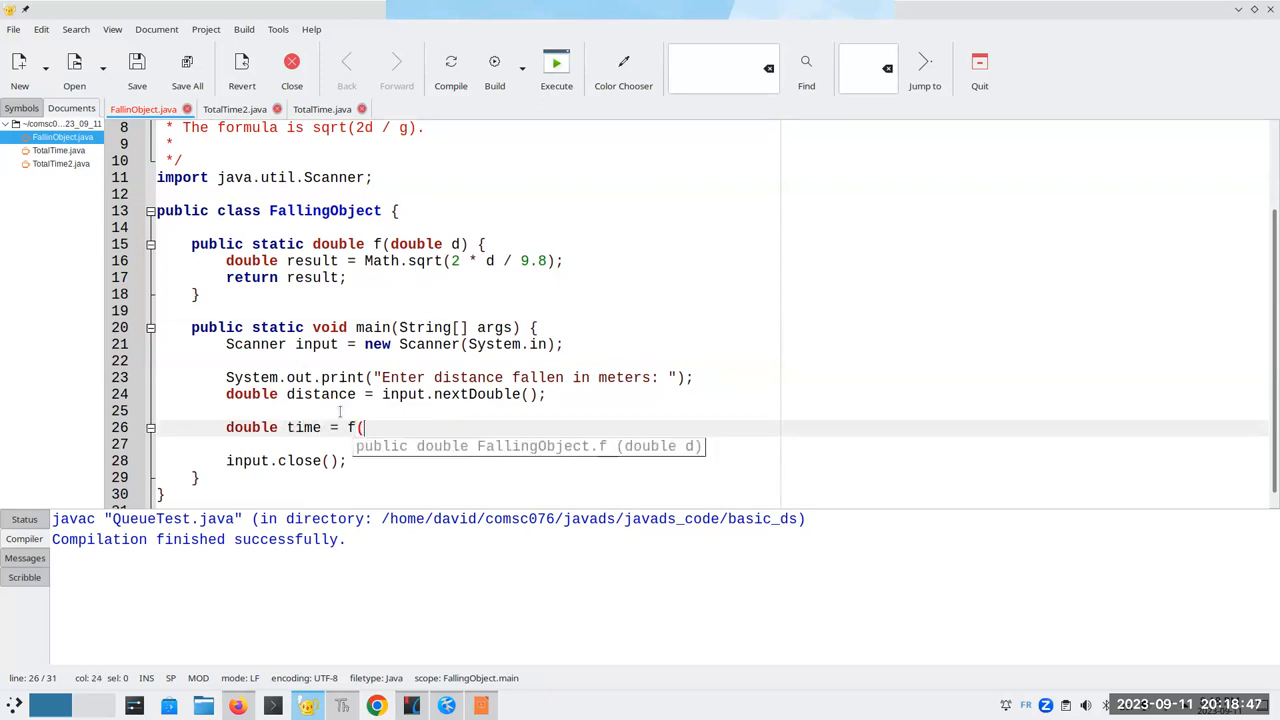
type("distance);")
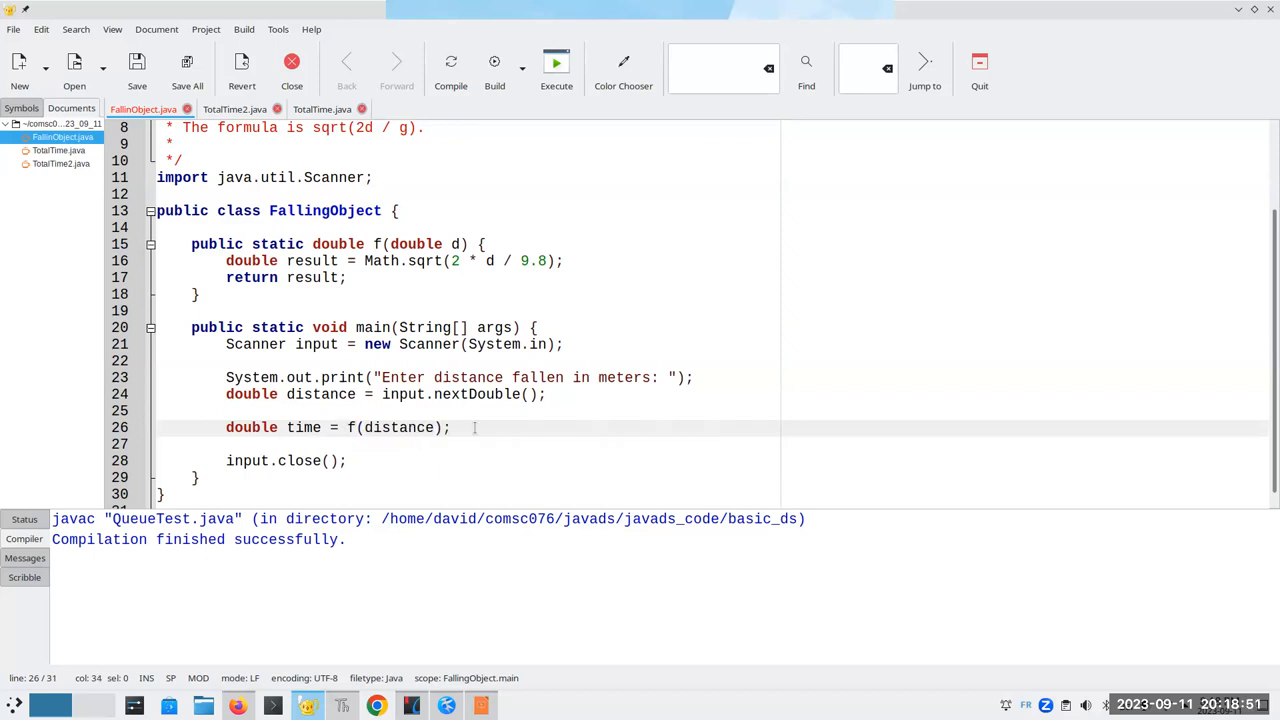
type("// distance i")
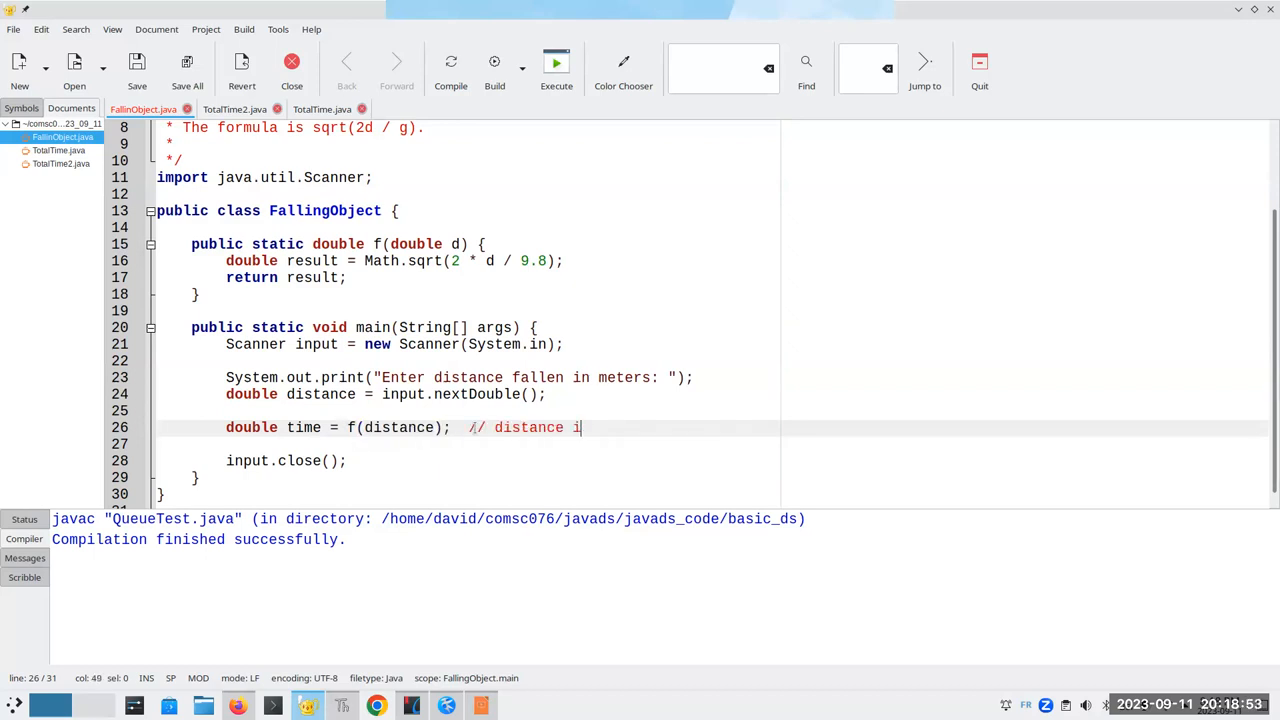
type("s the *argument")
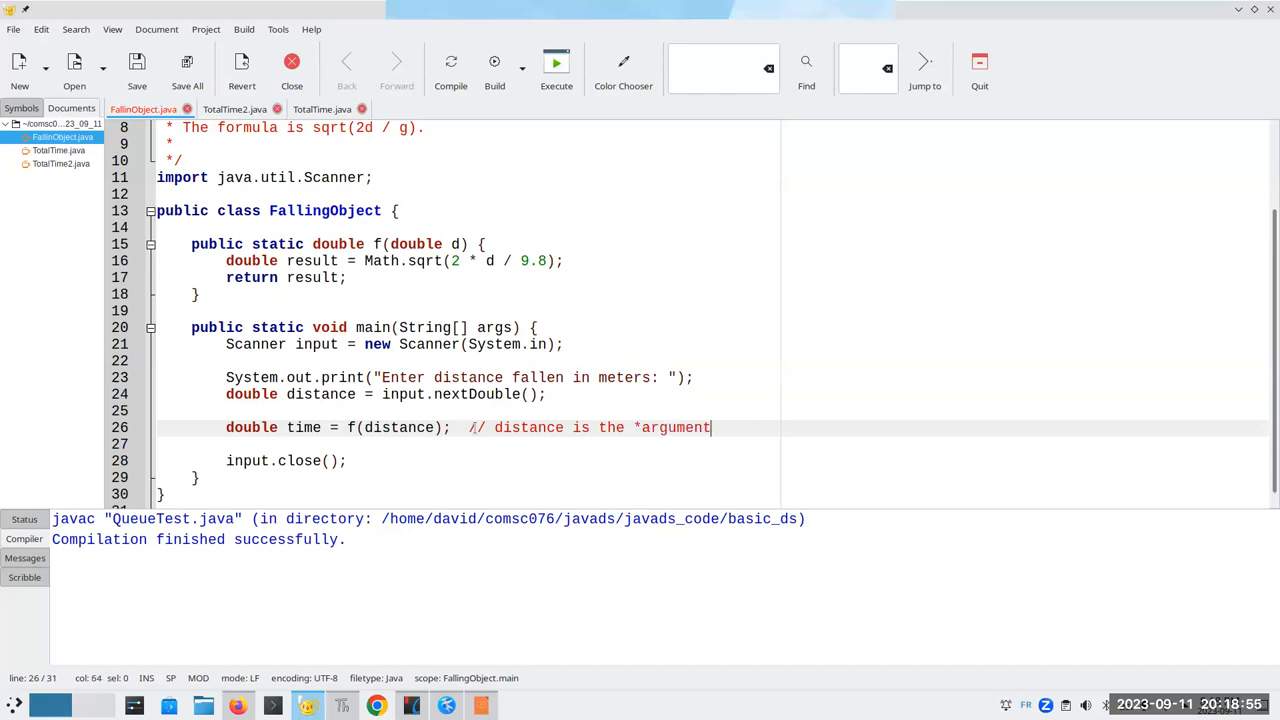
type("* to the")
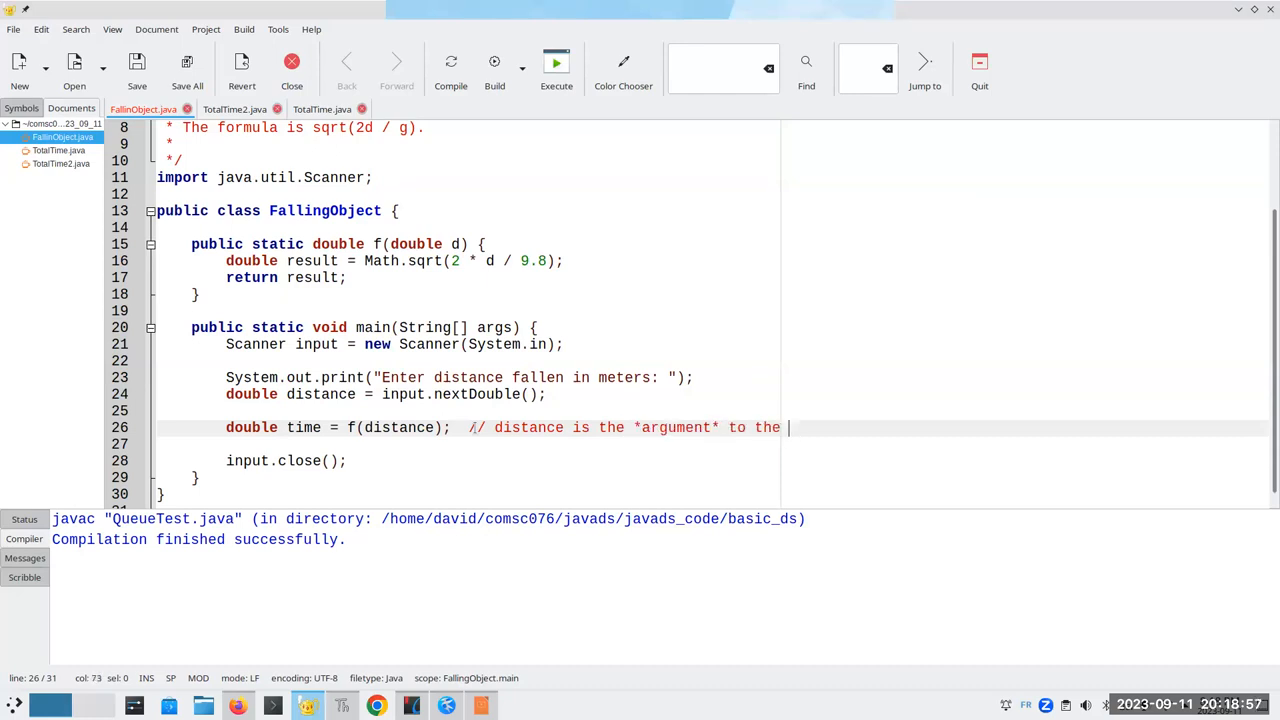
type("method")
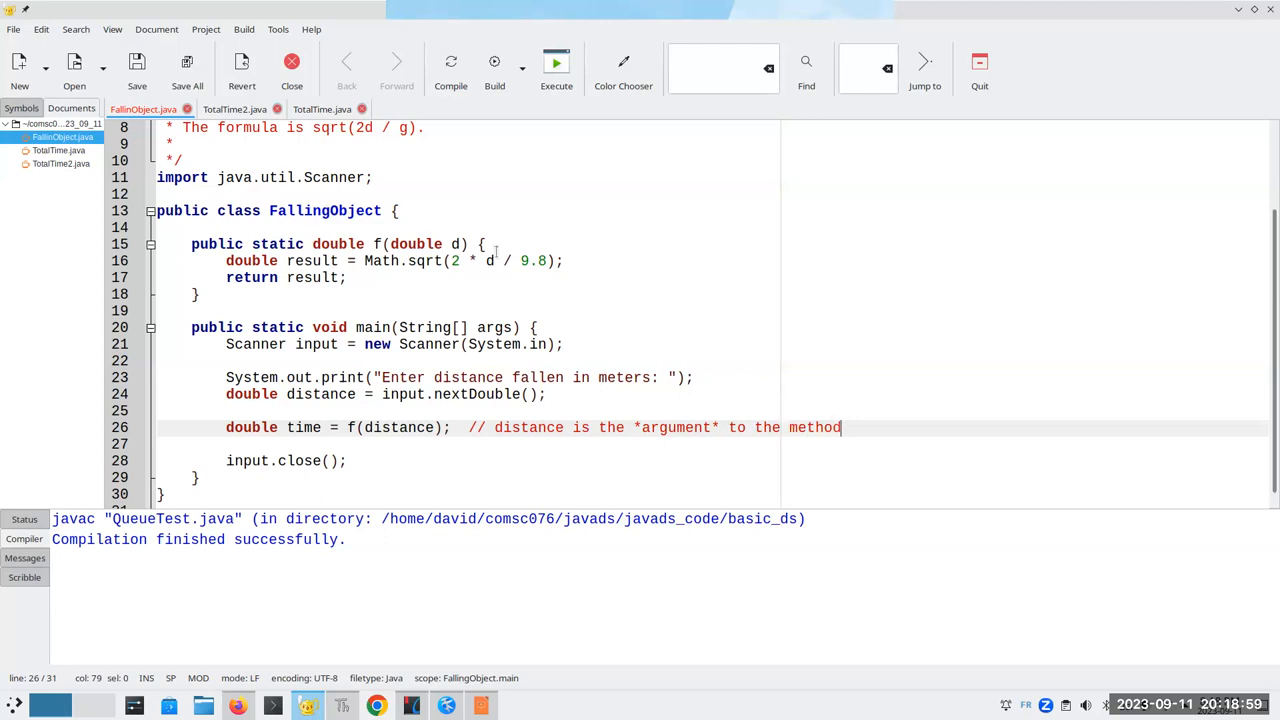
Comment that d is the parameter of the method and highlight d in the method header.
type("// d is")
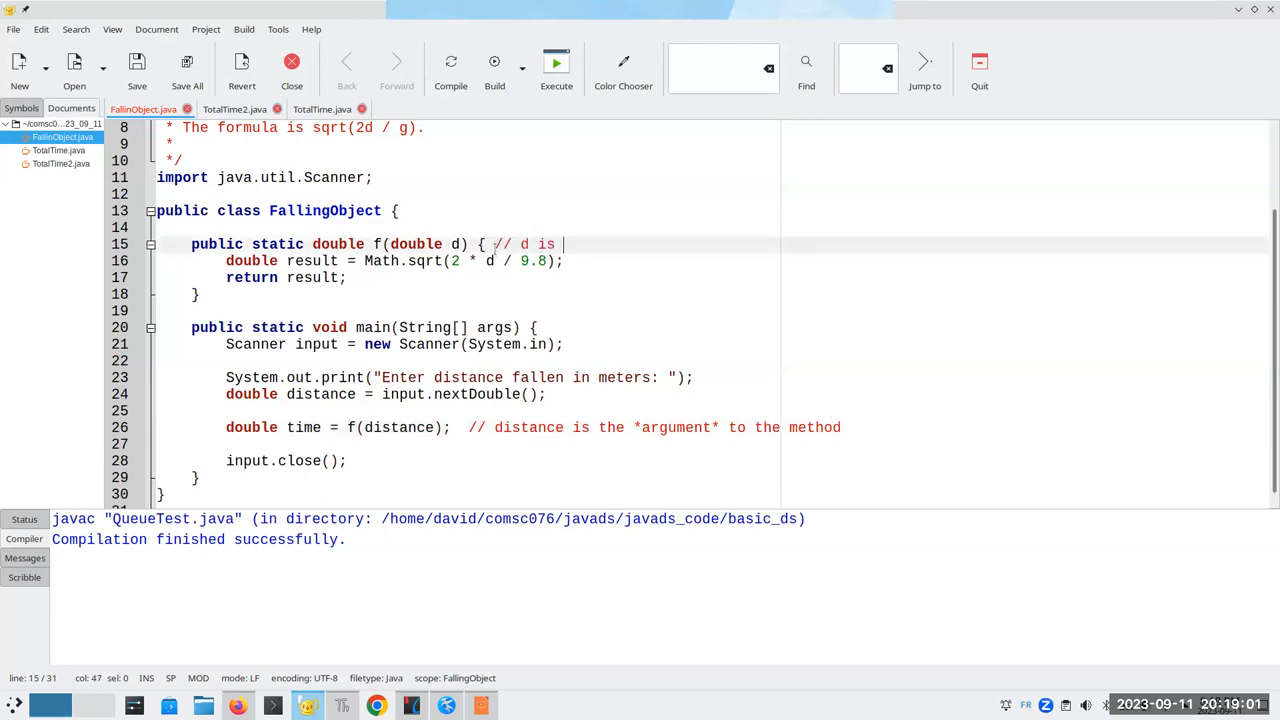
type("the *parameter*")
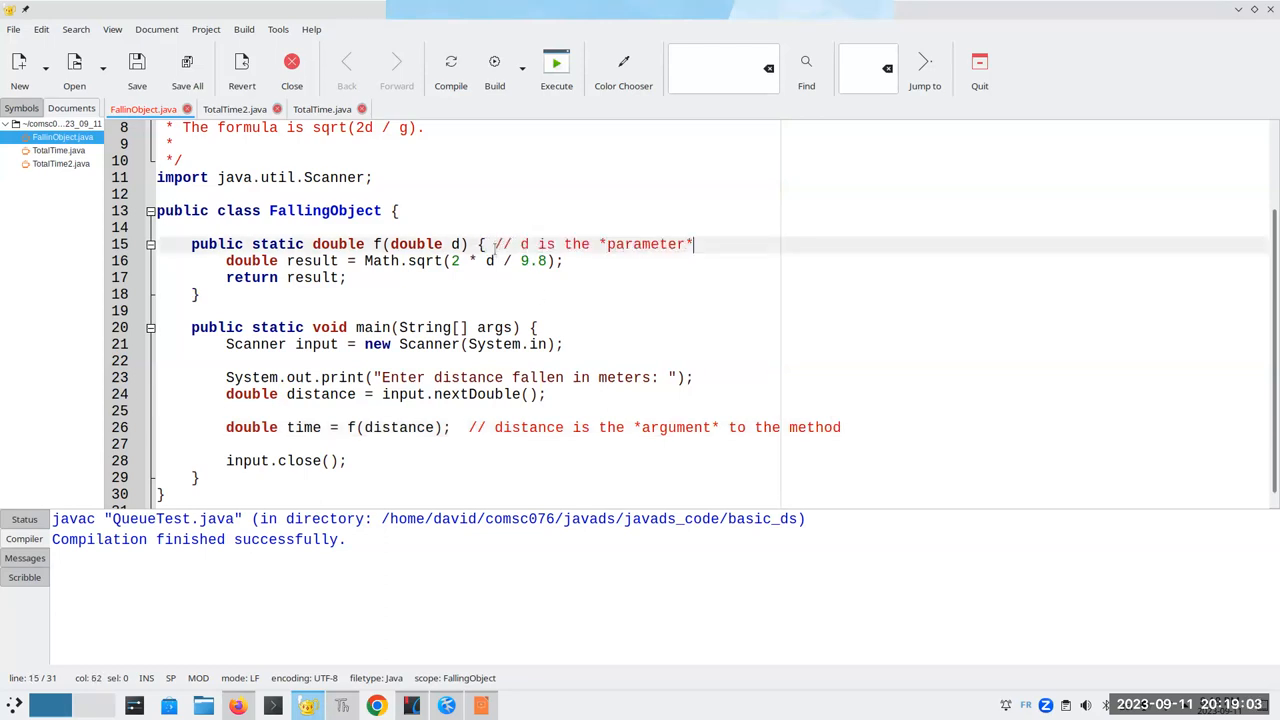
type("of the method")
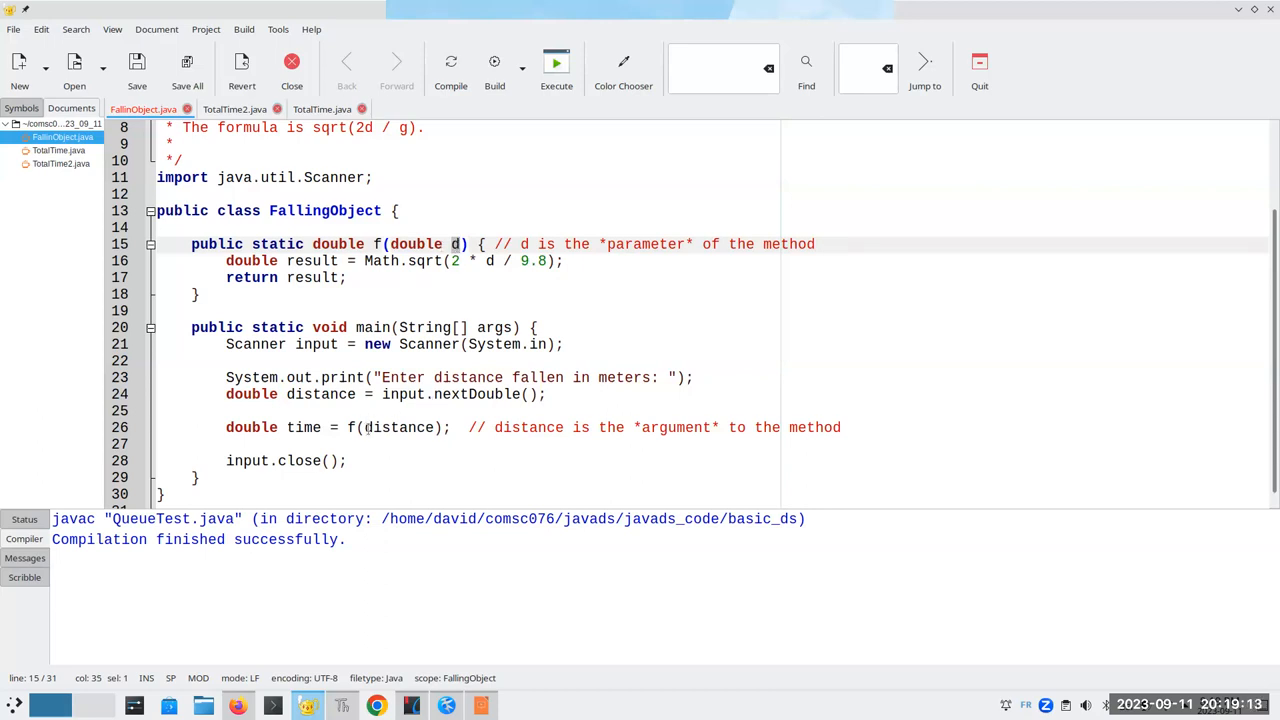
double_click(400, 428)
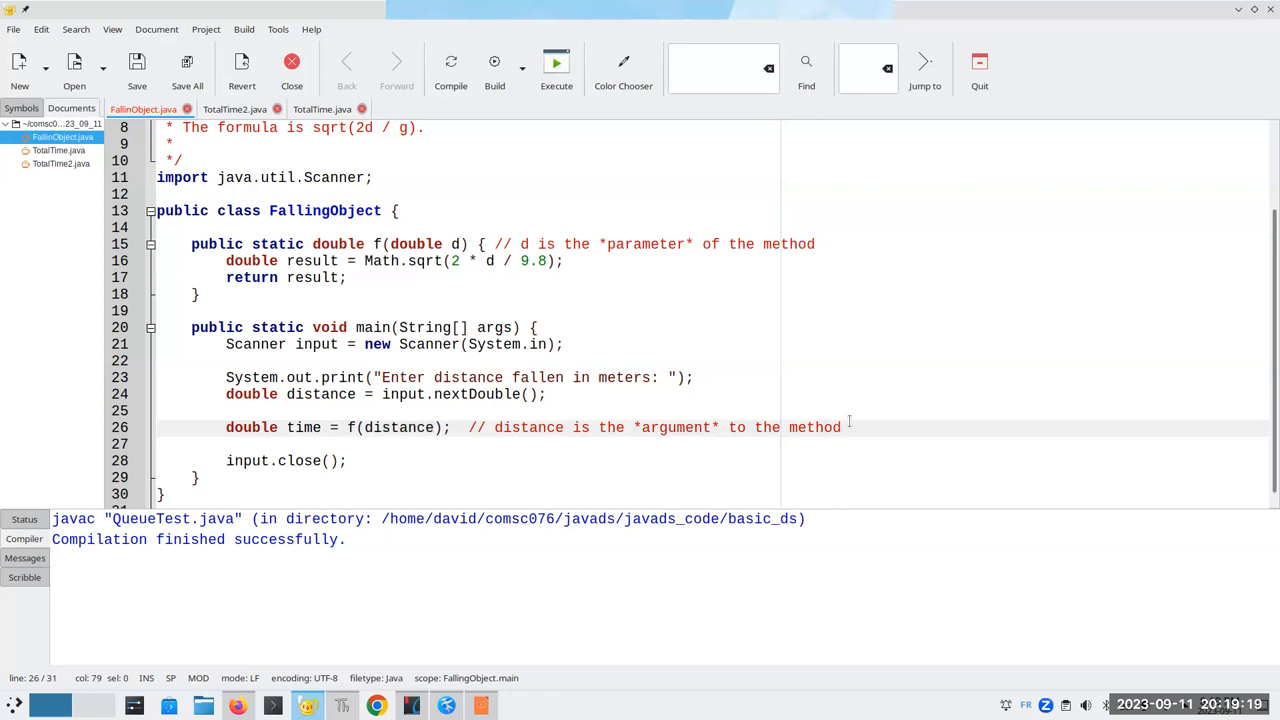
Add a printf "Time to fall is %.3f seconds.%n" and compile, revealing the class/file name mismatch.
type("System.out.pr")
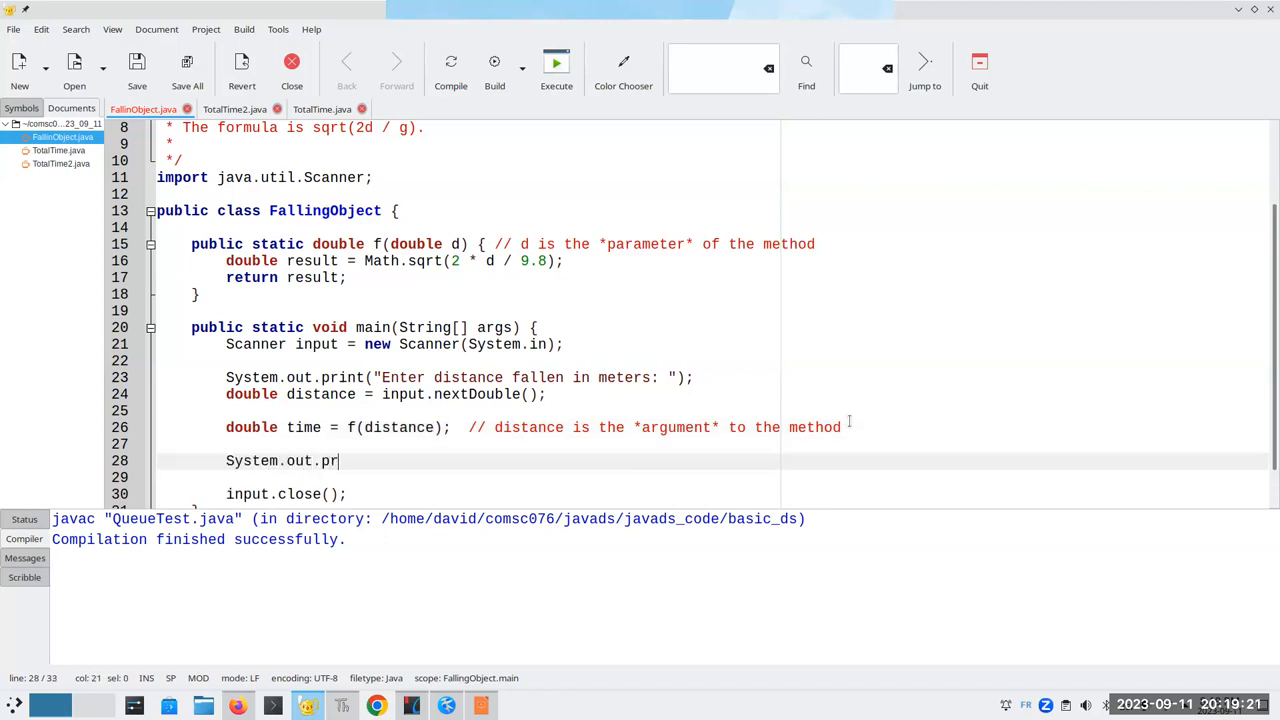
type("int(\"Time to fall")
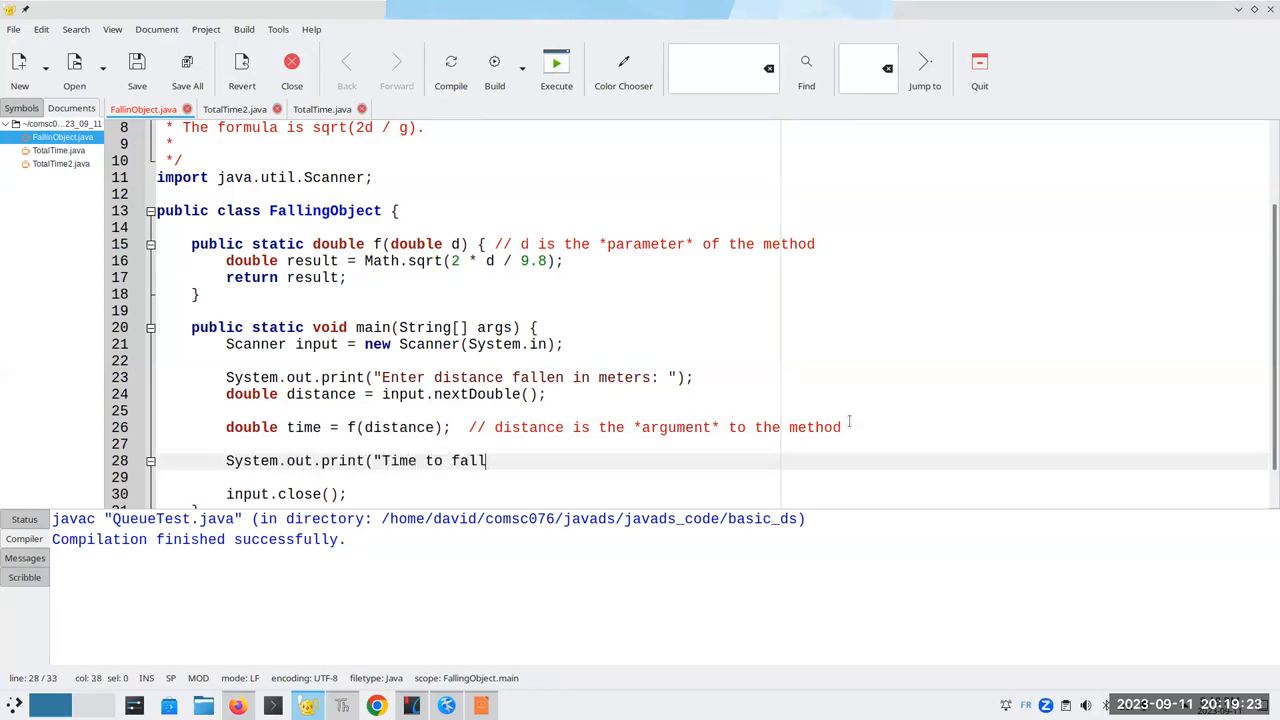
type("is %.")
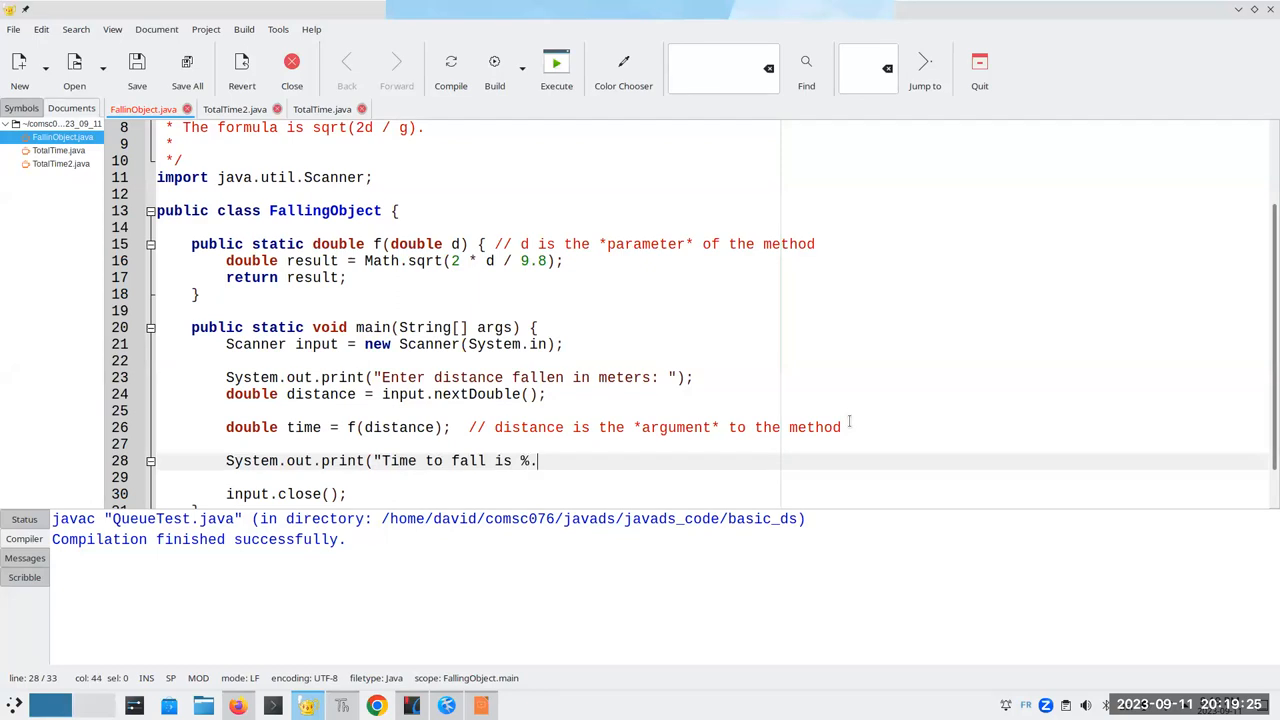
type("3f")
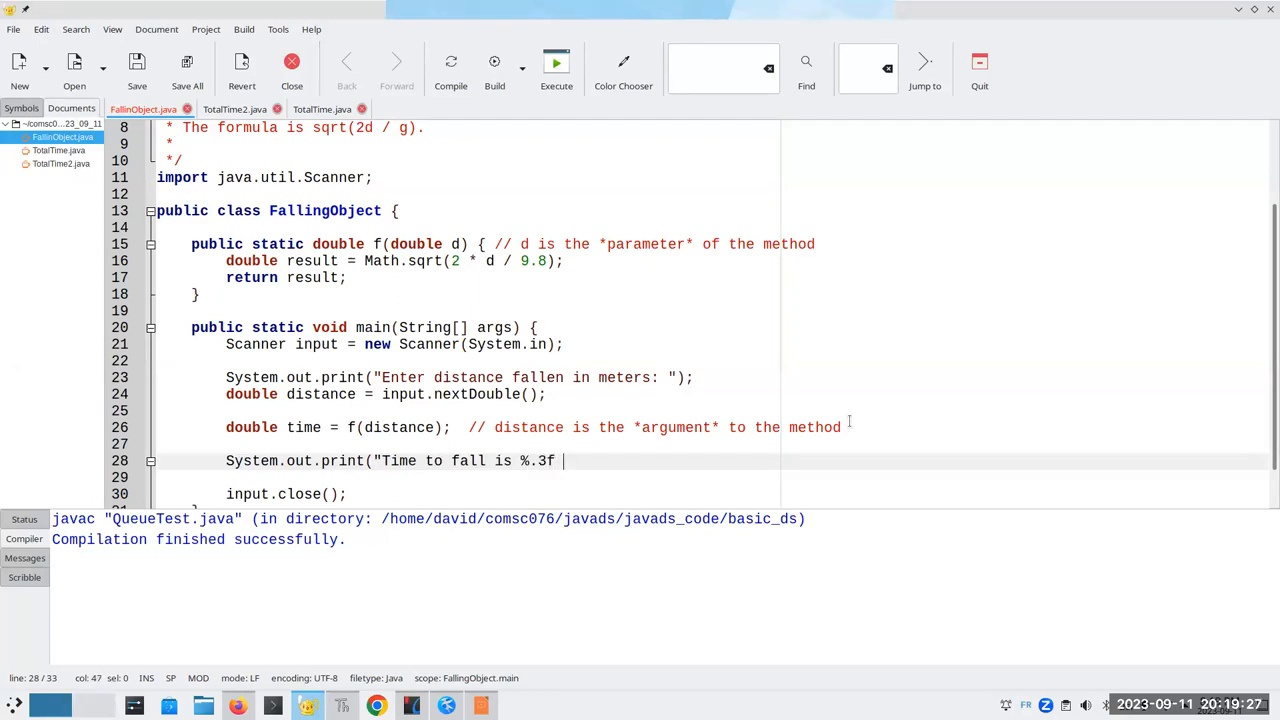
type("seconds.%n\", time);")
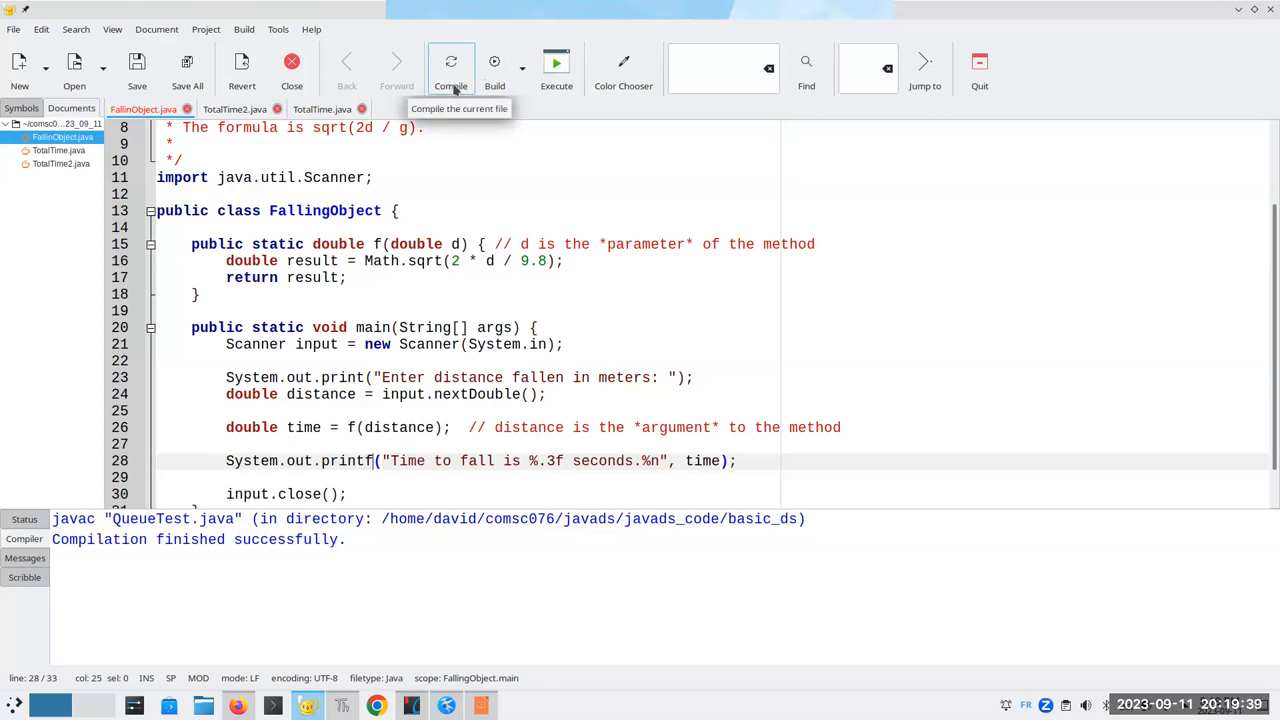
left_click(452, 68)
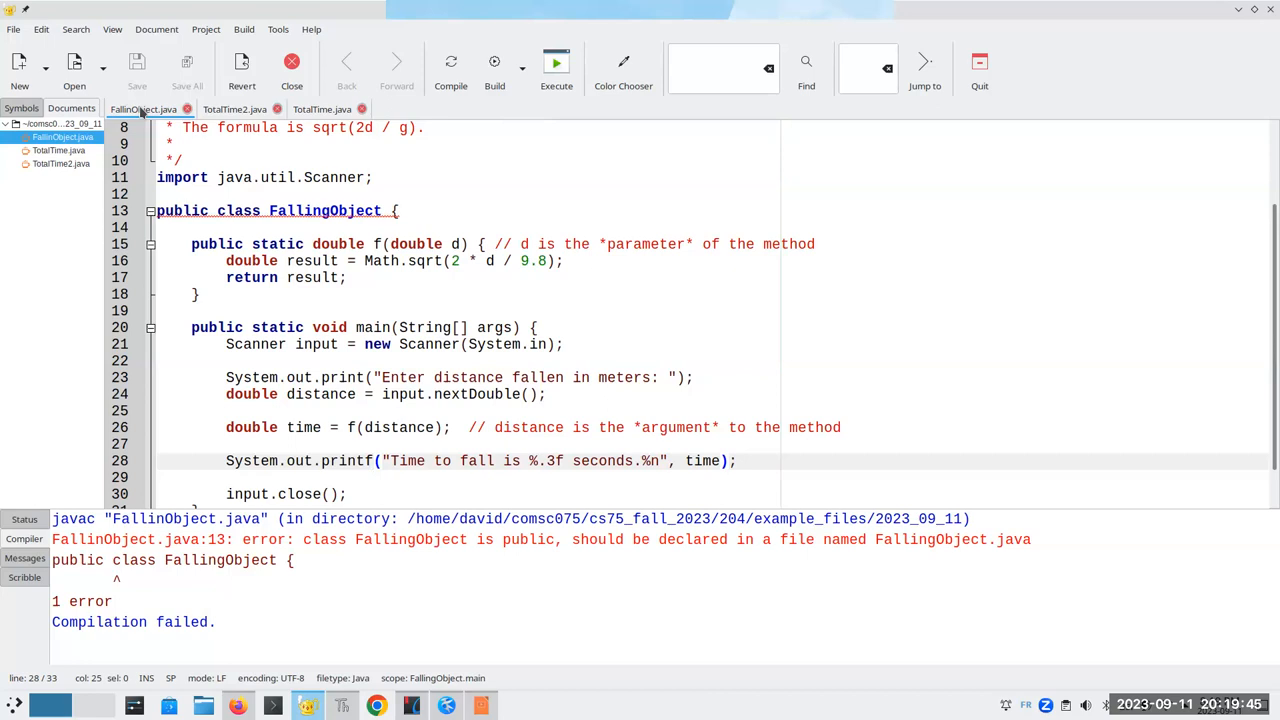
Save the code under the corrected name FallingObject.java via Save As.
left_click(14, 28)
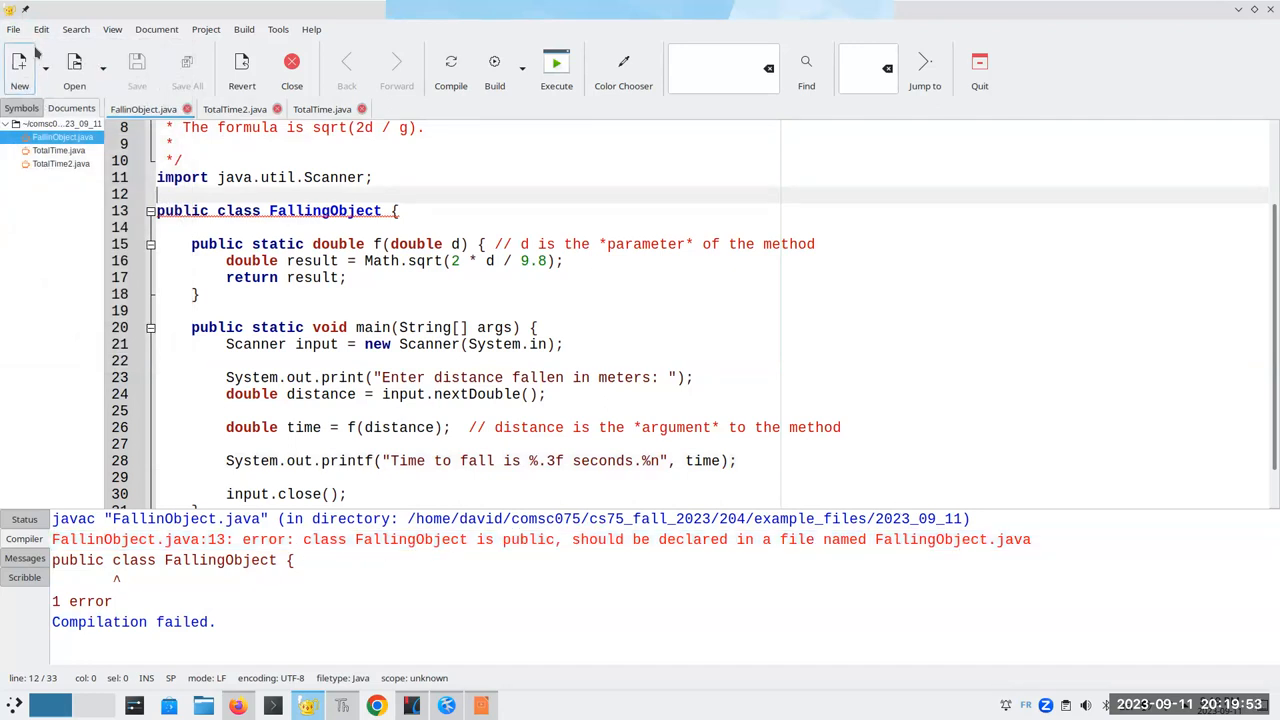
left_click(14, 28)
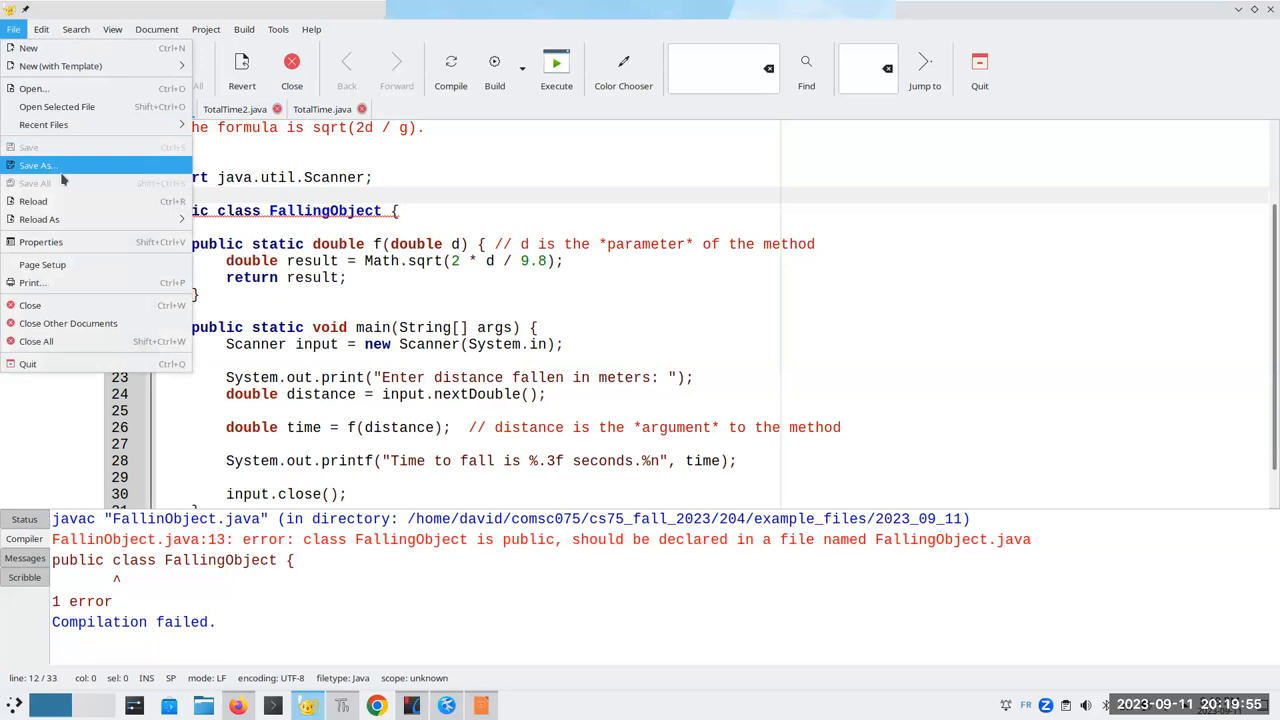
left_click(38, 164)
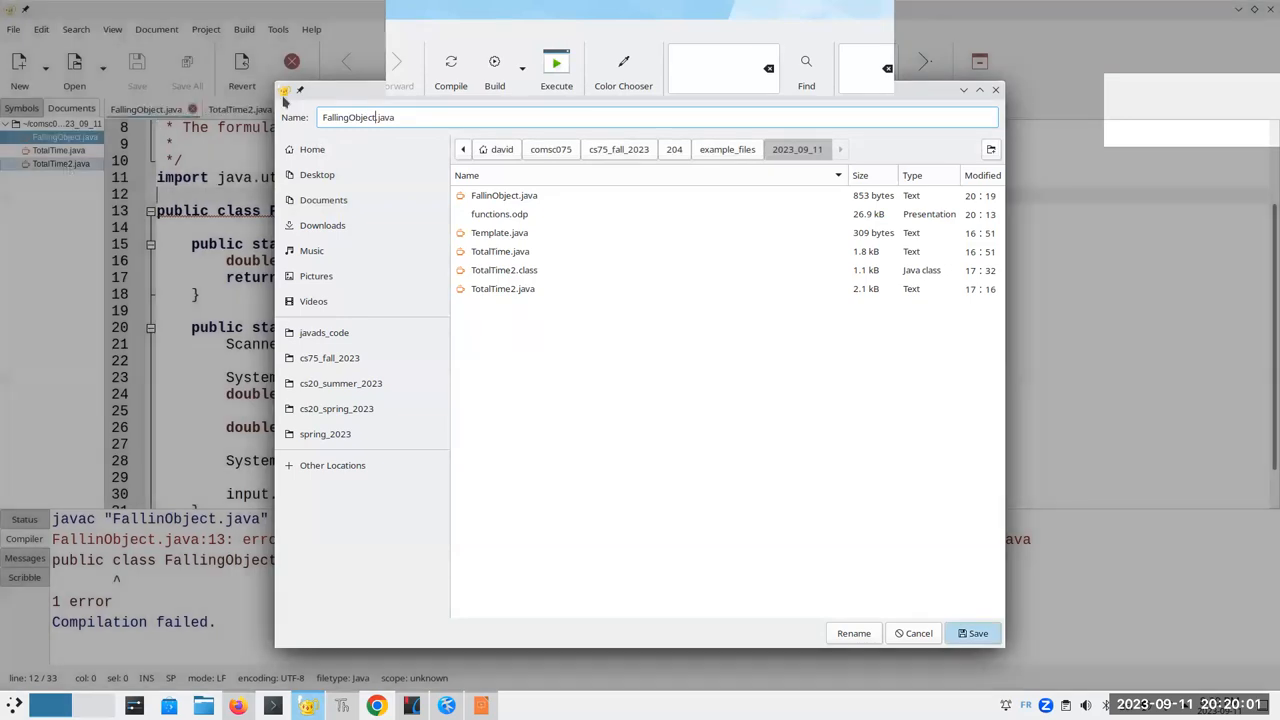
left_click(972, 632)
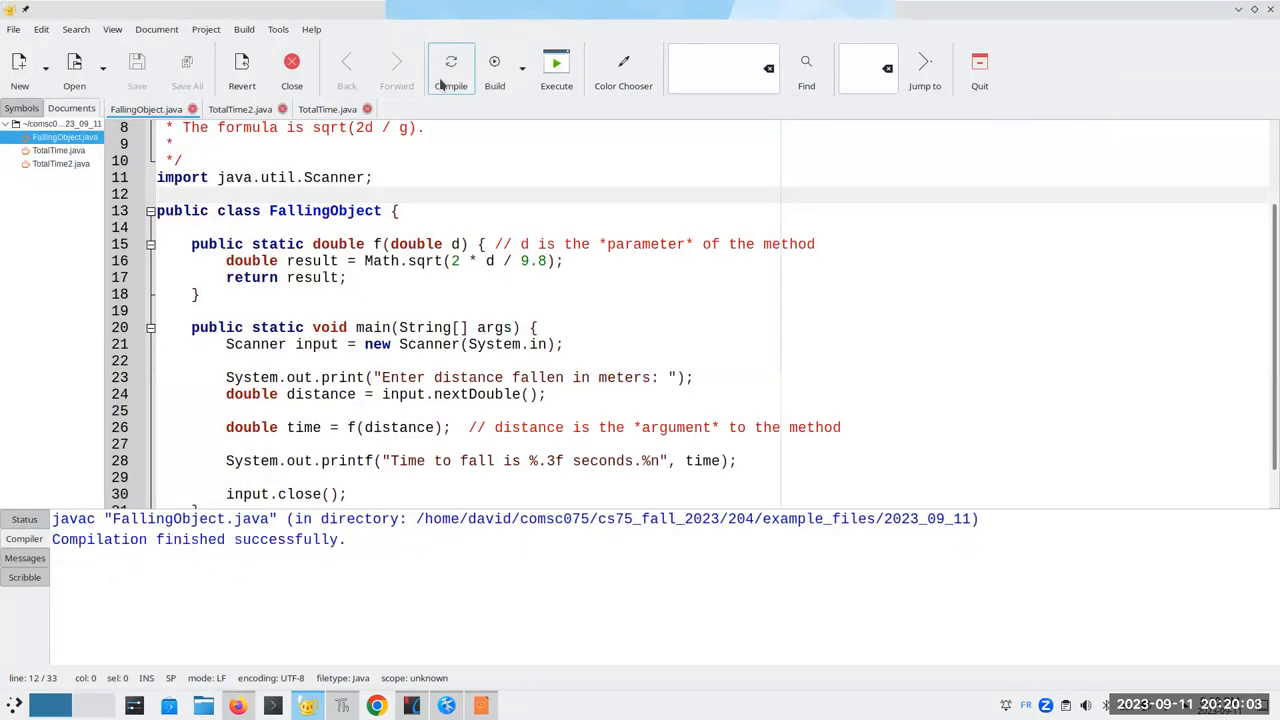
mouse_move(556, 68)
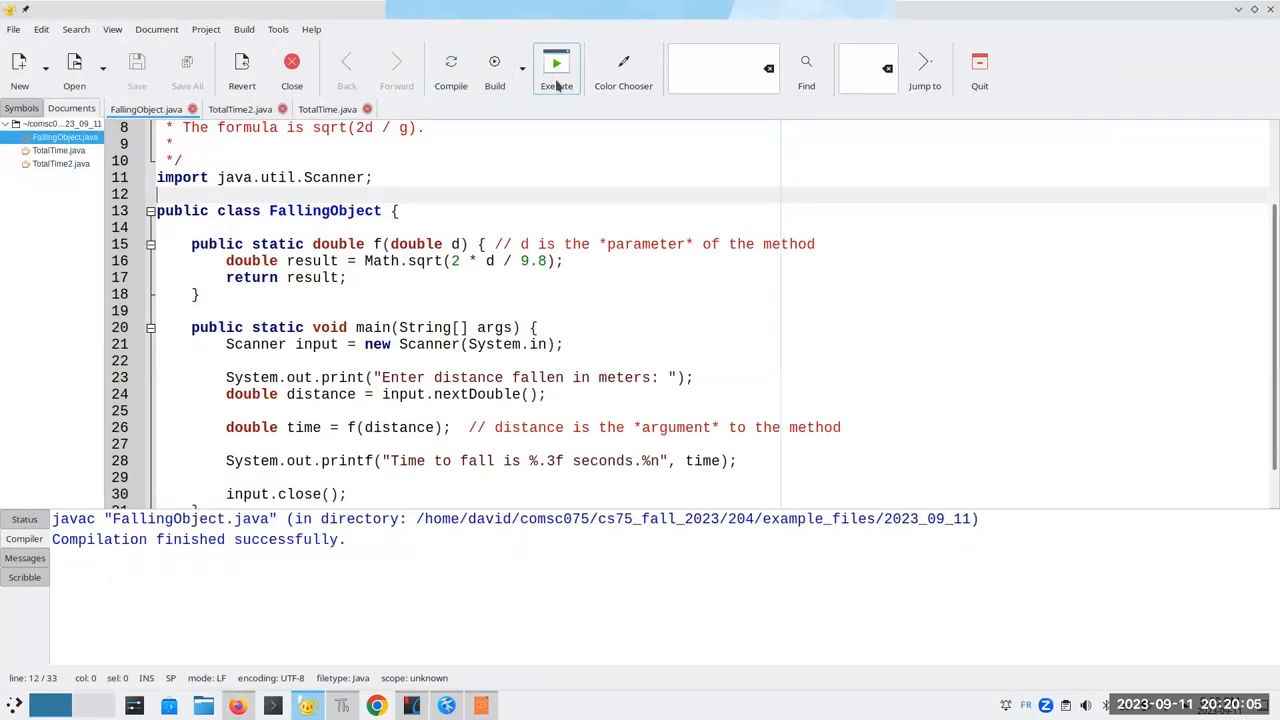
left_click(556, 68)
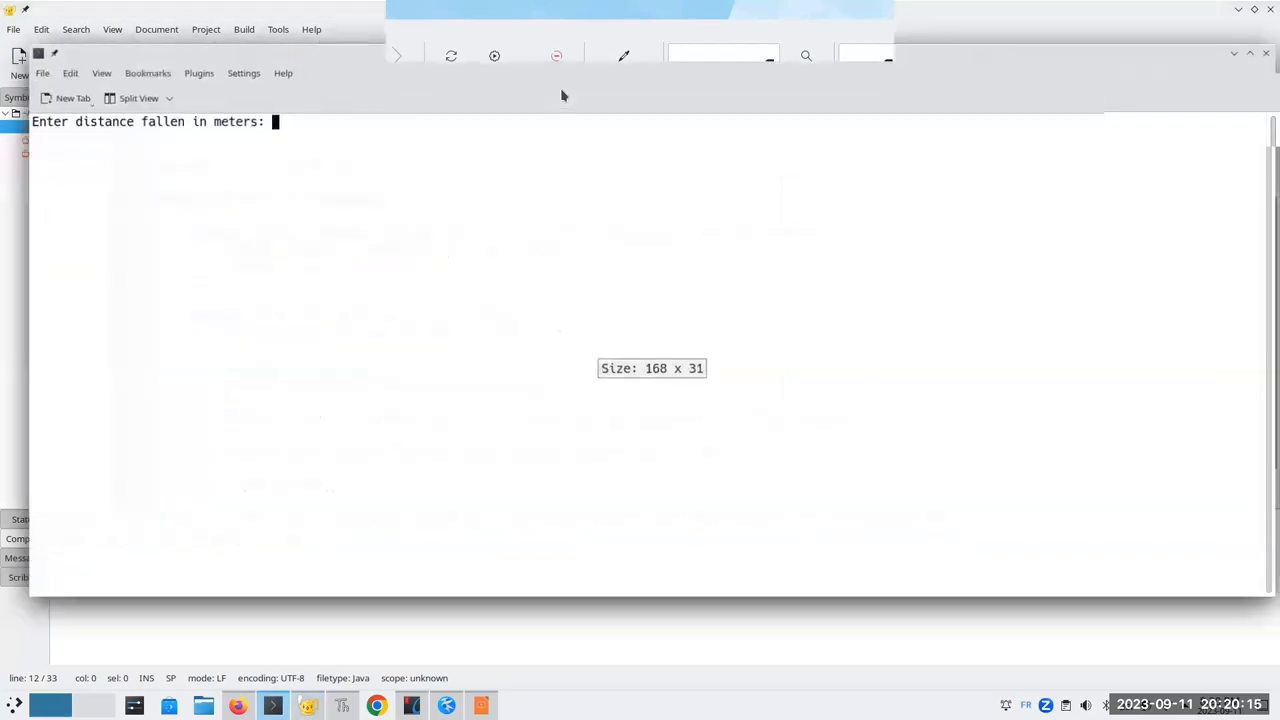
type("50")
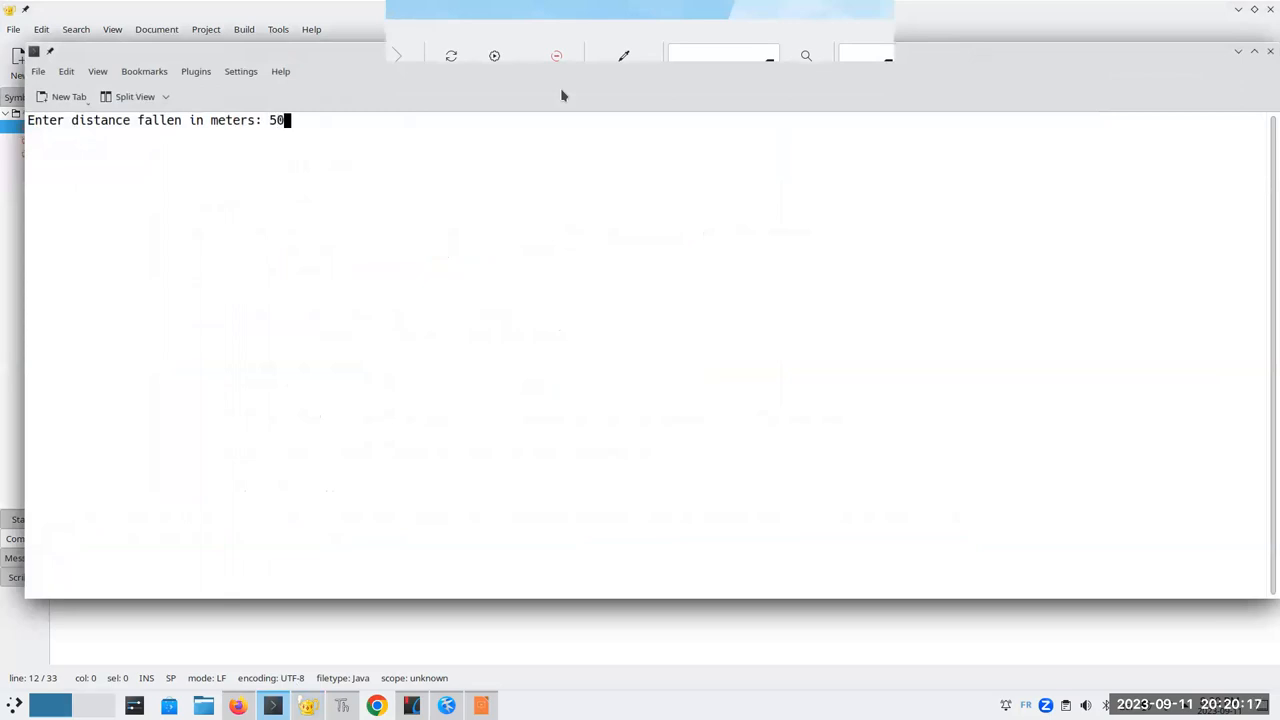
key("Return")
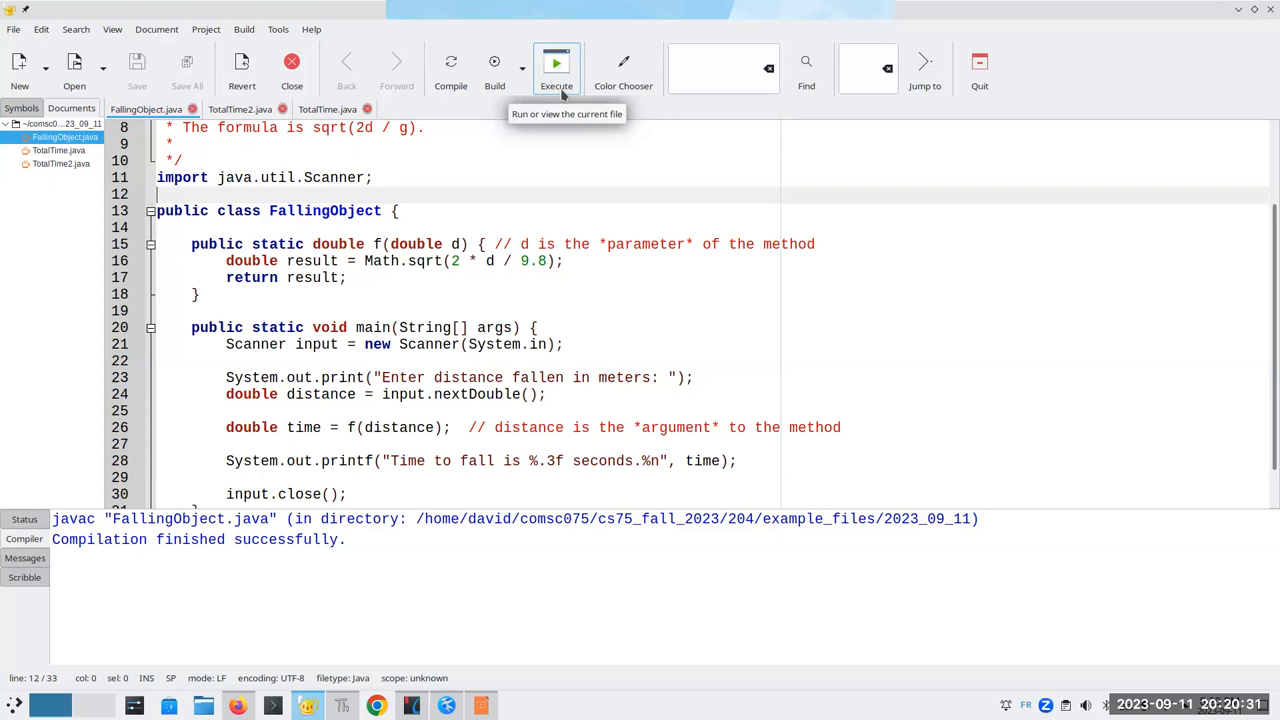
Rename method f to timeToFall and its parameter d to distance.
left_click(382, 244)
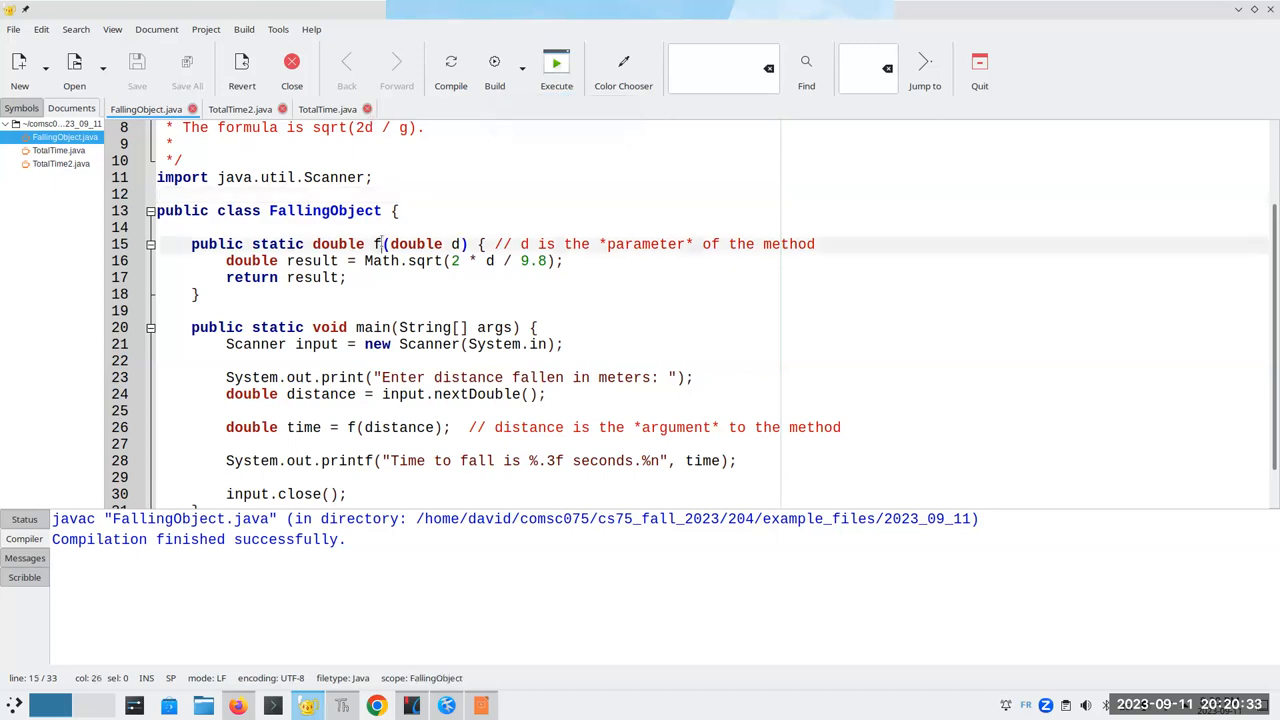
type("imeTo")
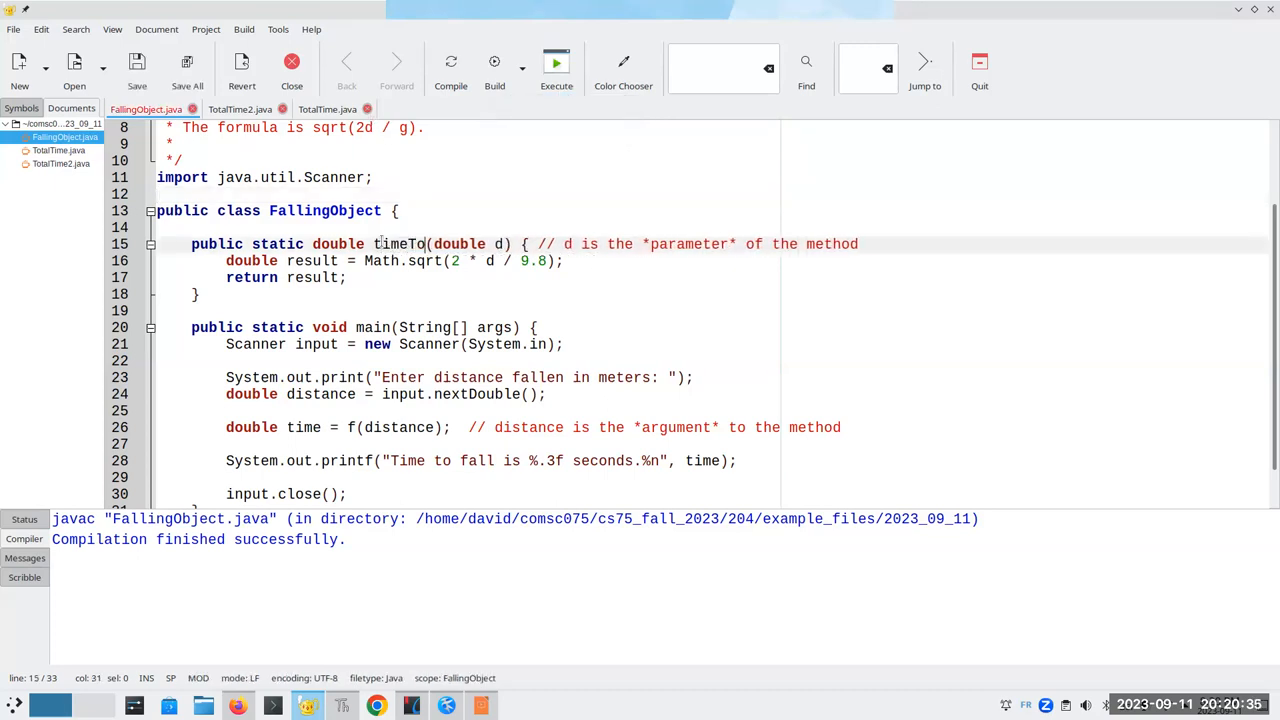
type("Fall")
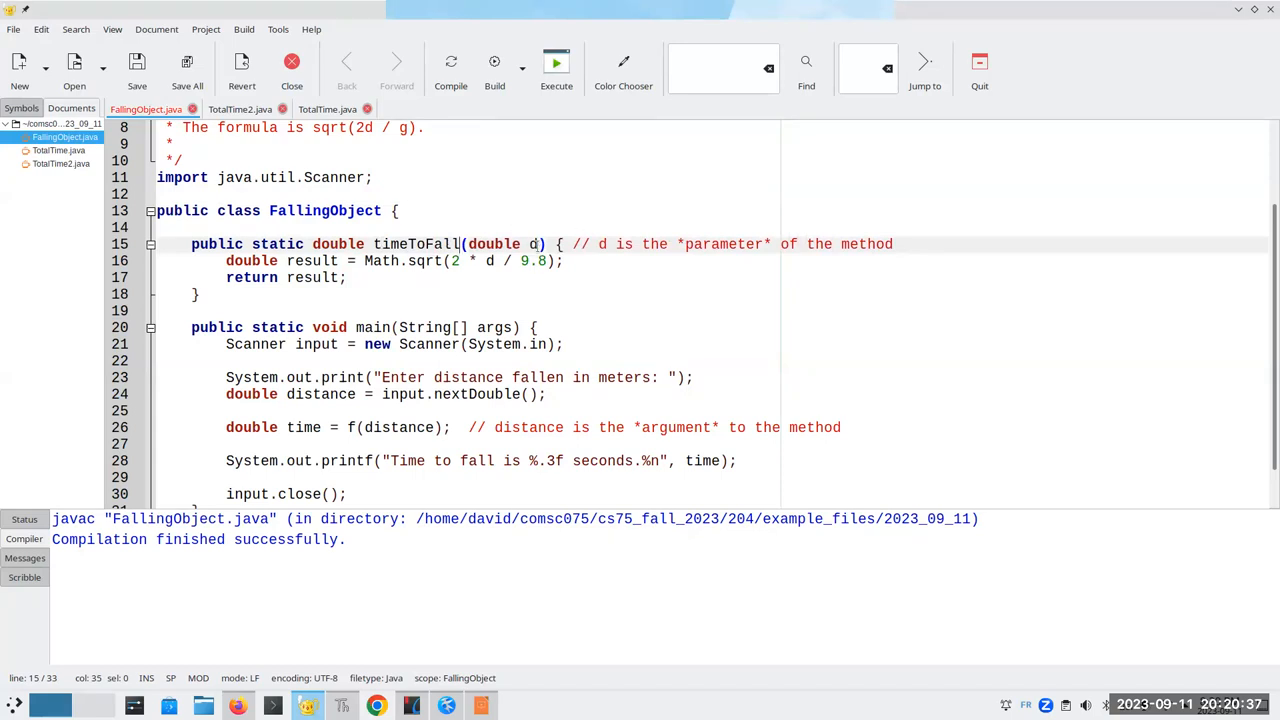
type("istance")
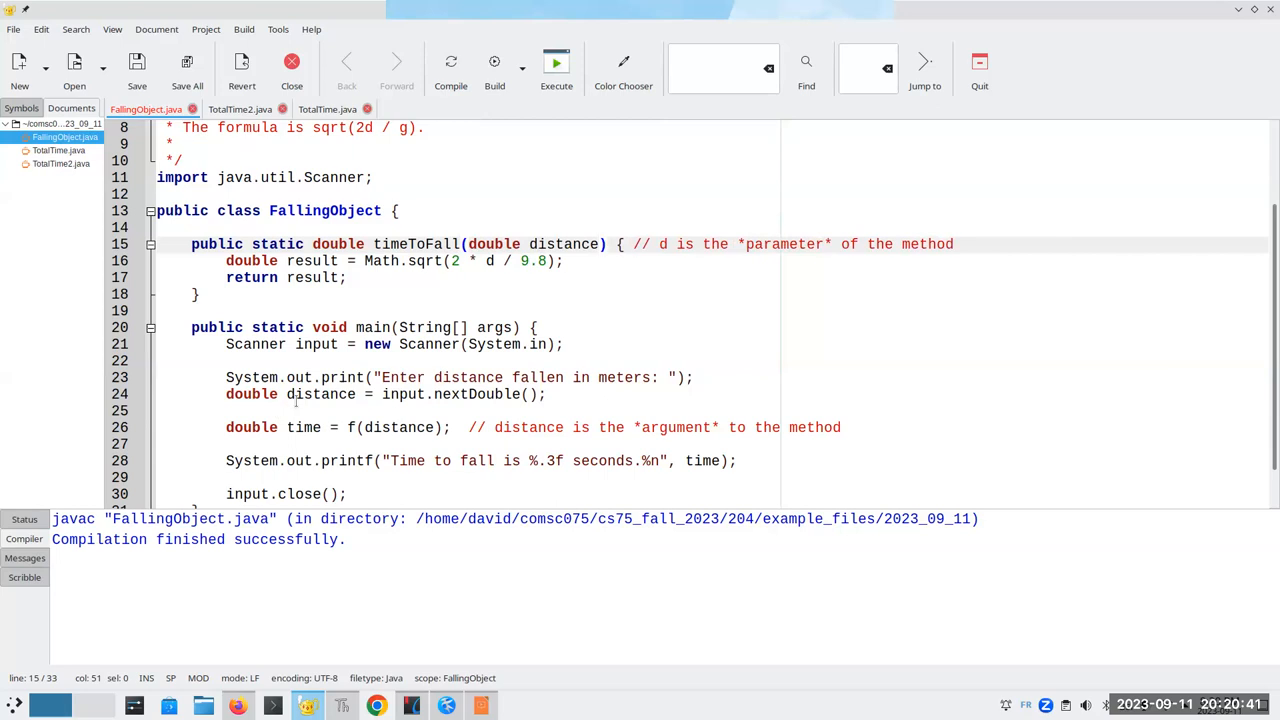
Highlight the distance variable in main and the renamed distance parameter to compare them.
double_click(320, 394)
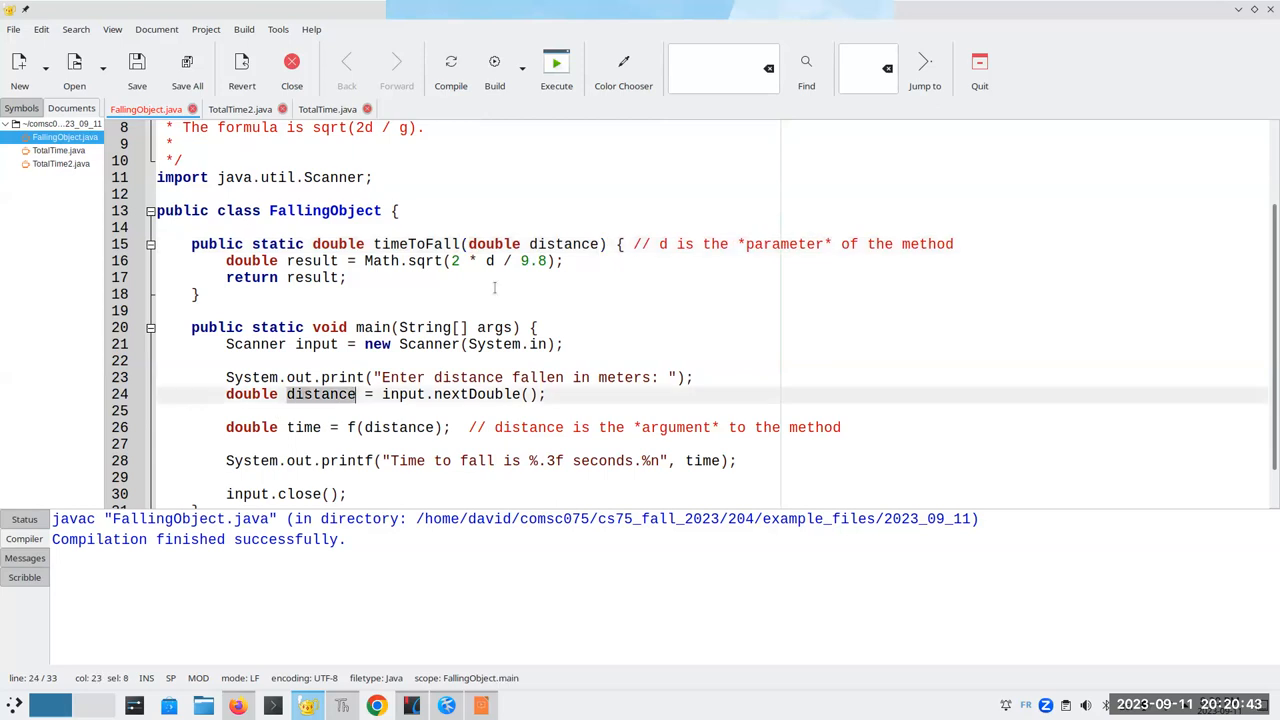
double_click(564, 244)
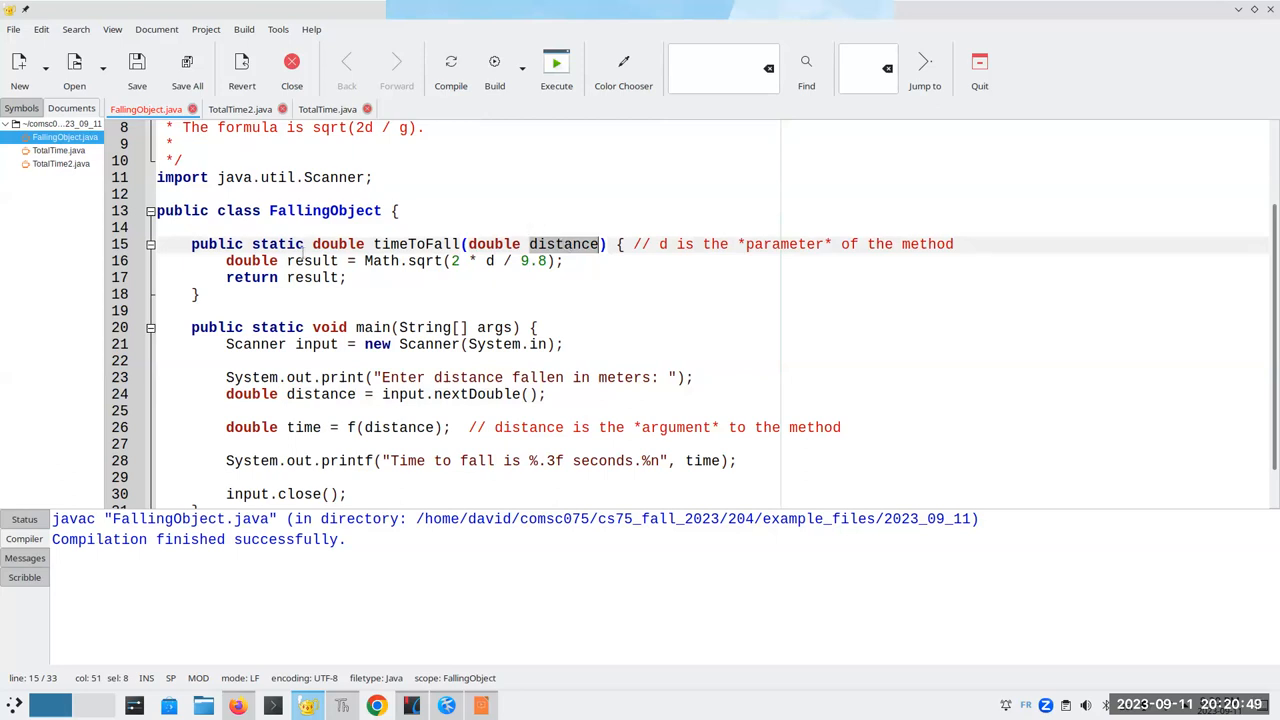
double_click(312, 260)
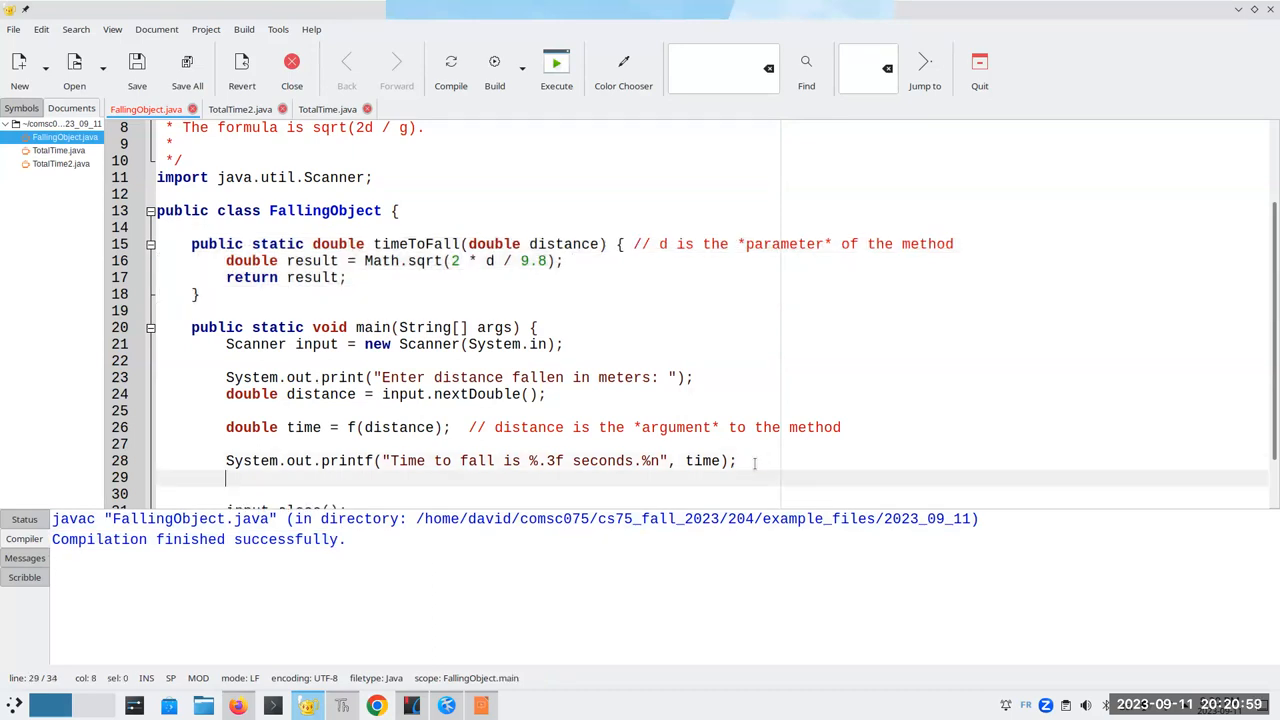
Add a printf of result with "%.3f%n" after the method call and compile.
type("System.out.printf(\"Result o")
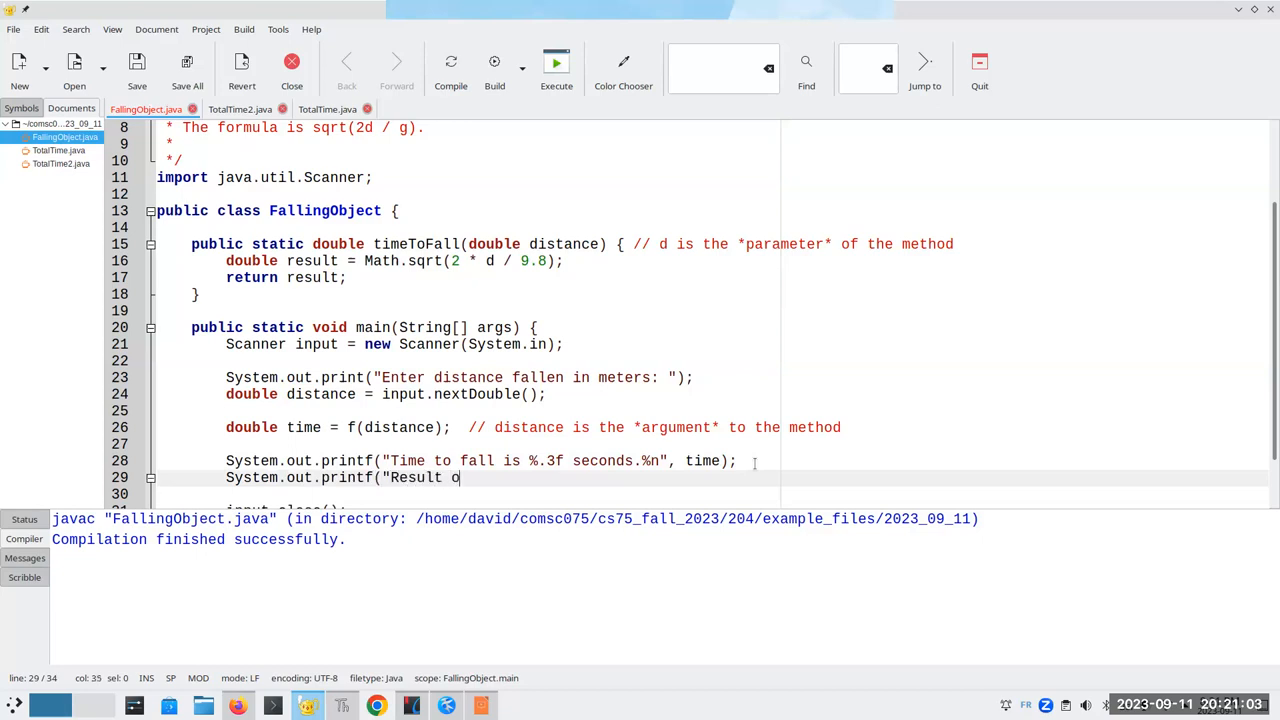
type("f method was %")
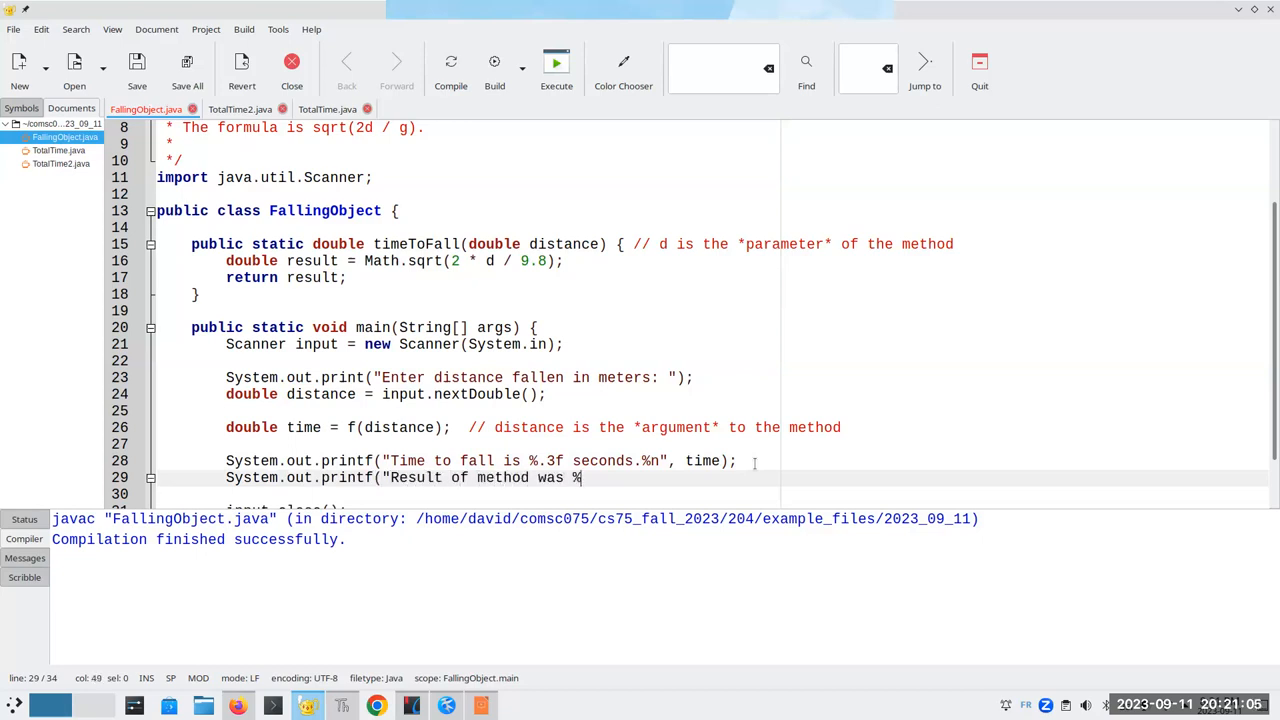
type(".3f")
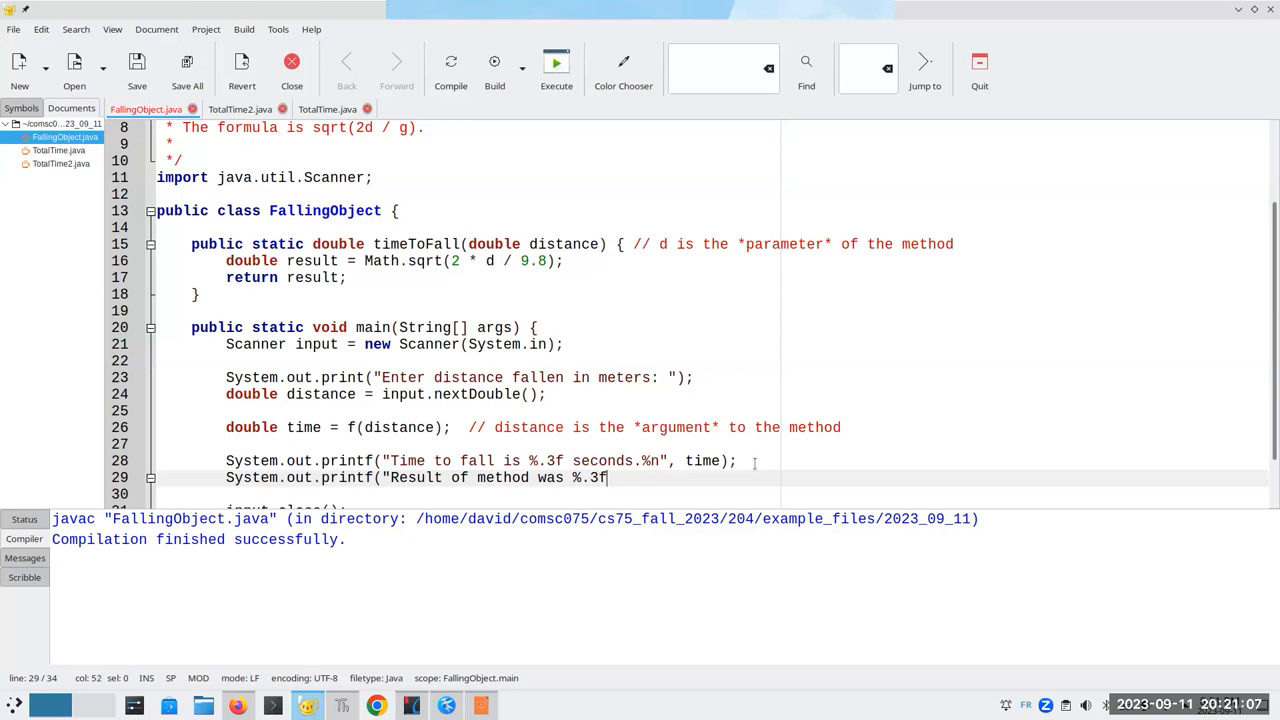
type("%n\",")
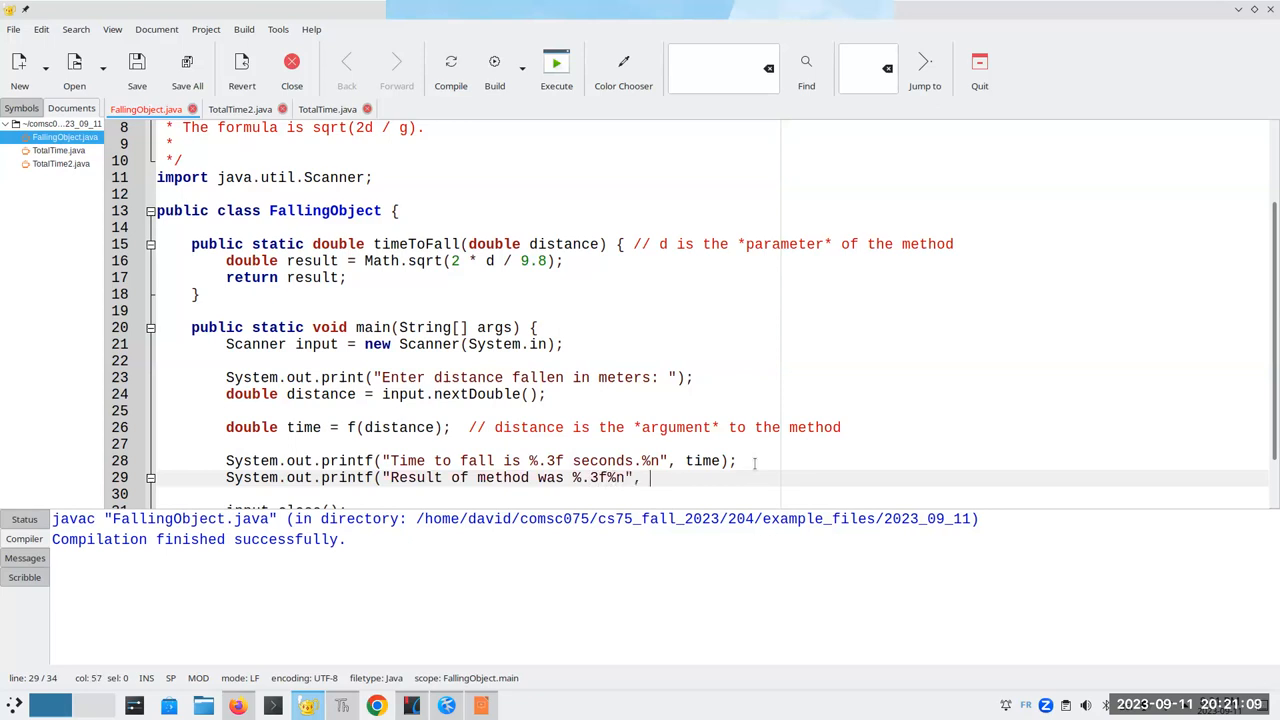
type("result);")
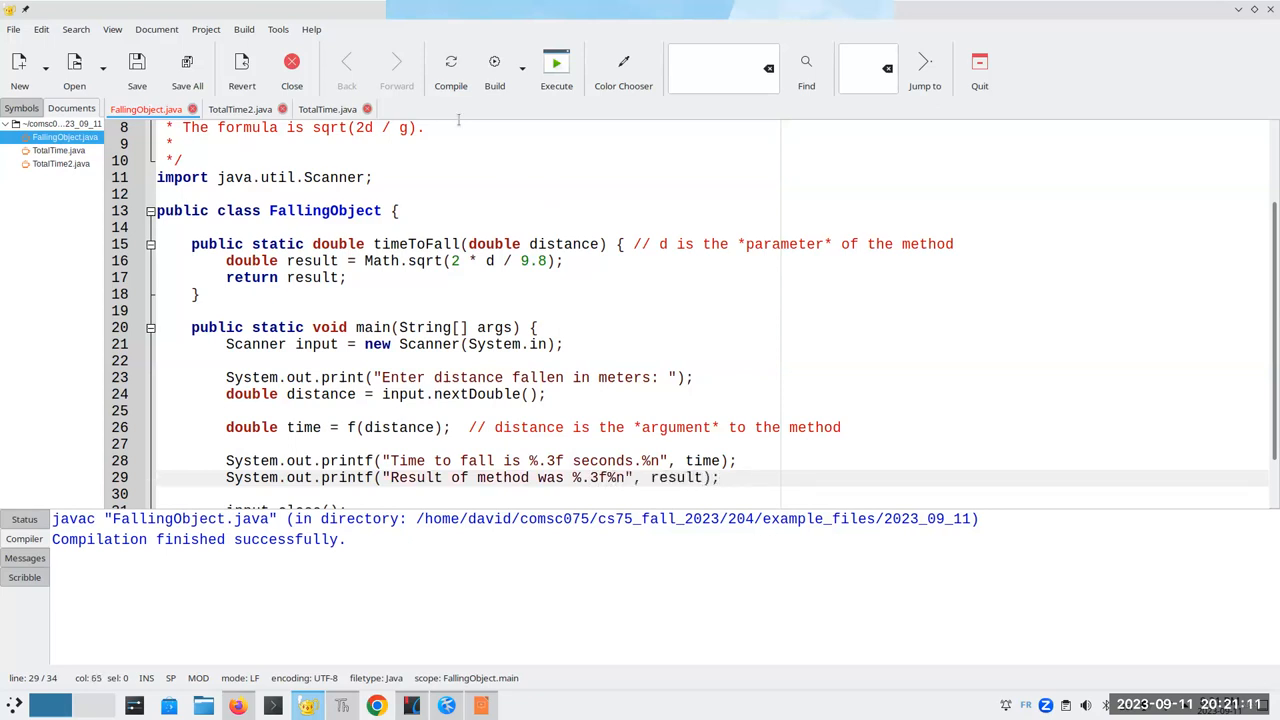
left_click(450, 60)
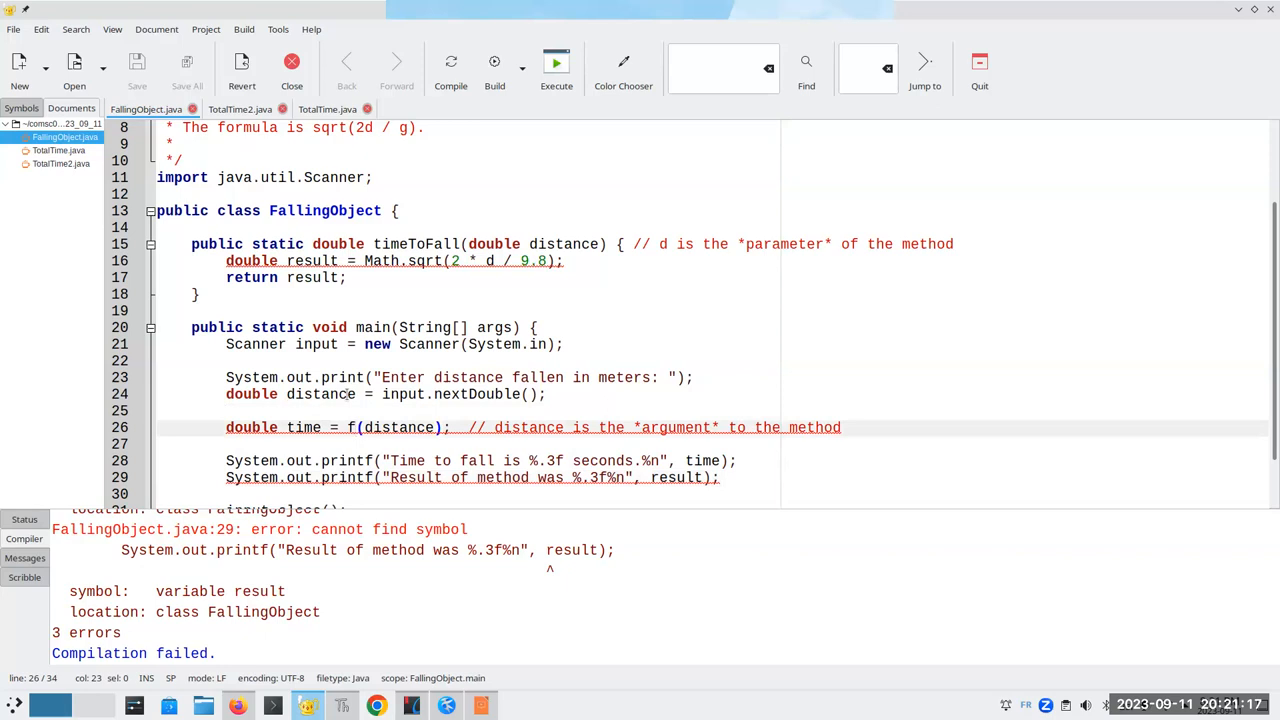
Change the call to timeToFall(distance), use distance in the sqrt formula, and compile again.
key("BackSpace")
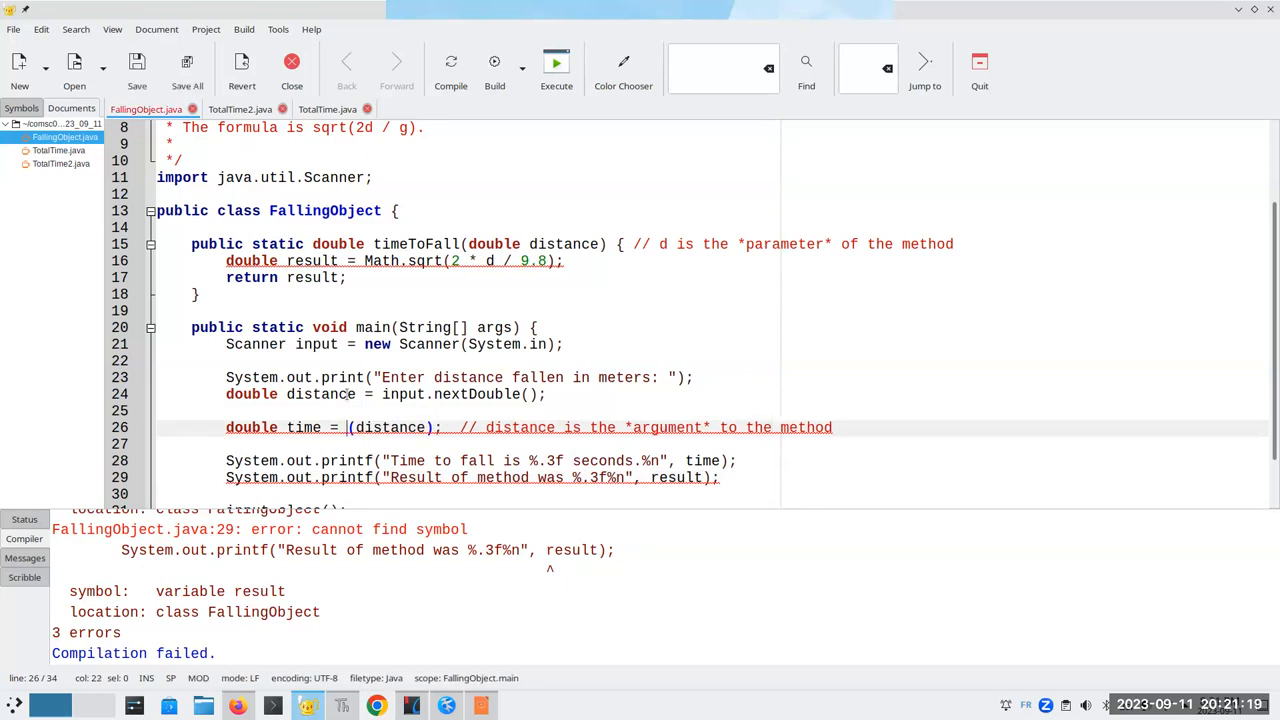
type("timeToFall")
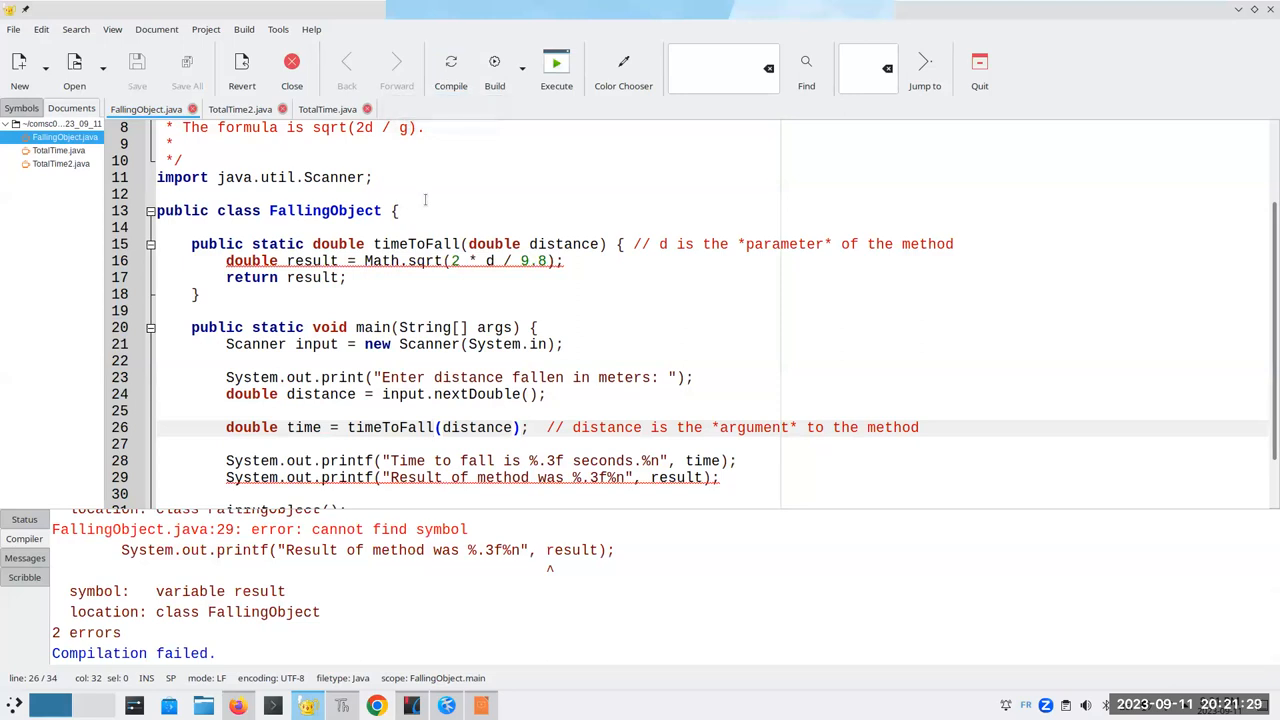
left_click(452, 62)
type("i")
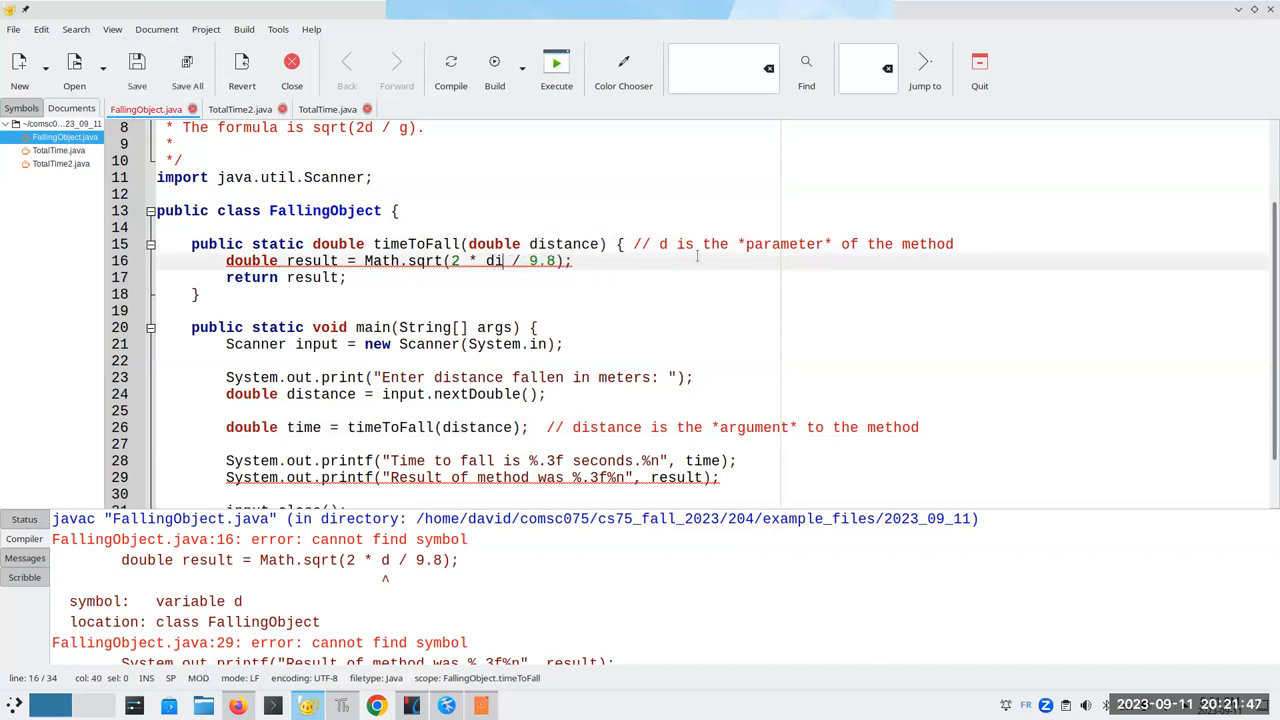
type("stance")
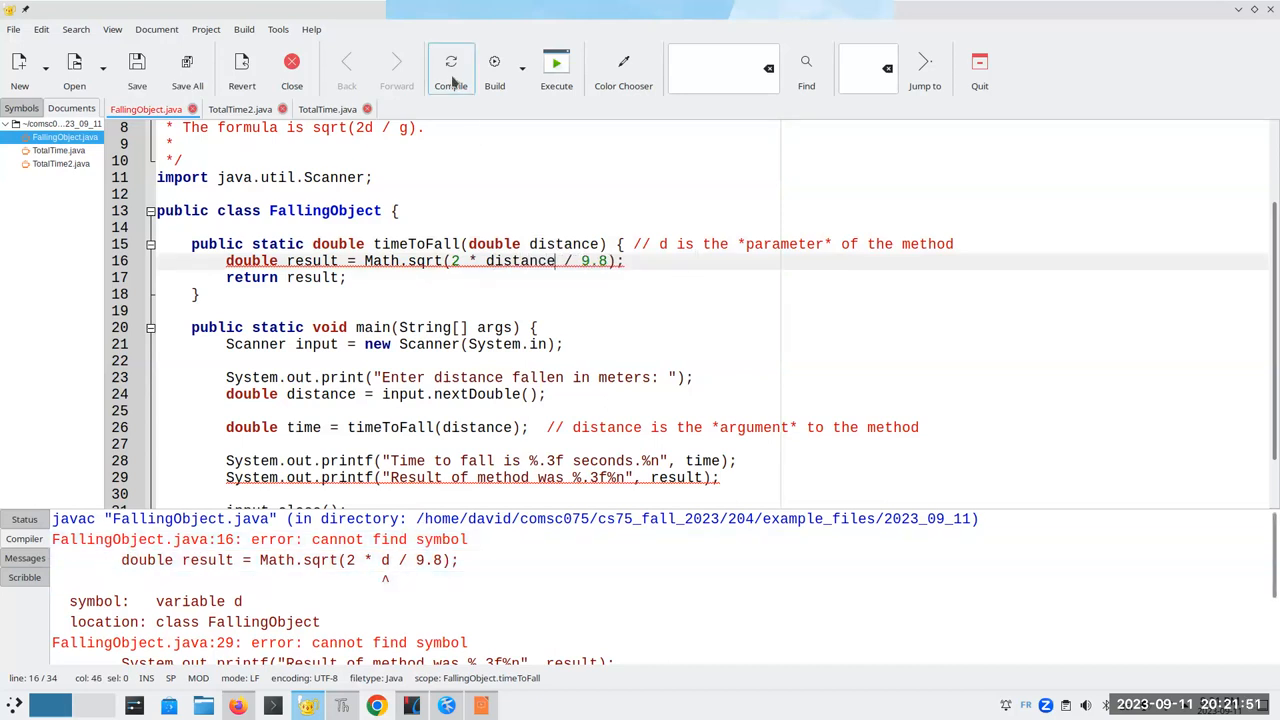
left_click(450, 68)
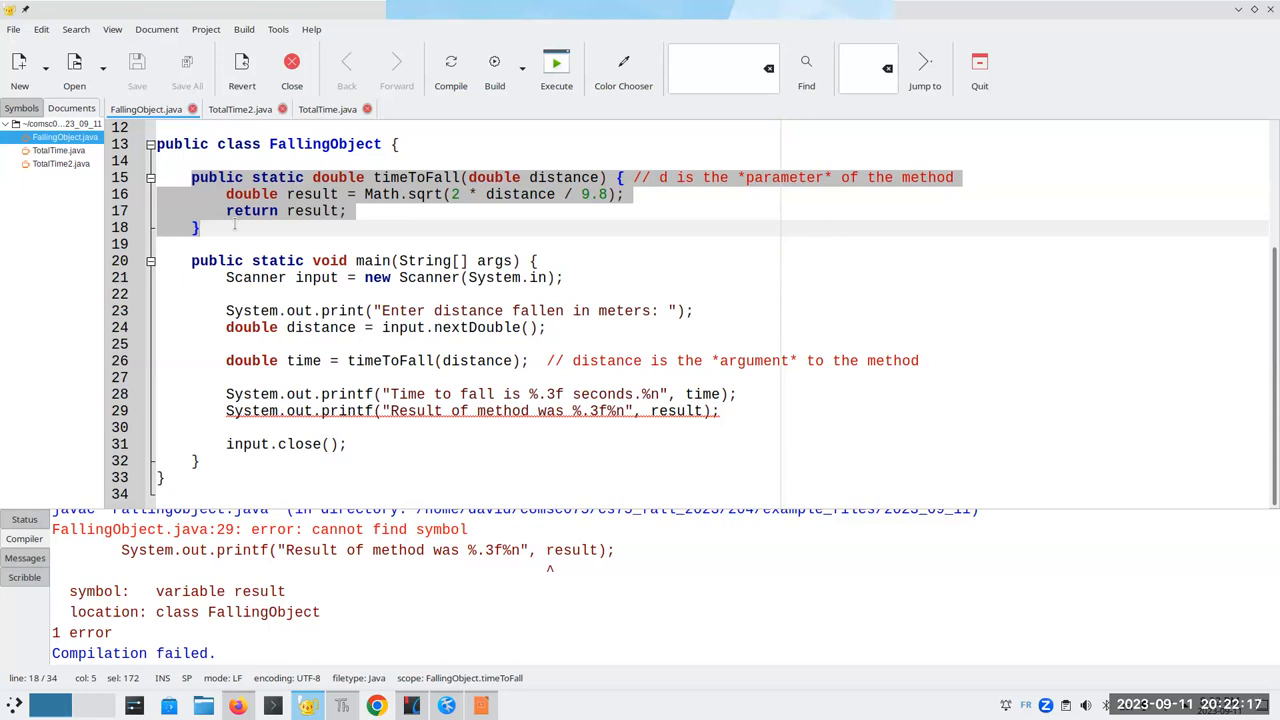
mouse_move(604, 400)
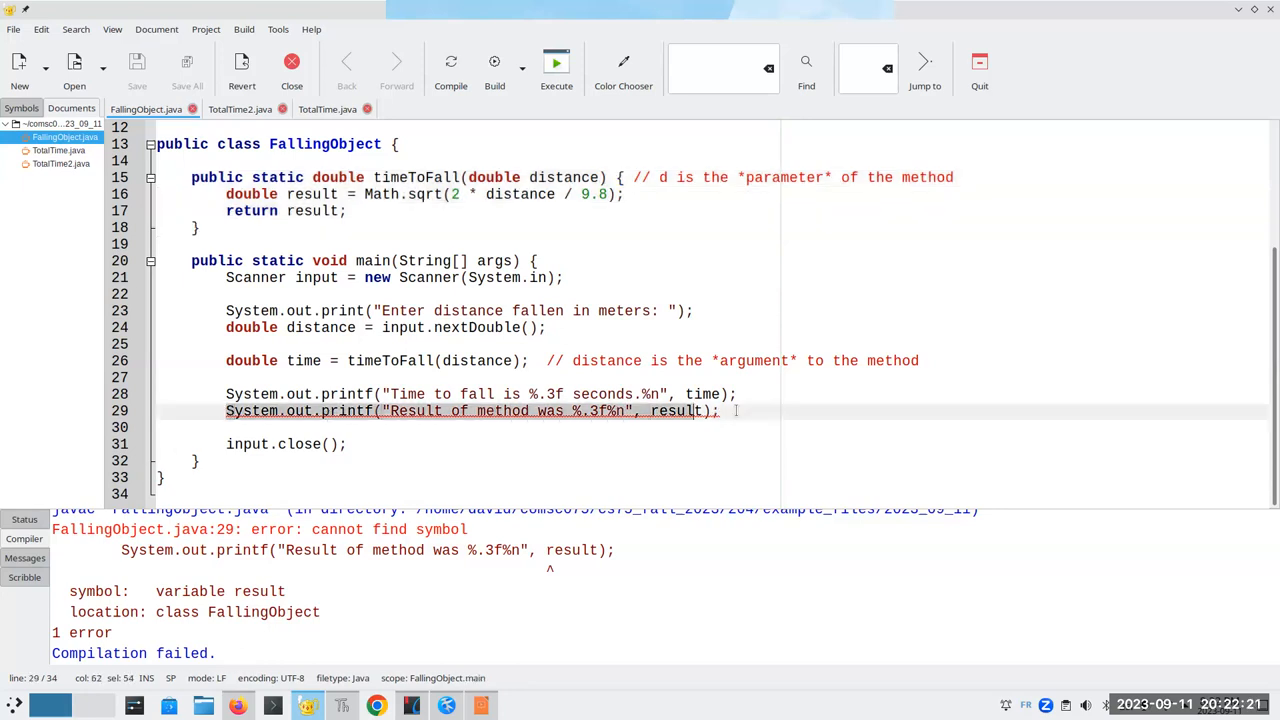
Declare a local int result = 47 in main in place of the broken printout.
type("int result = 47")
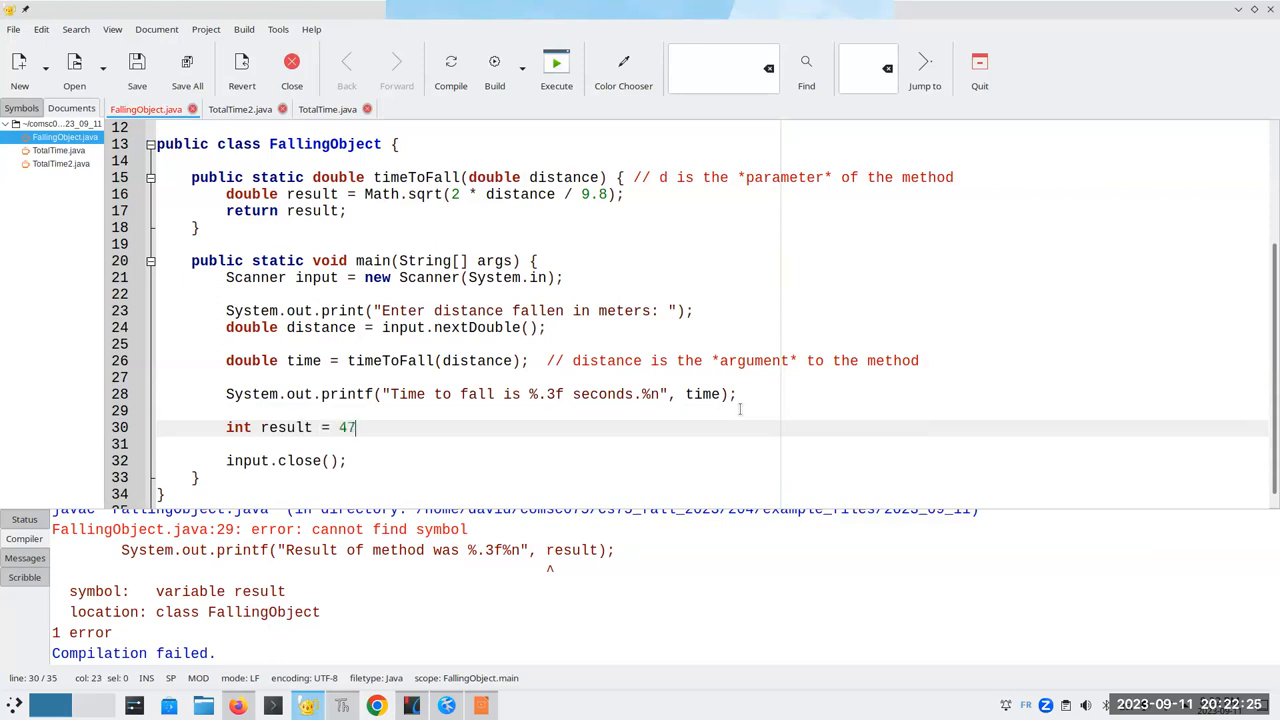
type(";")
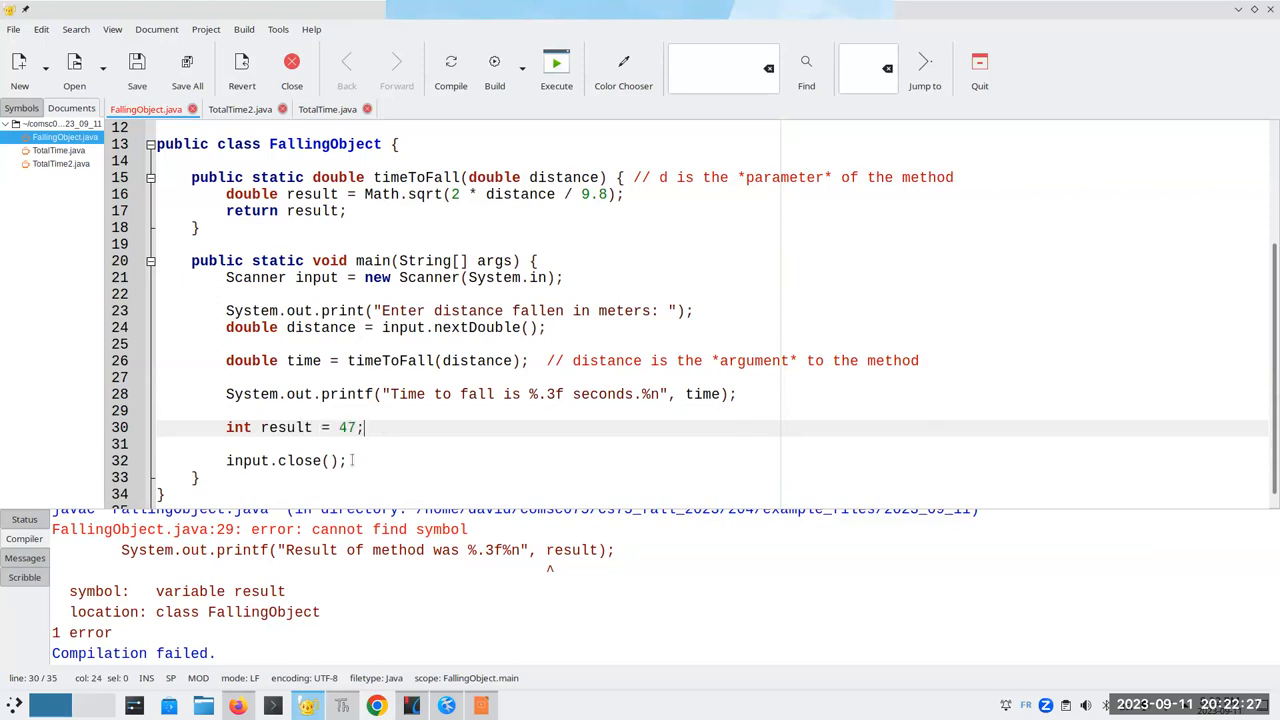
double_click(284, 428)
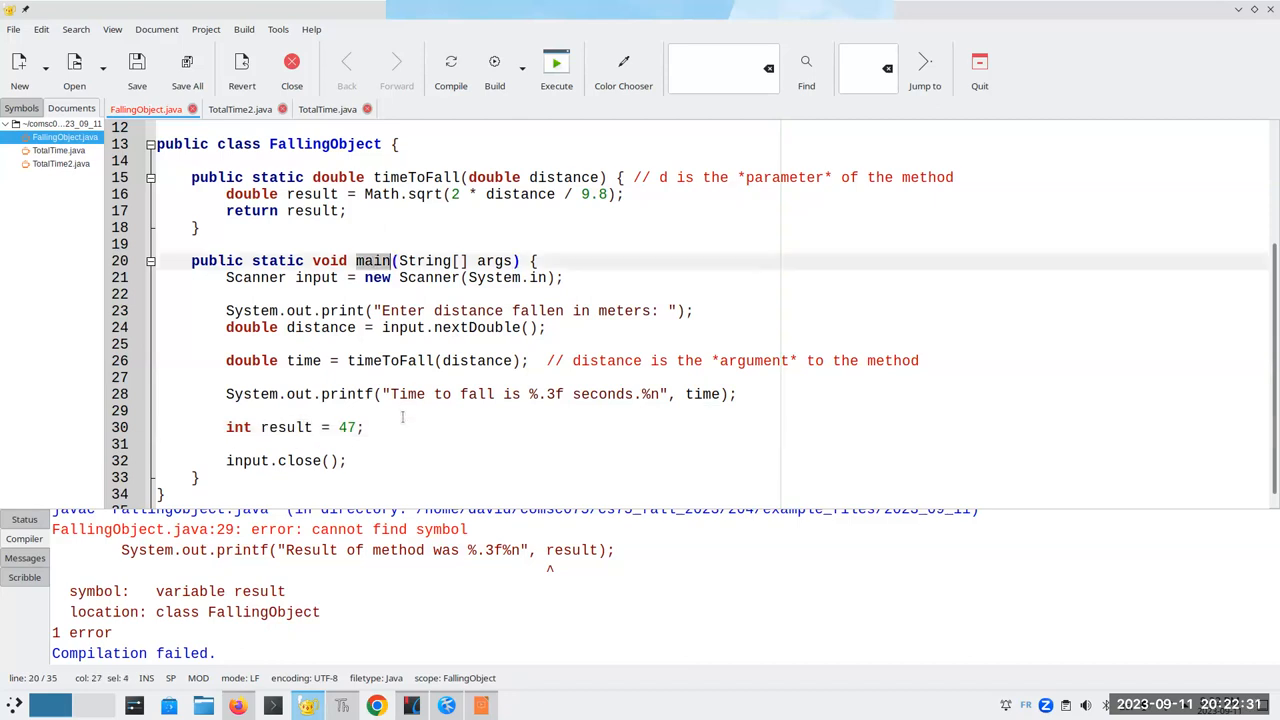
Add a printf line 'Useless result is %d.%n' that prints result.
type("System.")
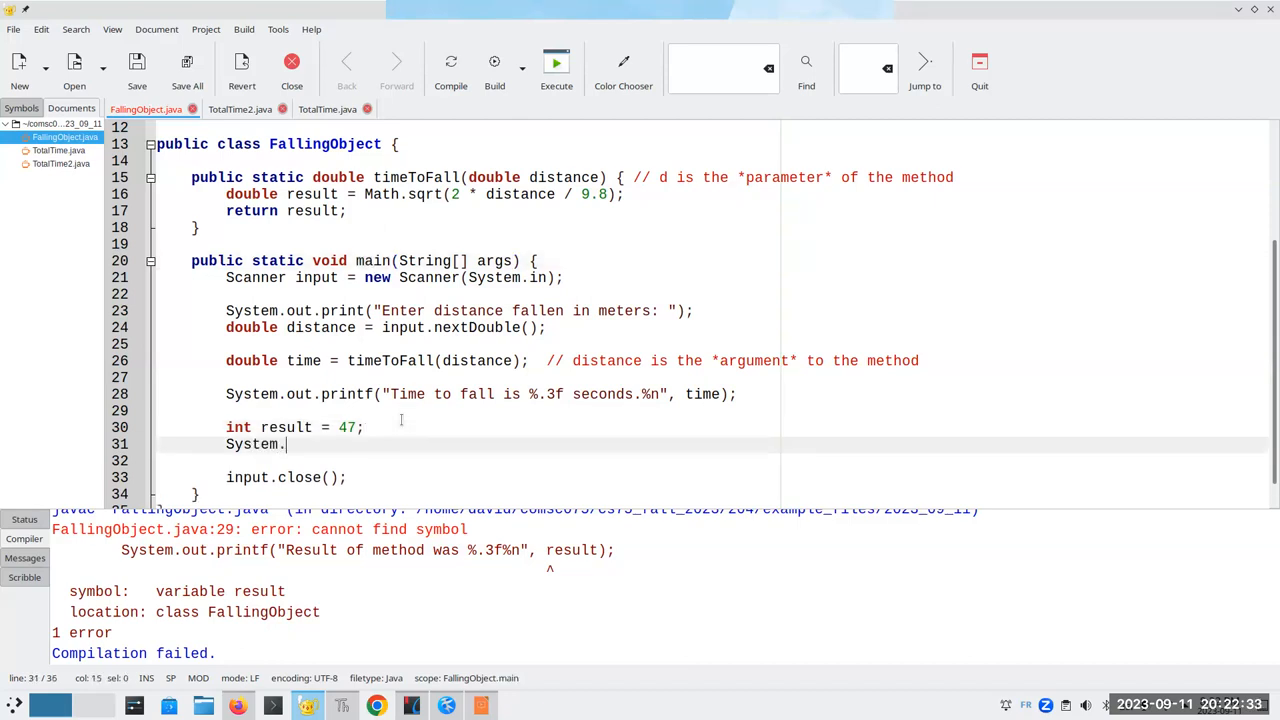
type("out.printf(\"U")
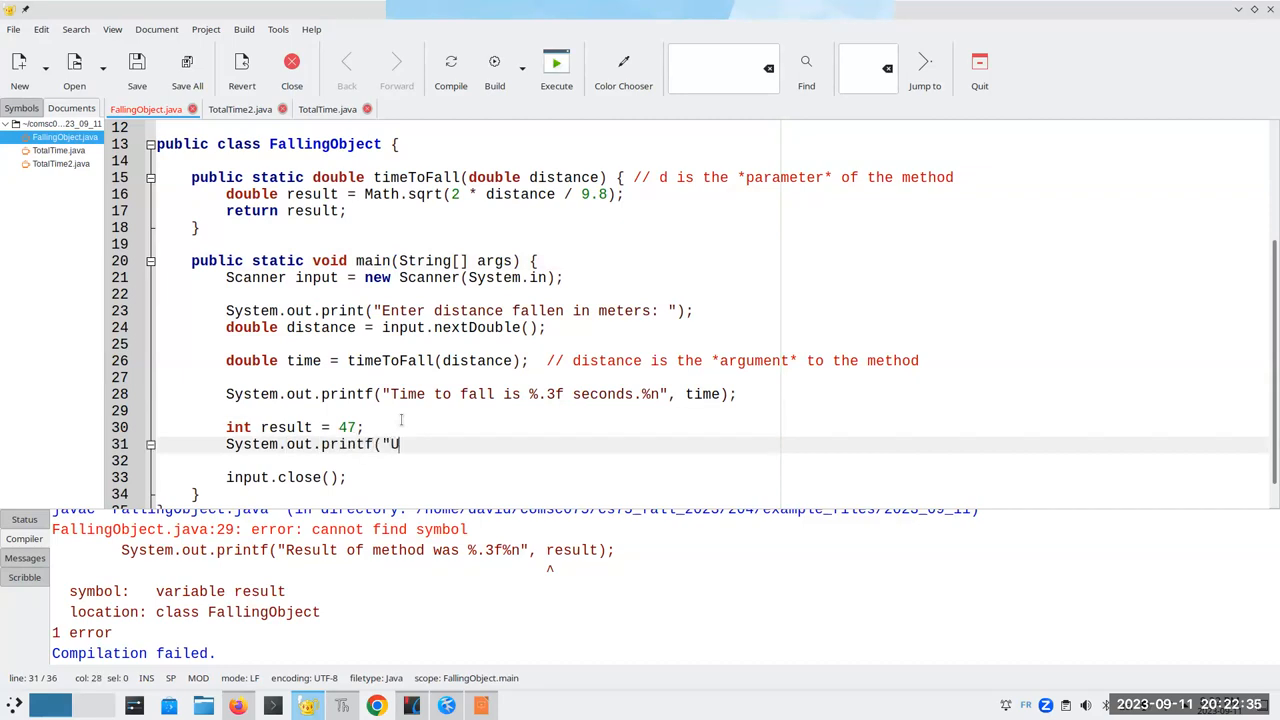
type("seless result is %")
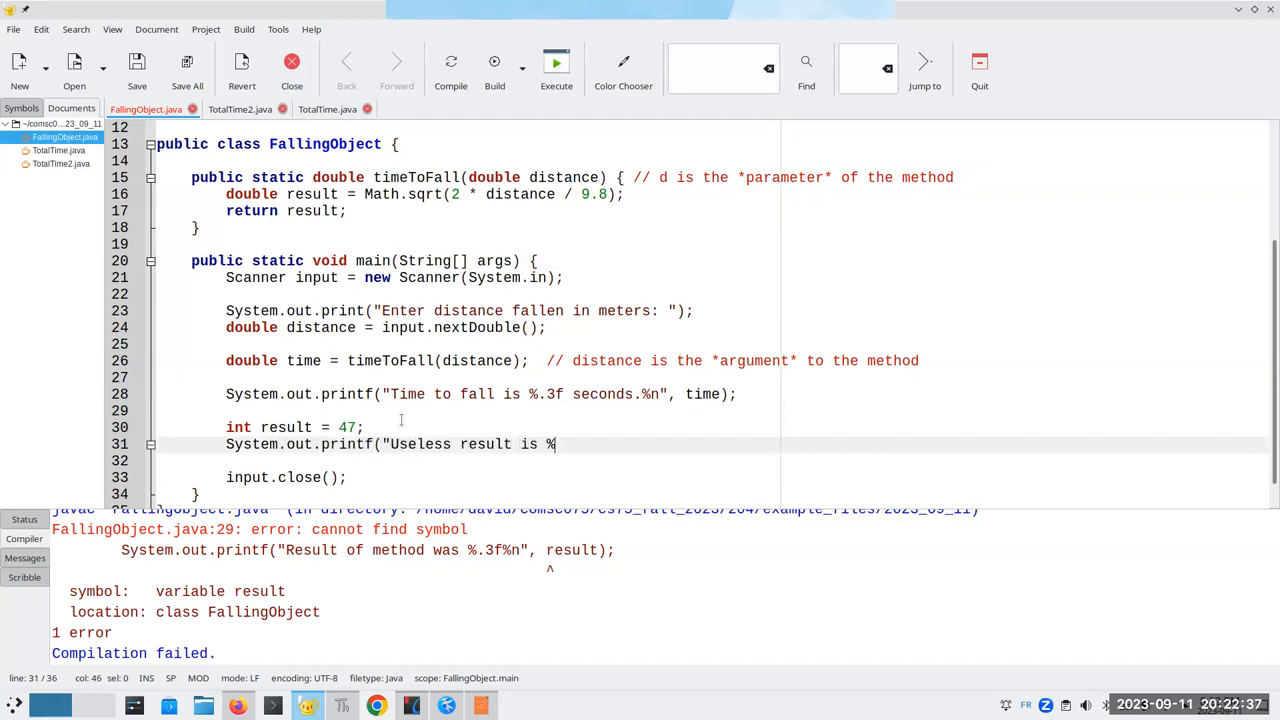
type("d.%n\",")
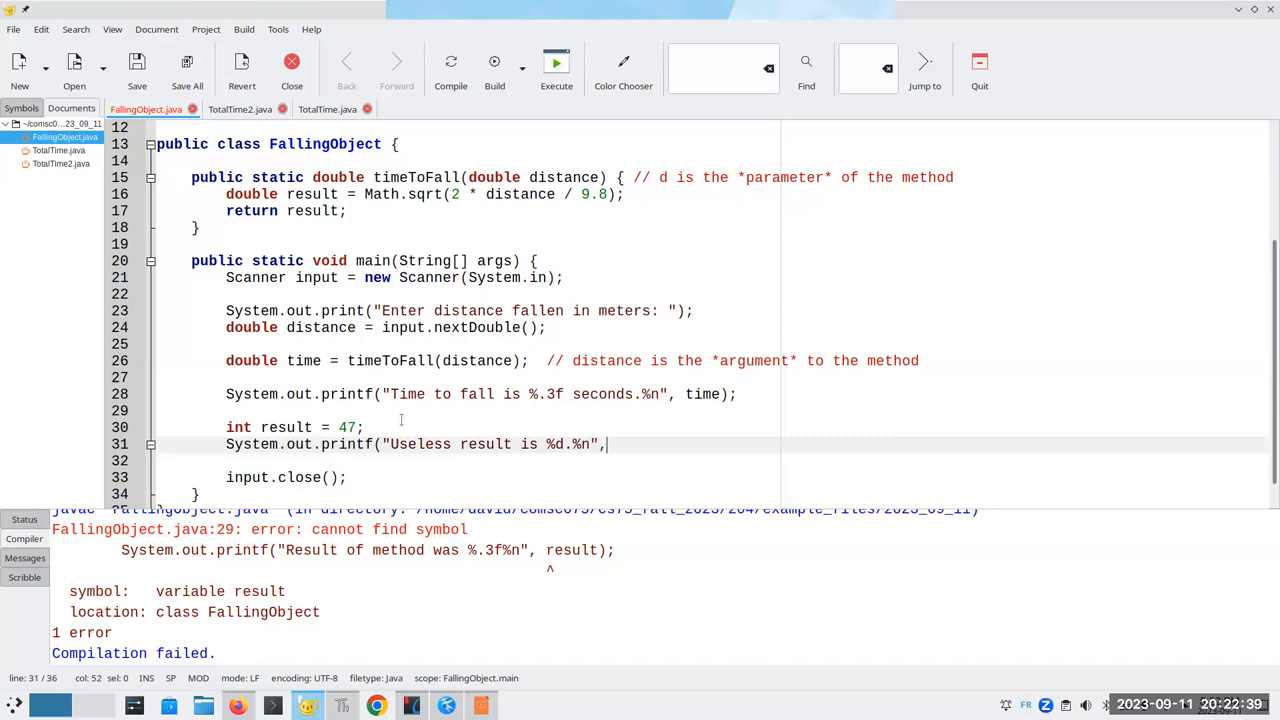
type("result);")
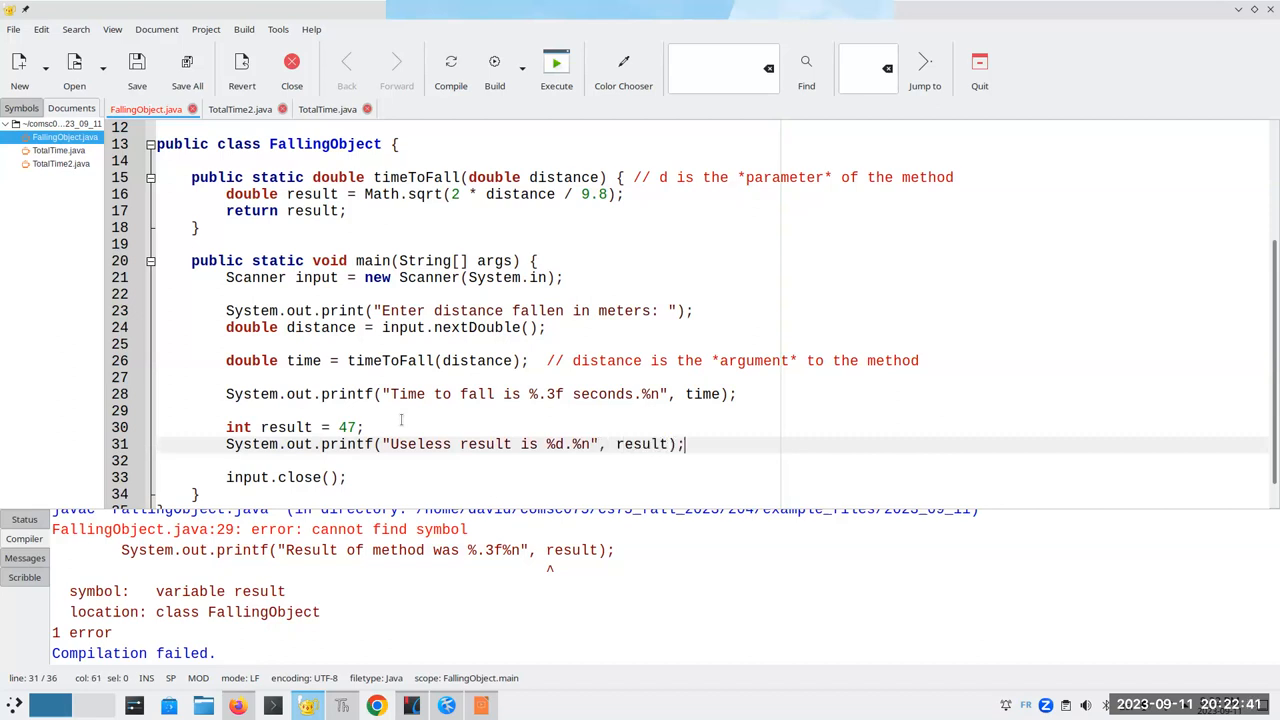
double_click(640, 444)
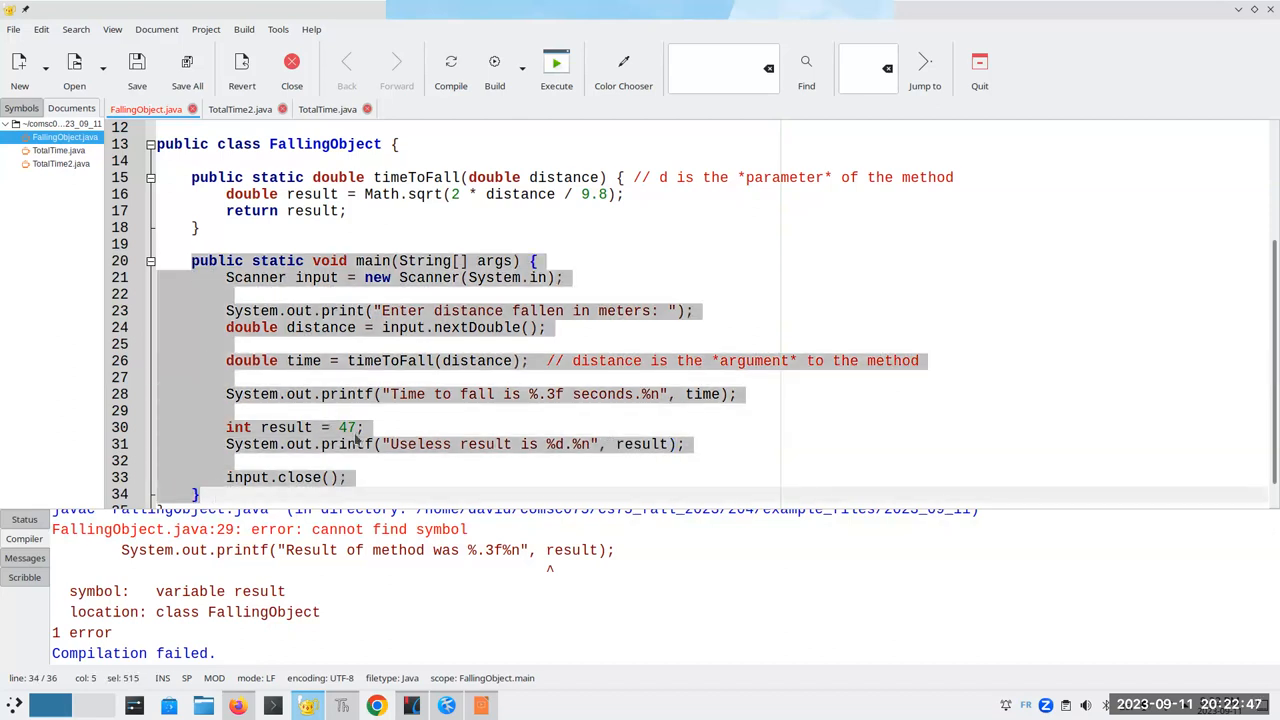
double_click(284, 428)
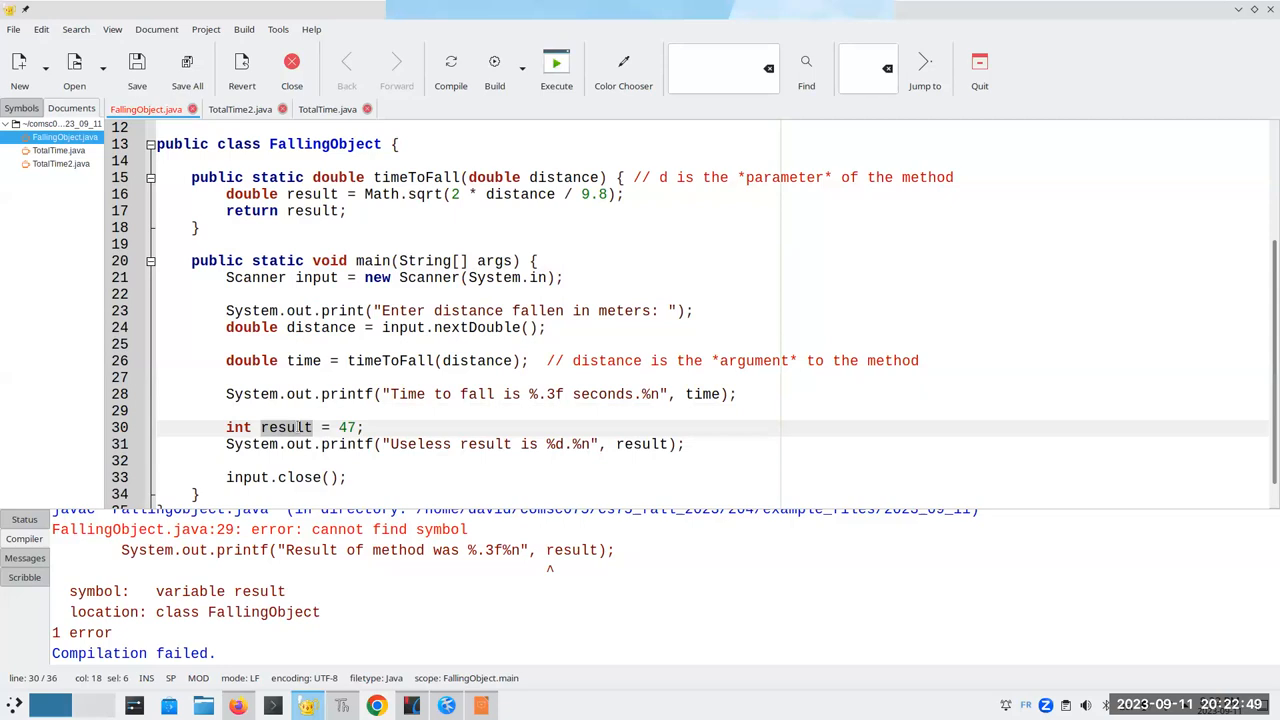
double_click(372, 260)
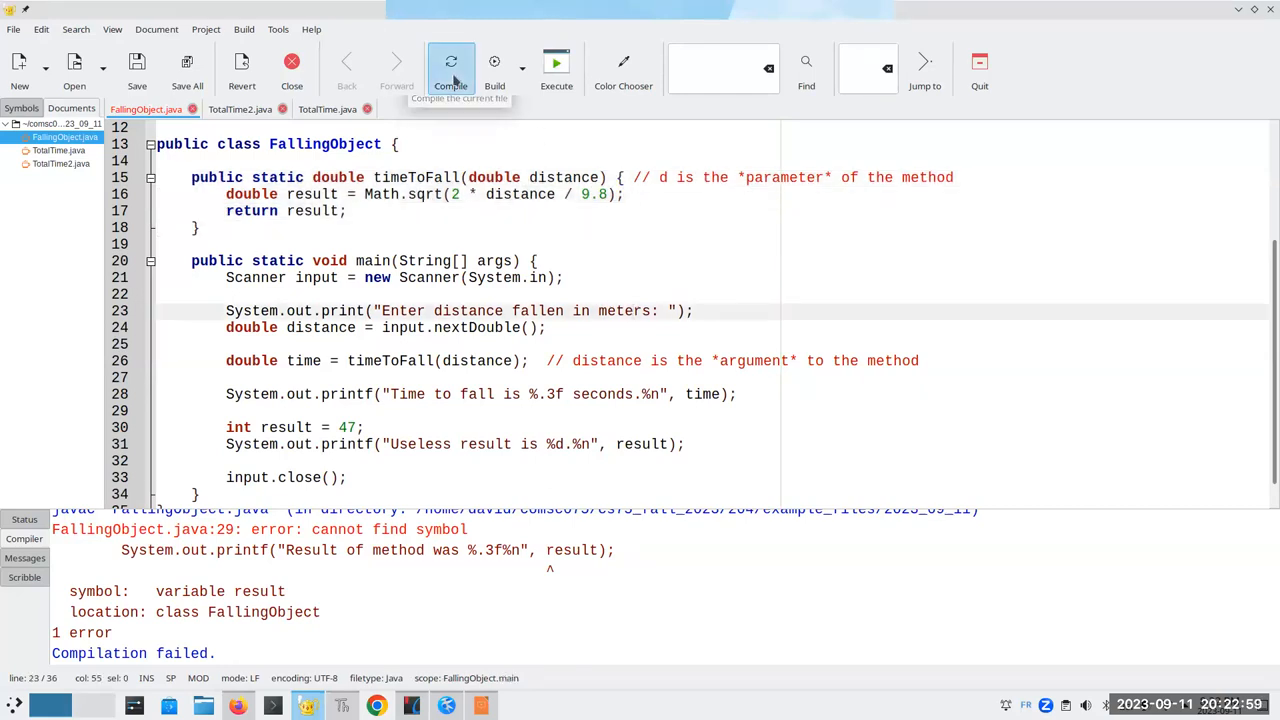
Compile FallingObject.java successfully and return to the code.
left_click(452, 62)
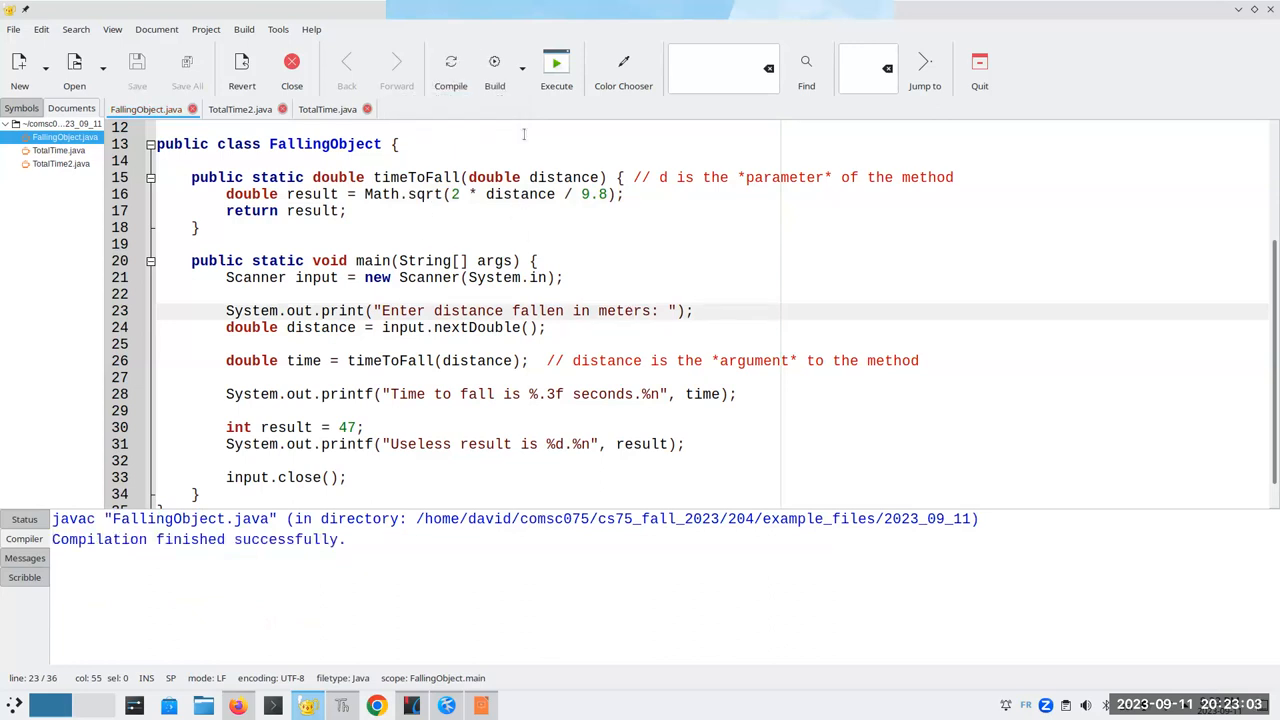
left_click(556, 68)
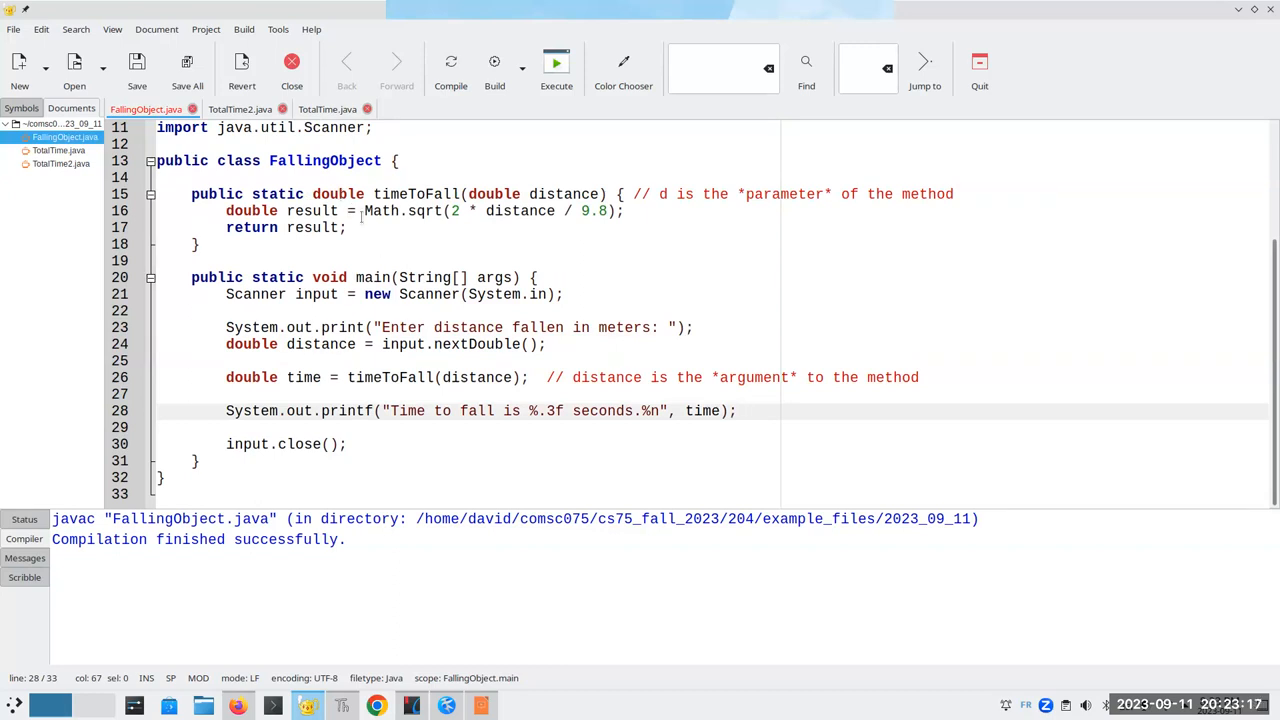
left_click(136, 62)
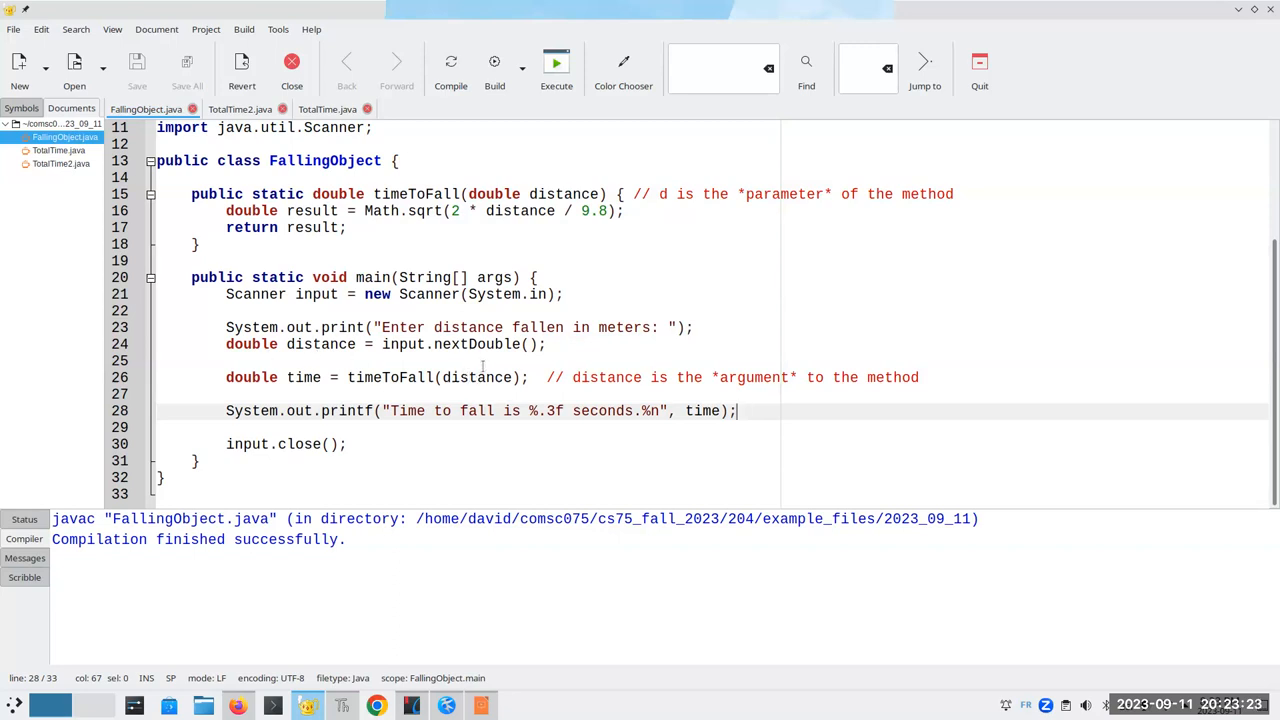
double_click(476, 376)
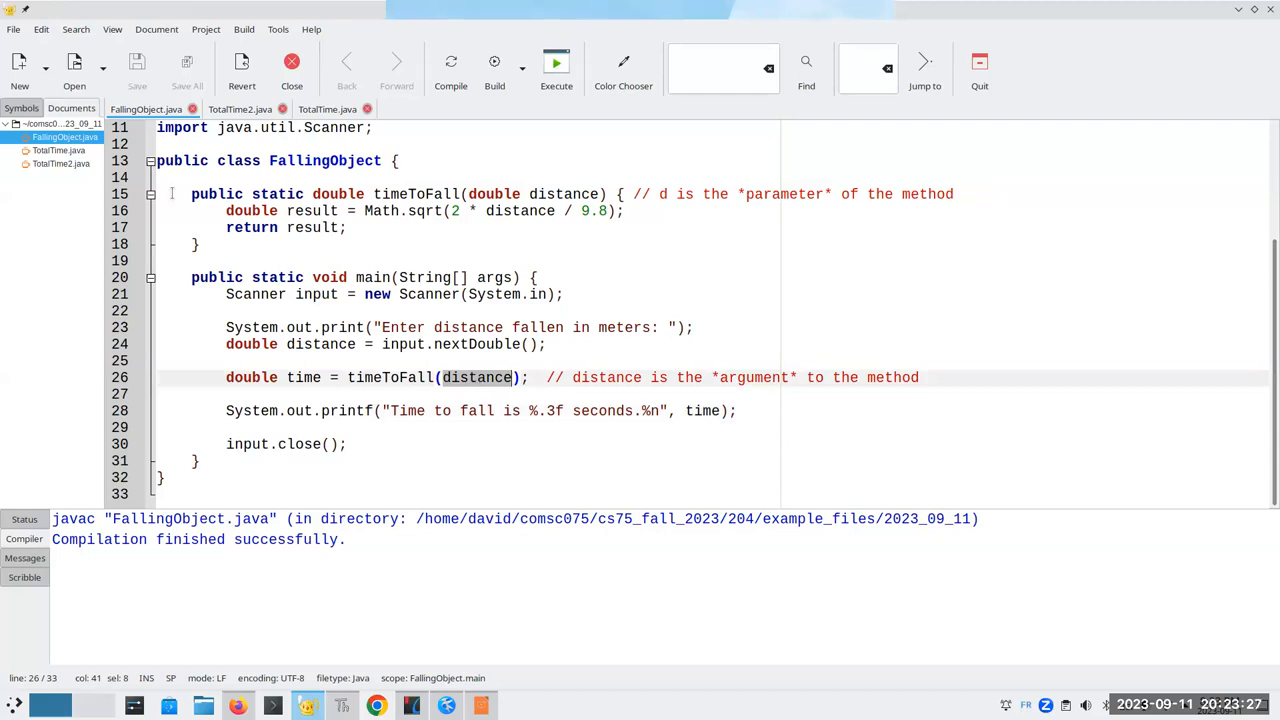
double_click(564, 194)
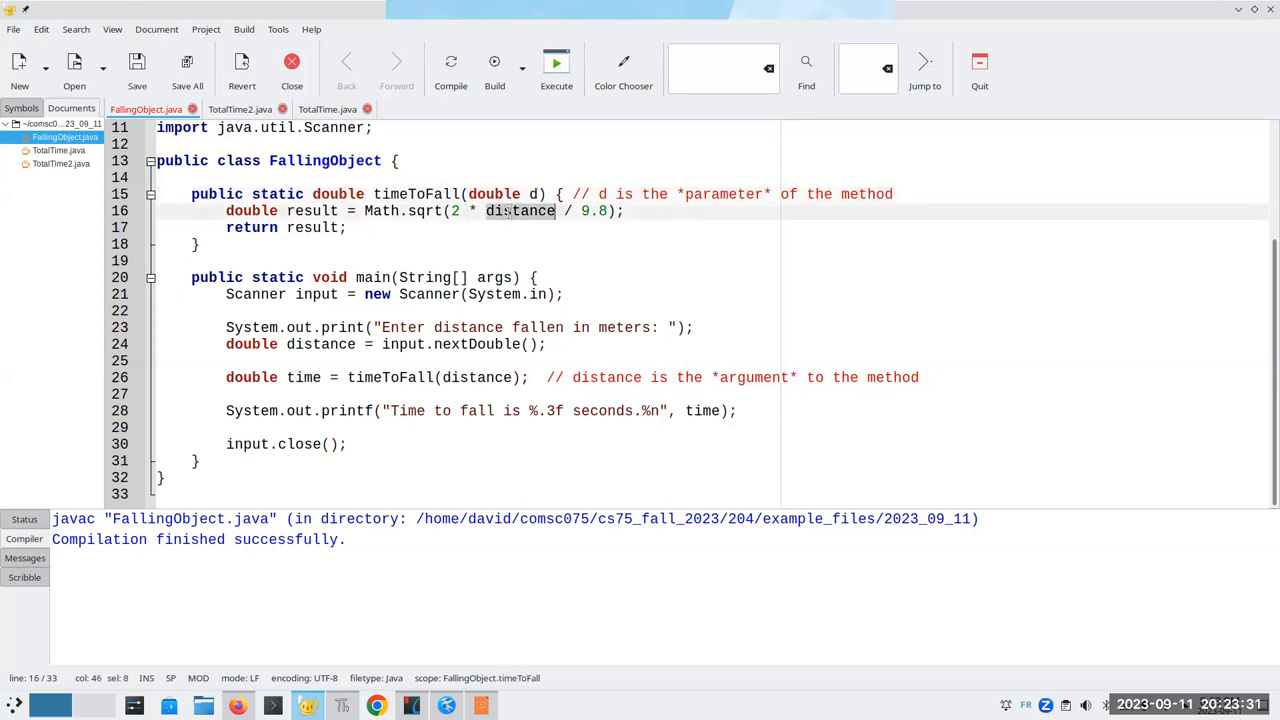
type("d")
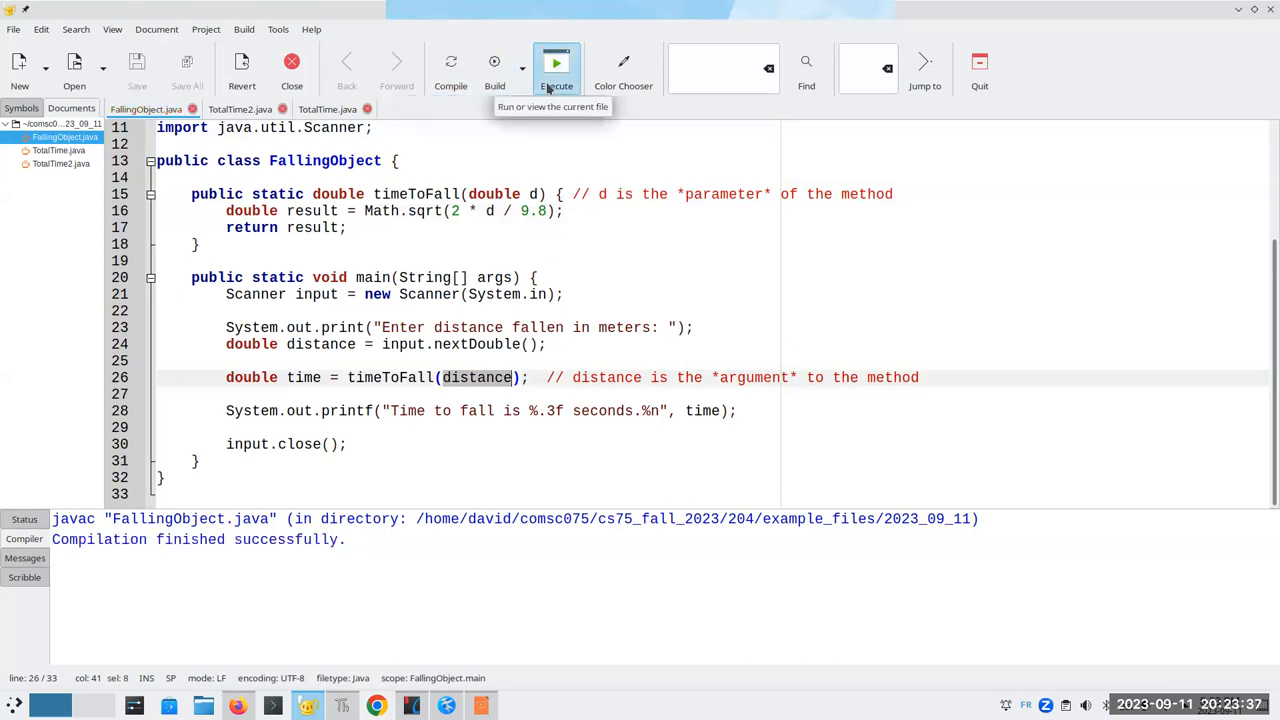
left_click(556, 62)
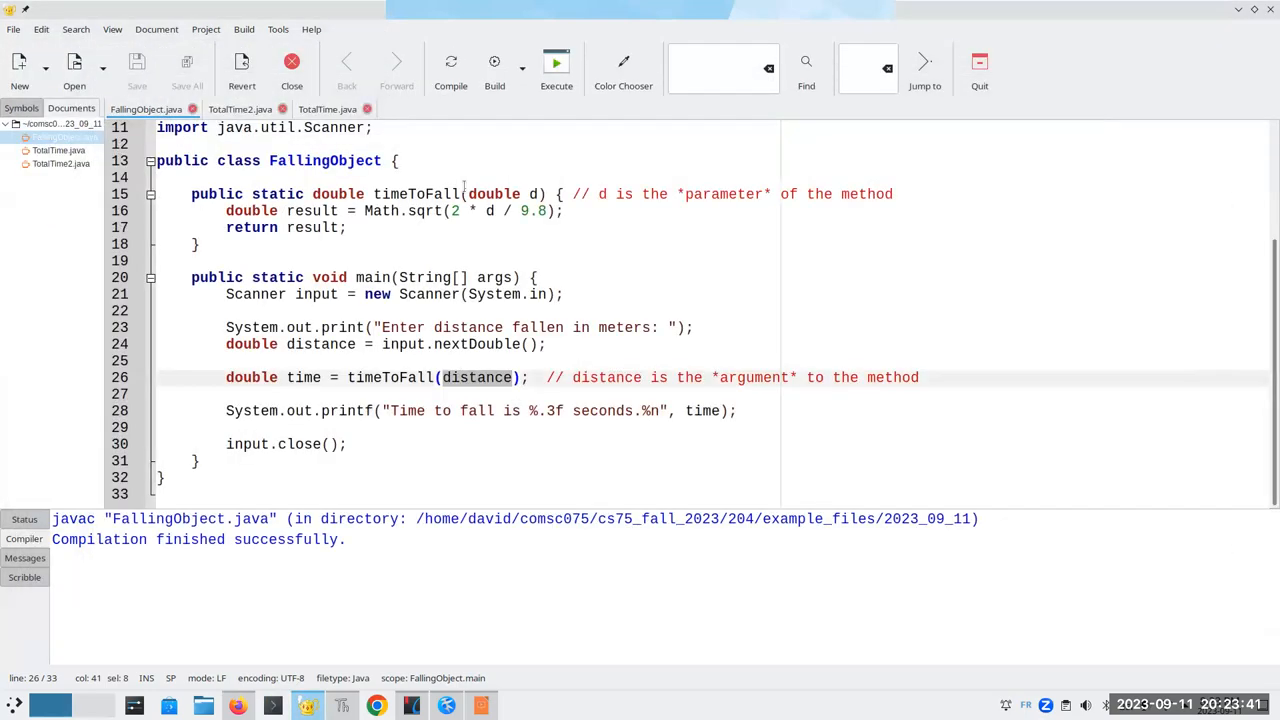
left_click(540, 194)
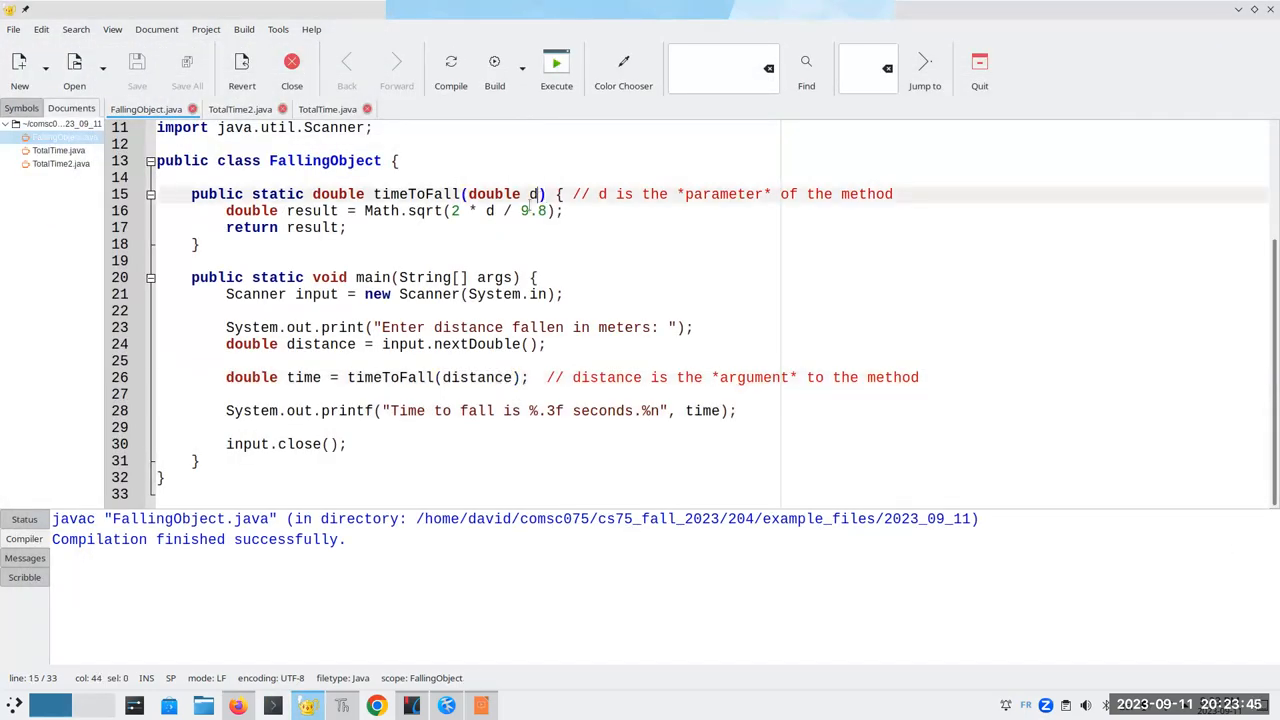
type("istance")
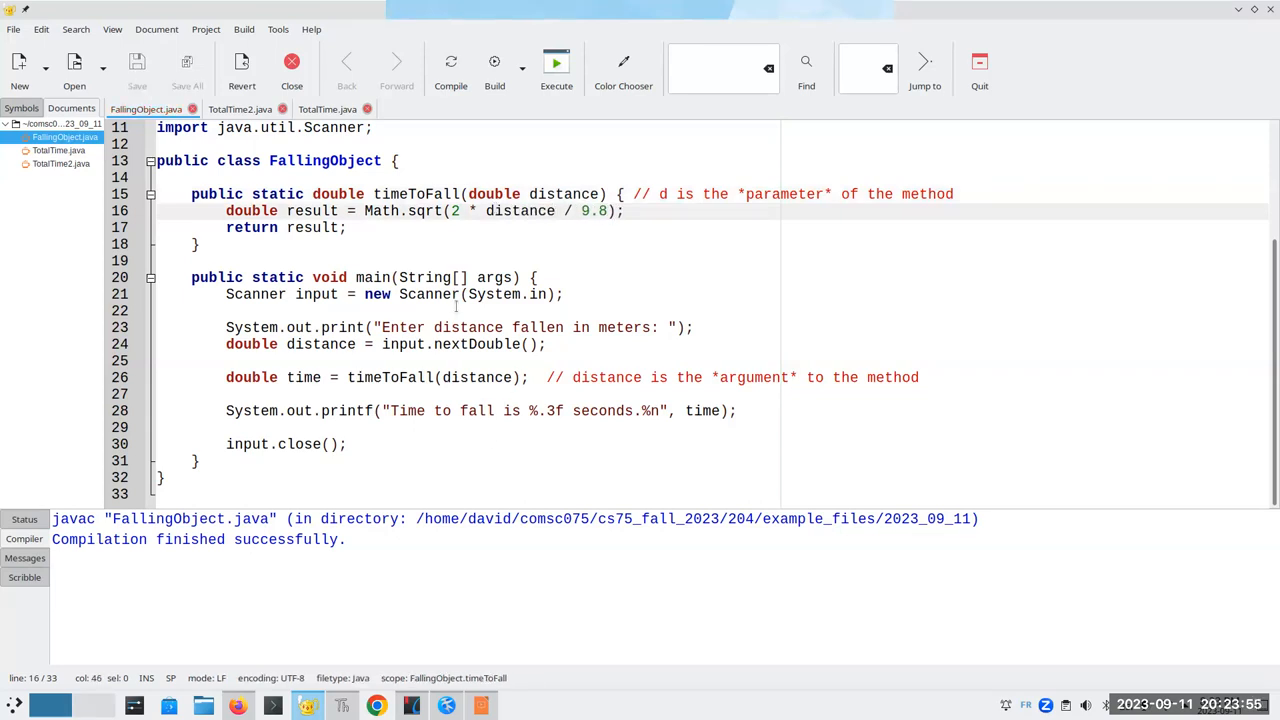
double_click(476, 376)
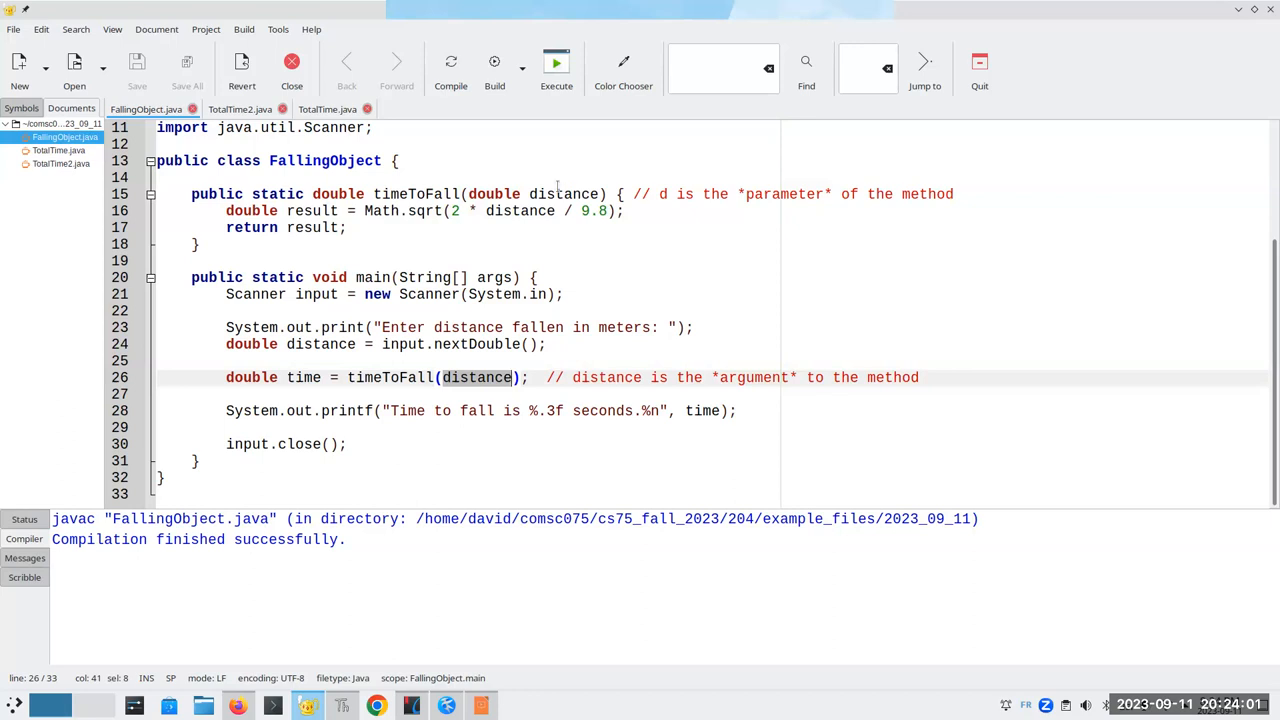
double_click(562, 194)
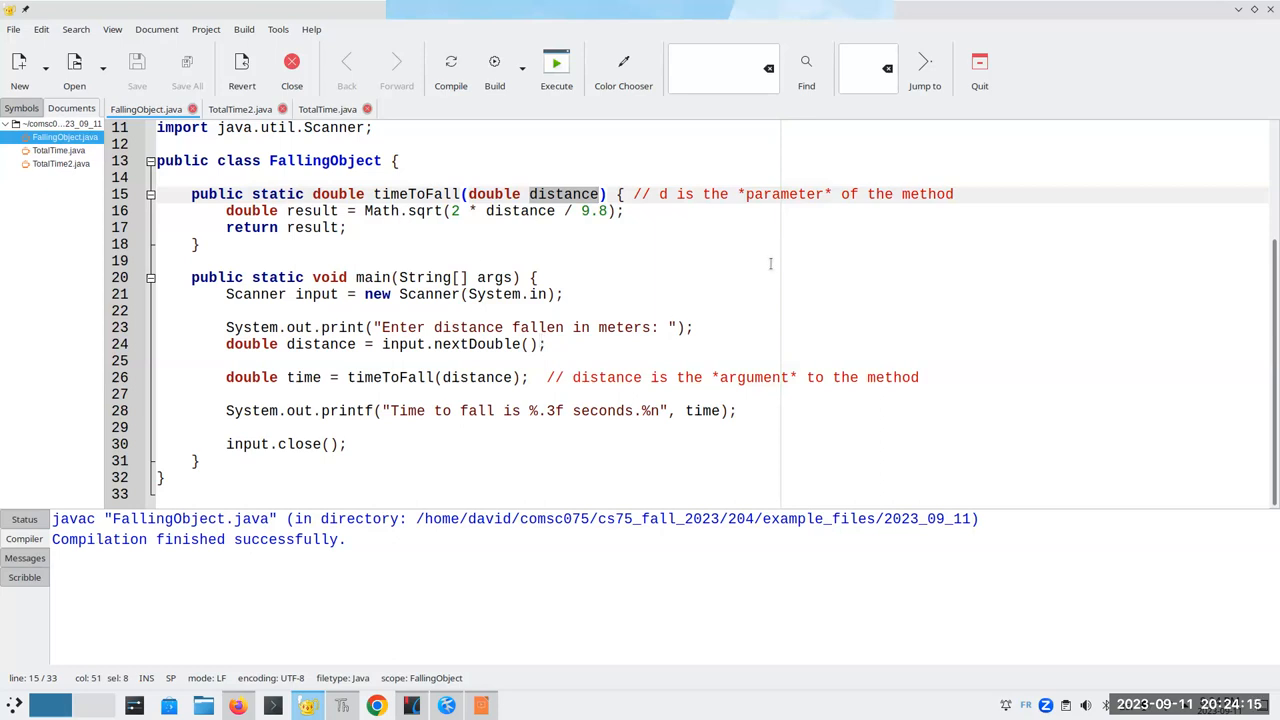
scroll("up", 3)
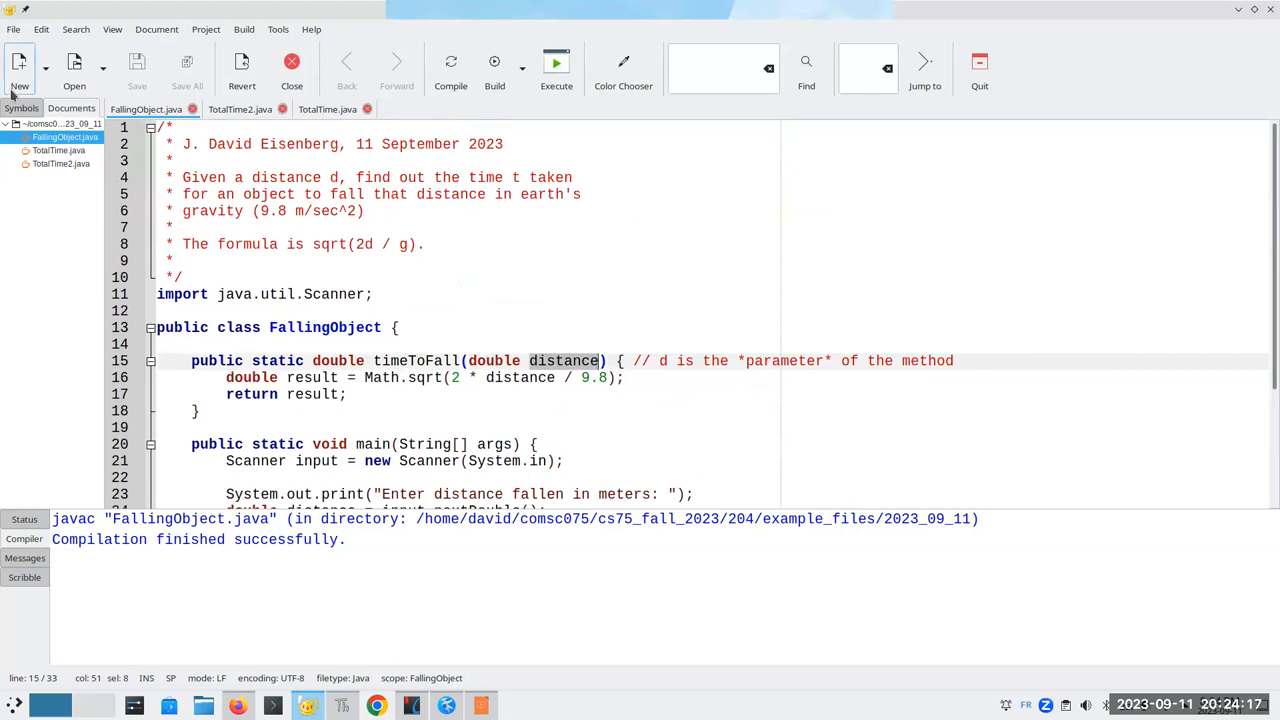
Open Template.java from the example files folder in a new tab.
left_click(524, 228)
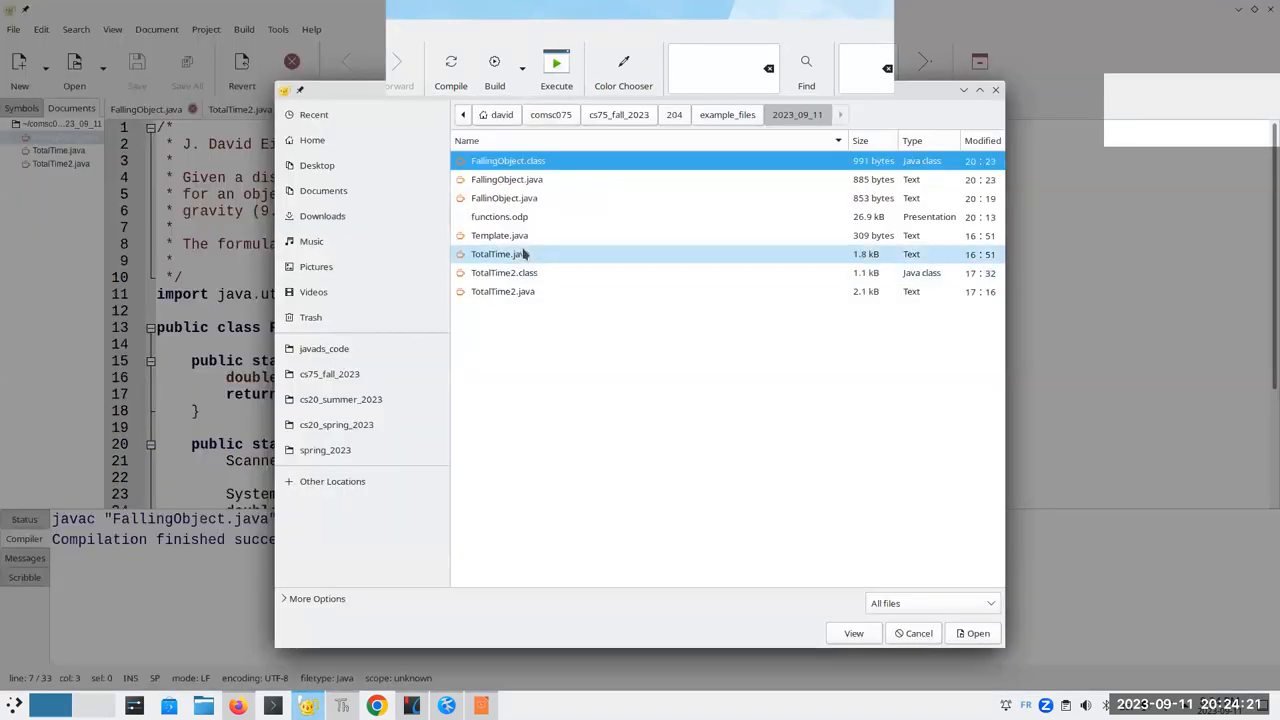
left_click(500, 236)
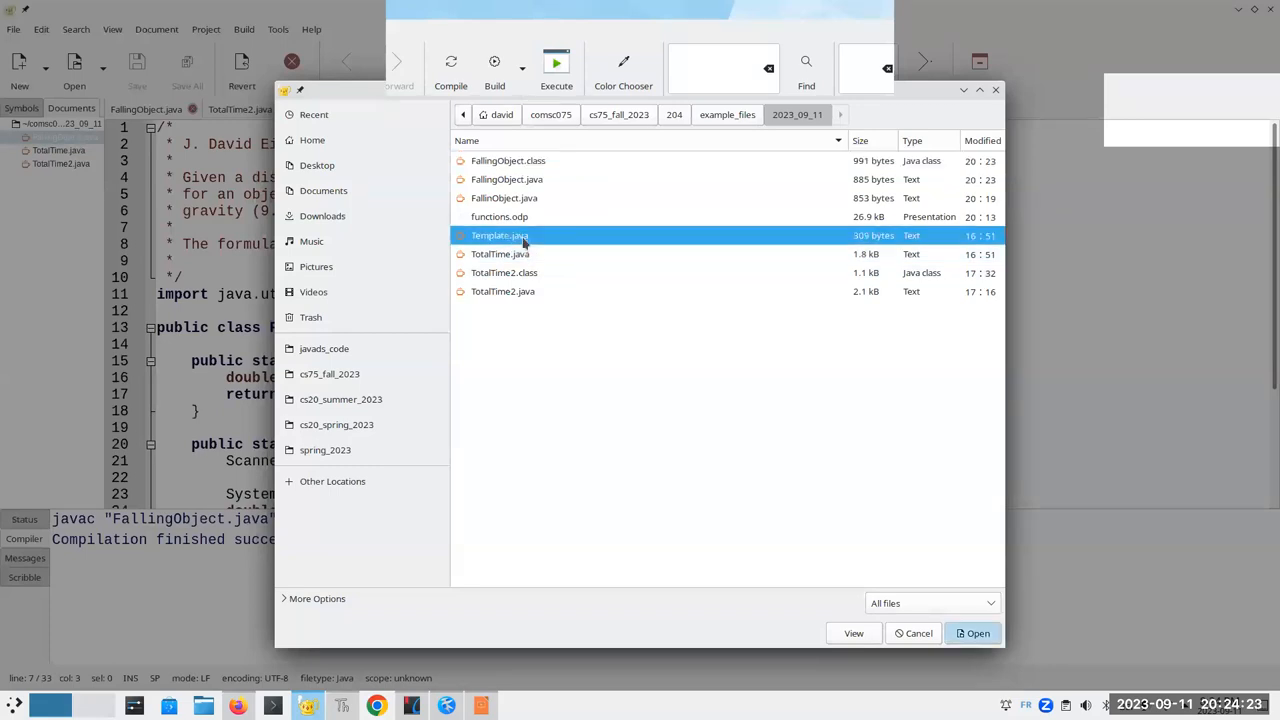
left_click(972, 632)
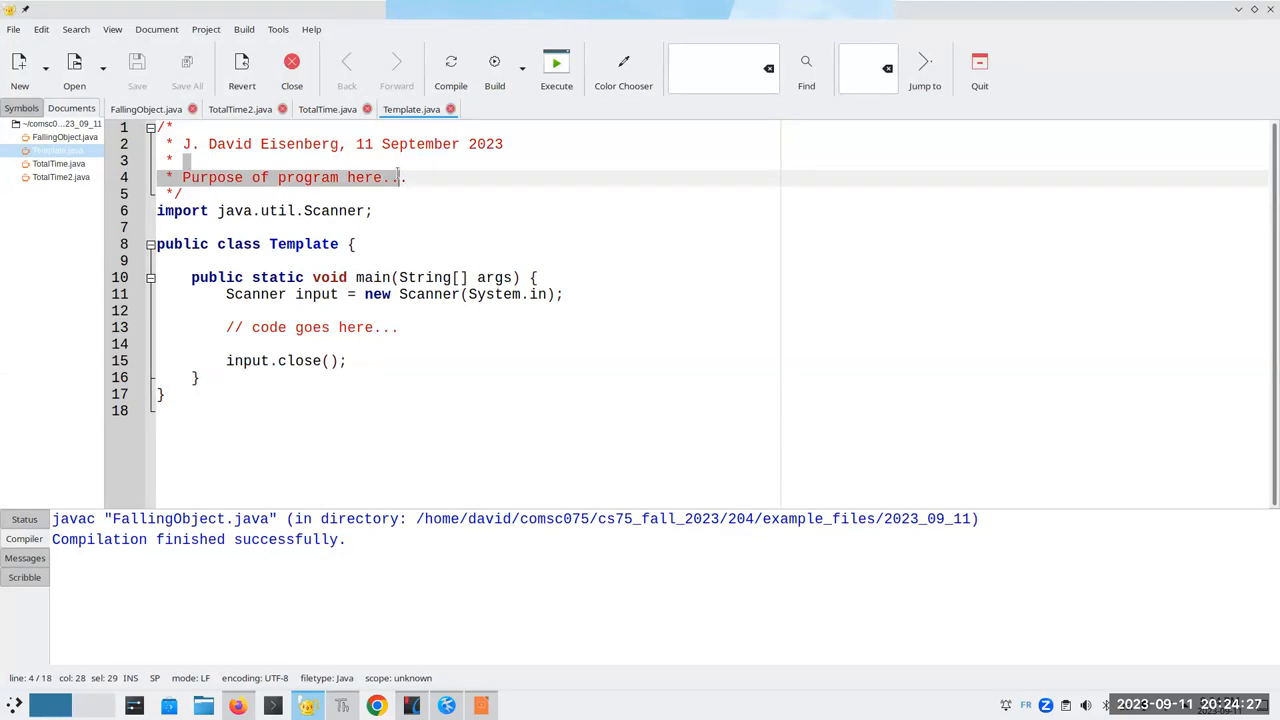
Write the header comment: ask for unit price and quantity, compute total price in a method with tax.
type("Ask for a.")
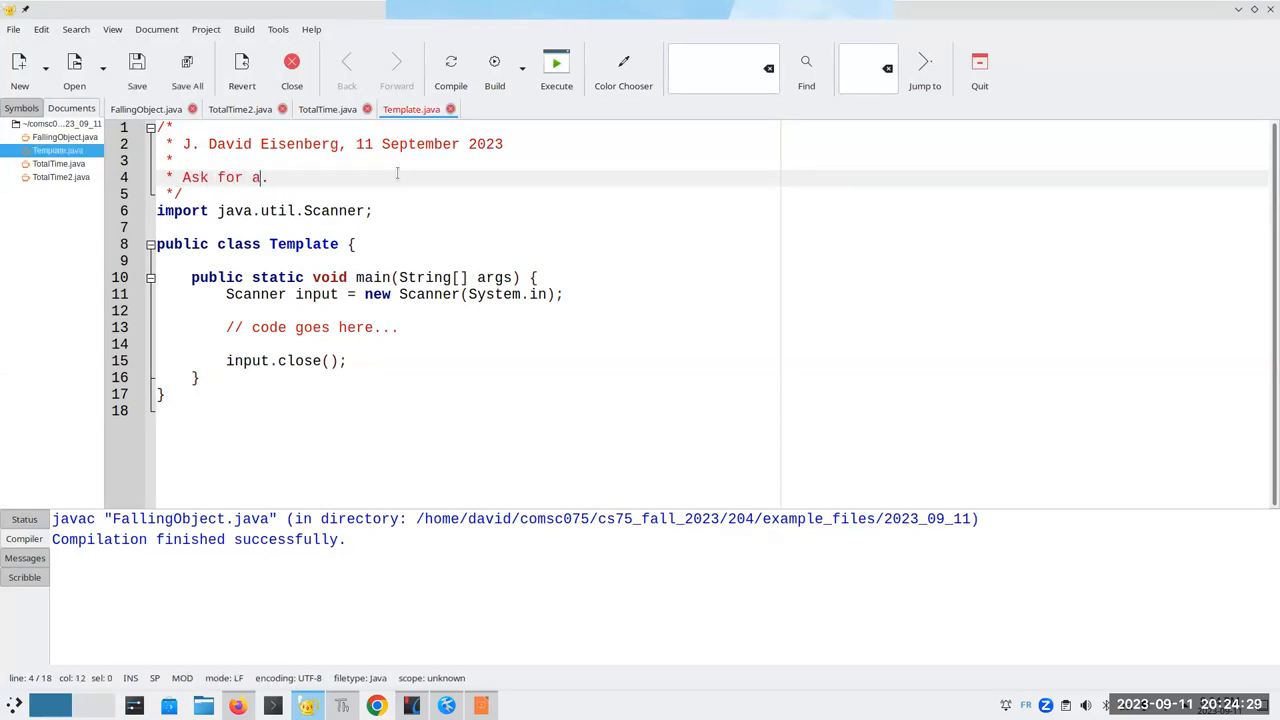
type("unit pr")
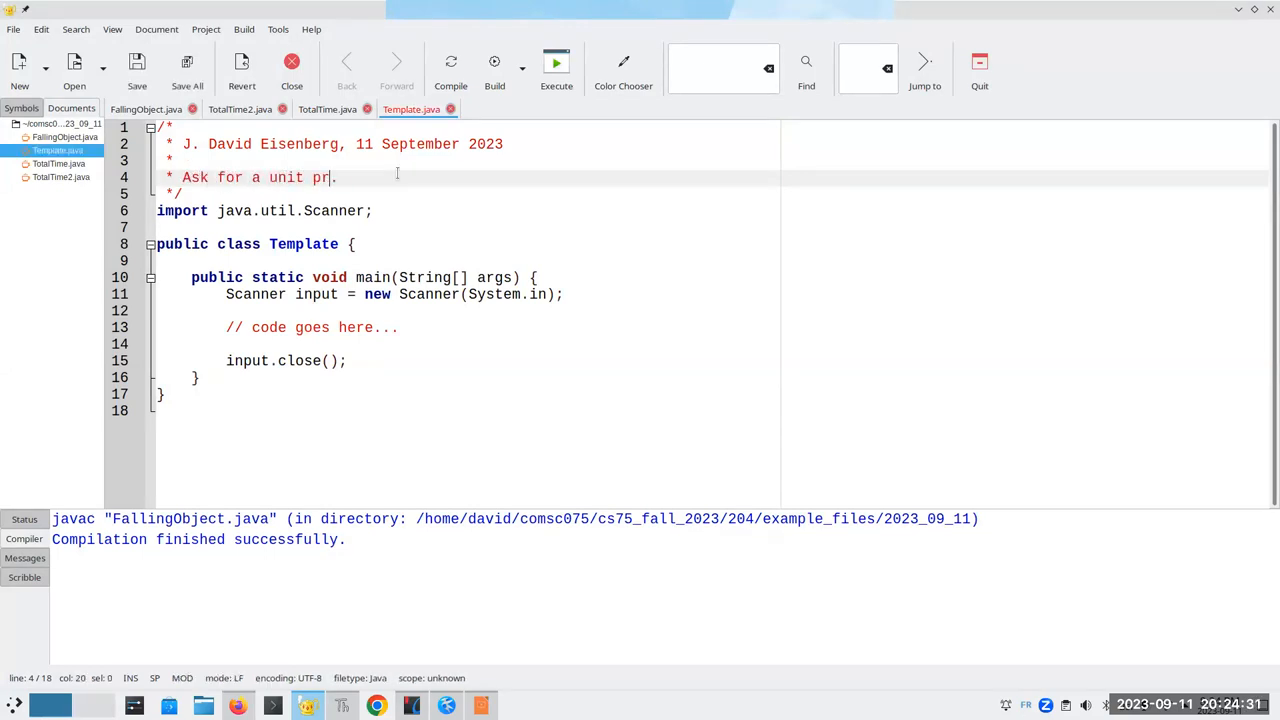
type("ice and quantity")
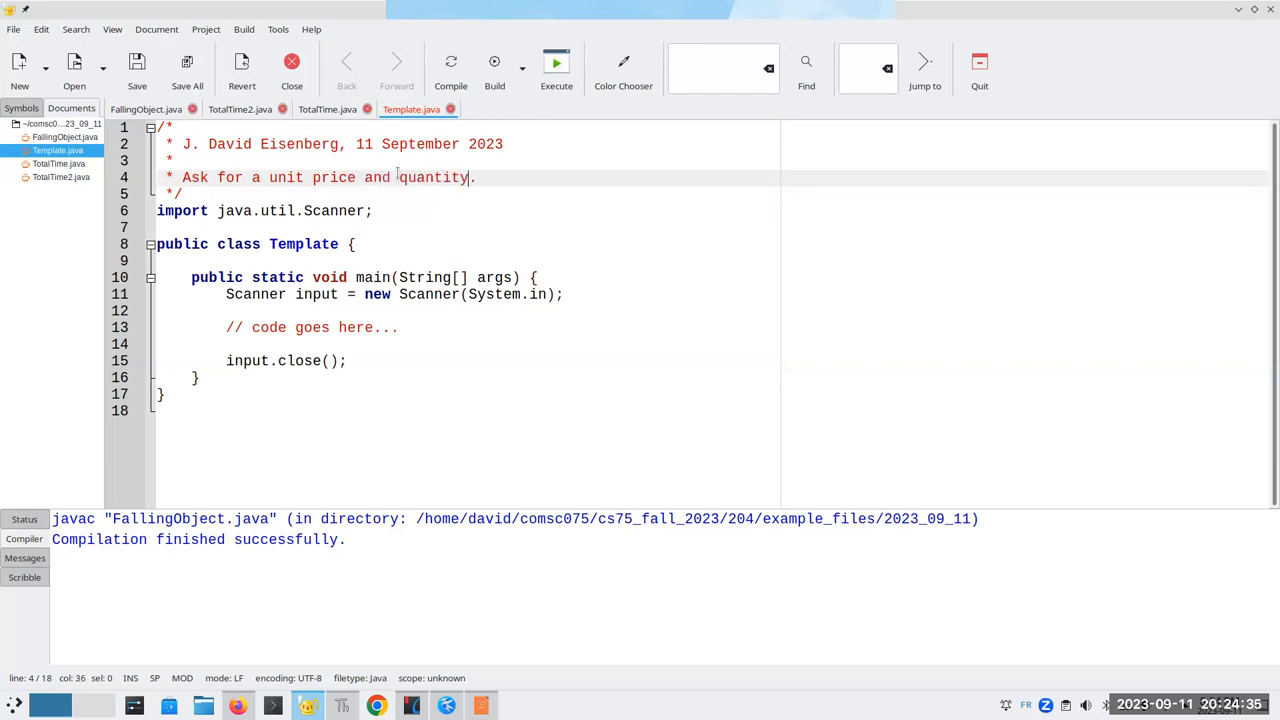
type(", and then.")
type("* calculate the to.")
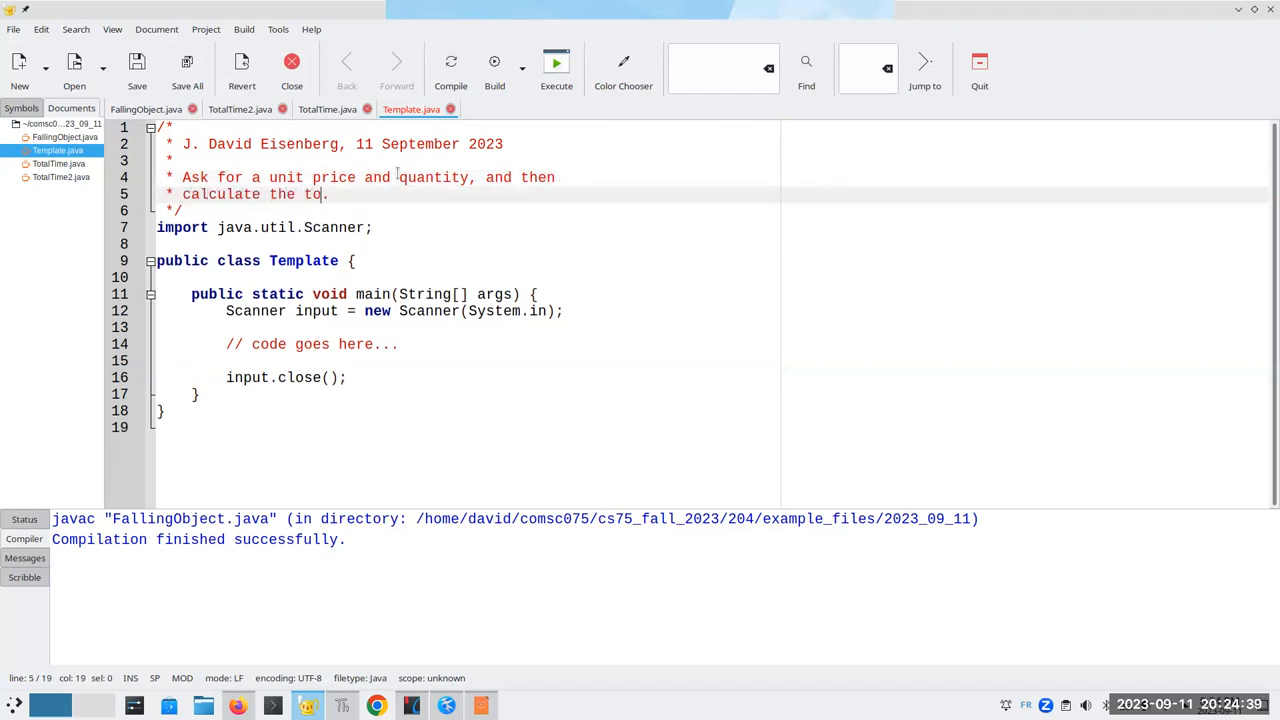
type("tal price in a")
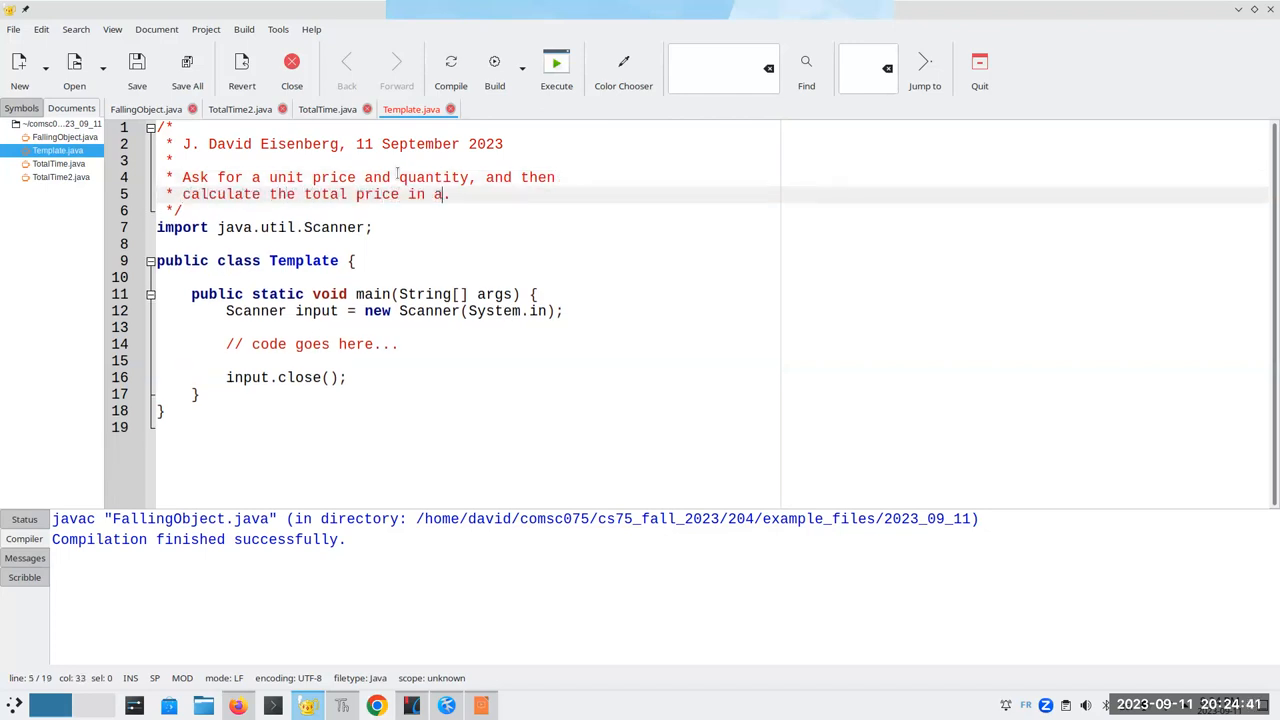
type("method, with a")
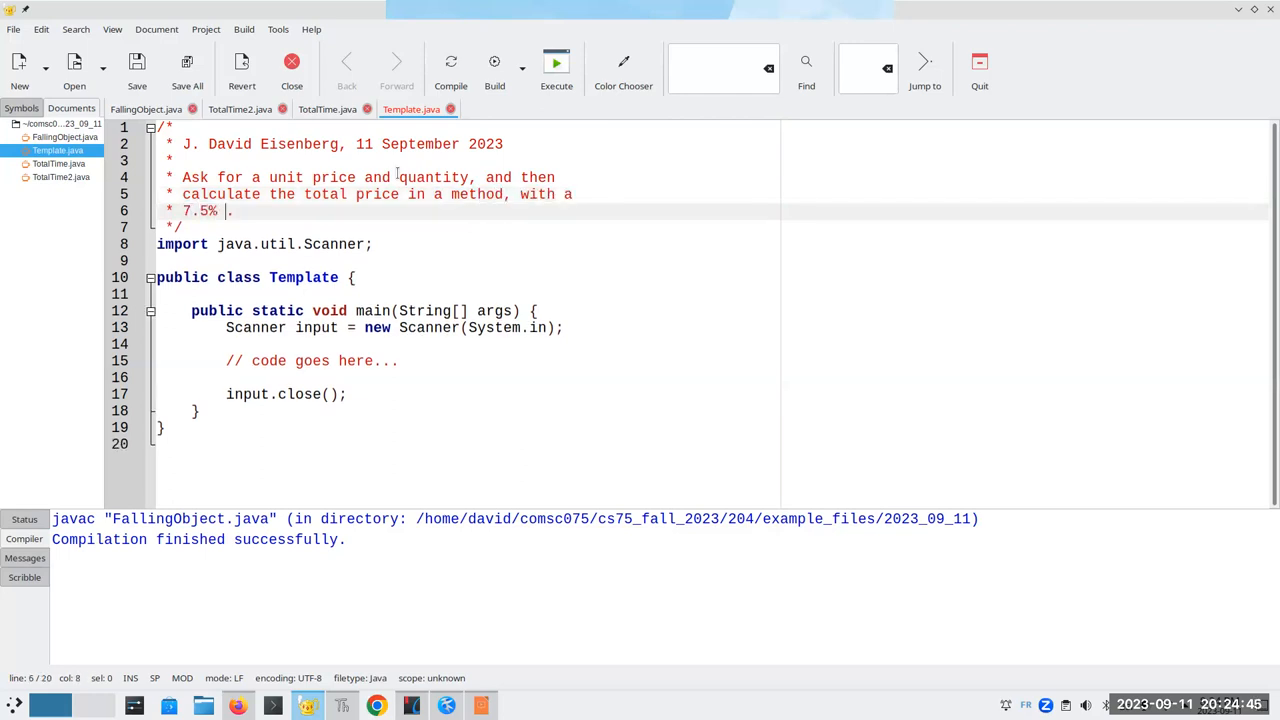
type("tax")
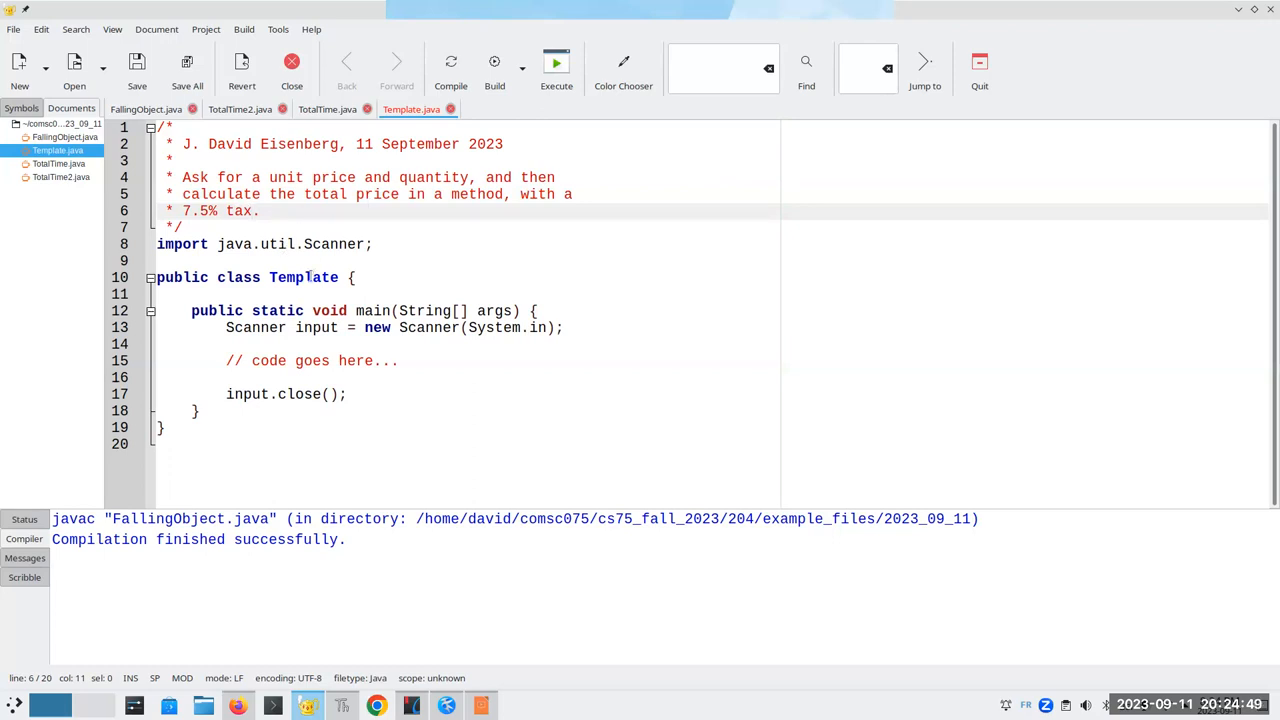
Rename the class from Template to Purchase.
type("Pur")
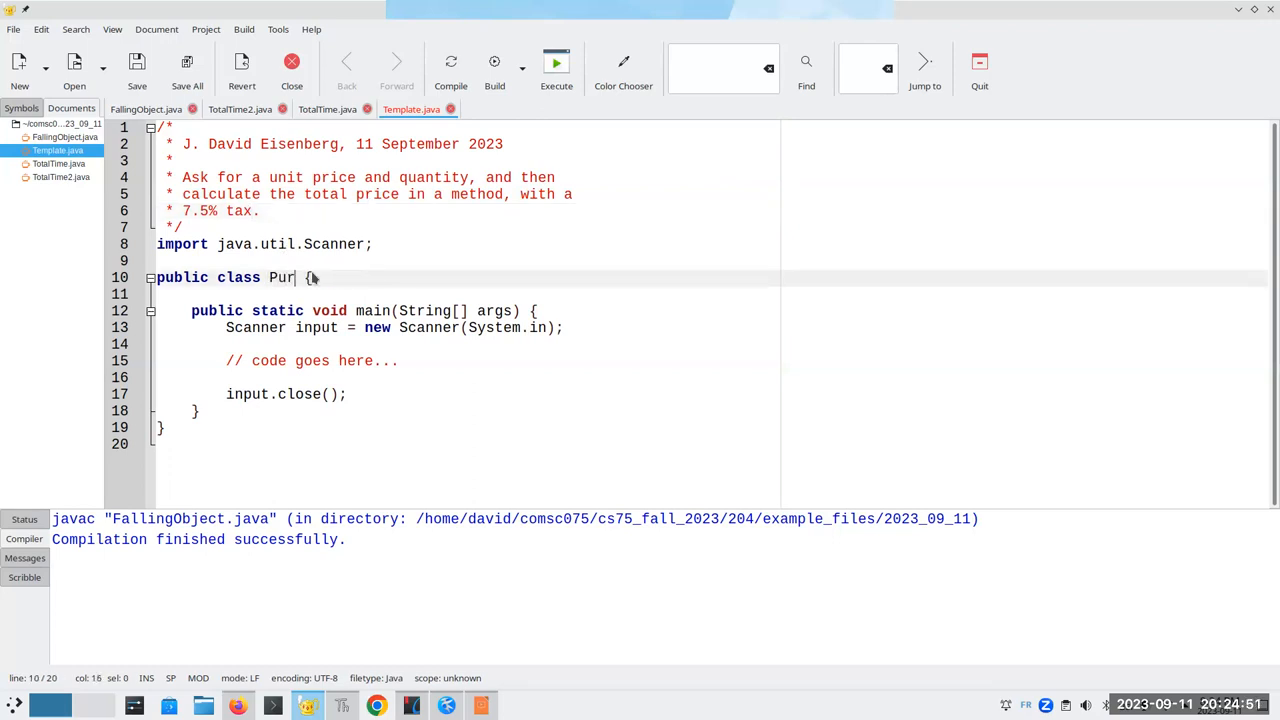
left_click(14, 28)
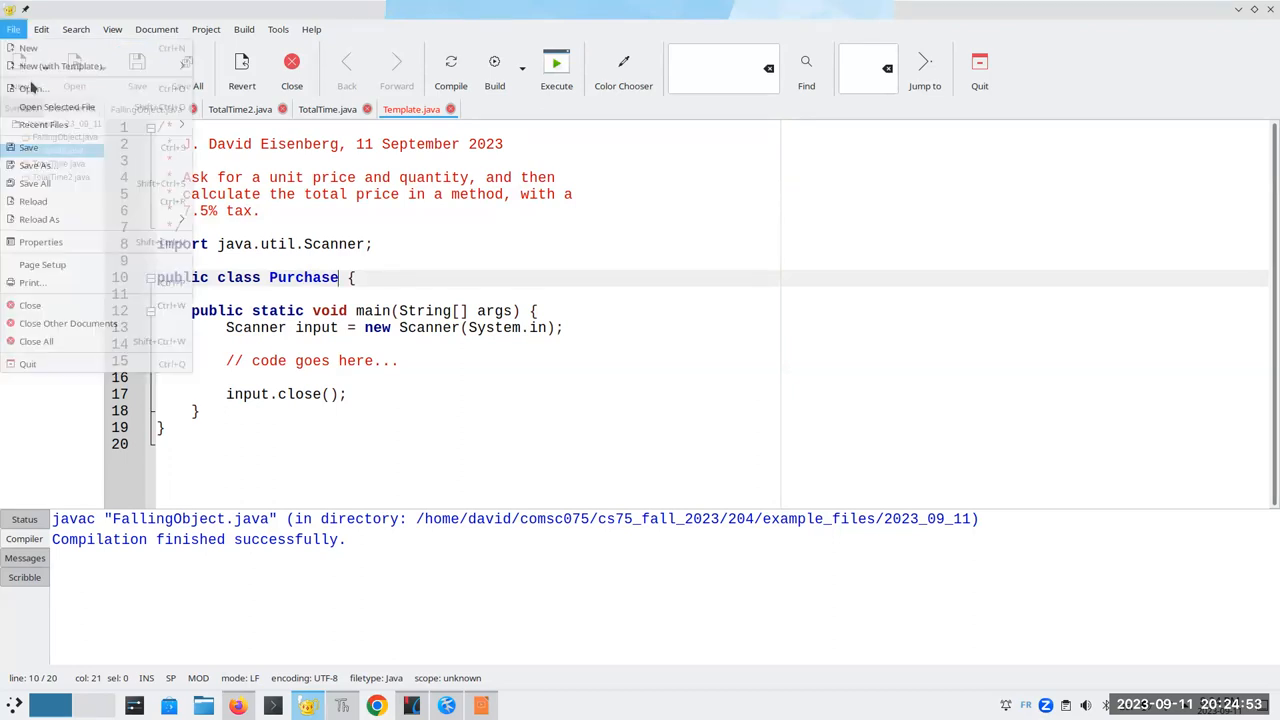
Save the program as a new file named Purchase.java in the current folder.
left_click(34, 164)
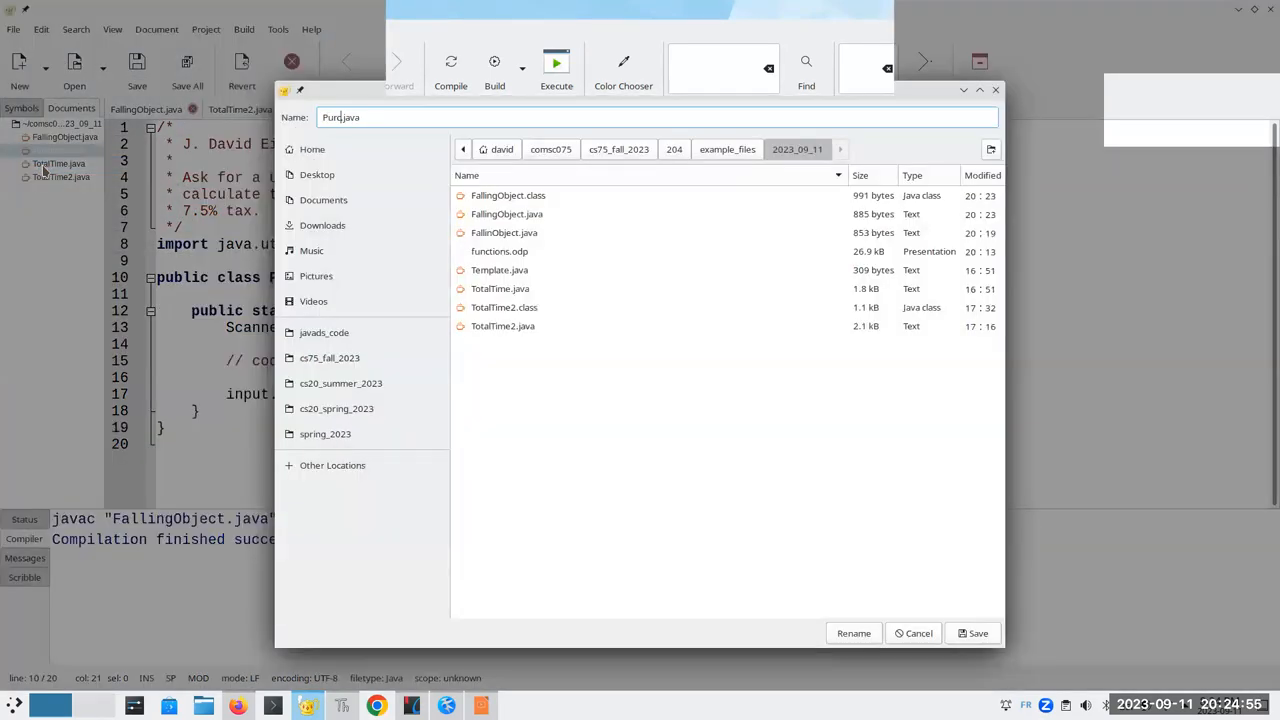
type("chase")
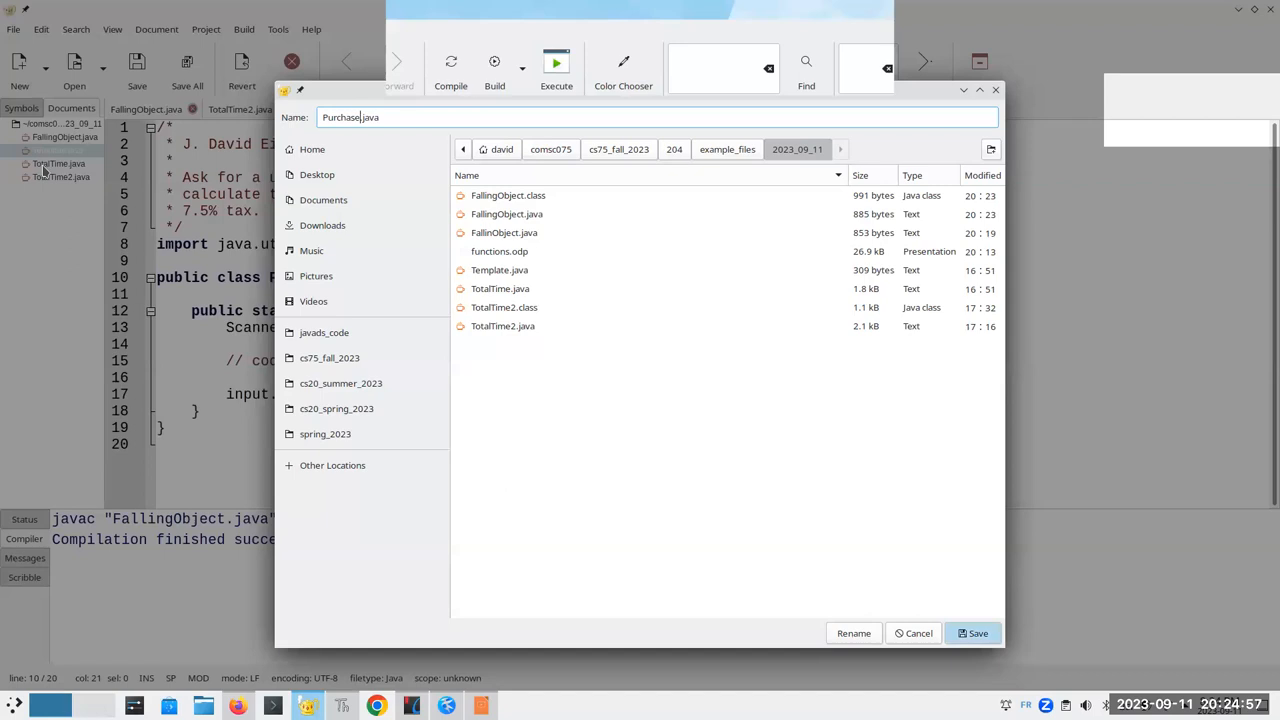
left_click(972, 632)
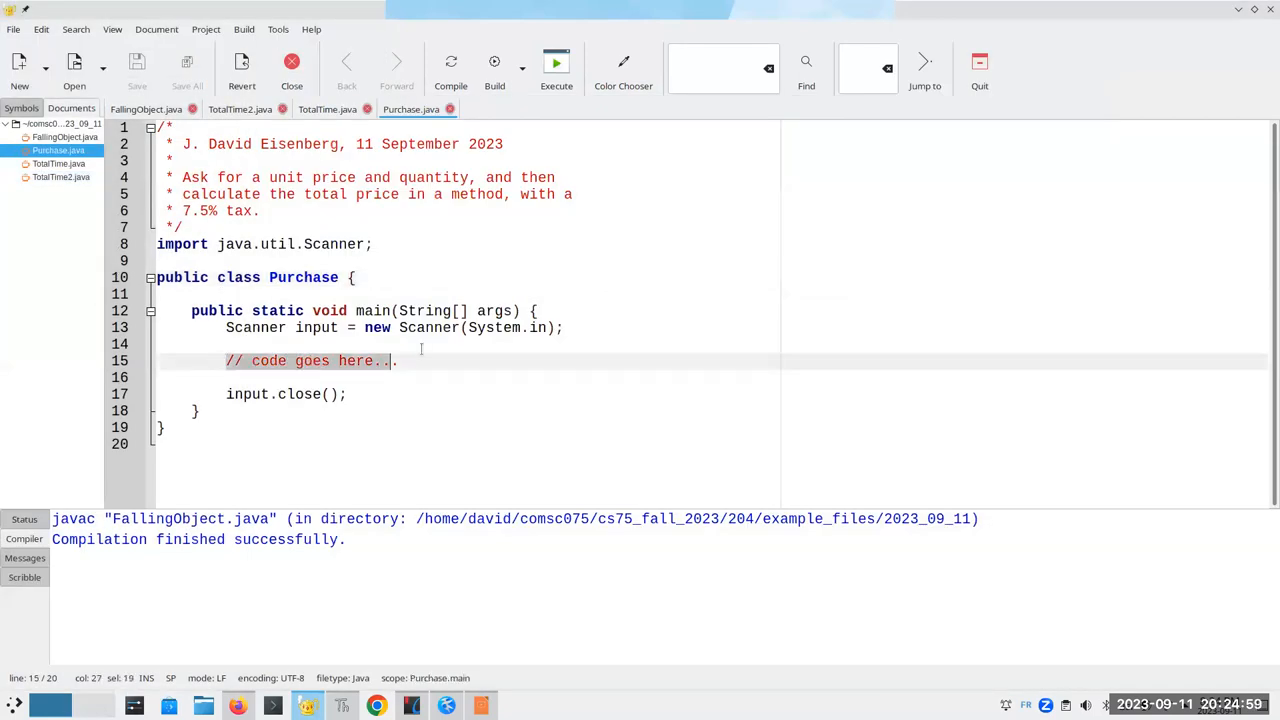
type("System.out.print(\"Enter")
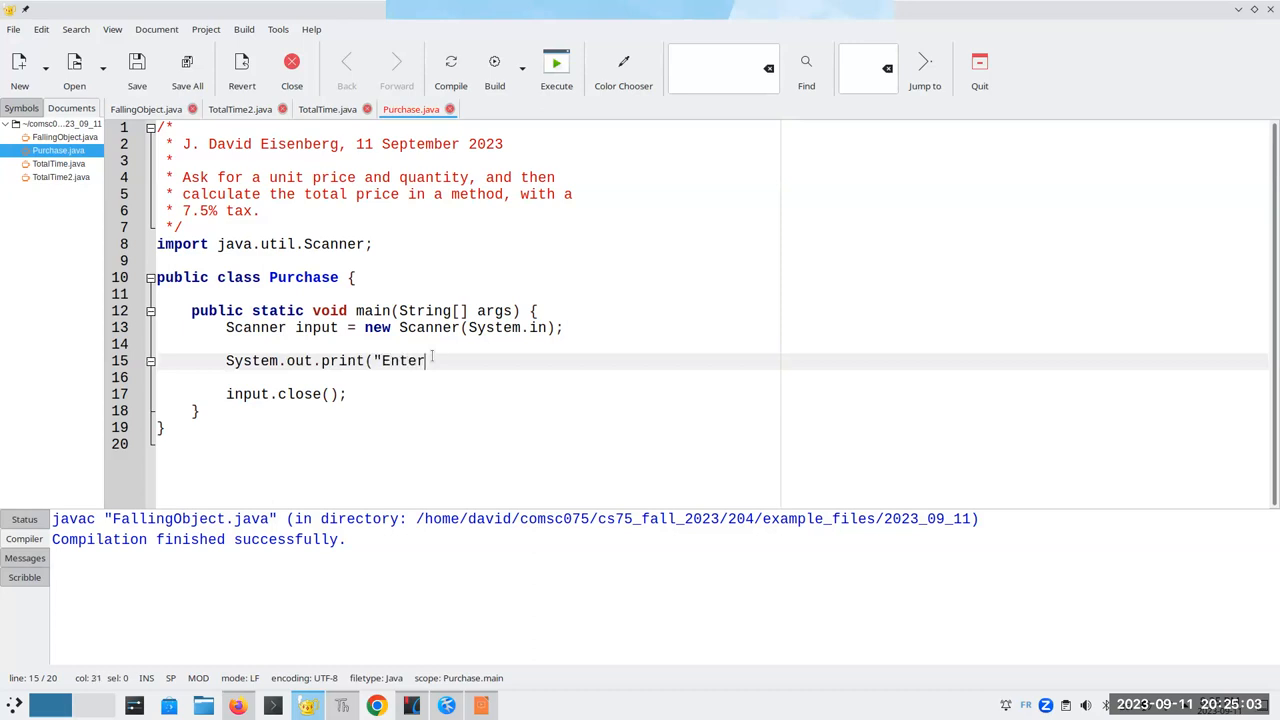
Prompt for the unit price and read it with double price = input.nextDouble().
type("unit price:")
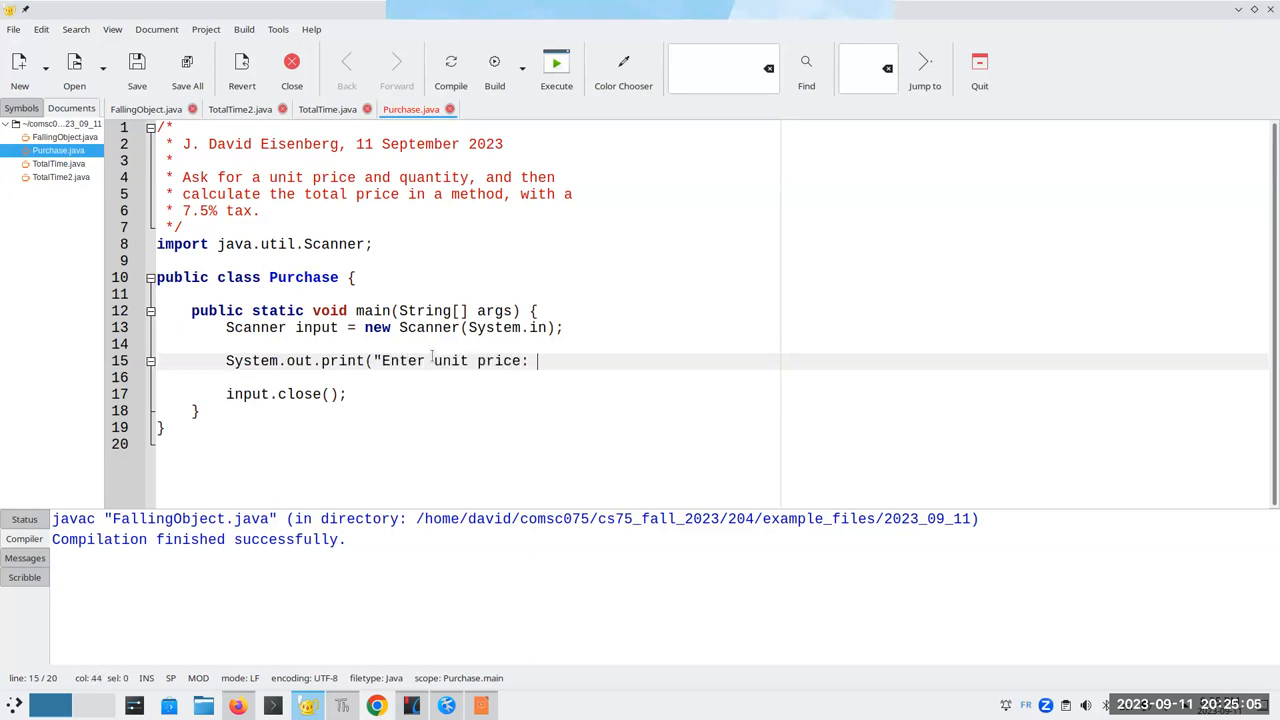
key("BackSpace")
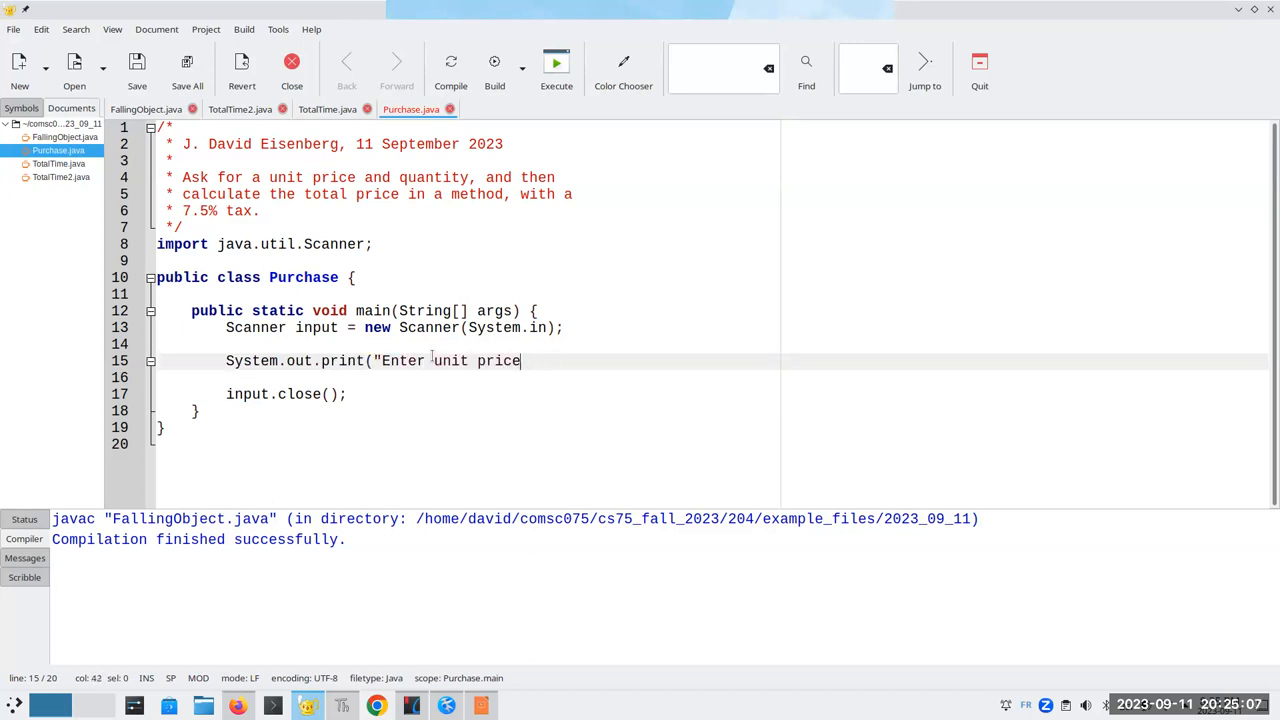
type(": \");")
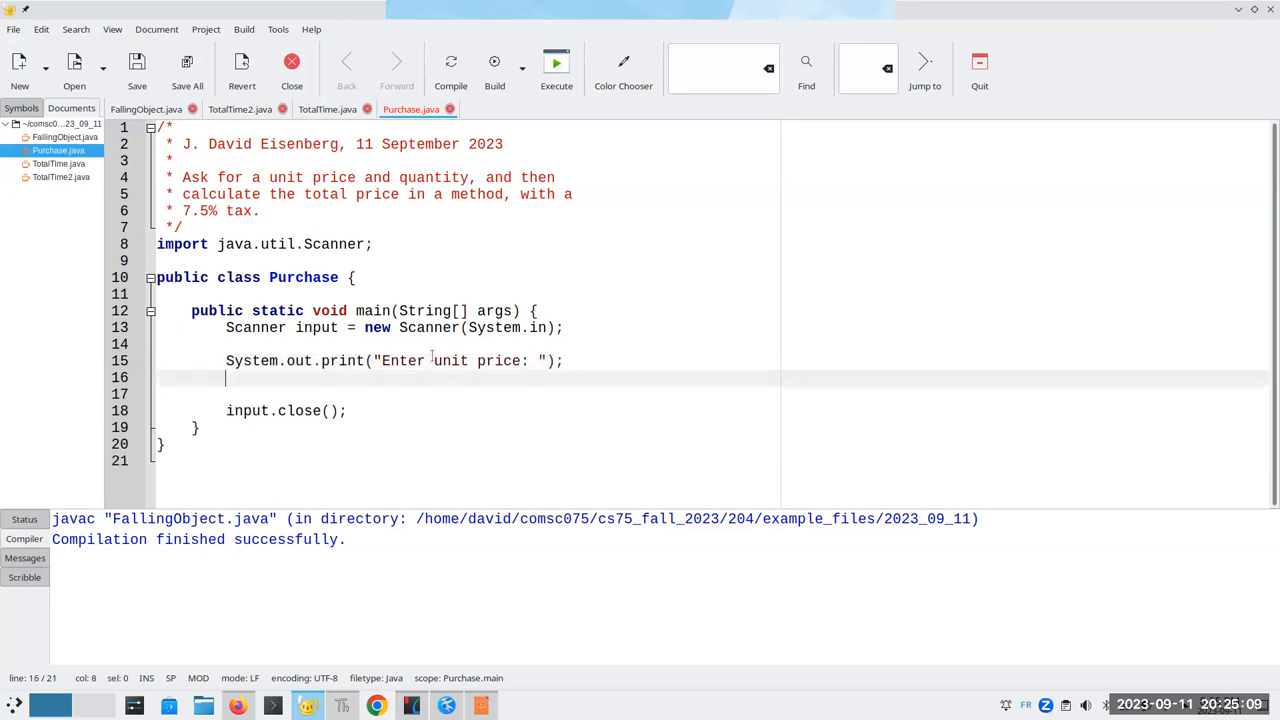
type("int")
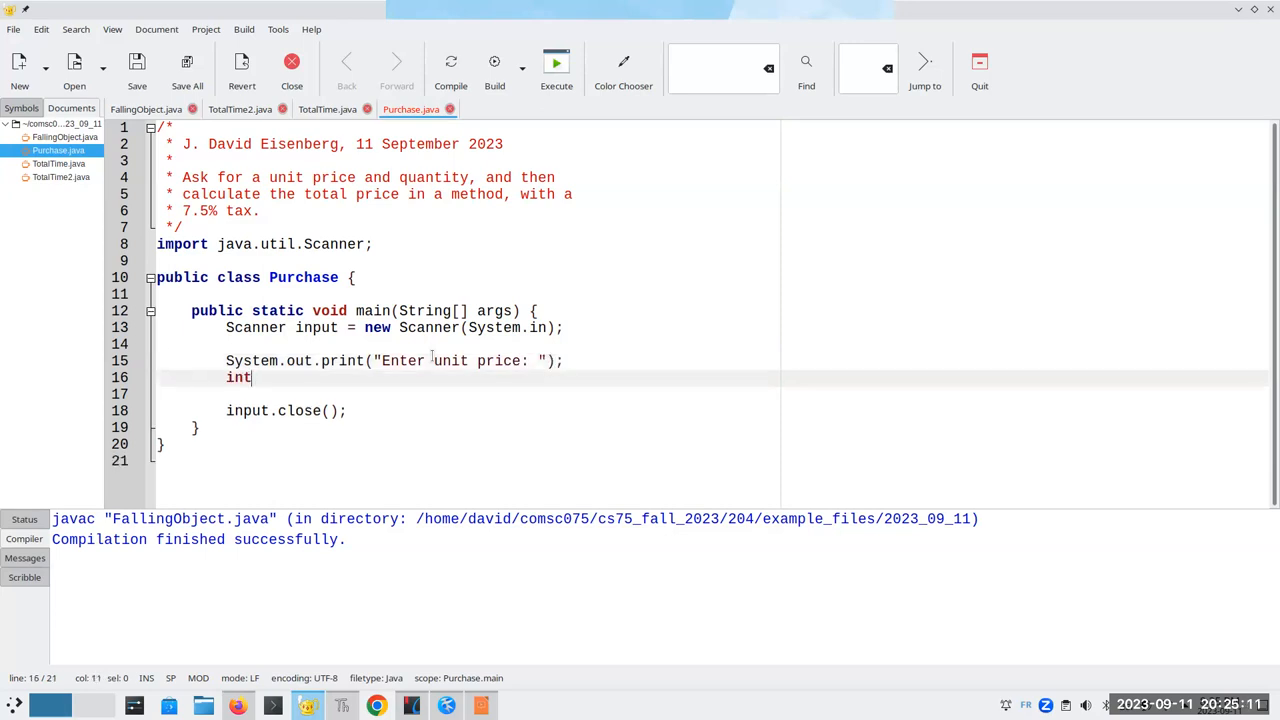
type("double pr")
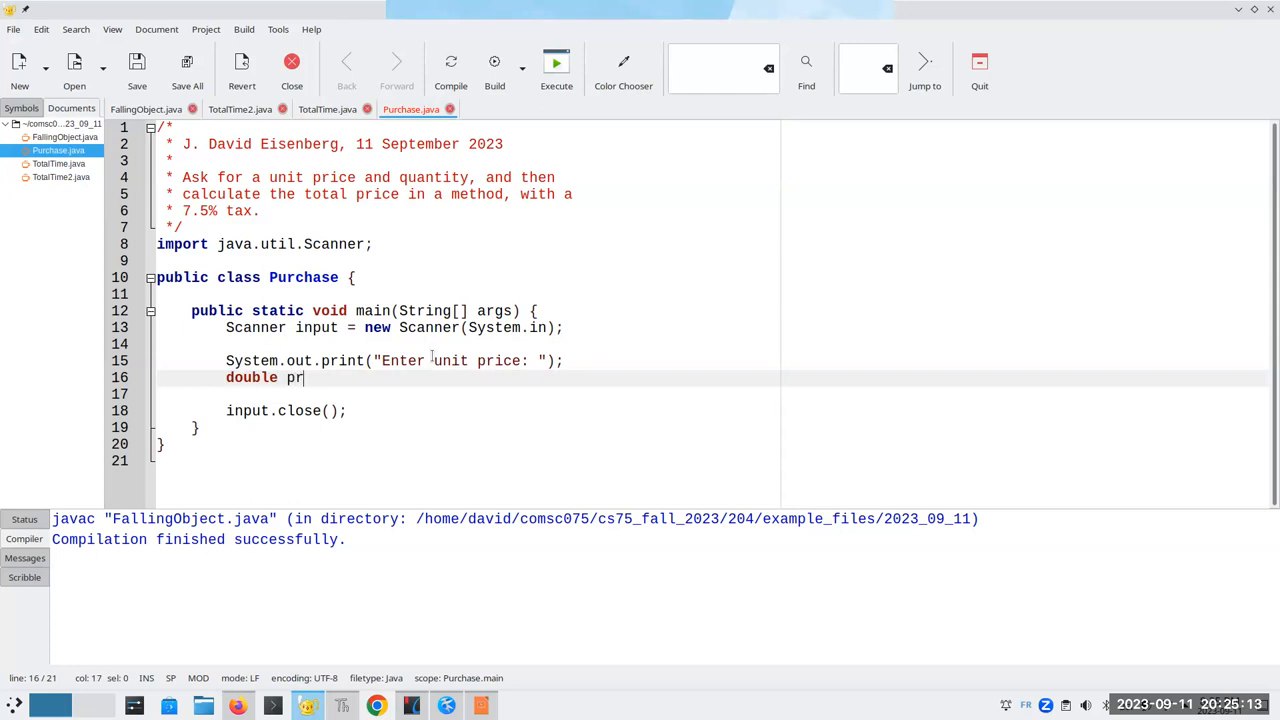
type("ice =")
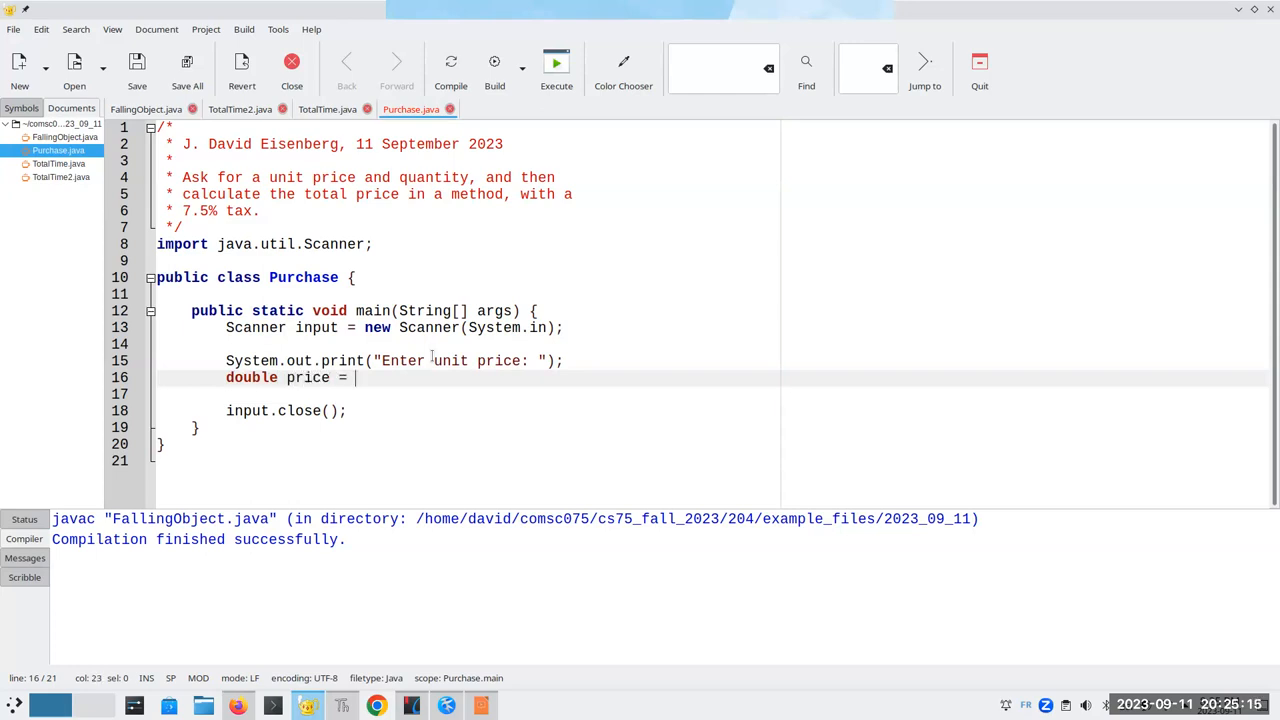
type("inp")
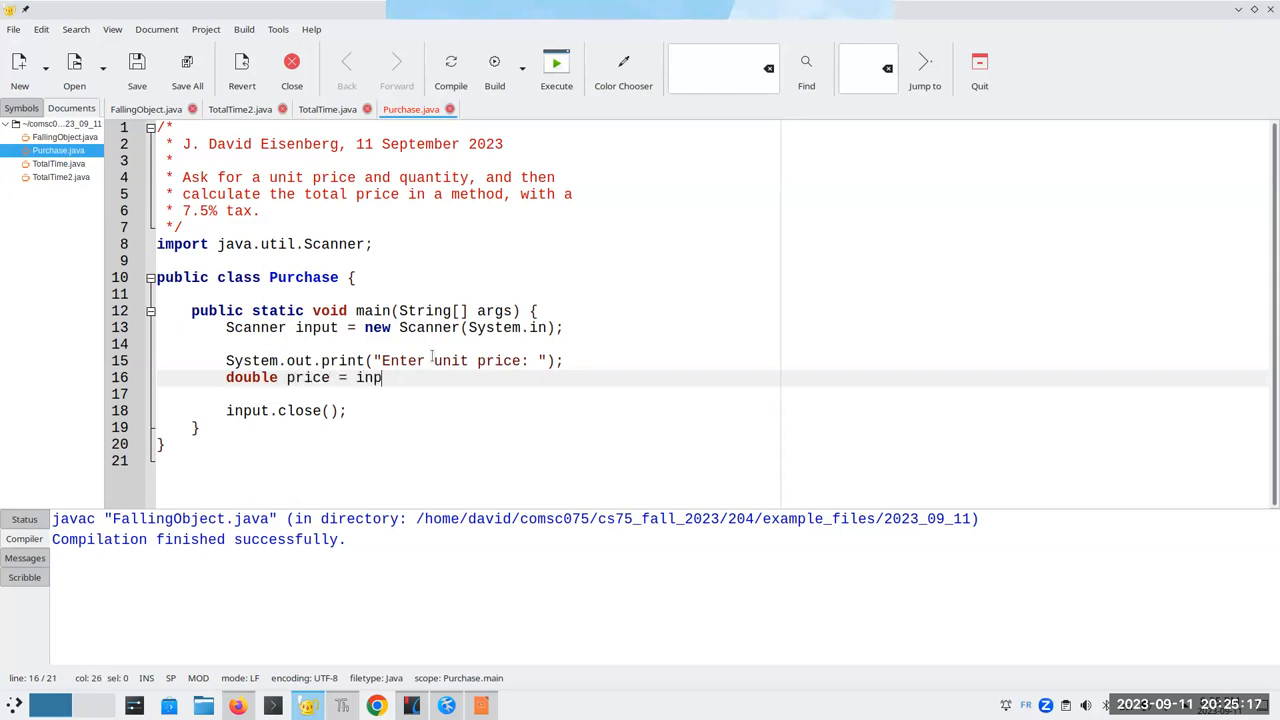
type("ut.nextDouble();")
type("System.out.print(\"Enter quantit")
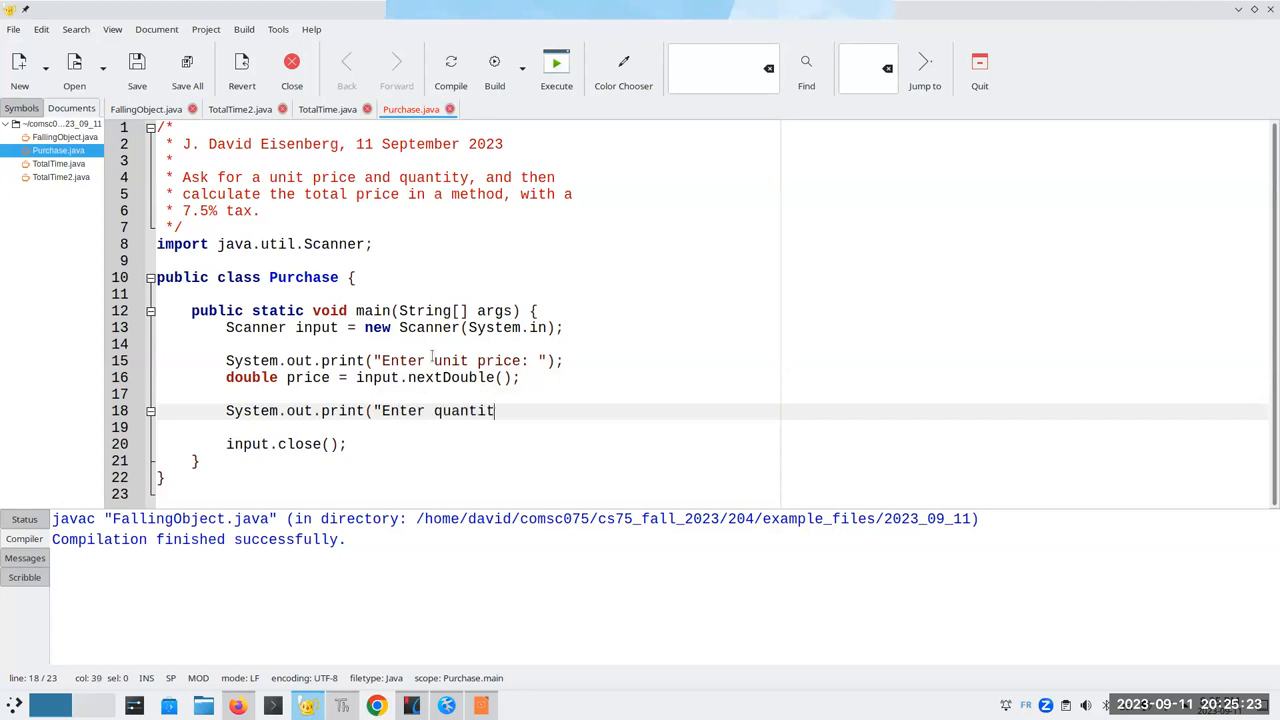
Prompt for the quantity and read it with int quantity = input.nextInt().
type("y: \");")
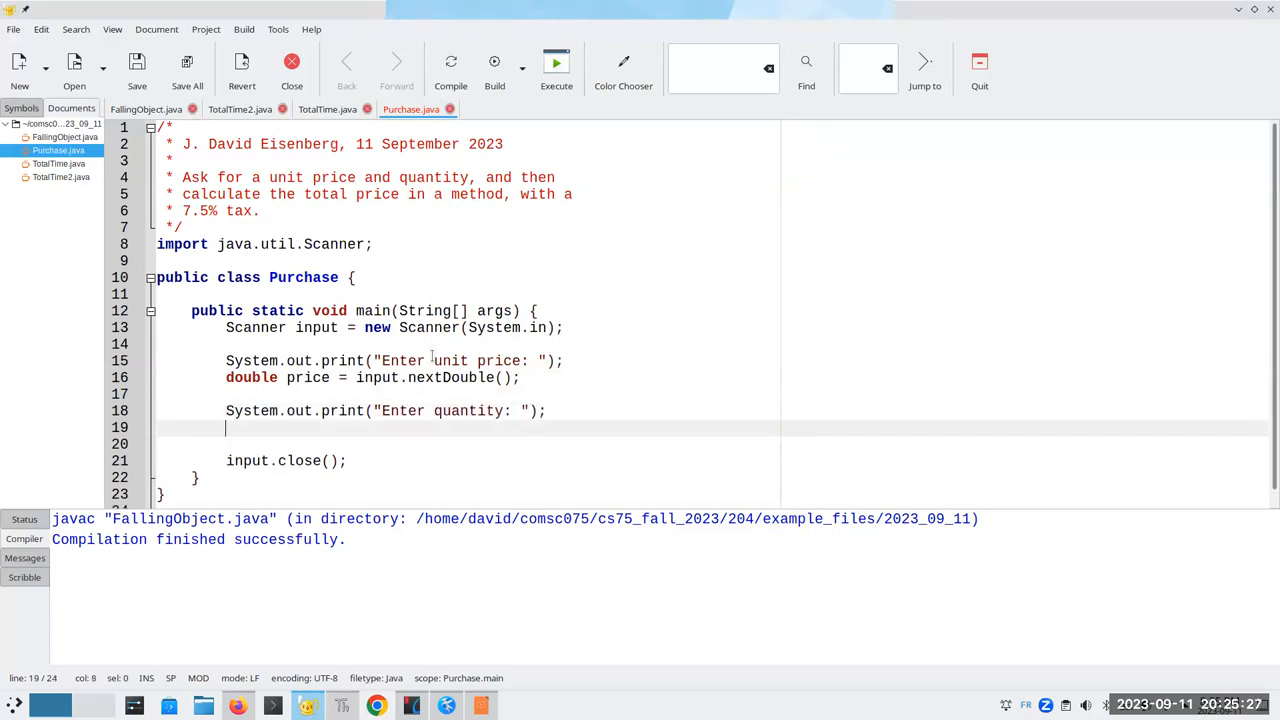
type("int quantity =")
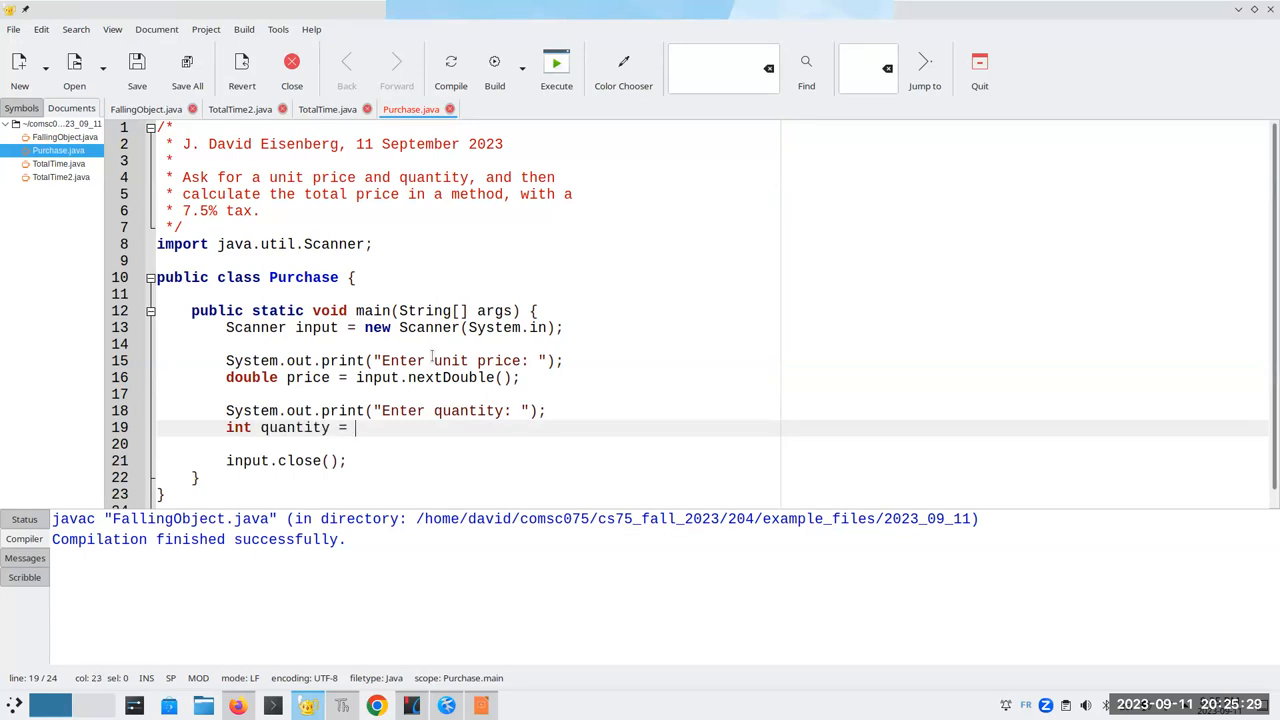
type("input.nextDoubl")
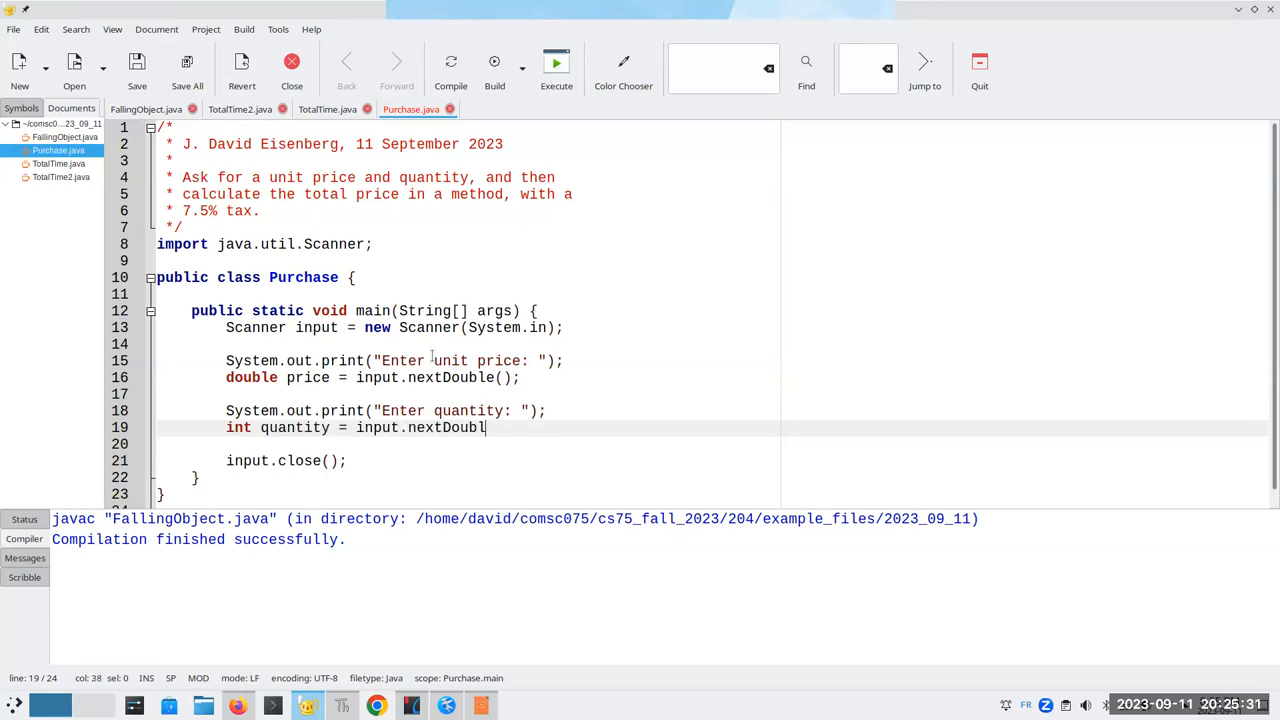
key("BackSpace")
type("Int();")
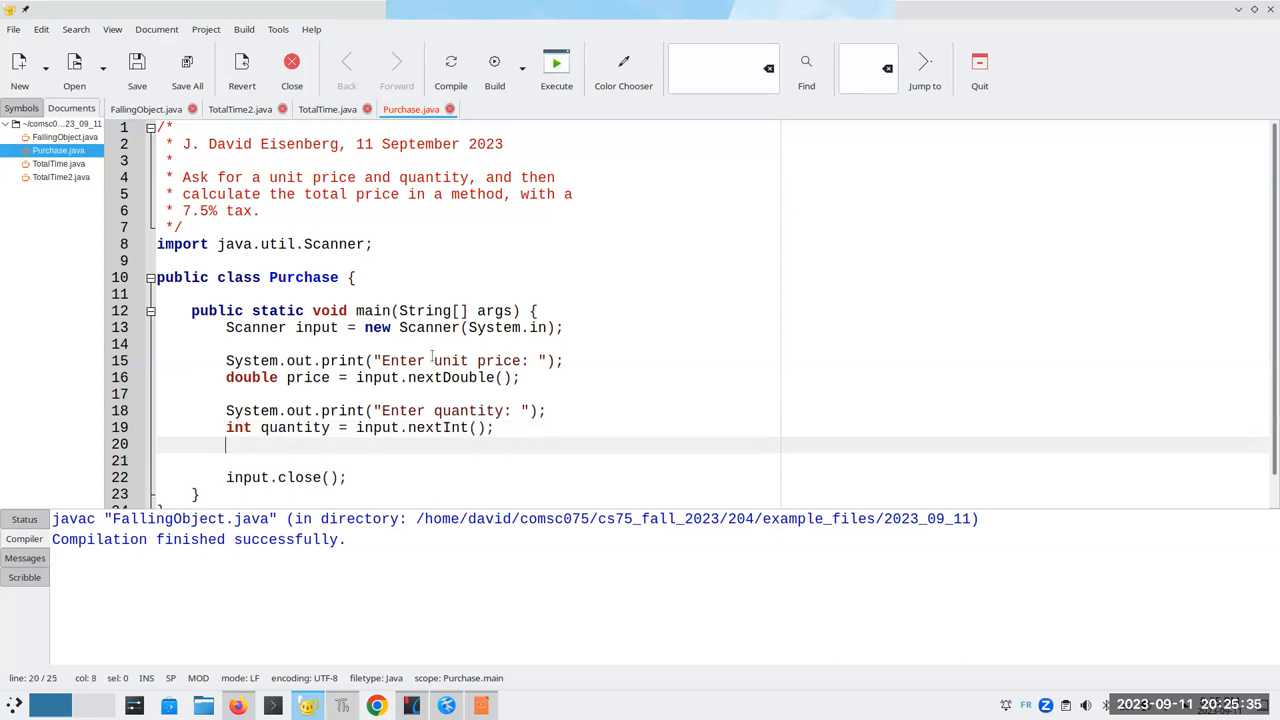
key("Return")
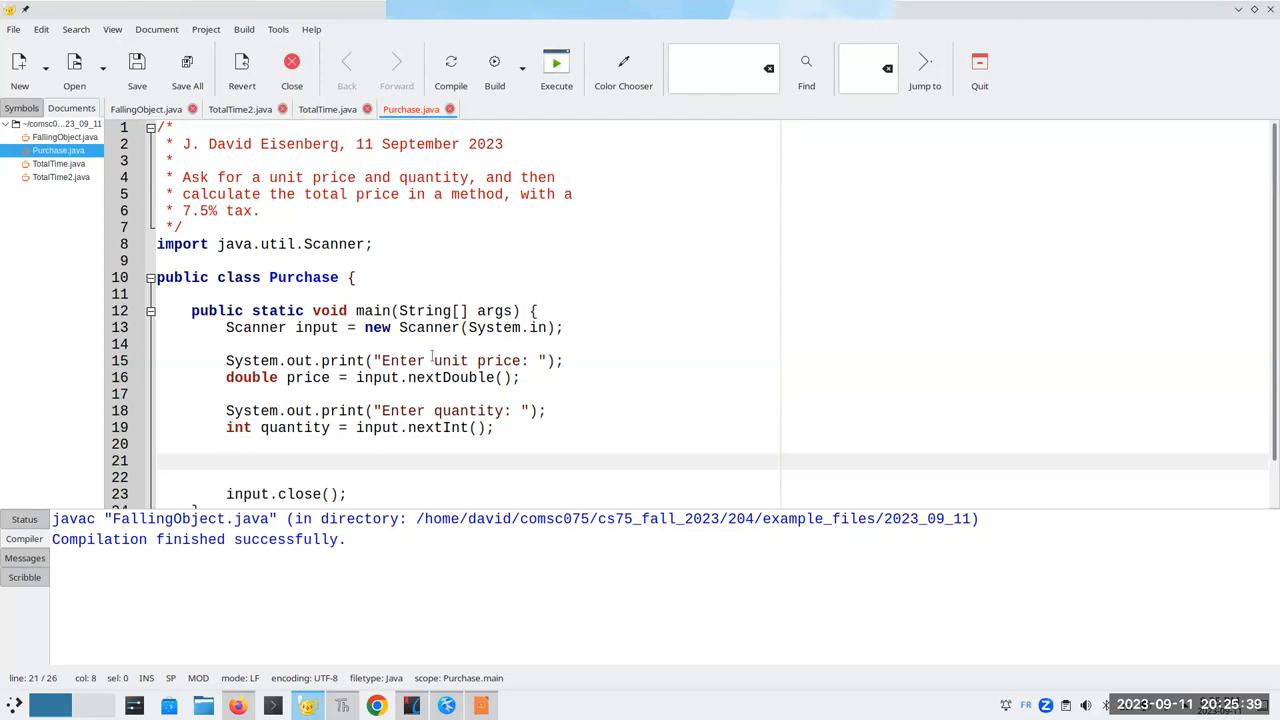
Store calculatePrice(price, quantity) in a double purchasePrice after the inputs.
left_click(224, 460)
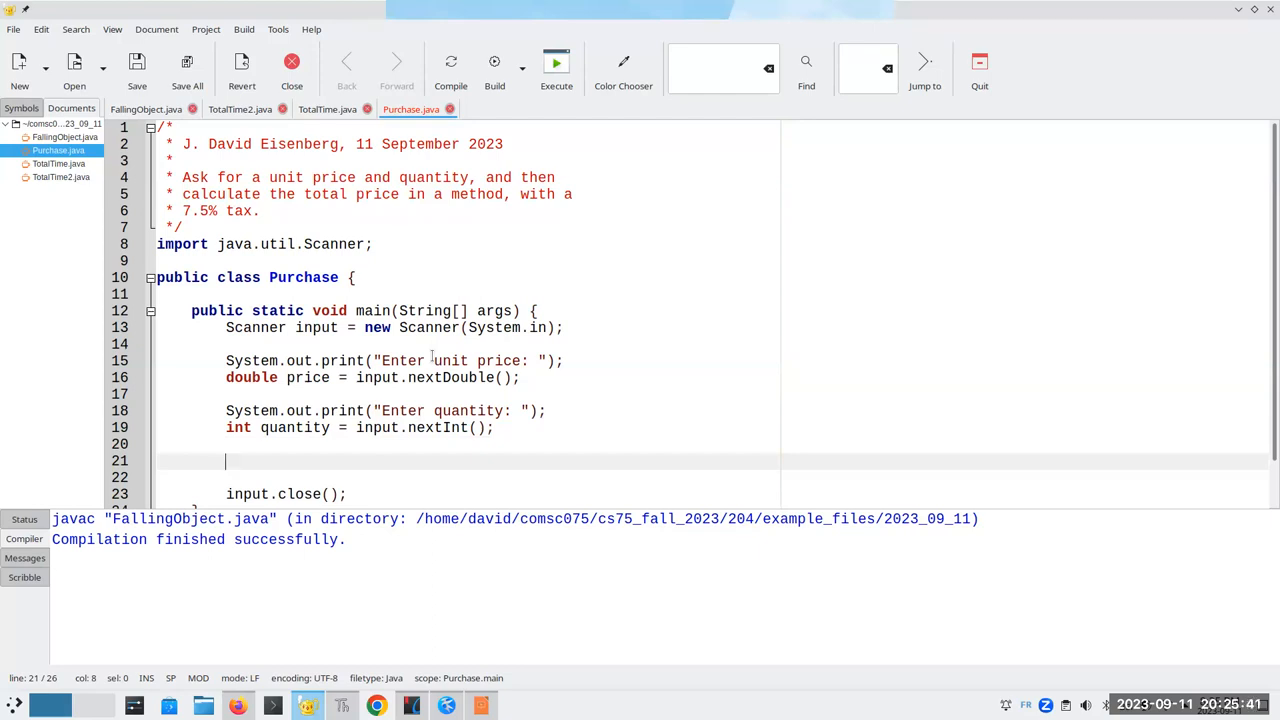
type("double purchasePrice = calculatePrice")
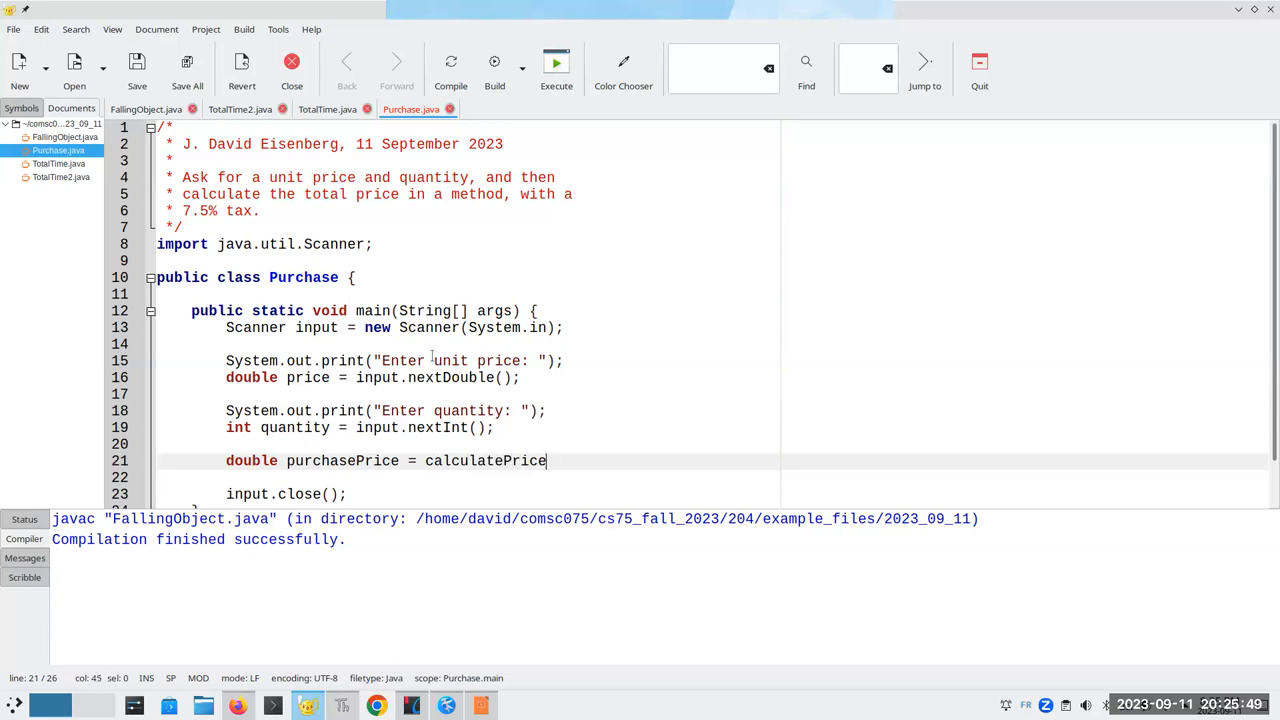
type("(price, qua")
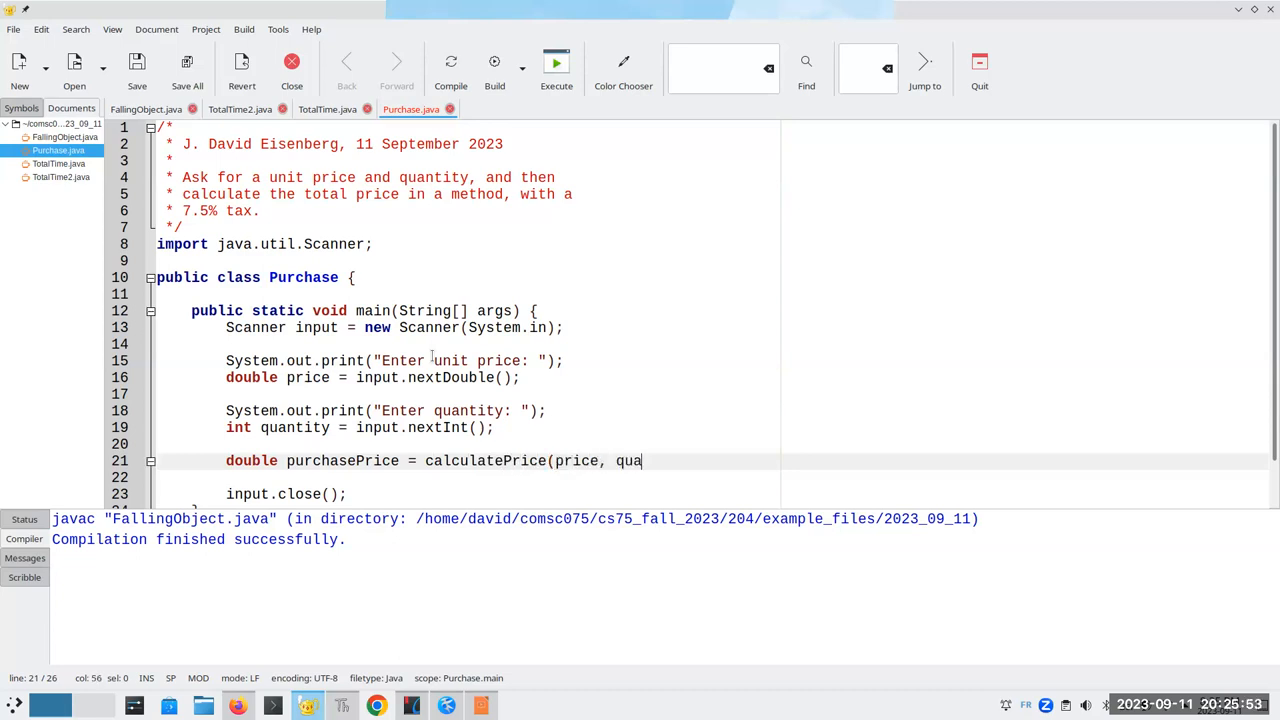
type("ntity)")
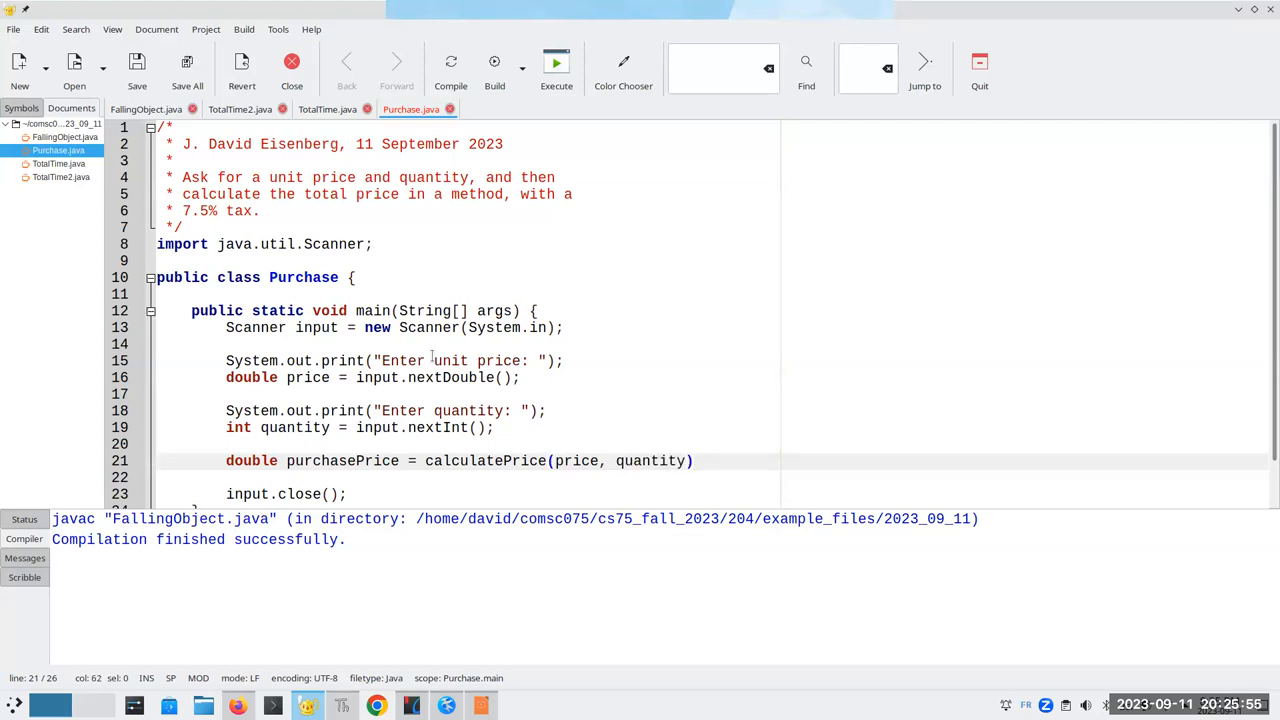
type(";")
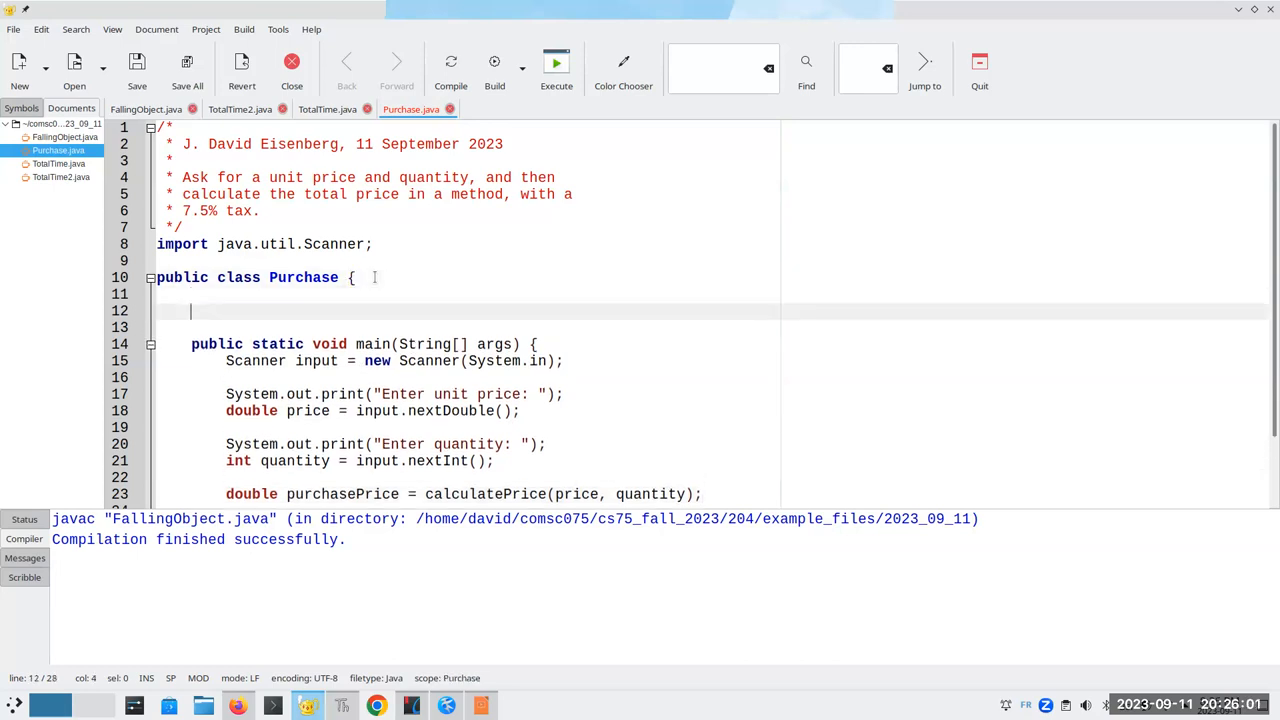
Declare public static double calculatePrice(double unitPrice, int qty) with an empty body above main.
type("public static")
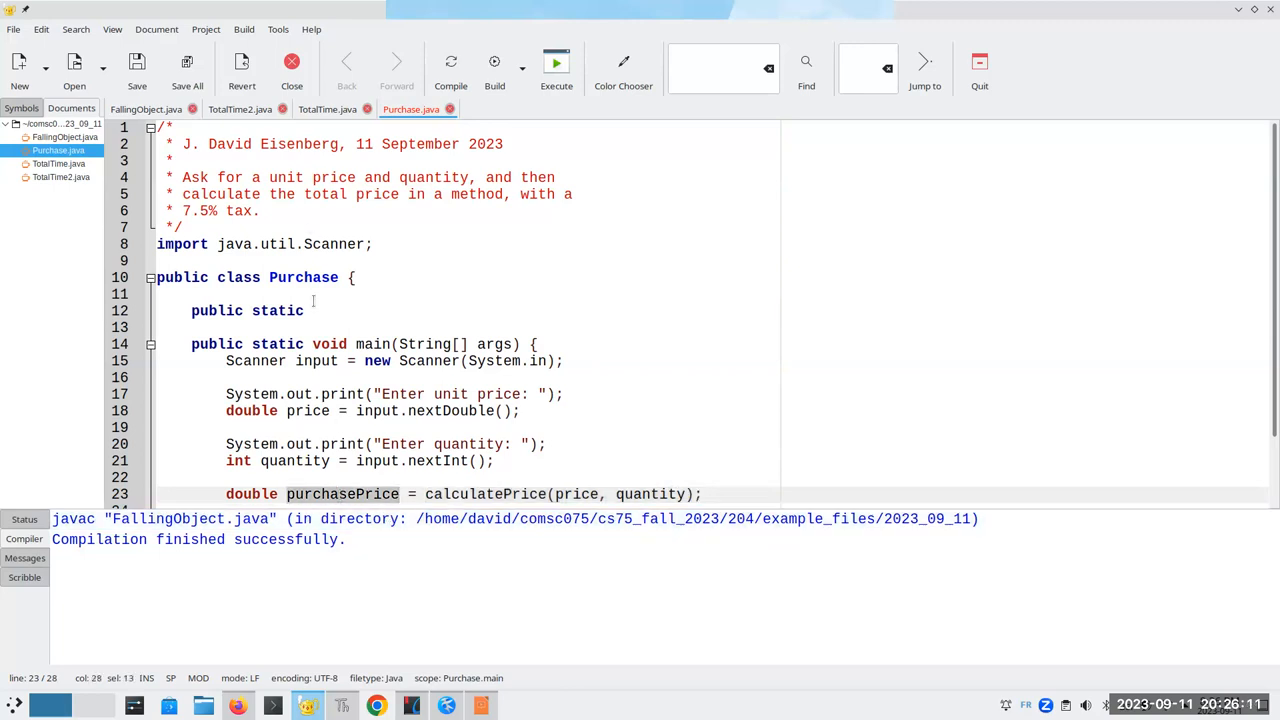
left_click(312, 310)
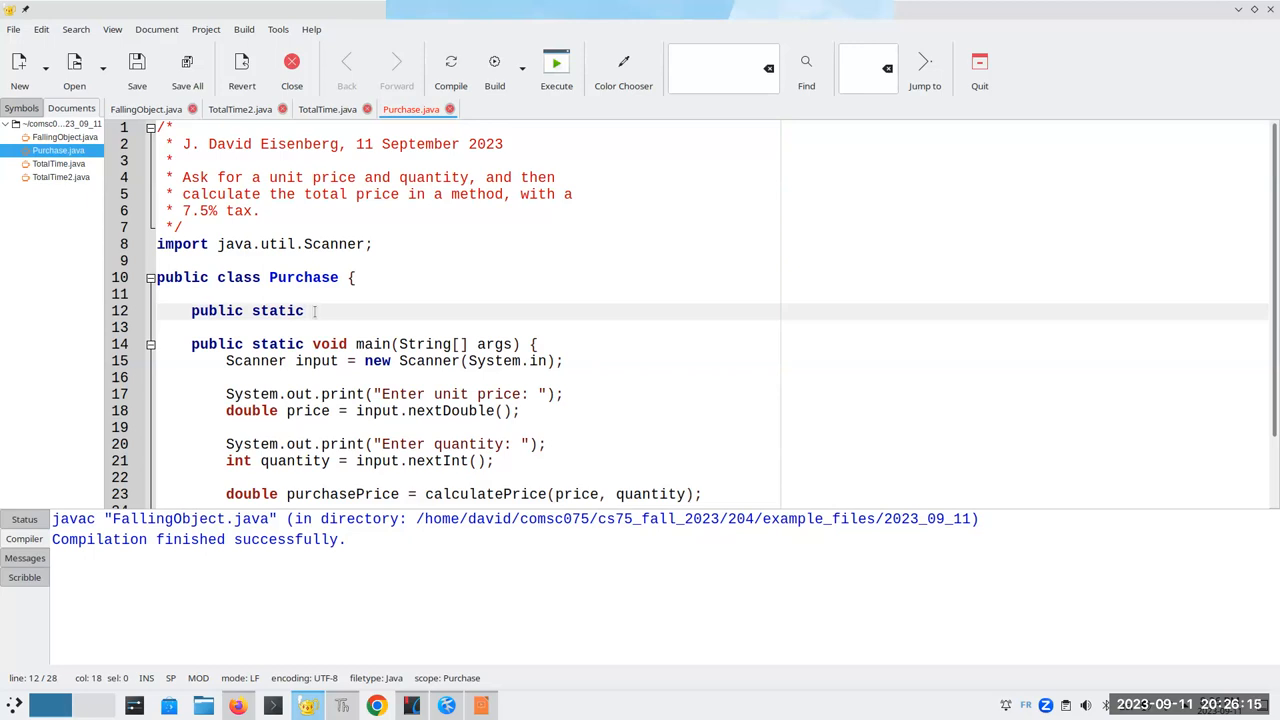
type("calculate")
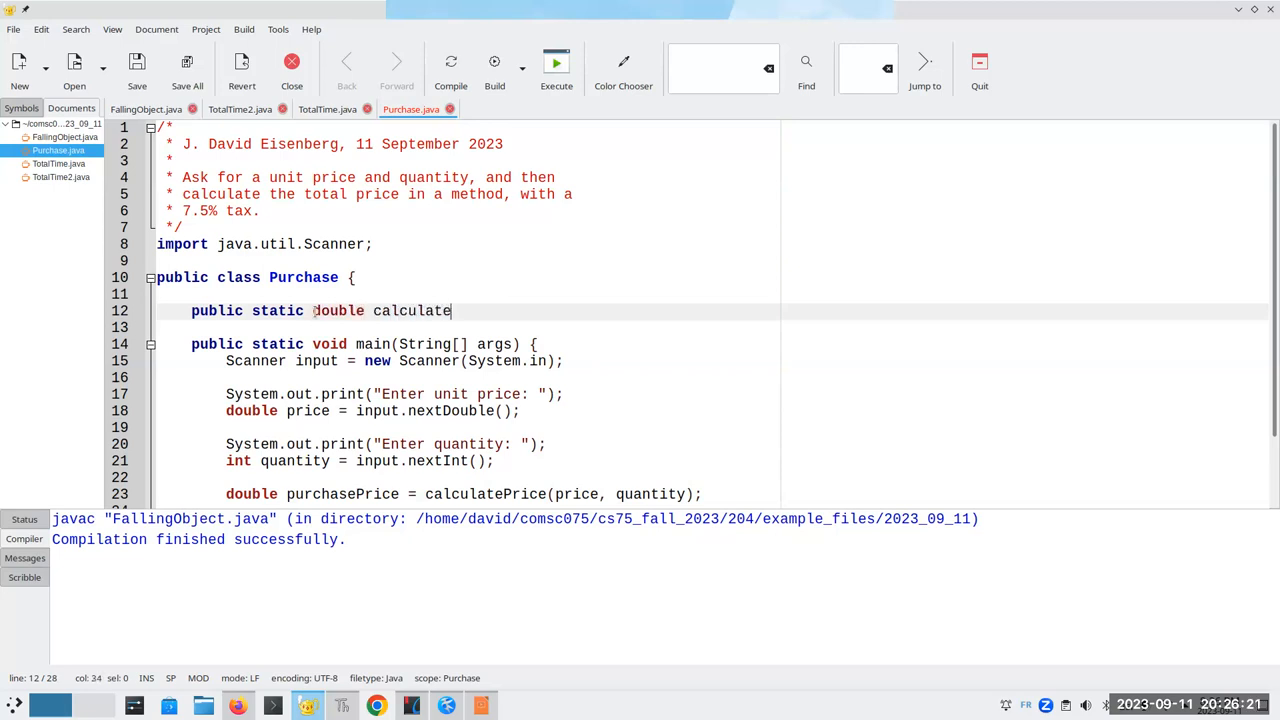
type("Price(")
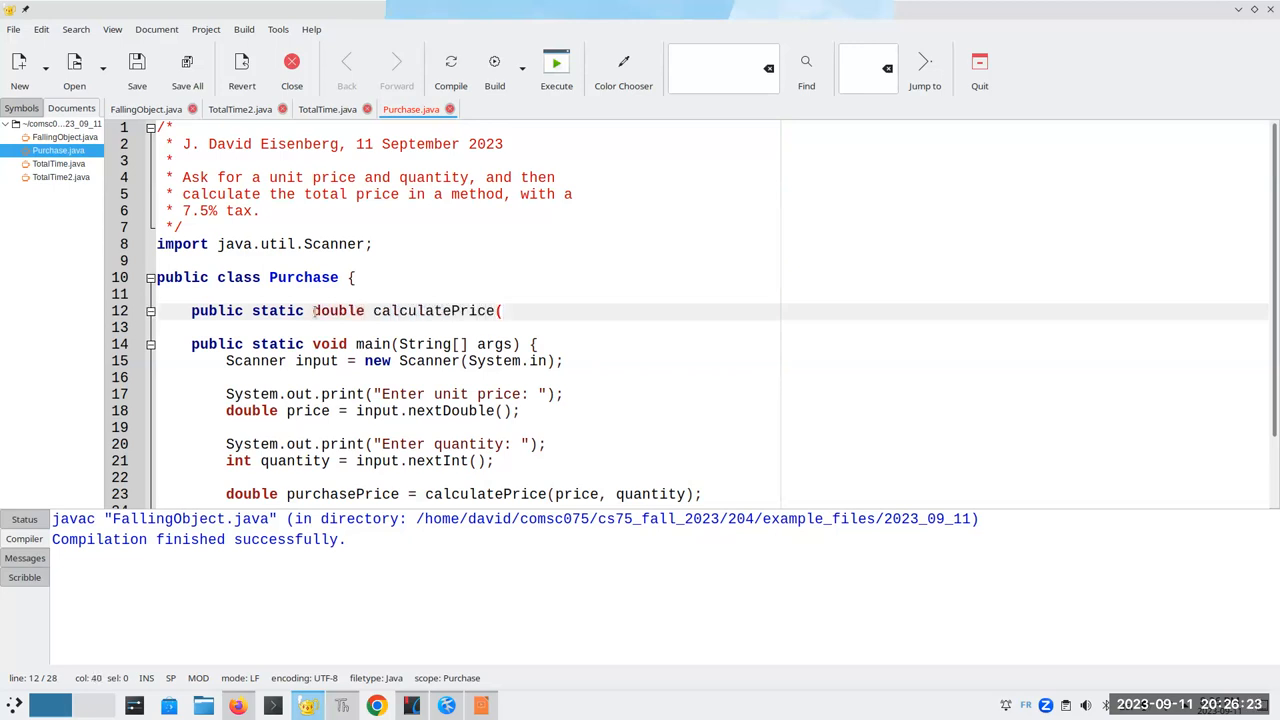
type("double unitP")
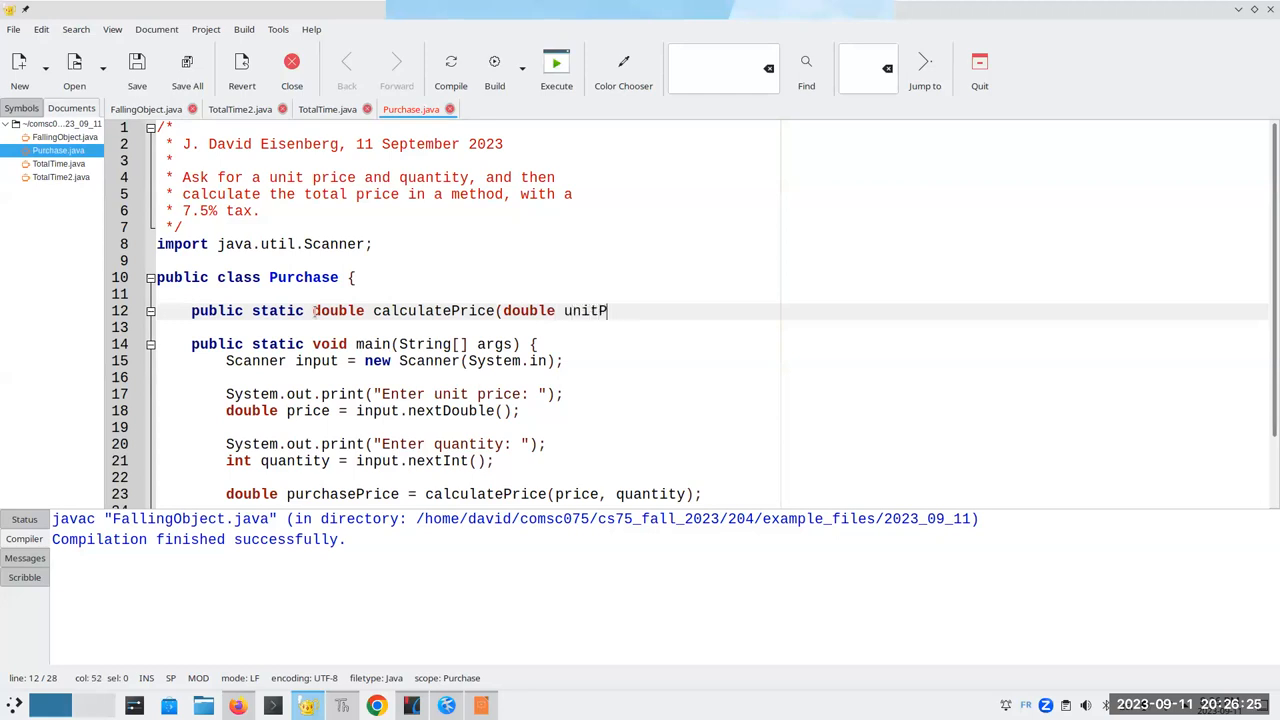
type("rice, int qt")
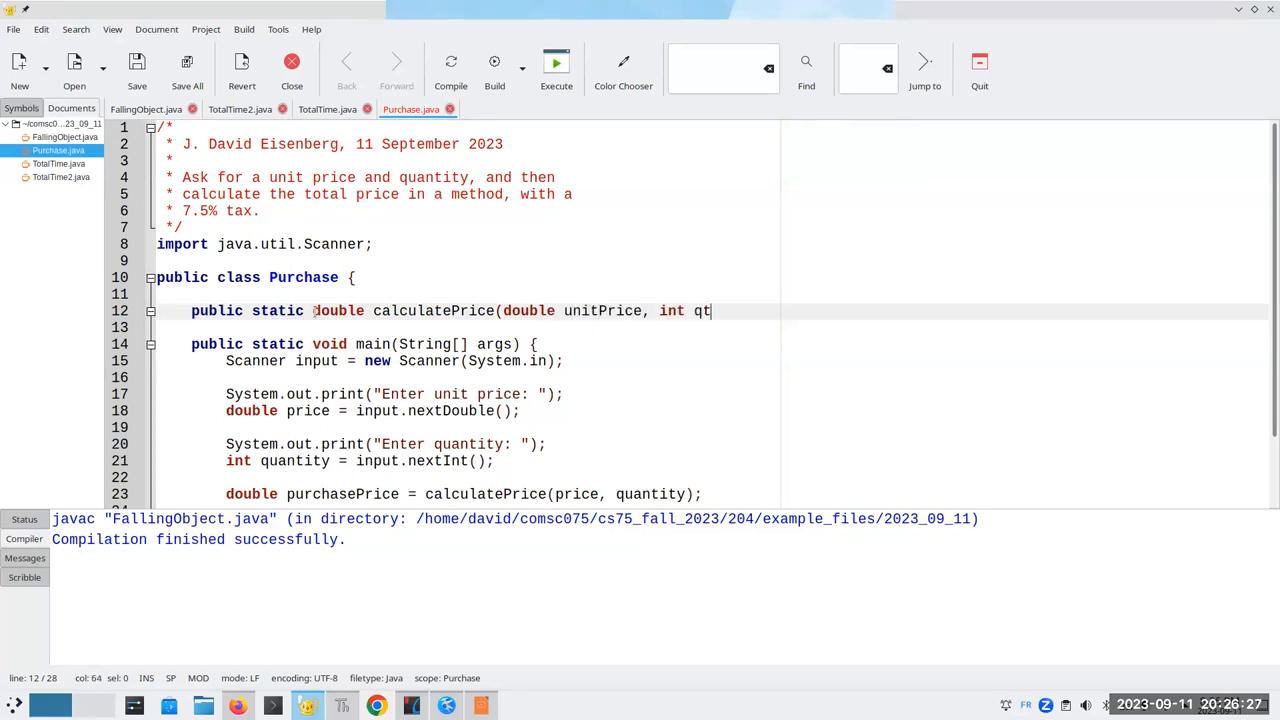
type("y) {")
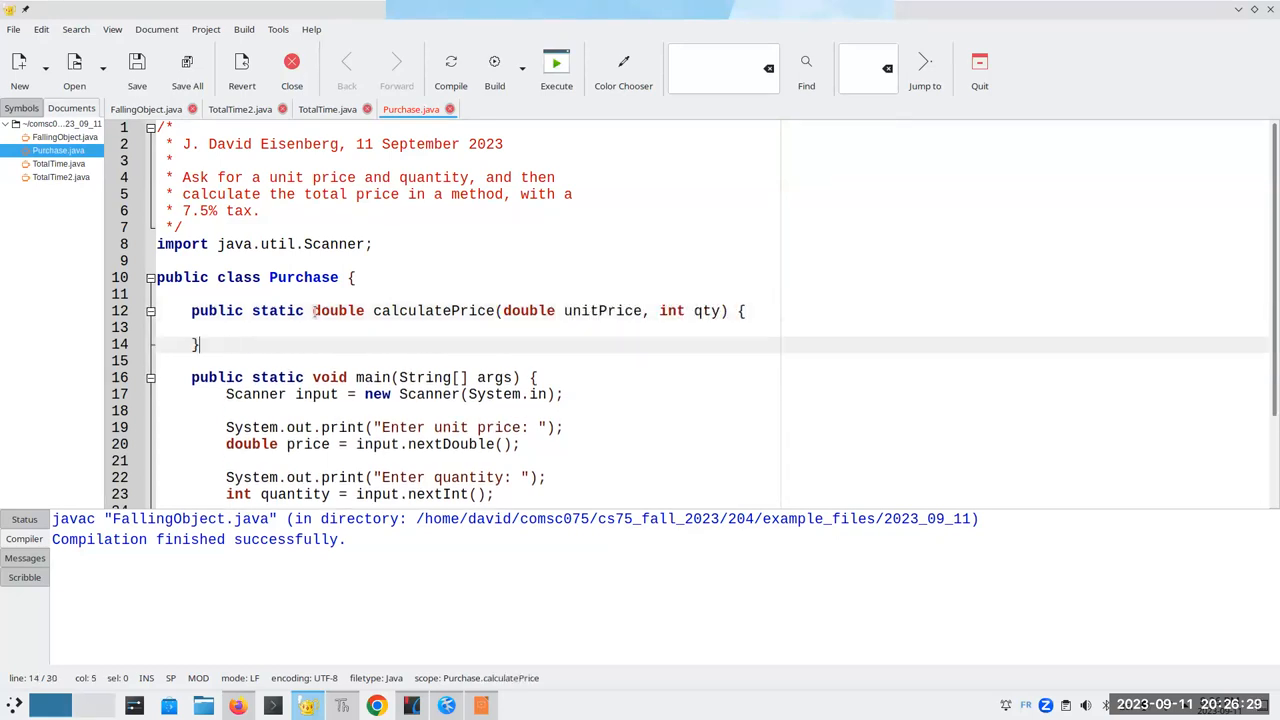
scroll("down", 3)
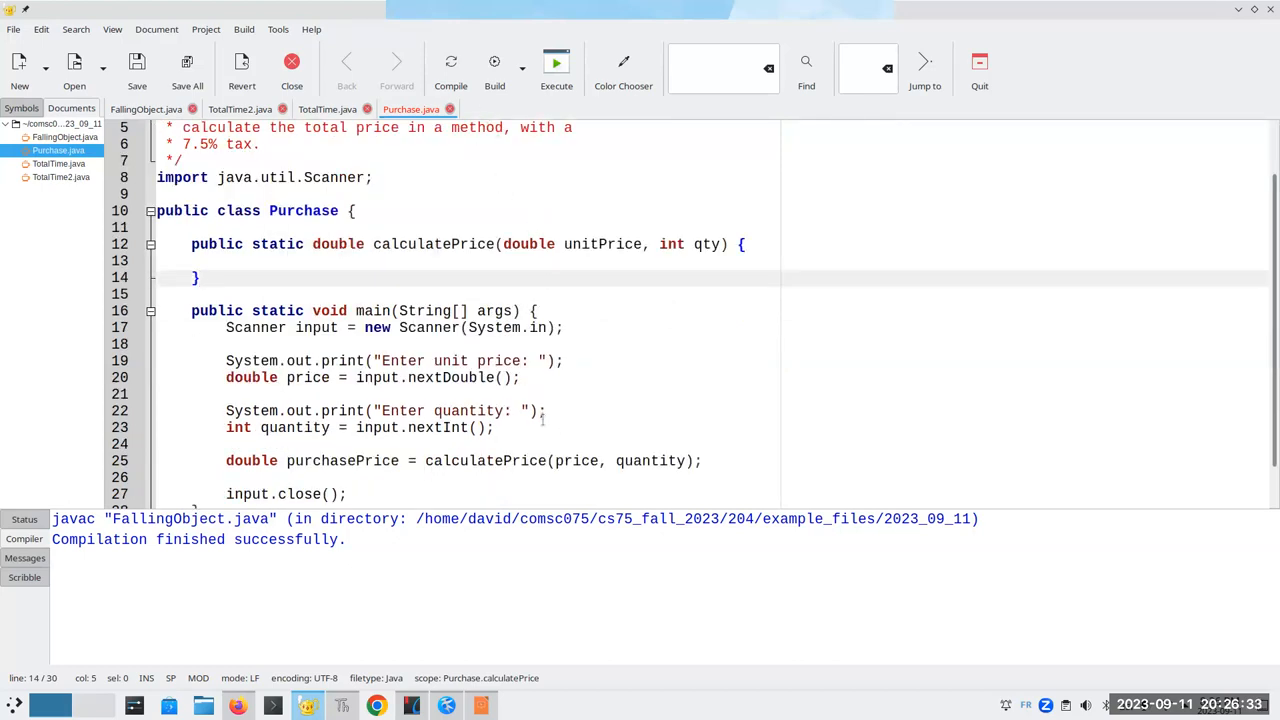
double_click(576, 460)
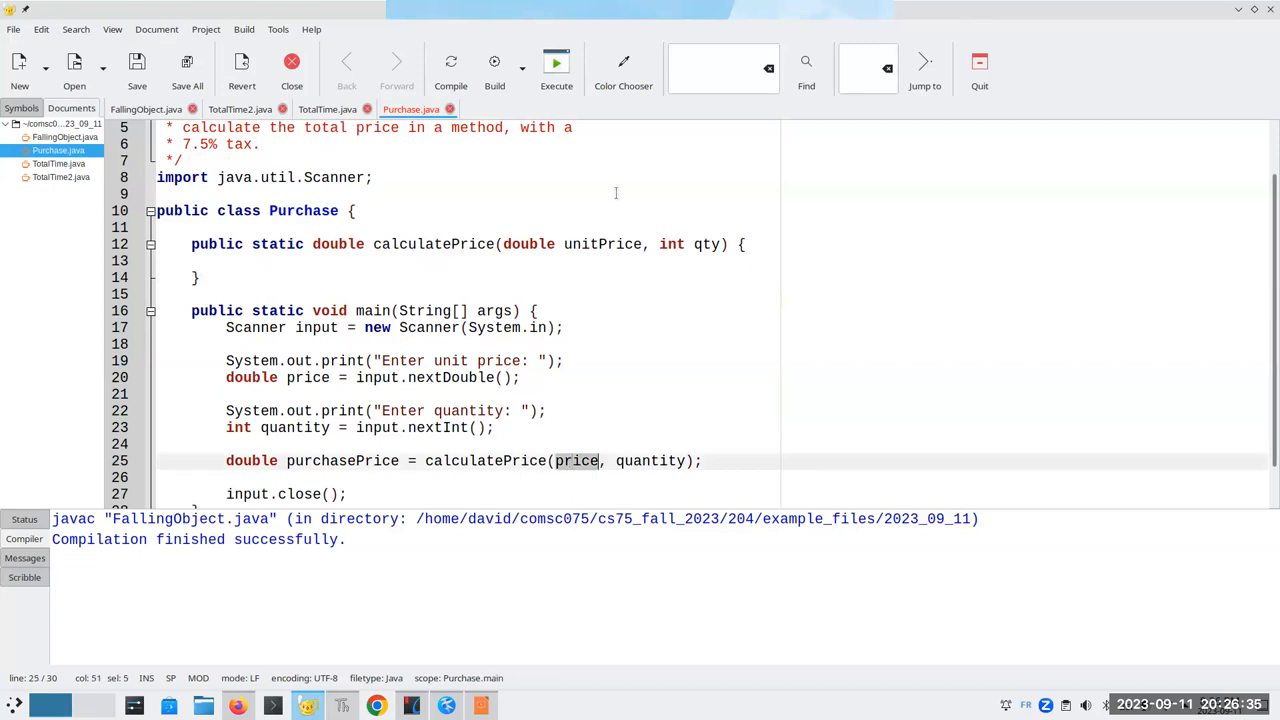
double_click(602, 244)
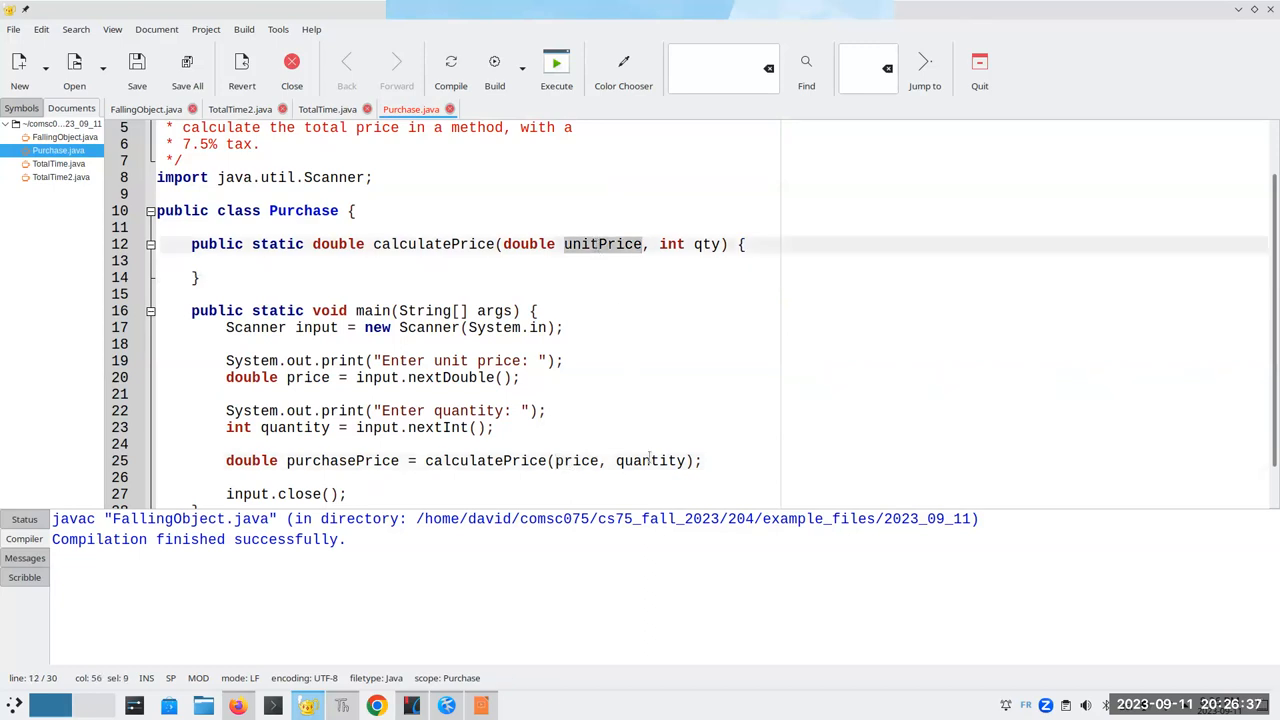
double_click(650, 460)
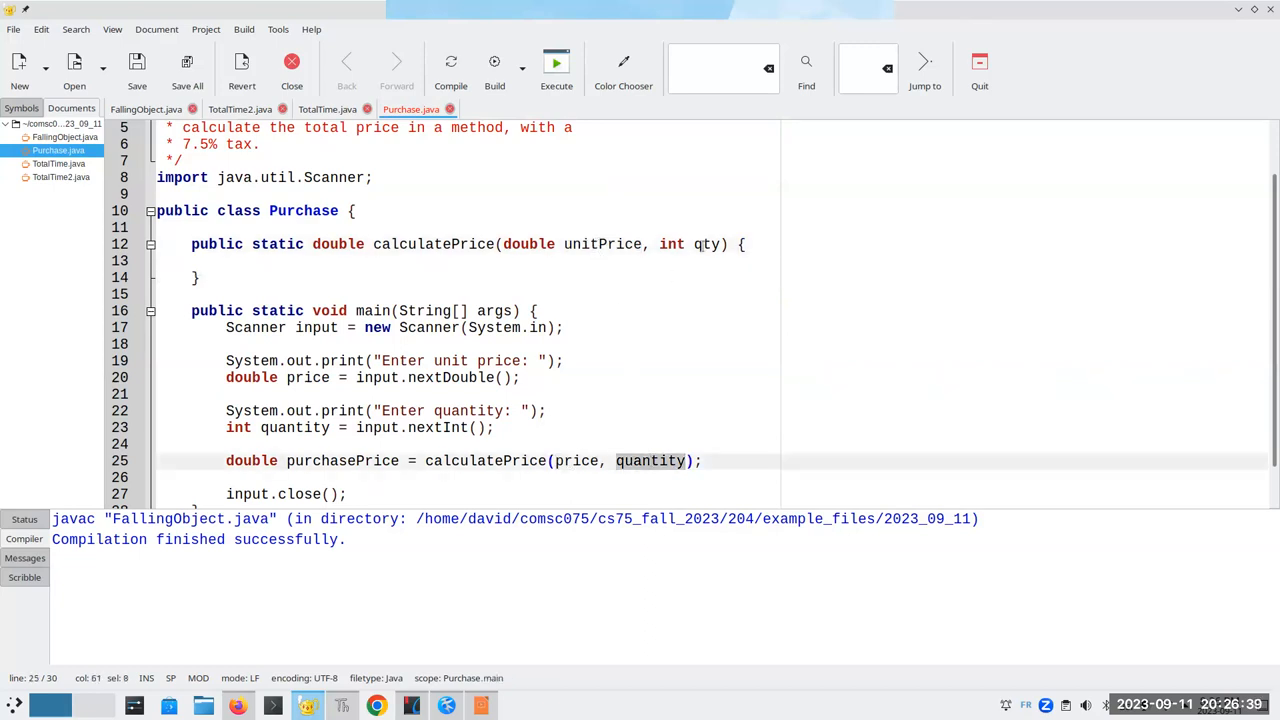
left_click(230, 260)
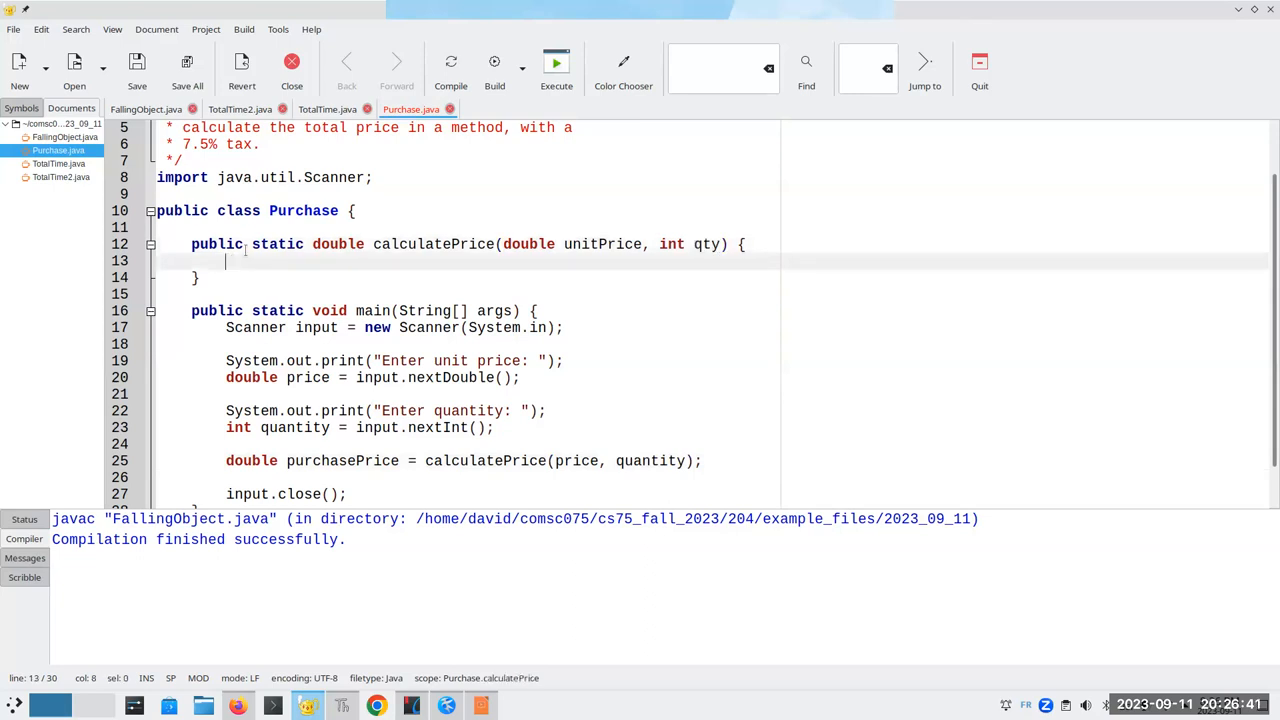
Define the constant final double TAX_RATE = 0.075 in calculatePrice.
type("f")
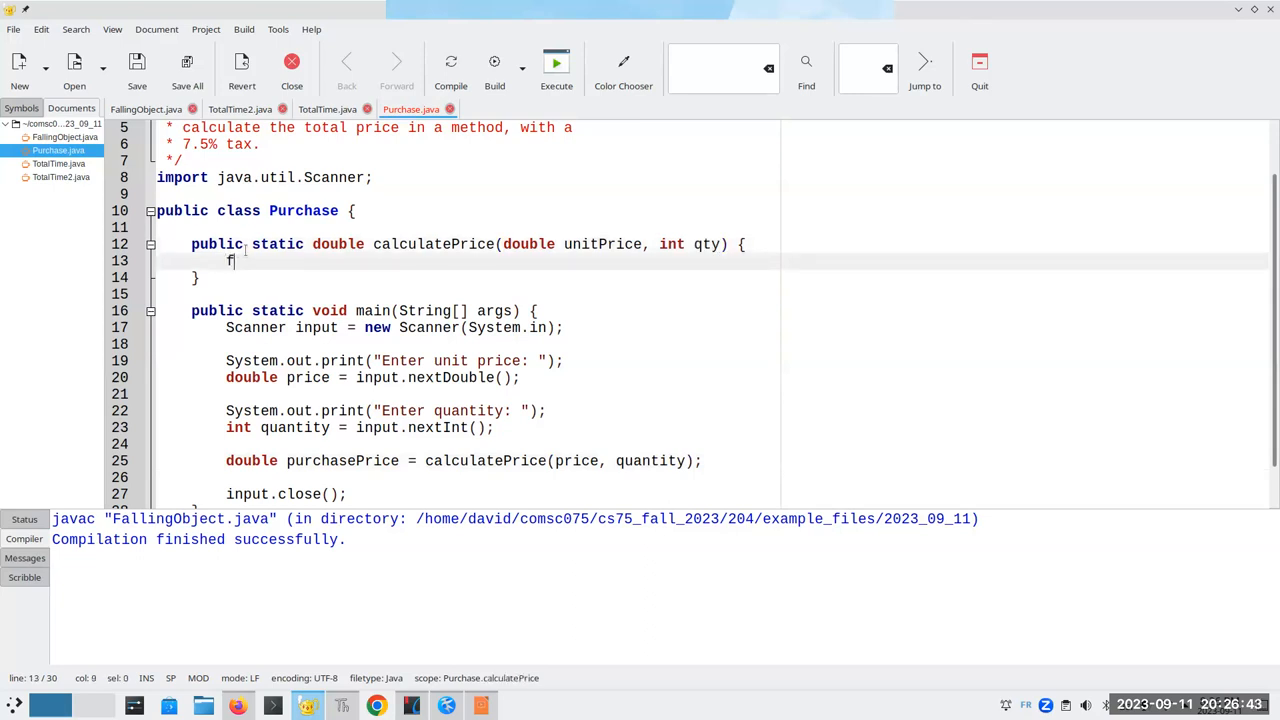
type("inal double TAX_")
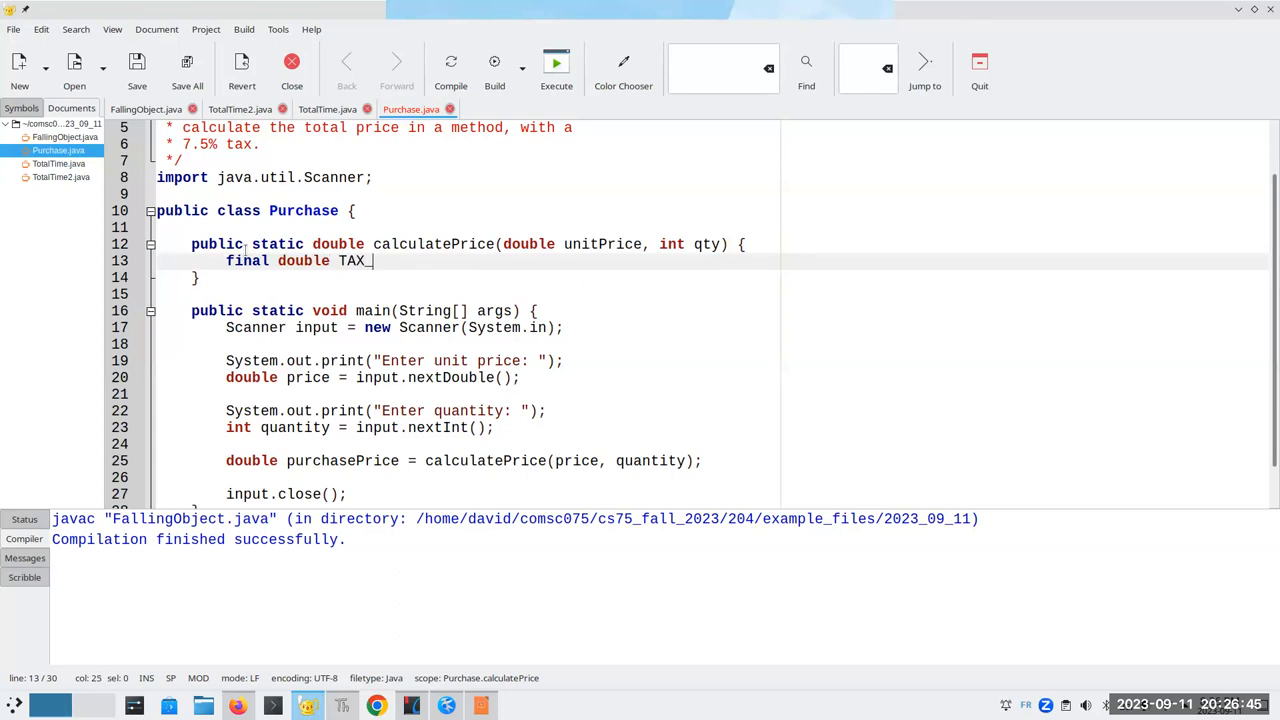
type("RATE = 0.075;")
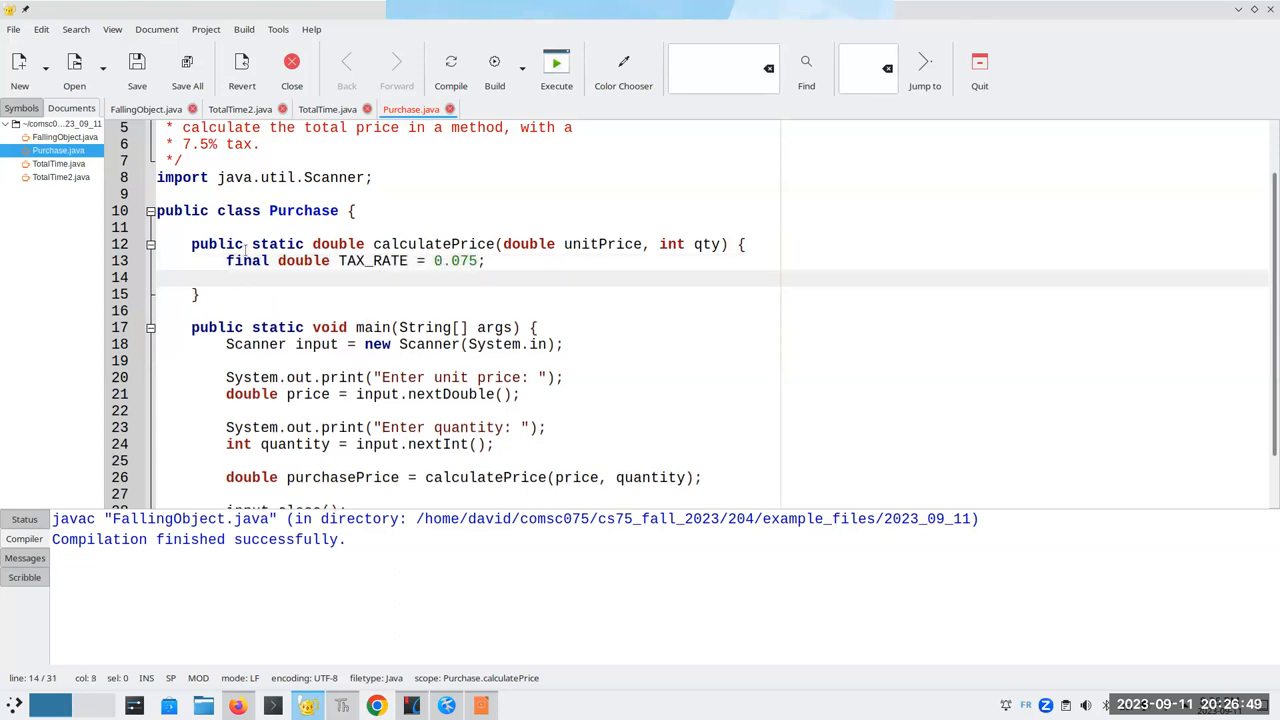
Compute double result = unitPrice * qty * (1 + TAX_RATE) and return it.
type("double result =")
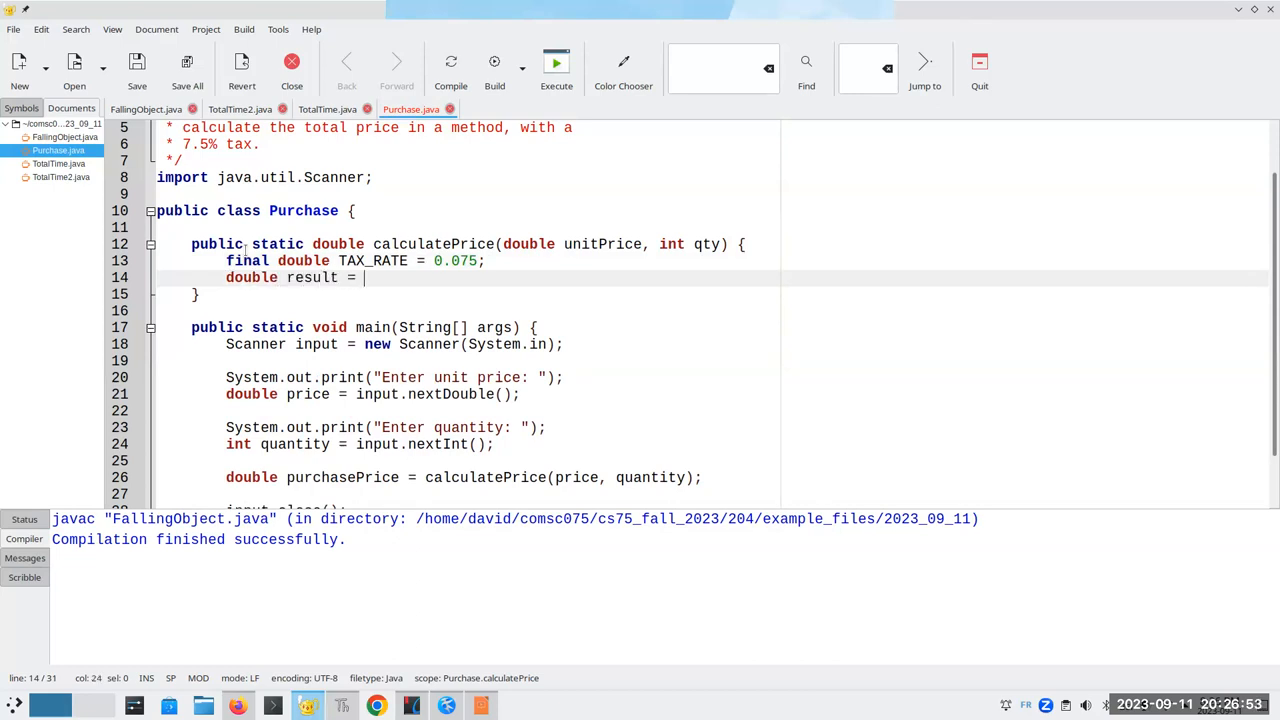
type("unitPrice * q")
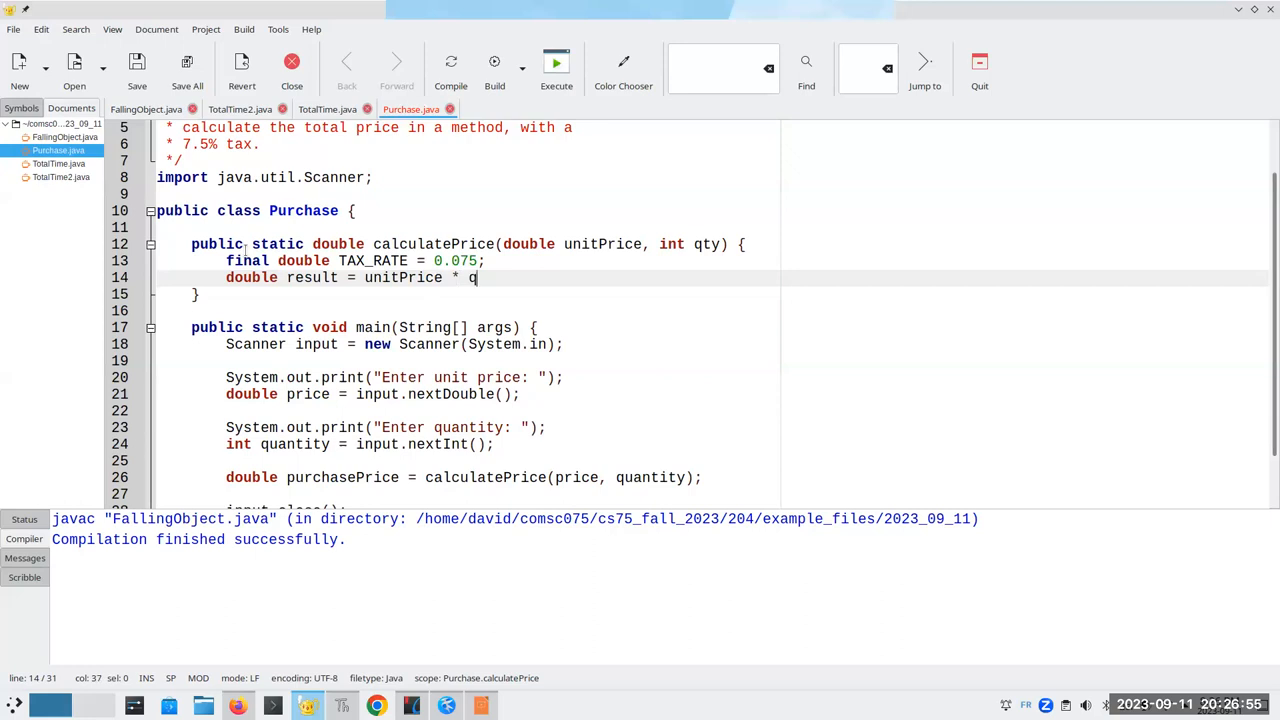
type("ty")
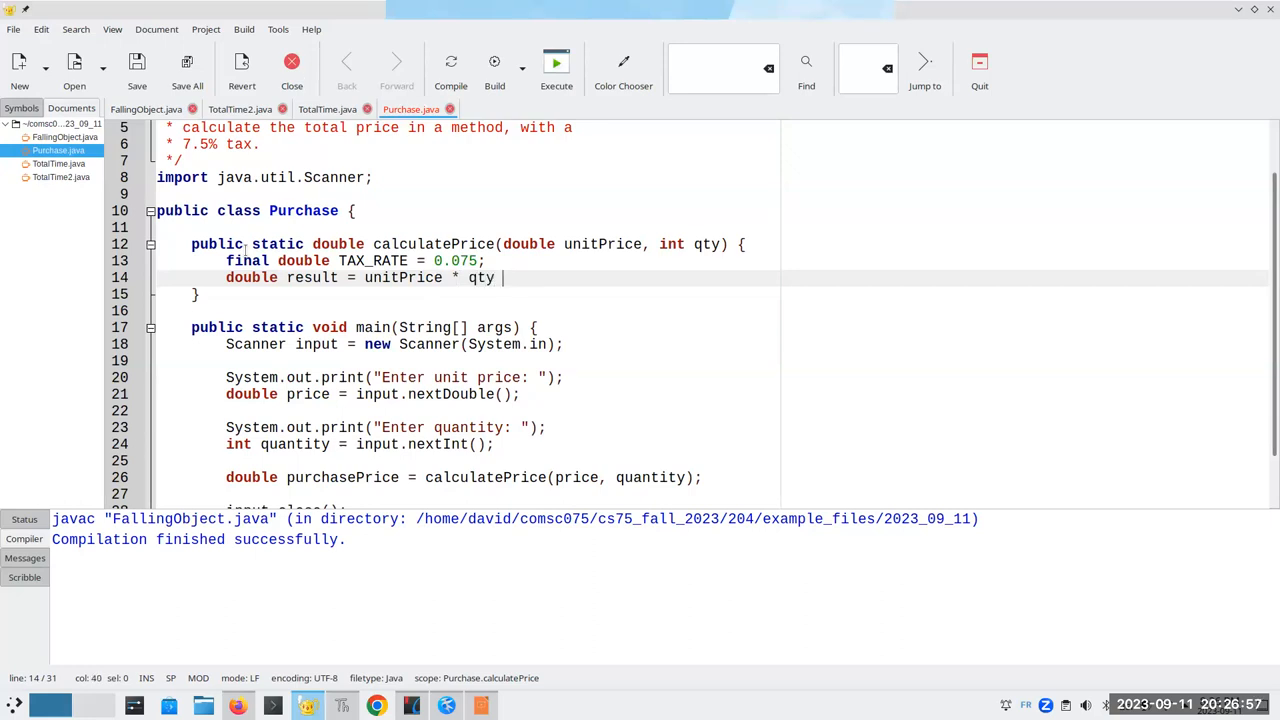
type("* (1 +")
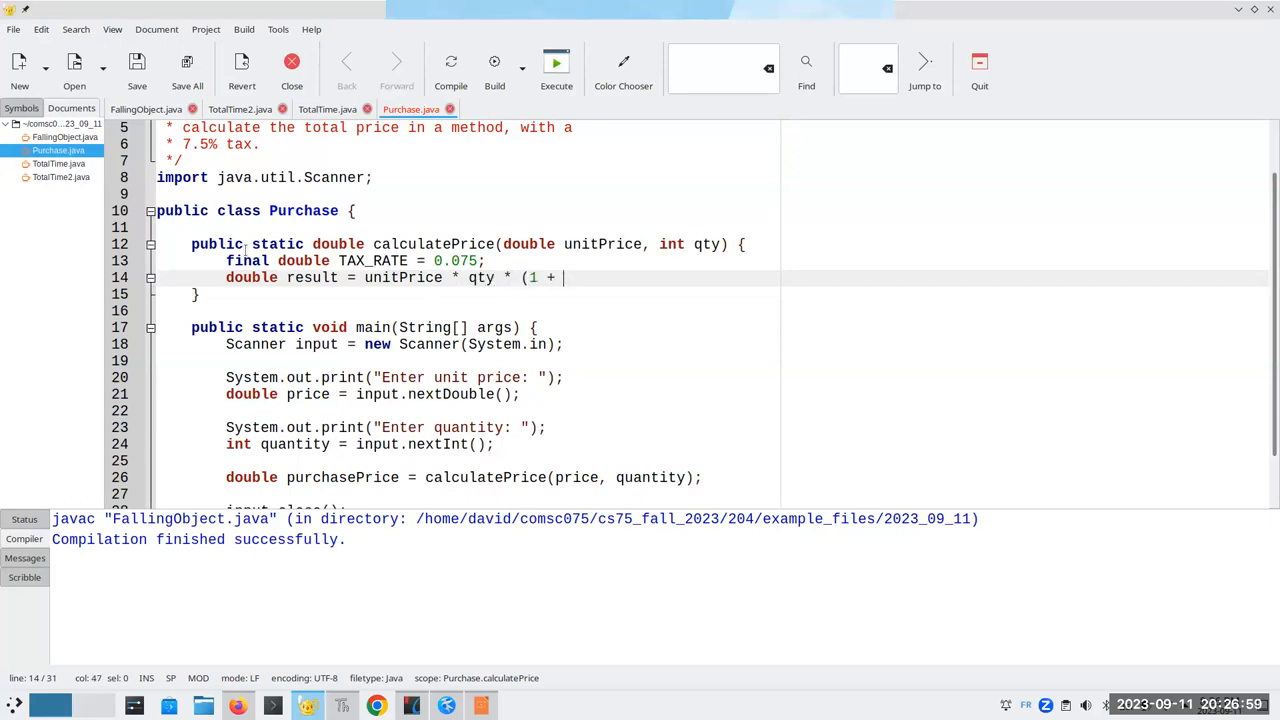
type("TAX_RATE);")
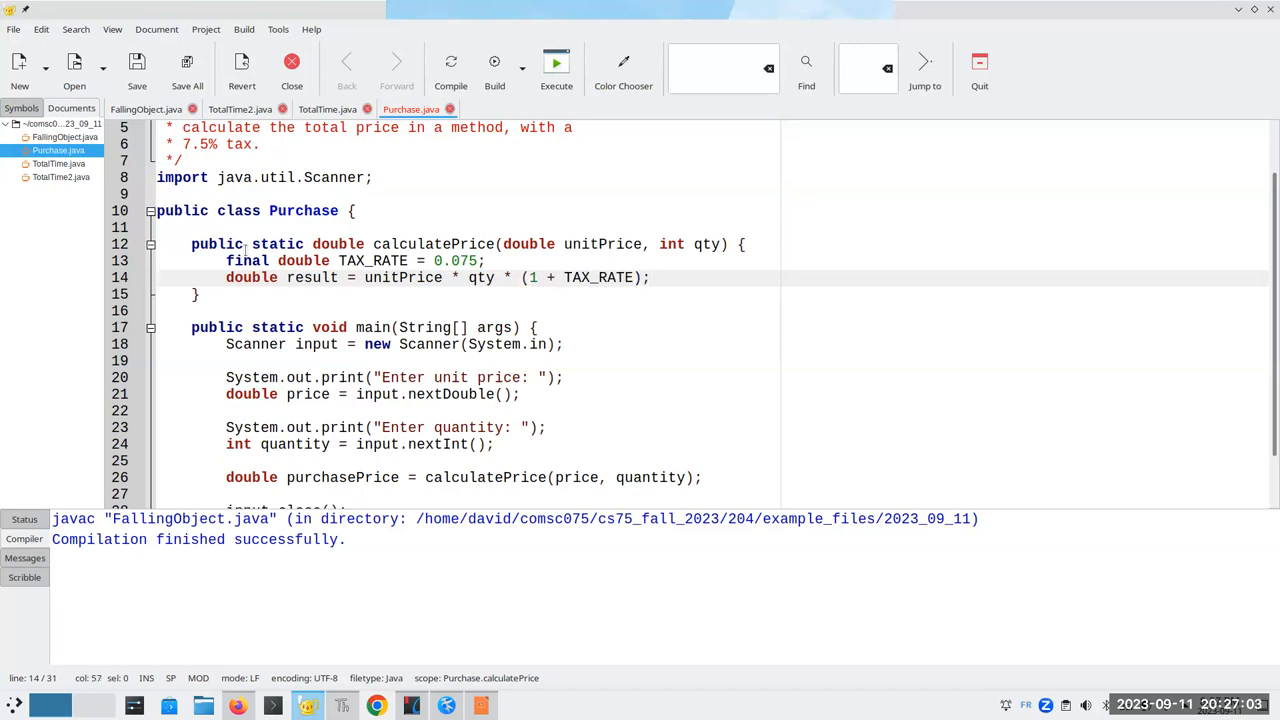
type("return result;")
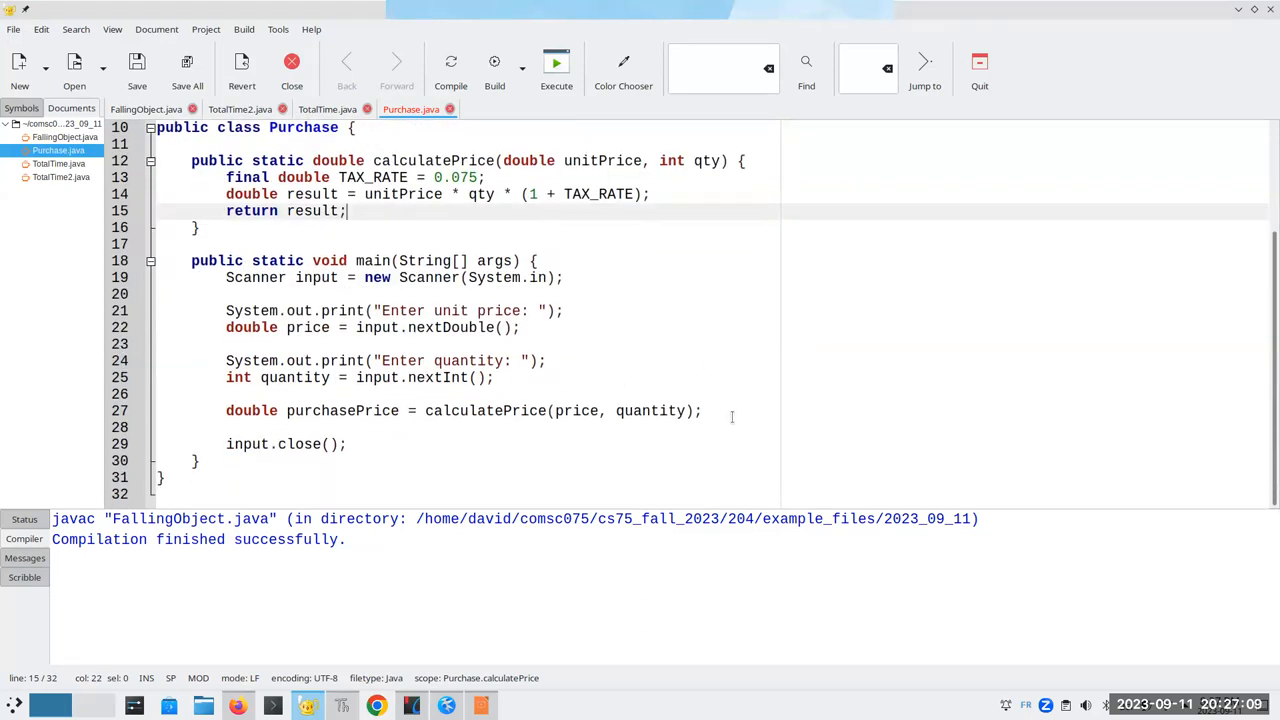
Print purchasePrice as 'Your total price is $%.2f%n' and add $ to the unit price prompt.
type("System.out.print")
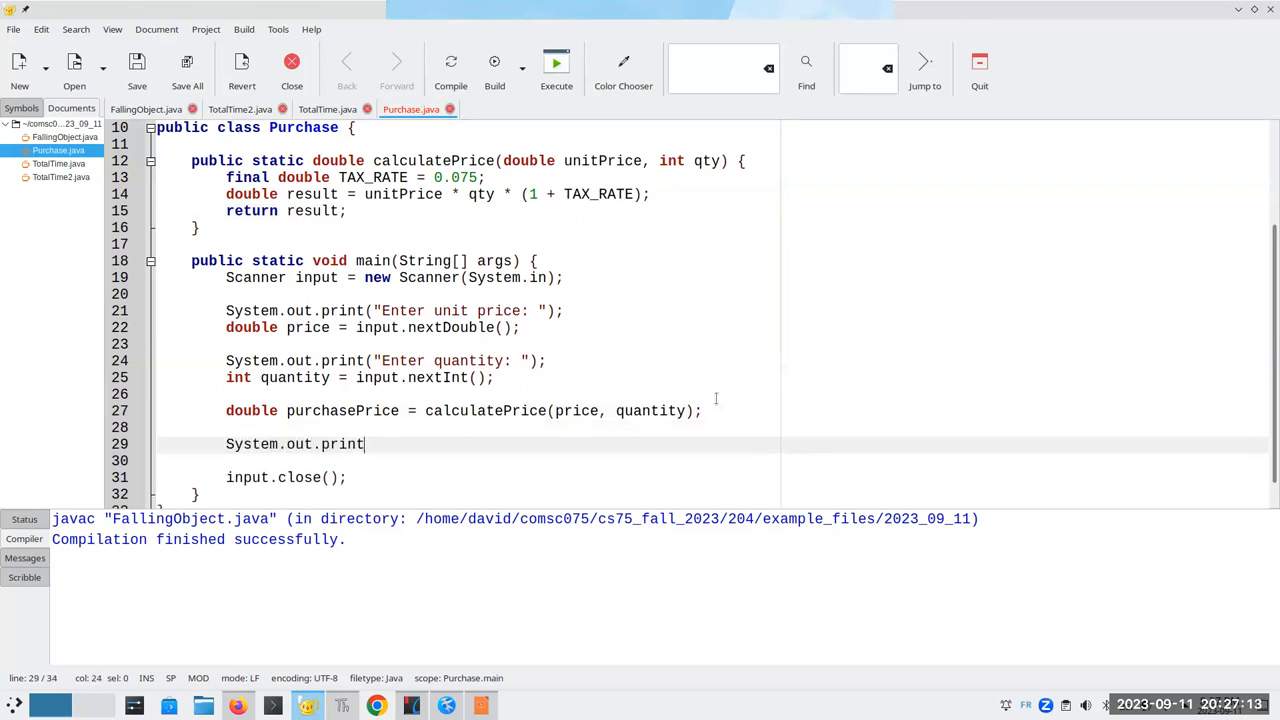
type("f(\"Your total p")
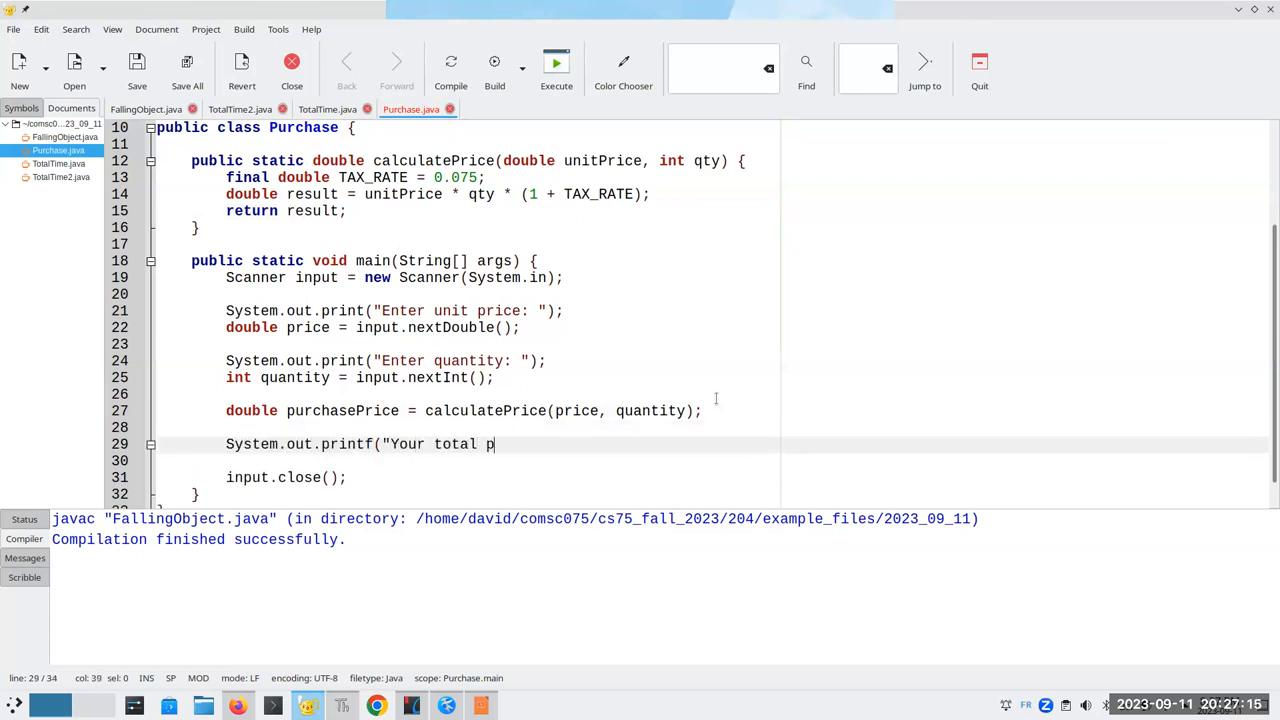
type("rice is $\"")
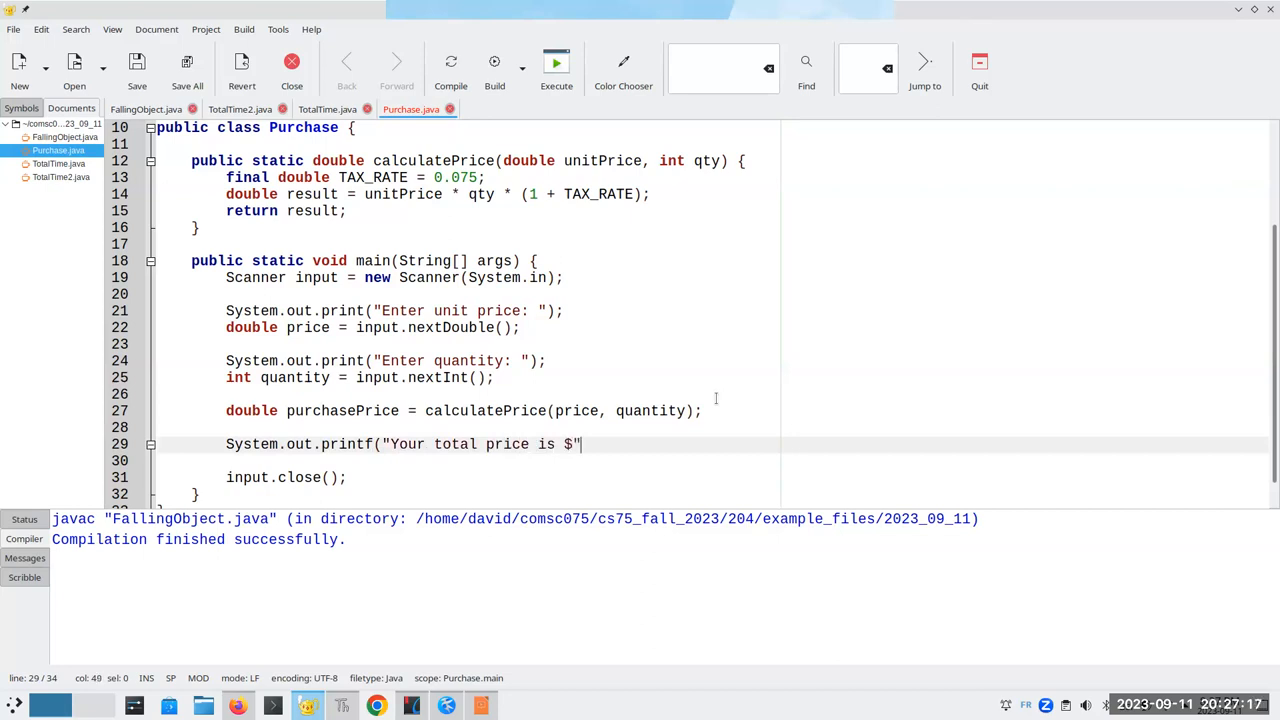
type("%.2f")
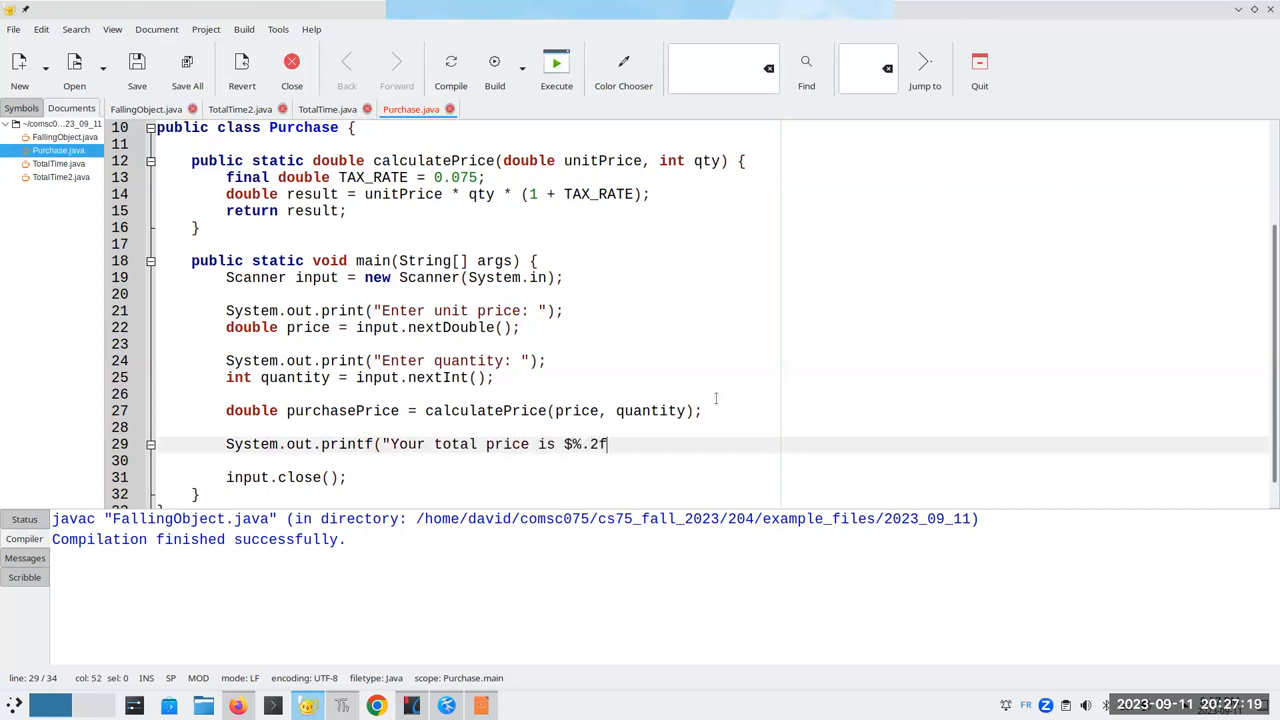
type("%n\",")
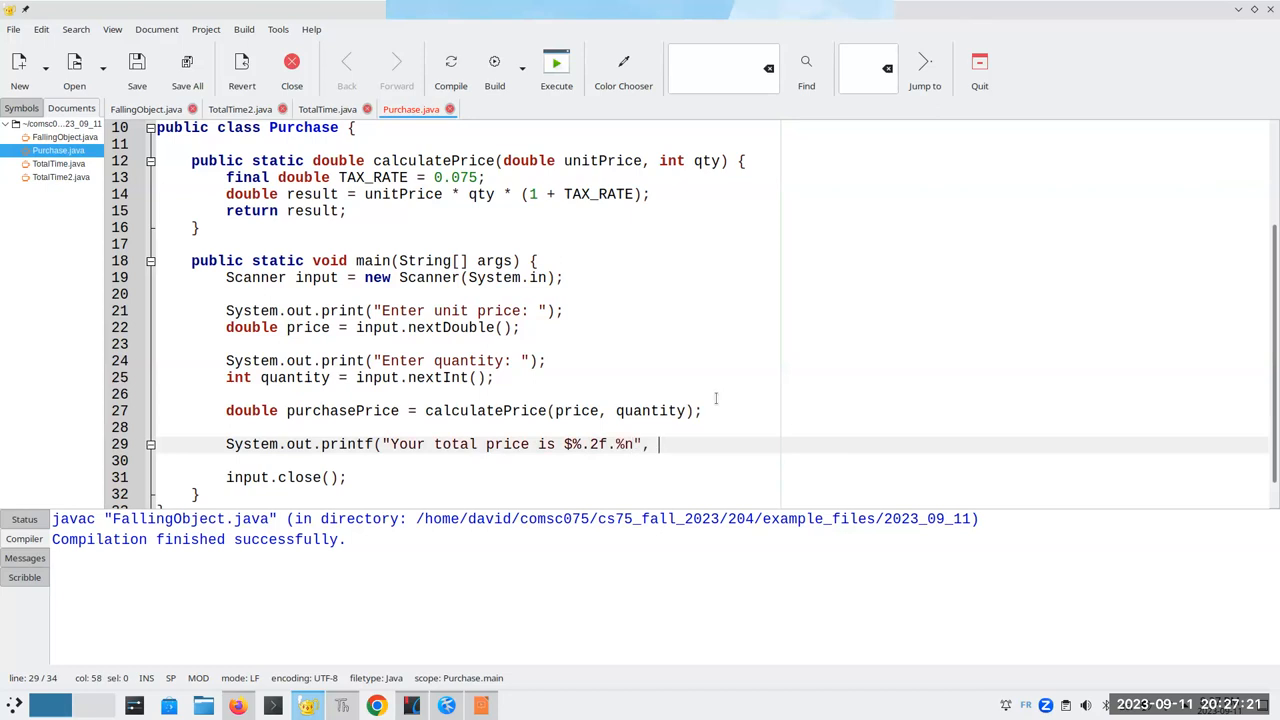
type("purchasePrice);")
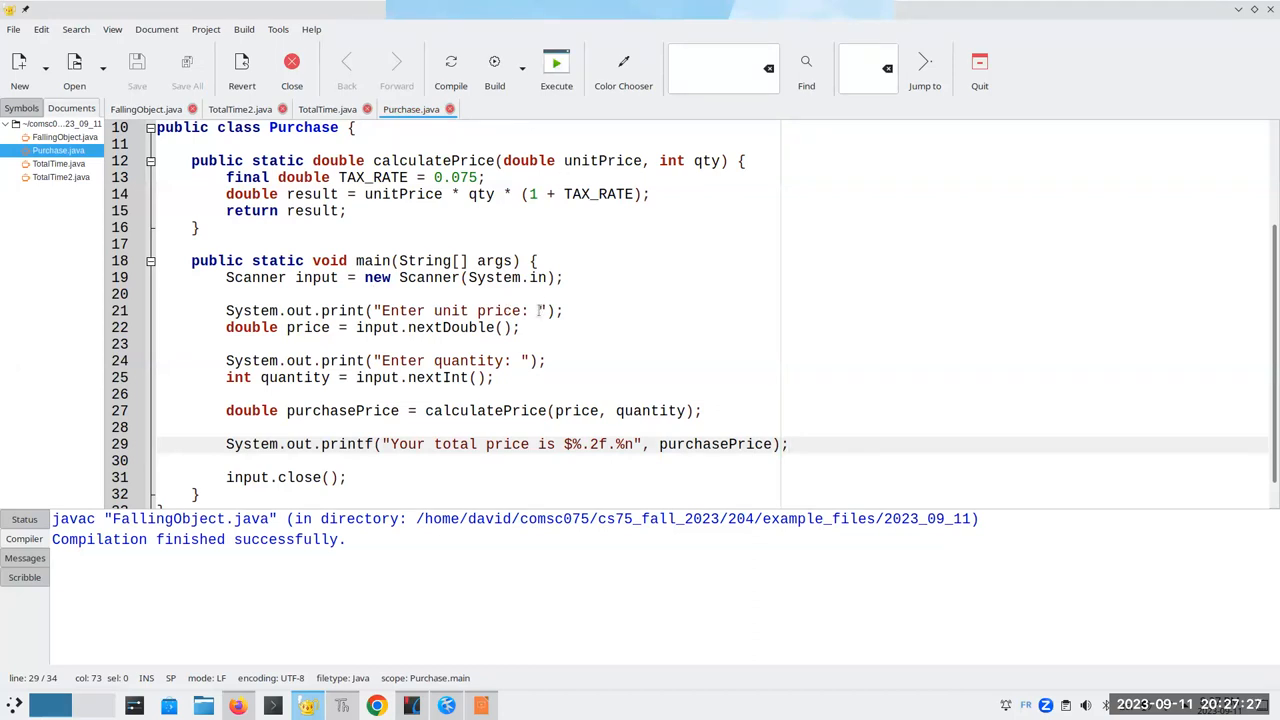
type("$")
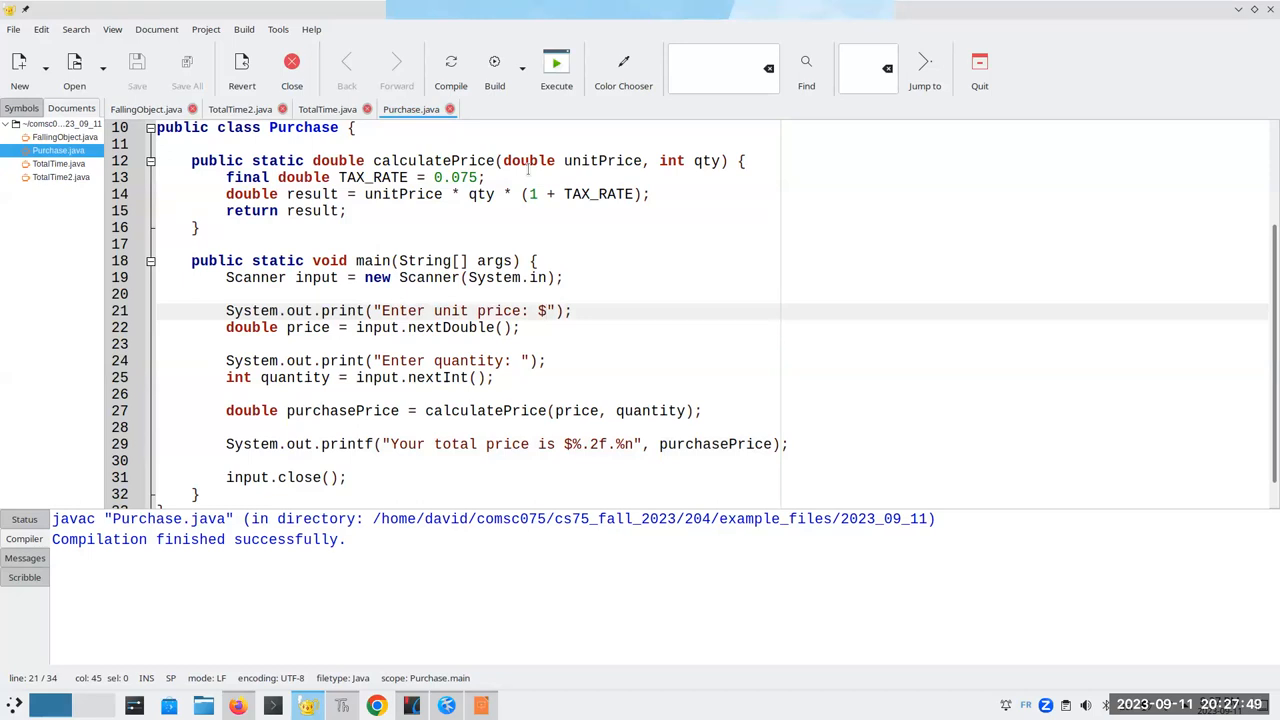
Duplicate the input/calculate block at the end of main and reword its prompt for the 'second' item.
left_click(484, 176)
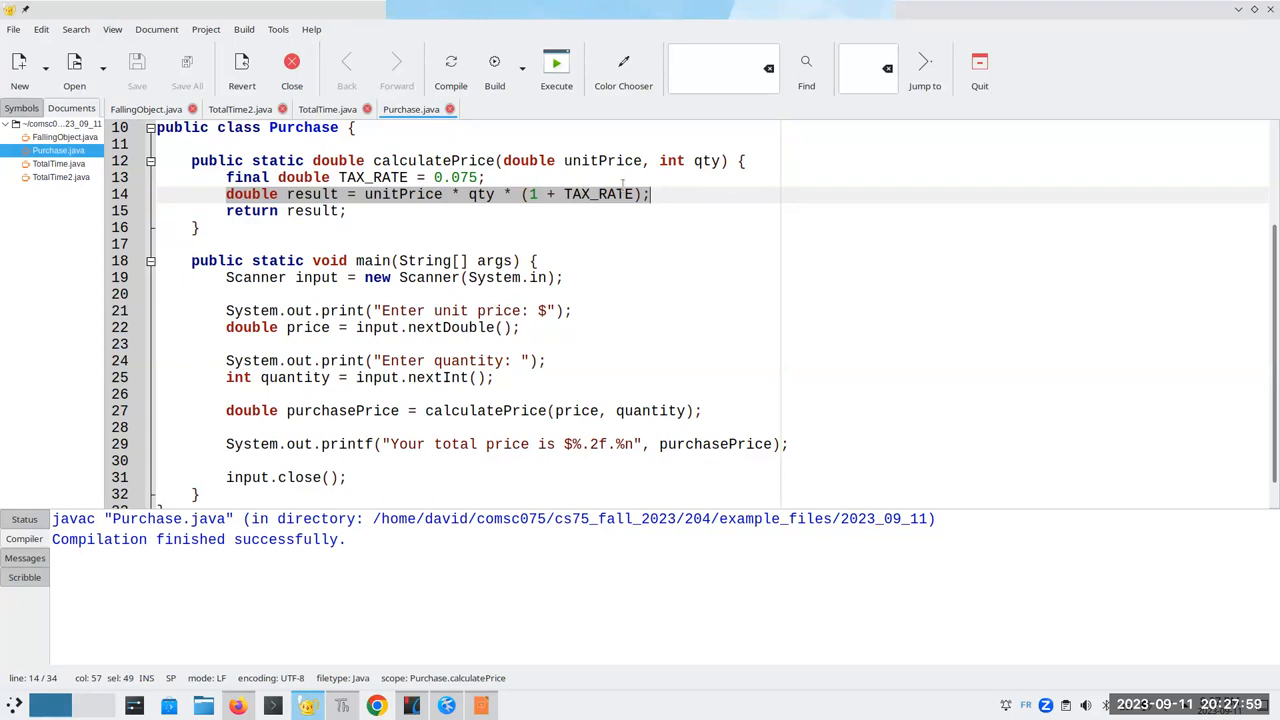
mouse_move(362, 508)
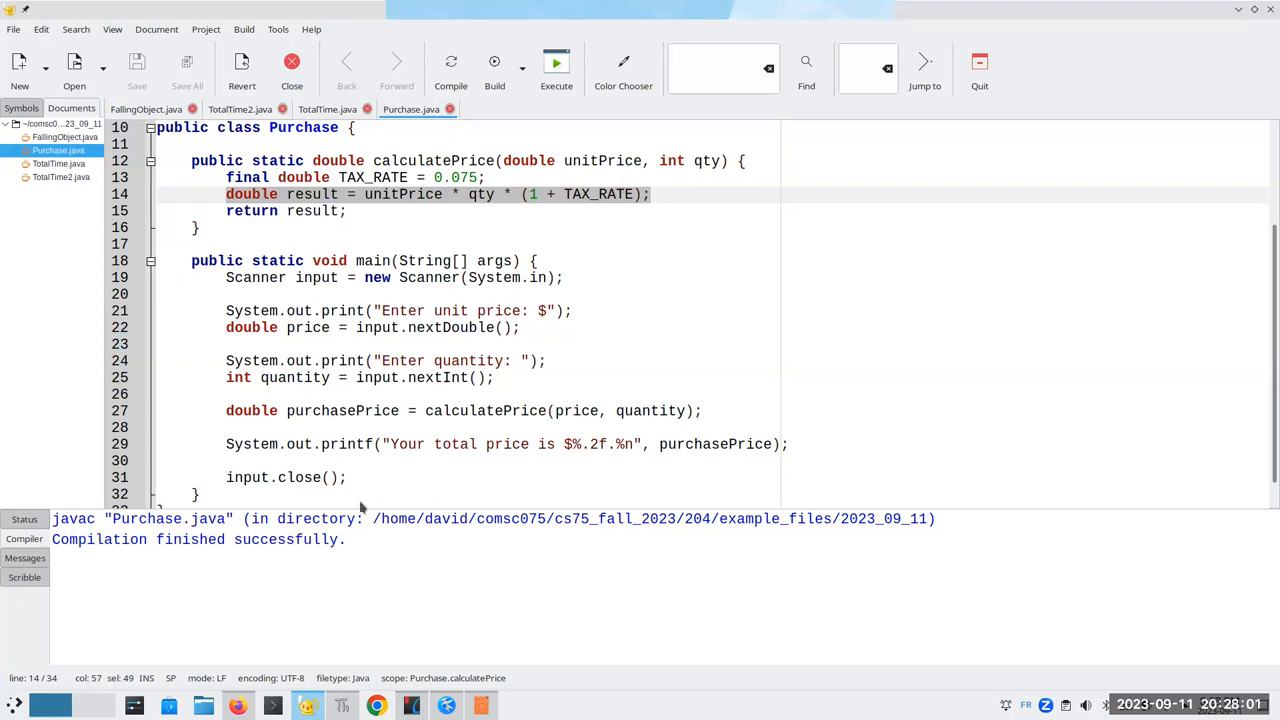
left_click(348, 476)
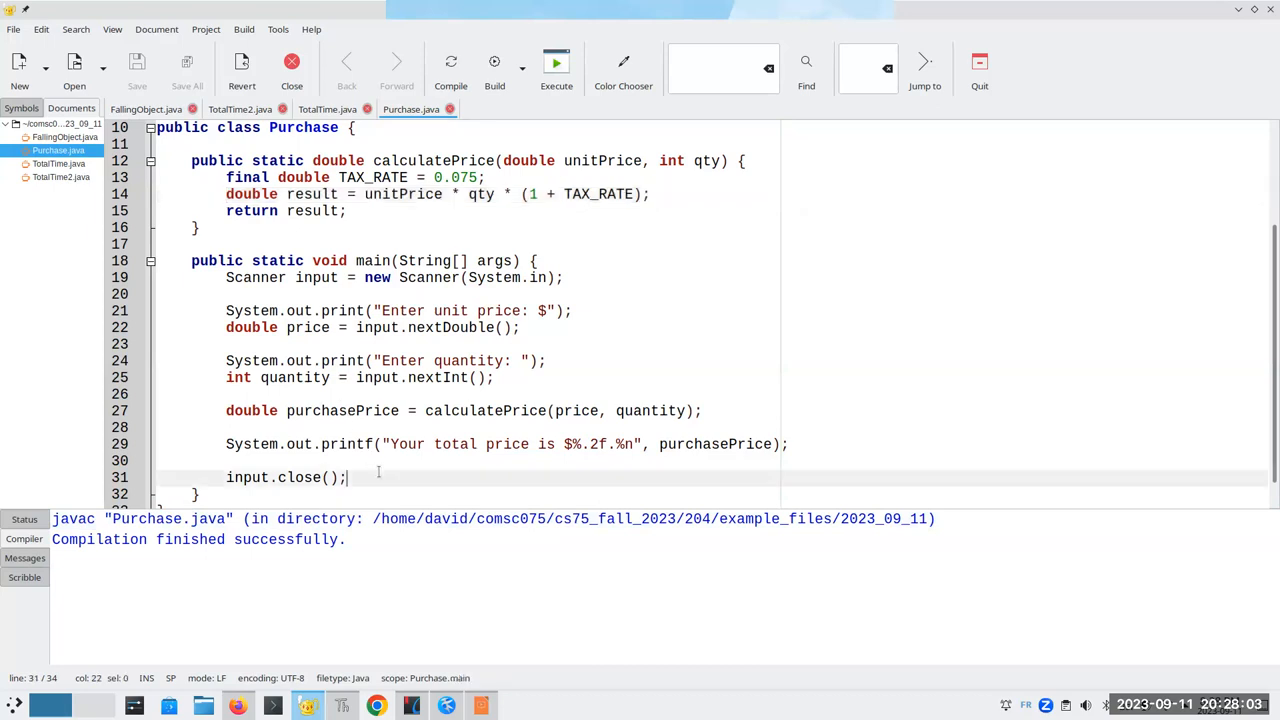
left_click(788, 444)
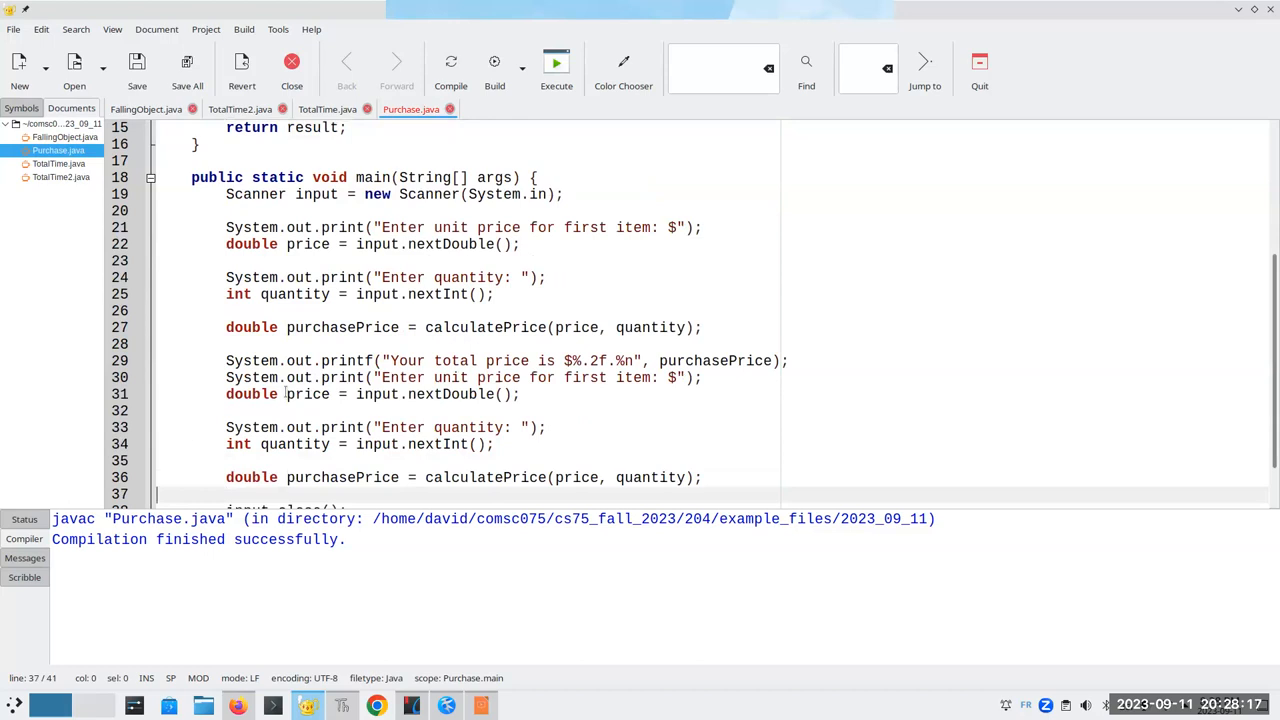
left_click(784, 360)
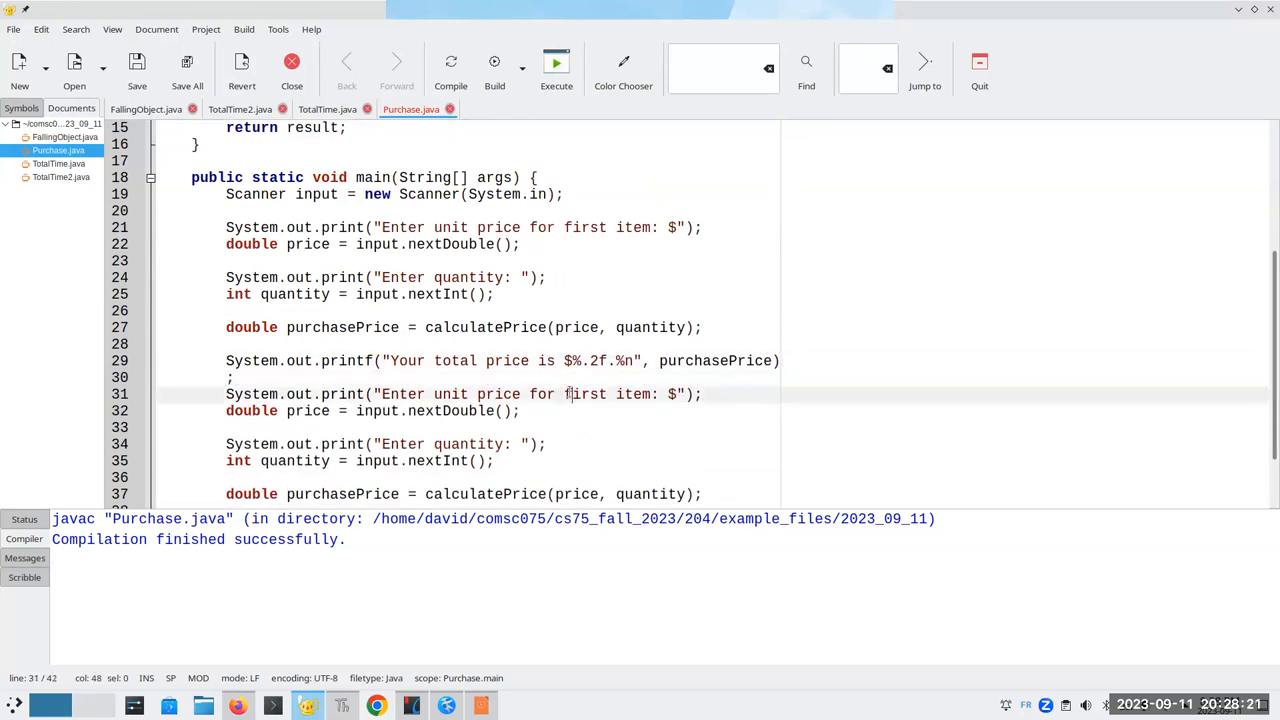
type("second")
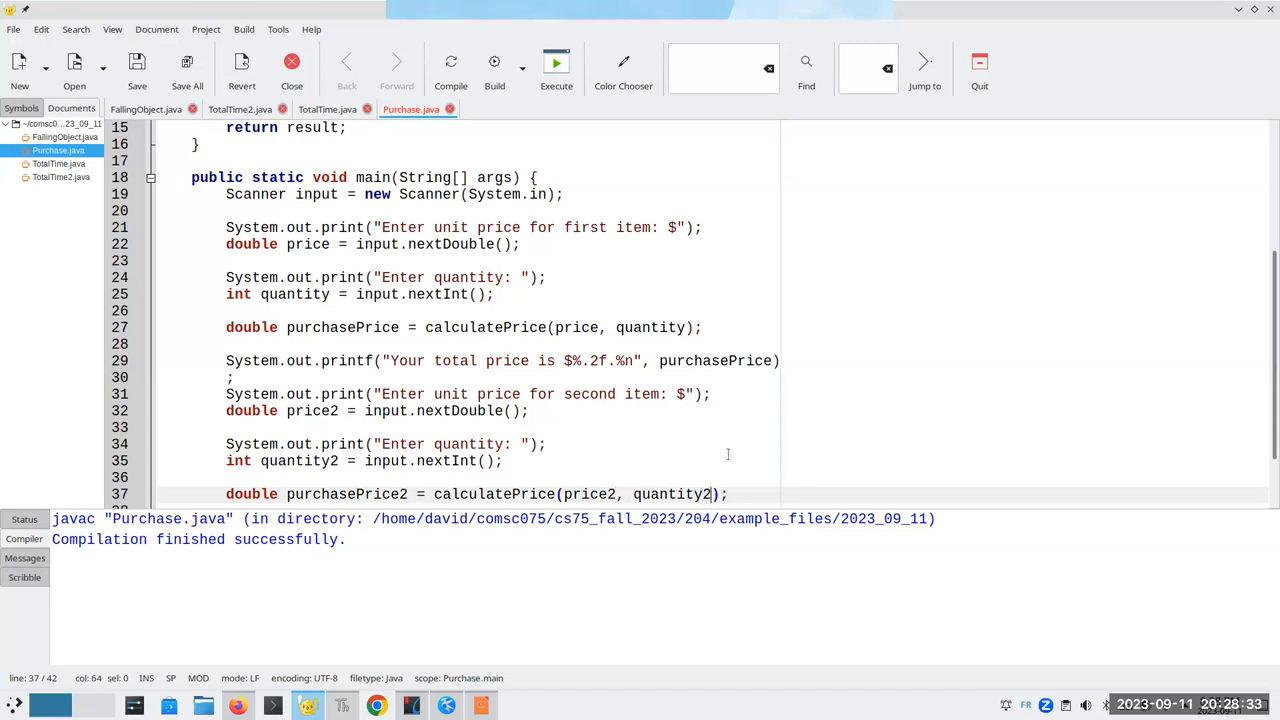
Add a printf printing 'Your total price is $%.2f.' with purchasePrice2.
scroll("down", 3)
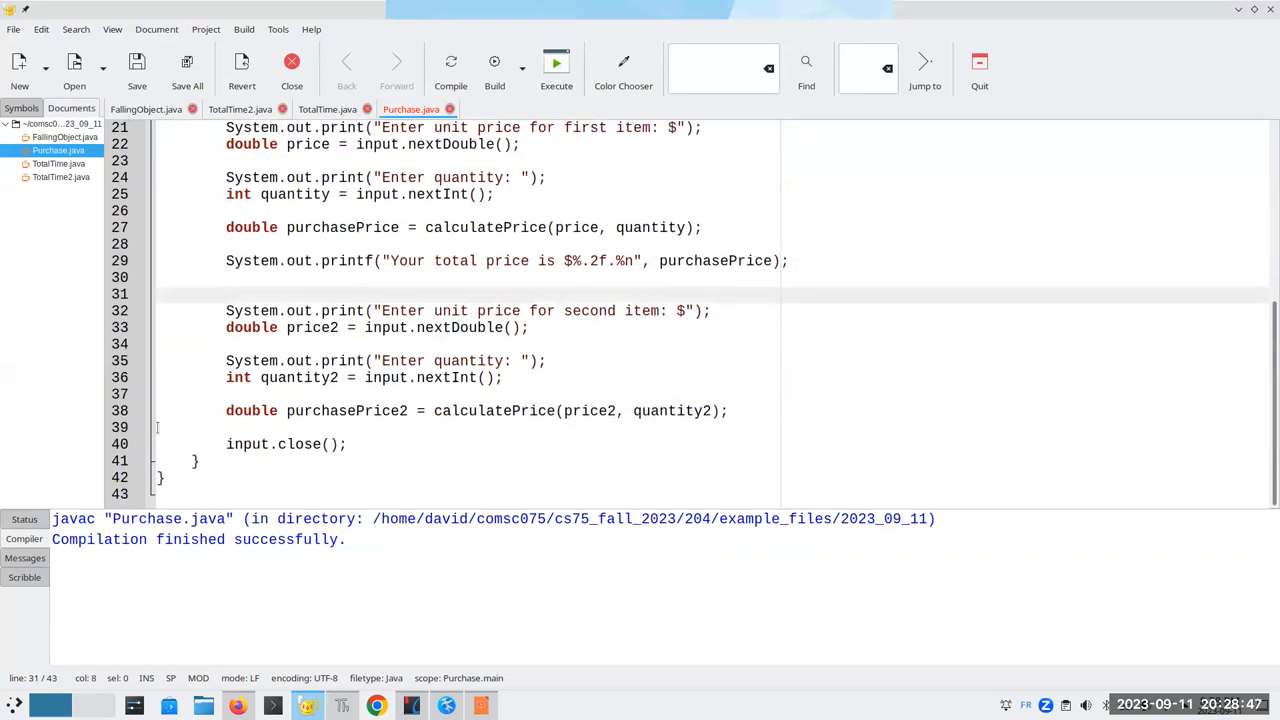
type("System.out.printf(\"Your total price is $%.2f.%n\", purchasePrice2);")
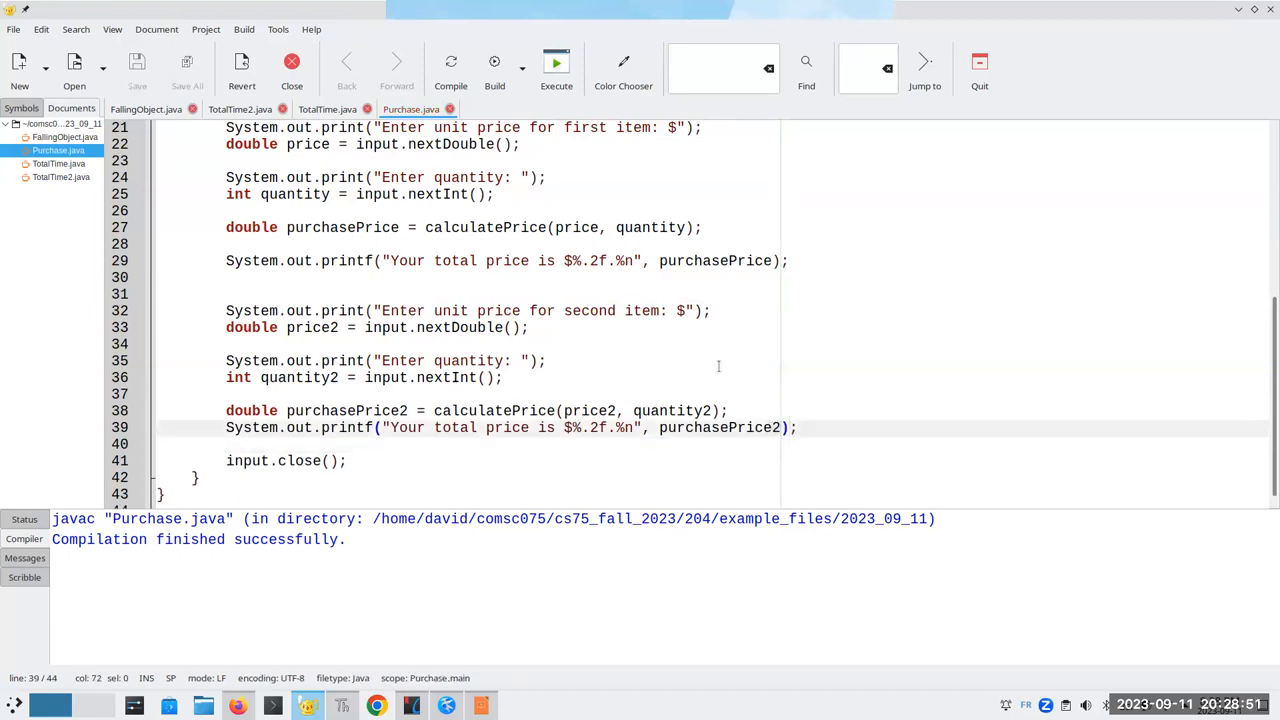
Compile and run Purchase.java, entering prices and quantities to get totals $53.75 and $63.66.
left_click(452, 68)
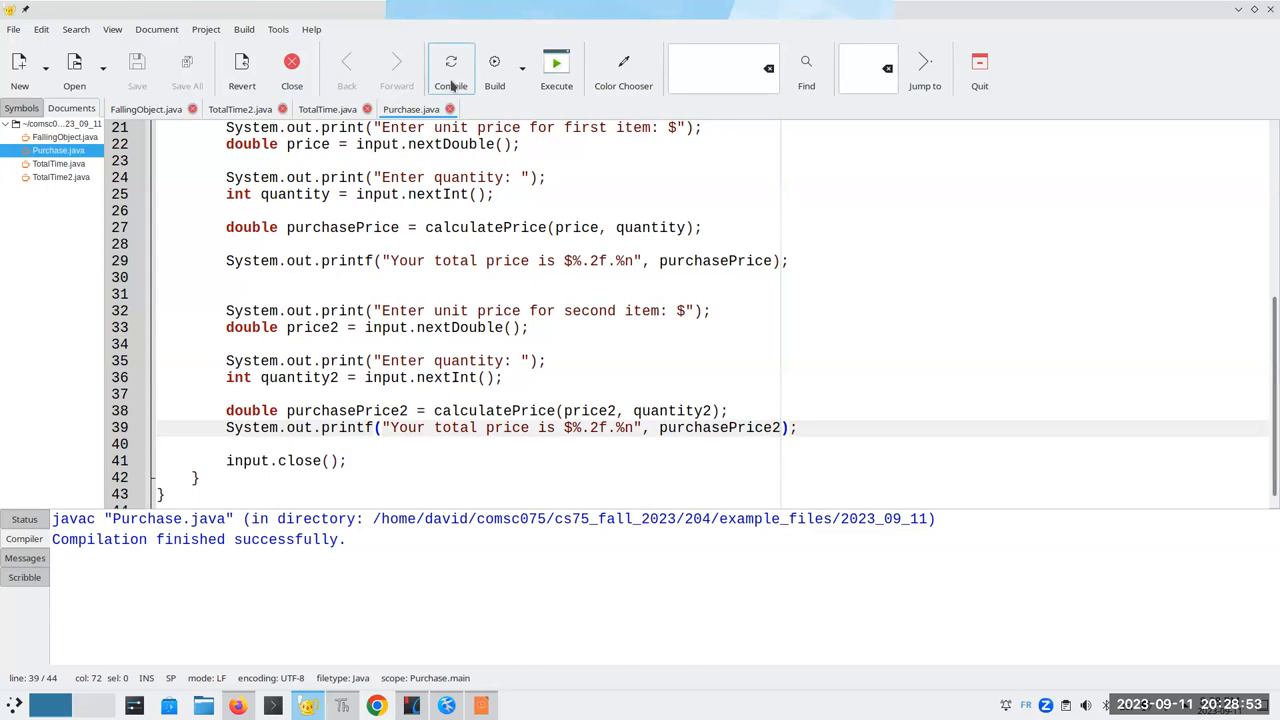
mouse_move(494, 68)
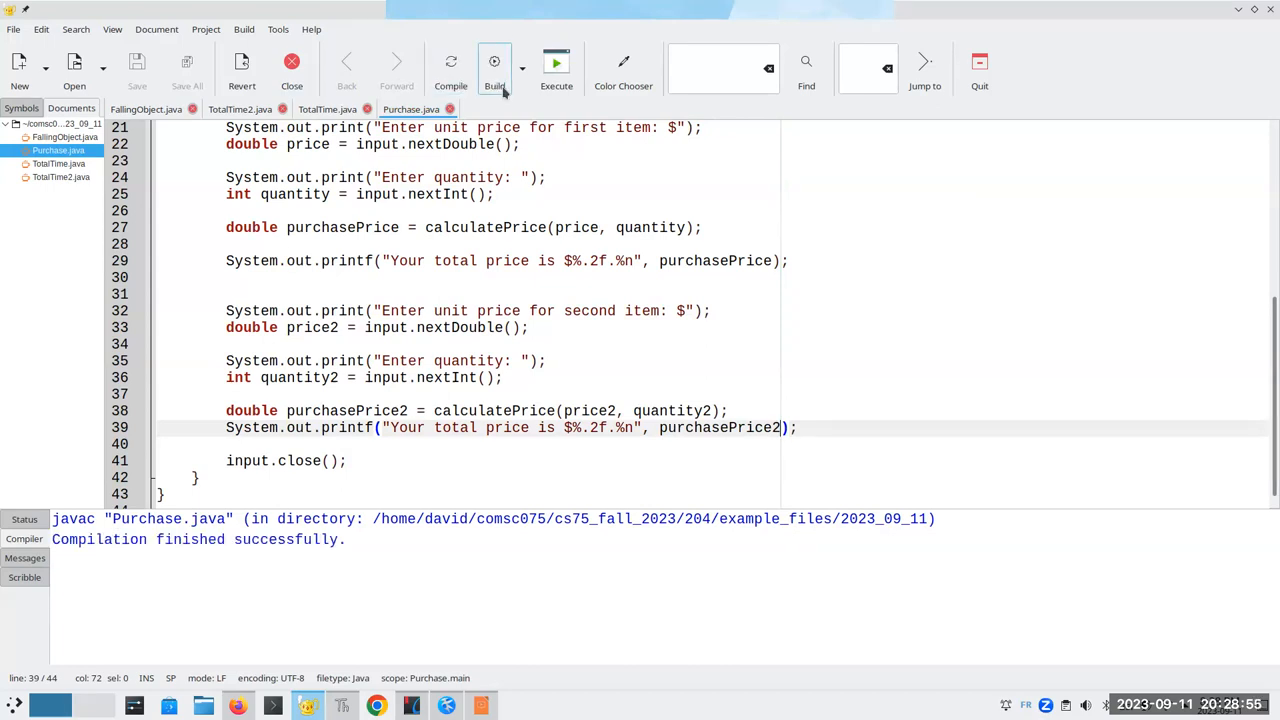
left_click(556, 68)
type("9.87")
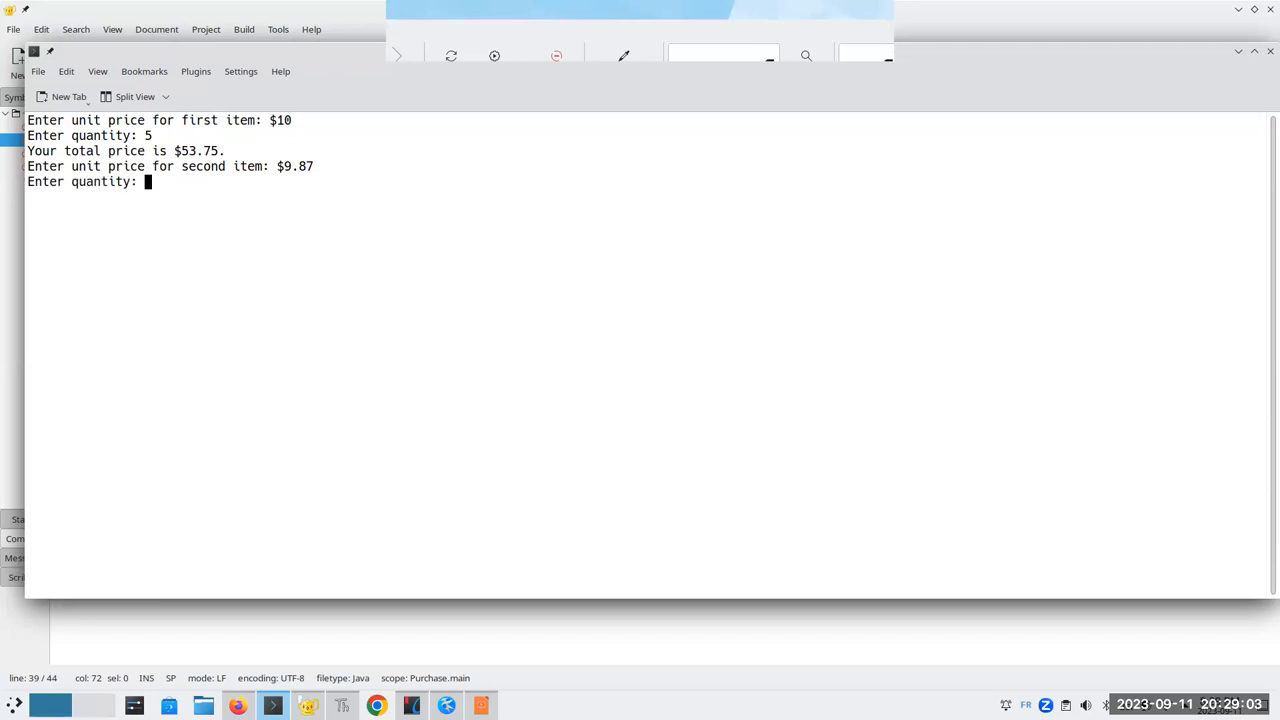
type("6")
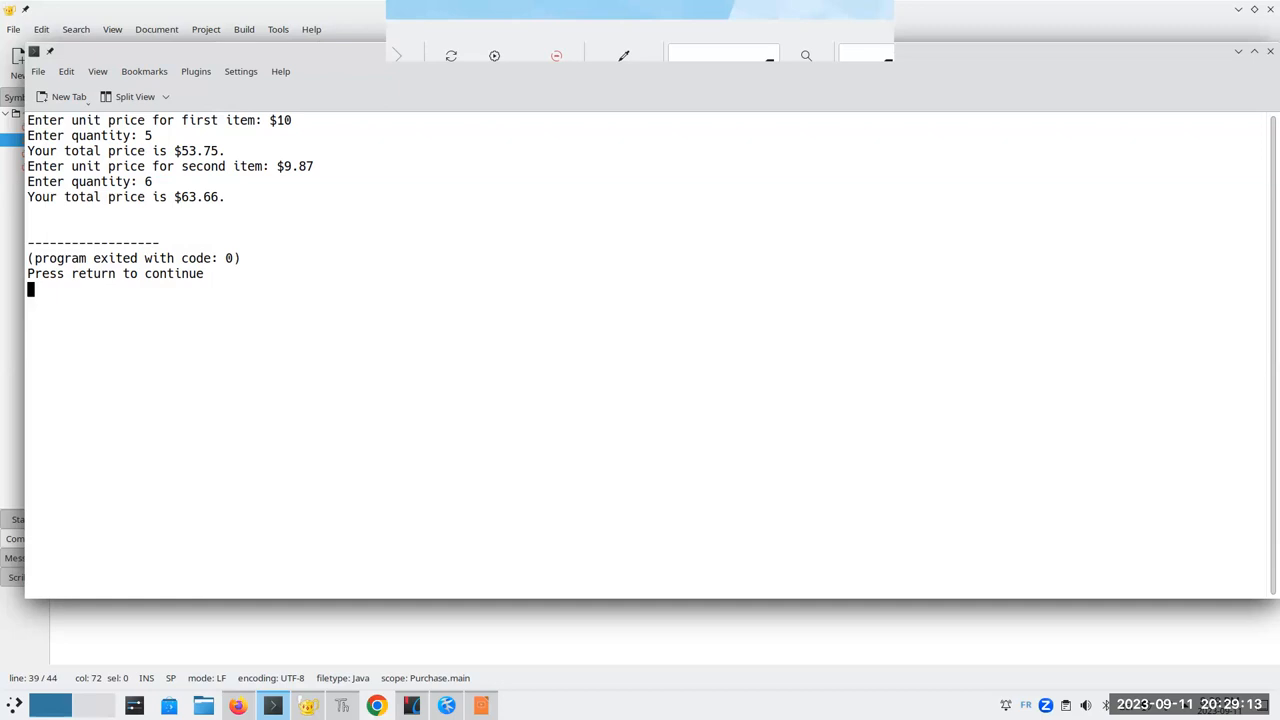
mouse_move(496, 152)
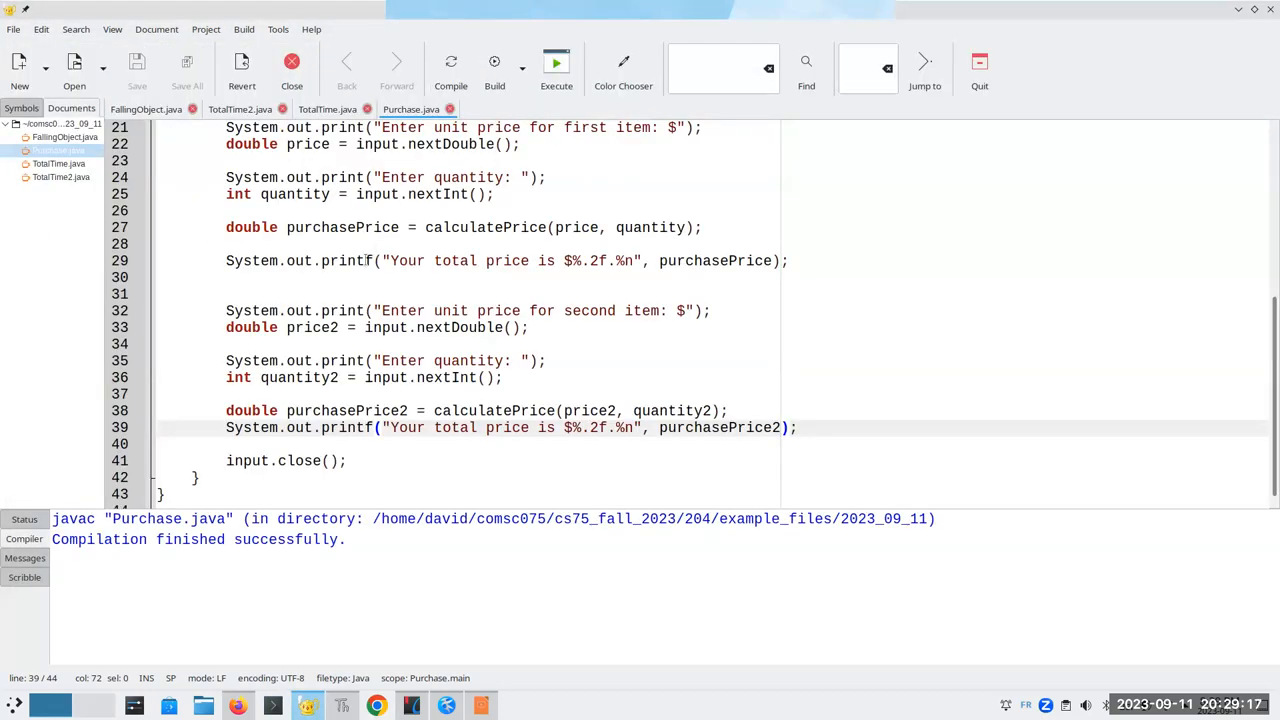
Insert System.out.println(); commented 'for readability of output' after the first total.
type("System.out.println(); //")
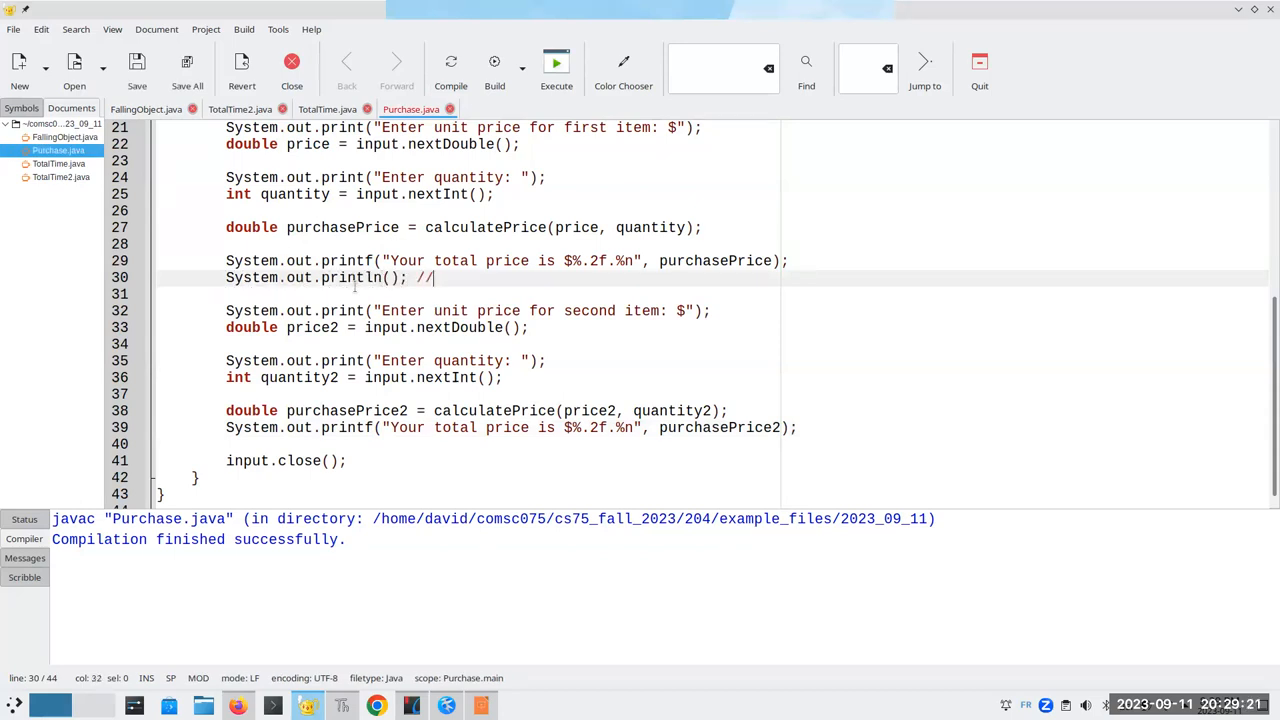
type("for readabilit")
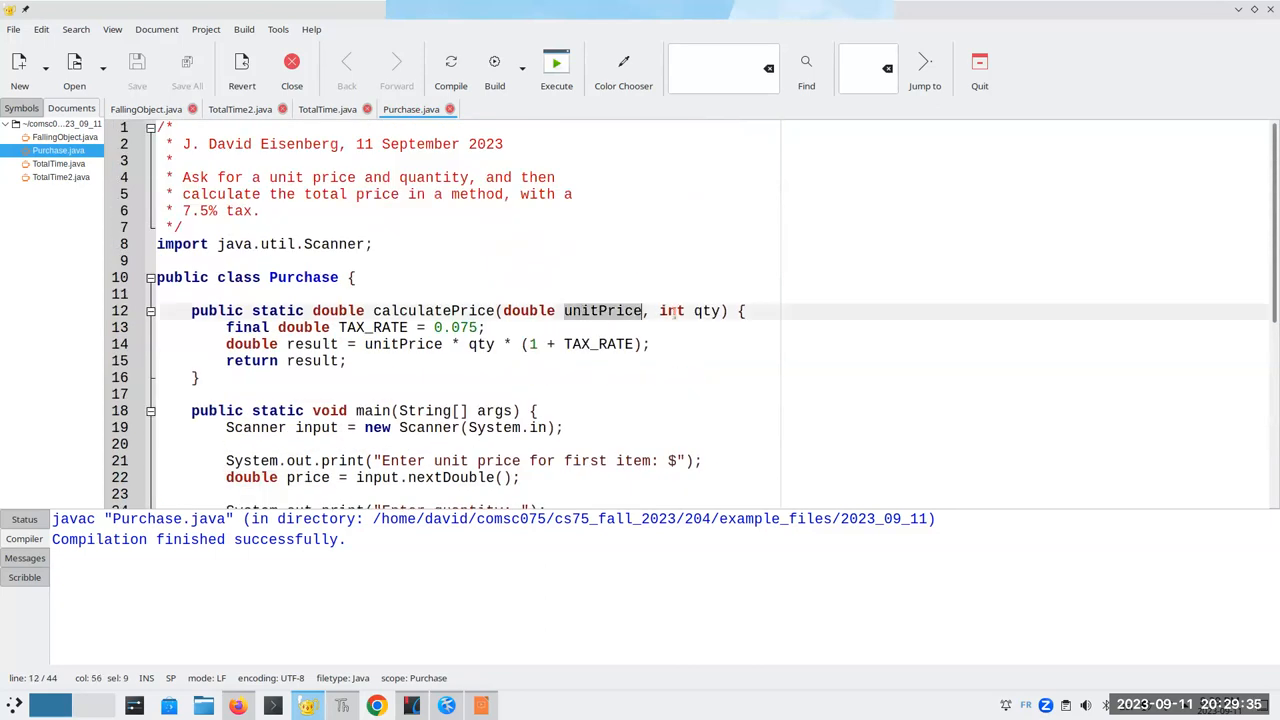
Highlight unitPrice, the calculatePrice call and purchasePrice to explain how they relate.
double_click(708, 312)
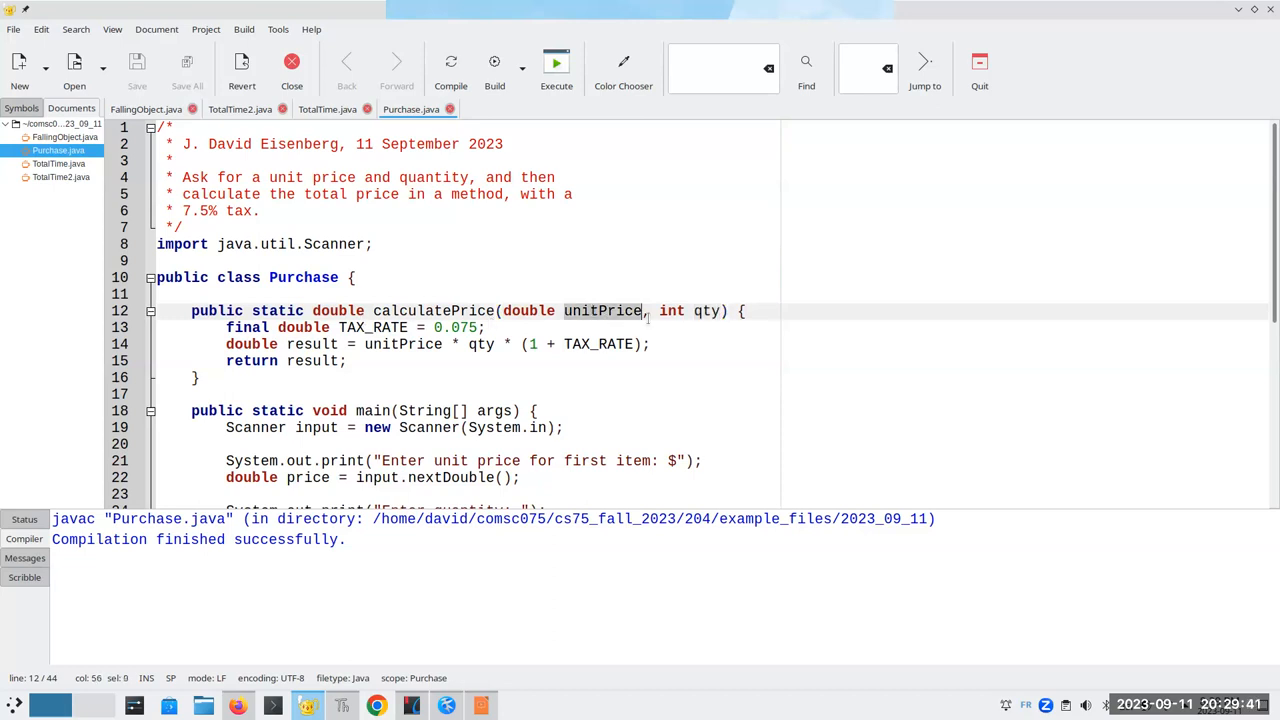
double_click(708, 310)
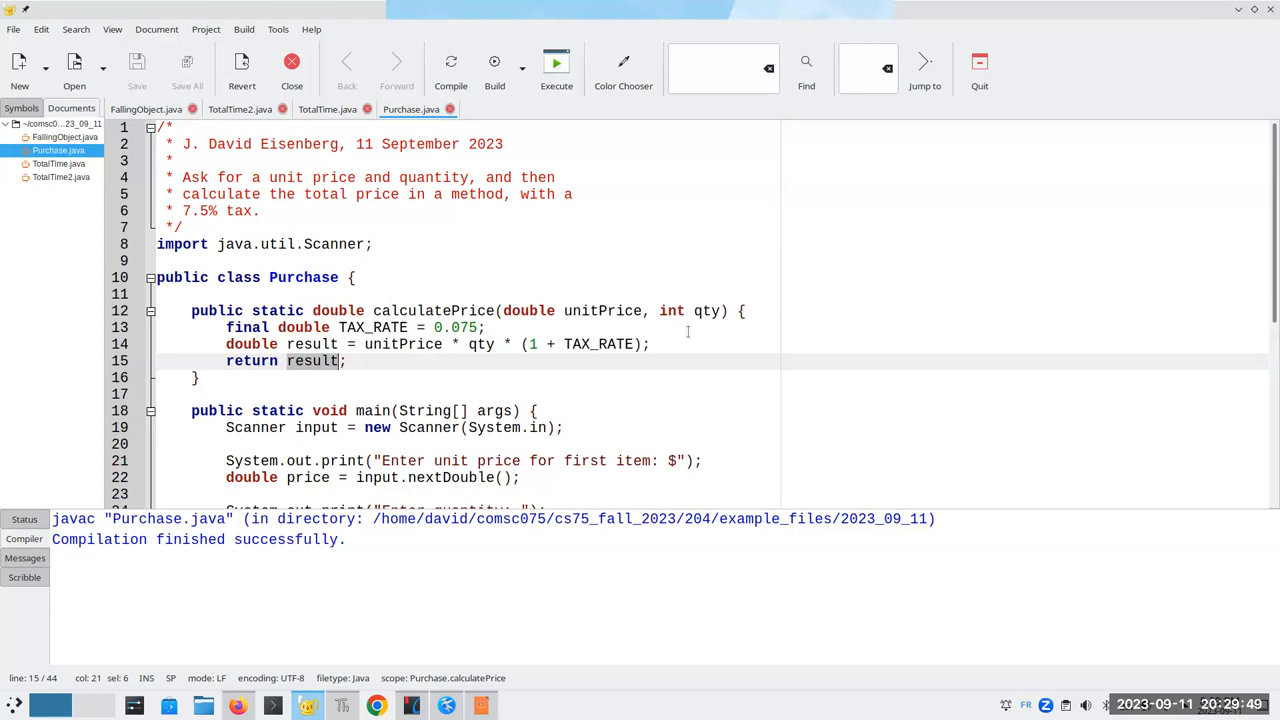
scroll("down", 3)
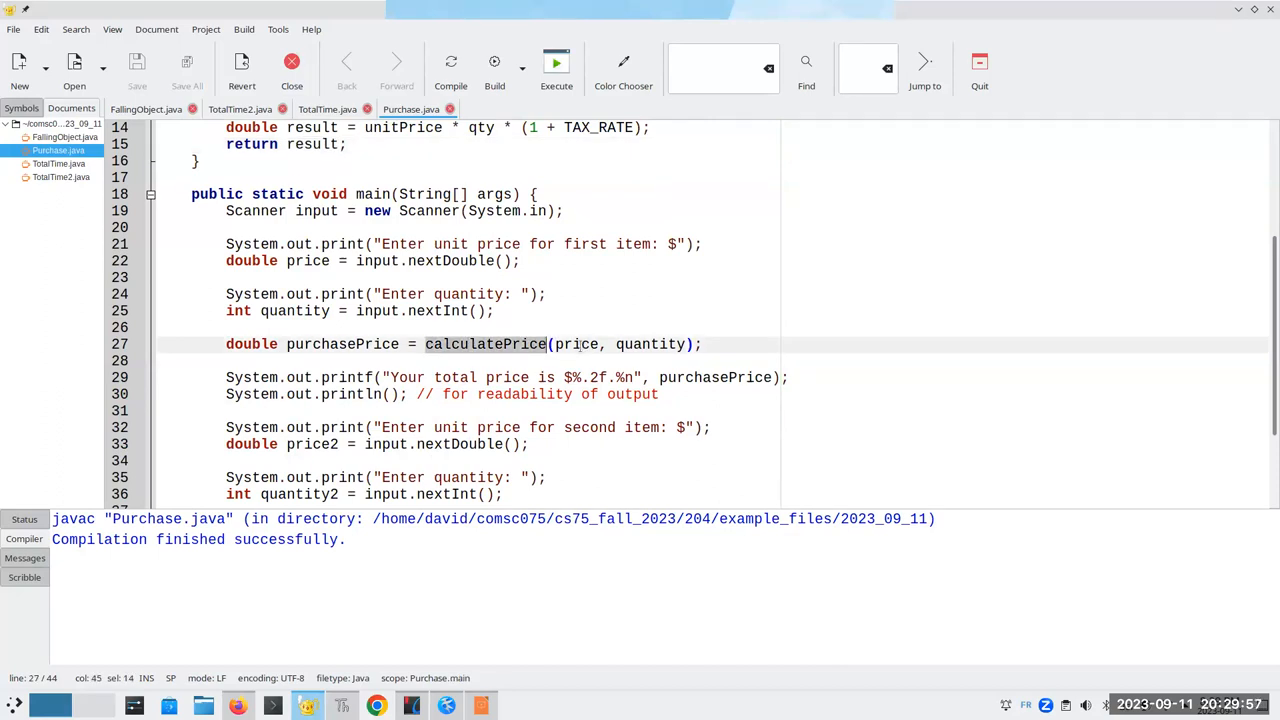
double_click(650, 344)
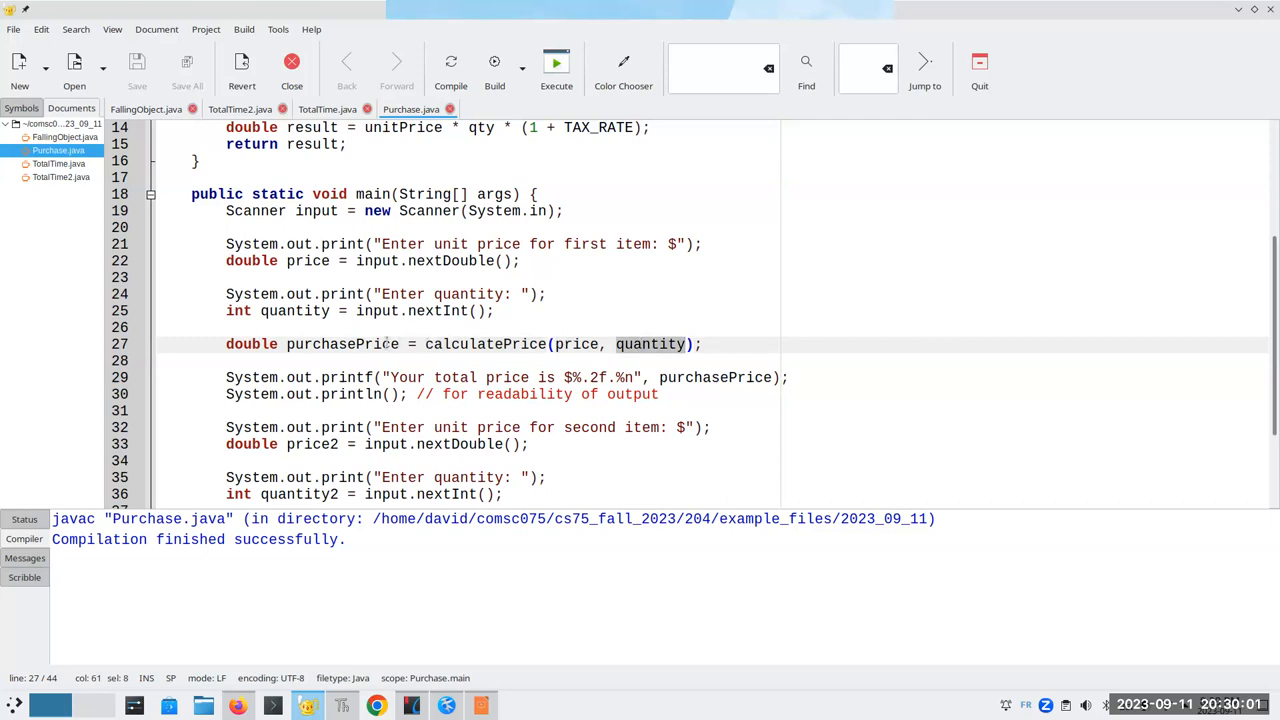
double_click(340, 344)
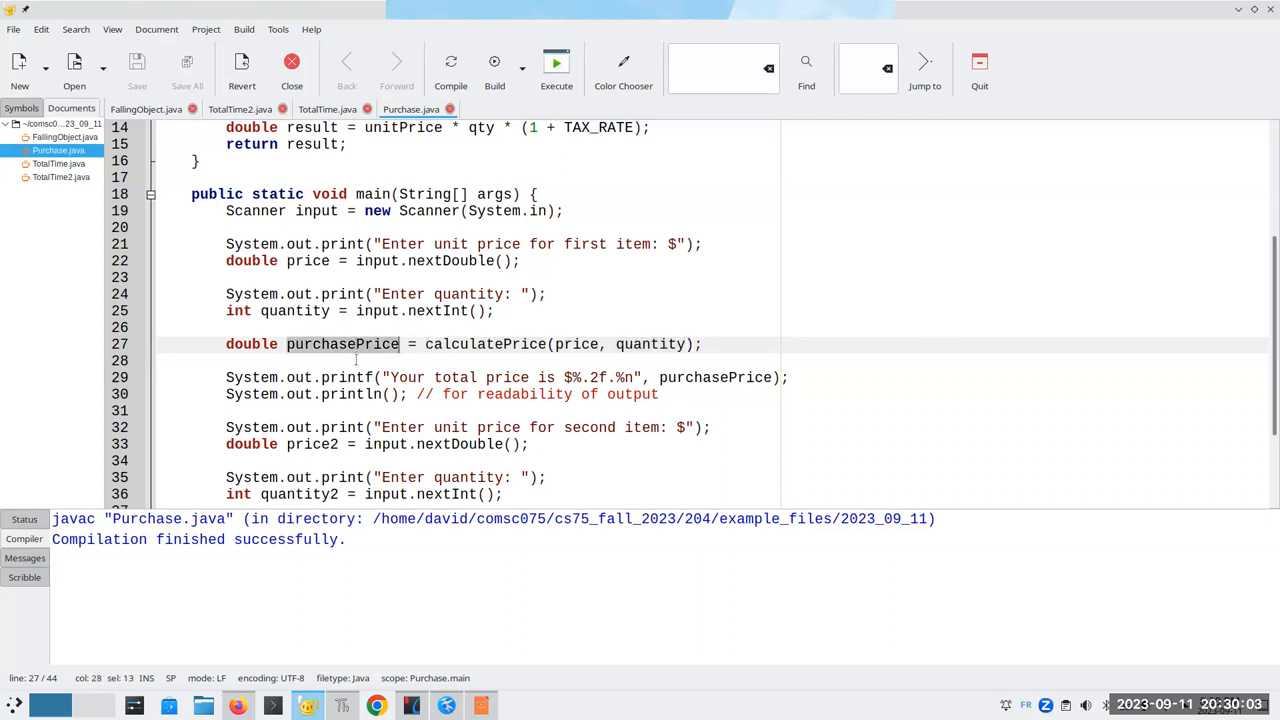
mouse_move(636, 260)
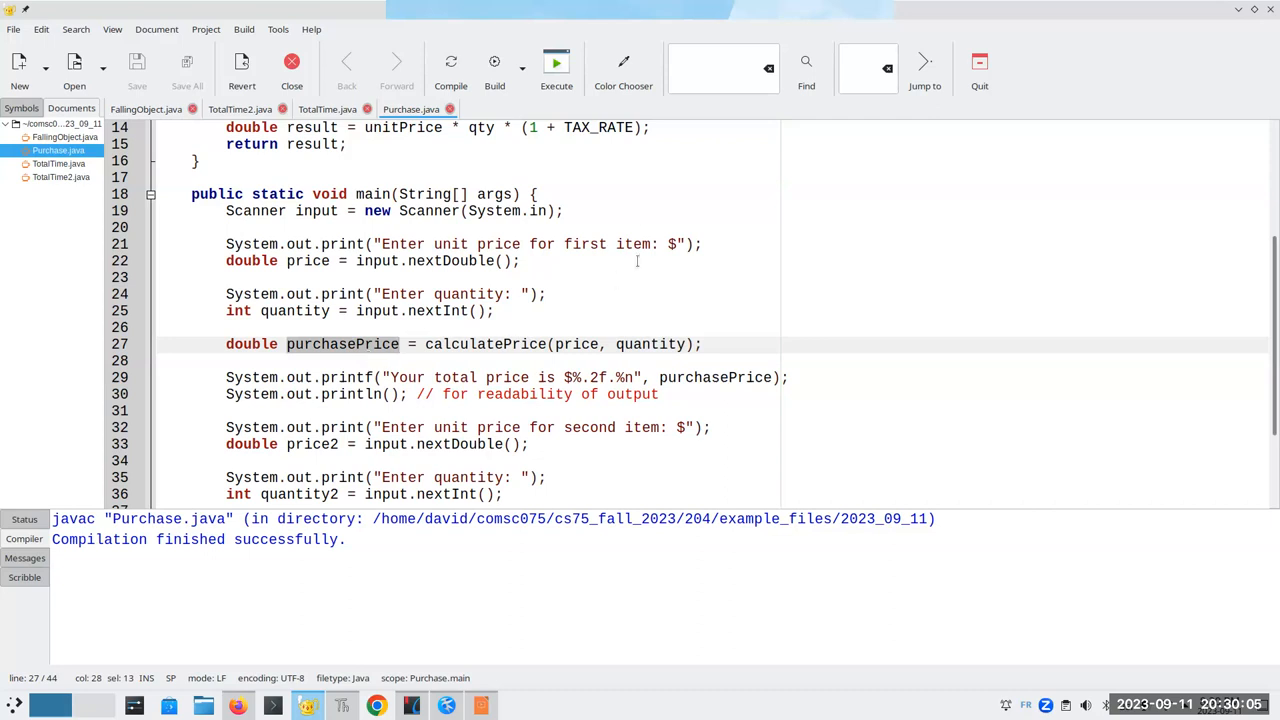
mouse_move(828, 44)
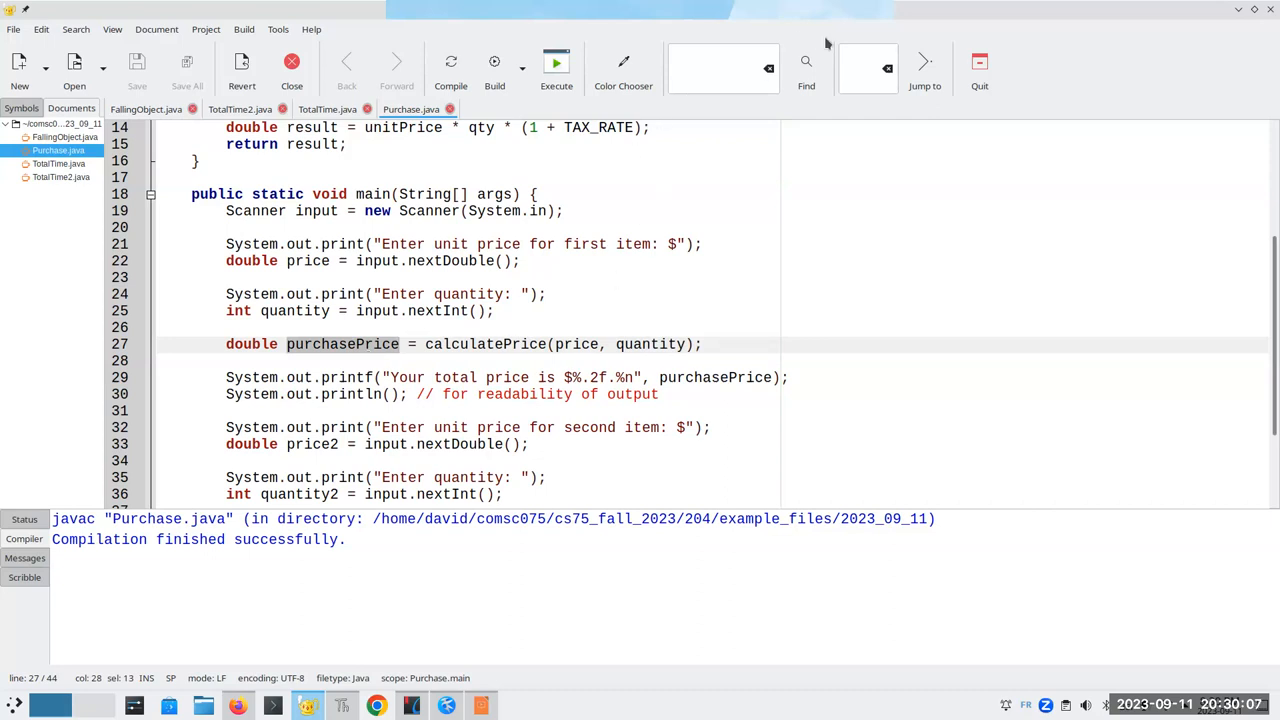
mouse_move(836, 94)
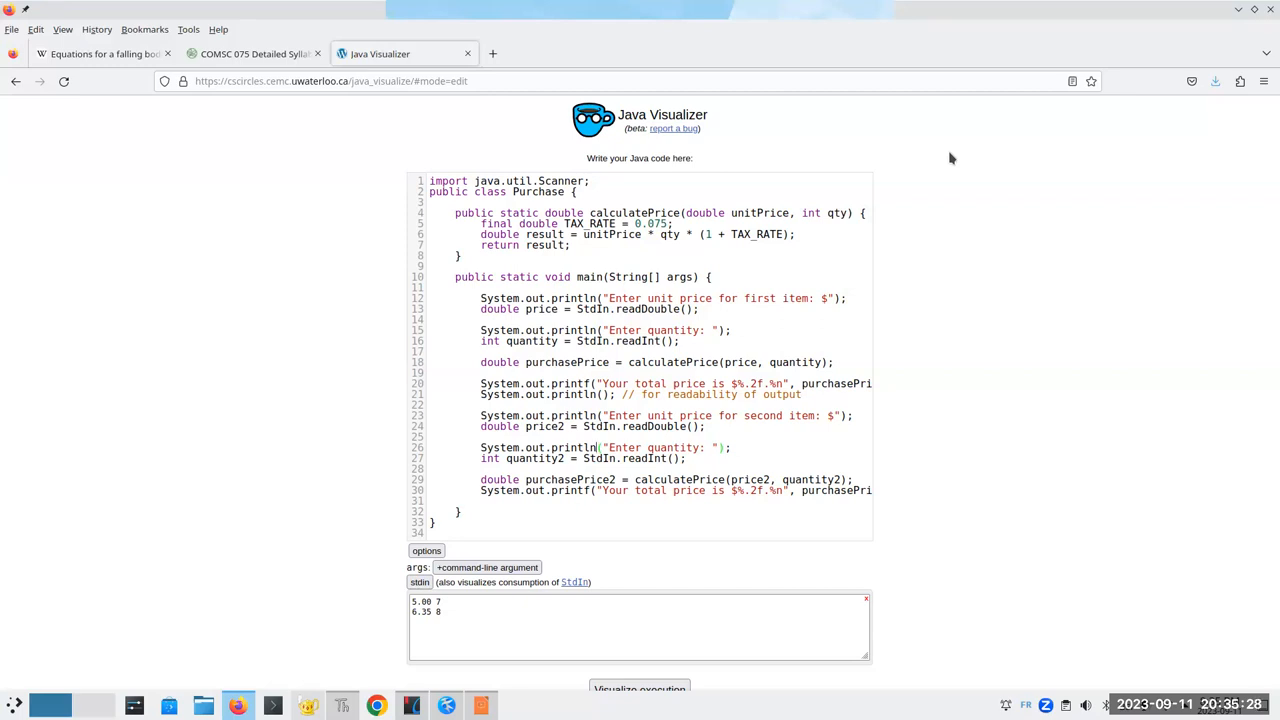
mouse_move(636, 204)
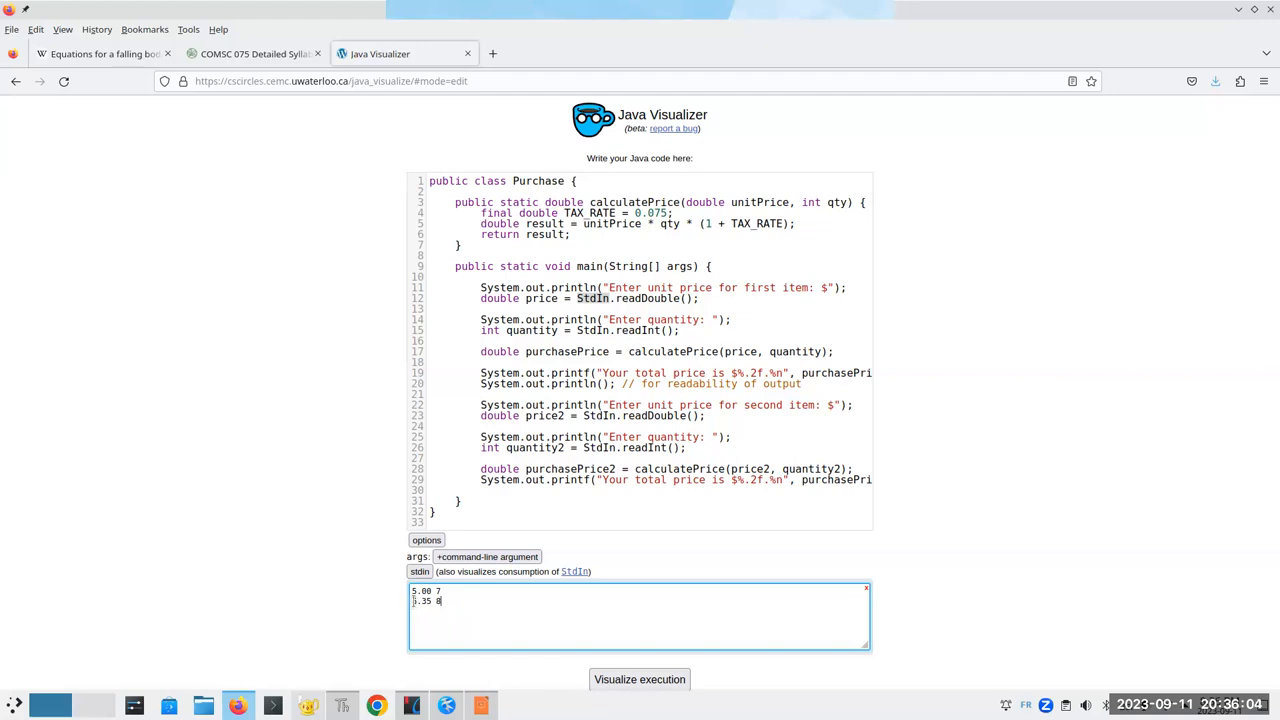
Supply stdin inputs 5.00 7 and 6.35 8 for the StdIn-based Purchase code in Java Visualizer.
type("6")
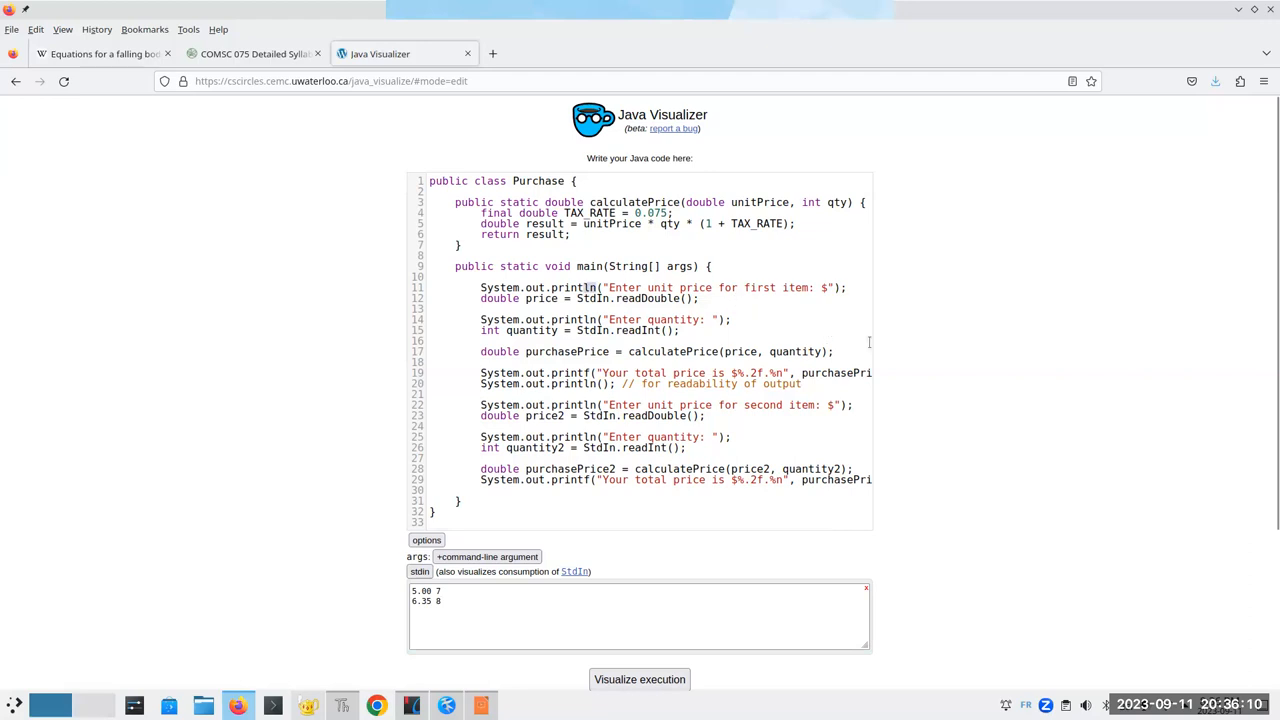
mouse_move(696, 548)
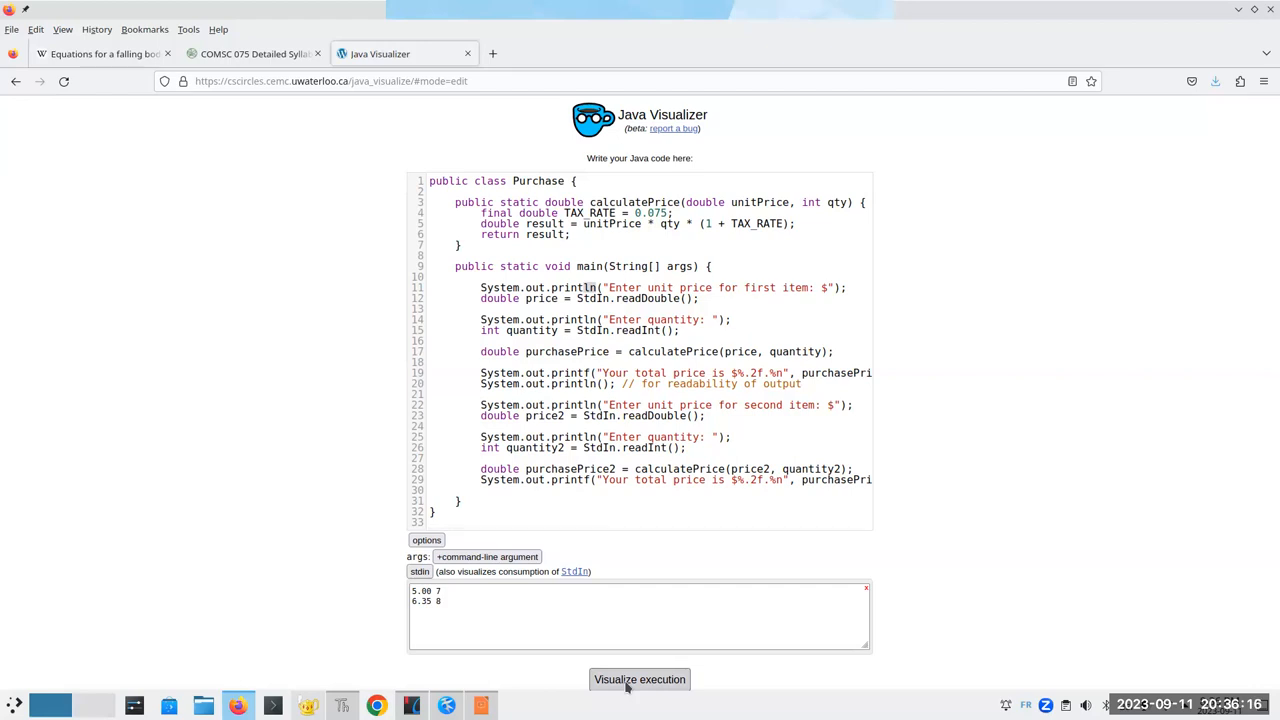
Start visualizing and step through the first prompt and reading price 5.0.
left_click(640, 680)
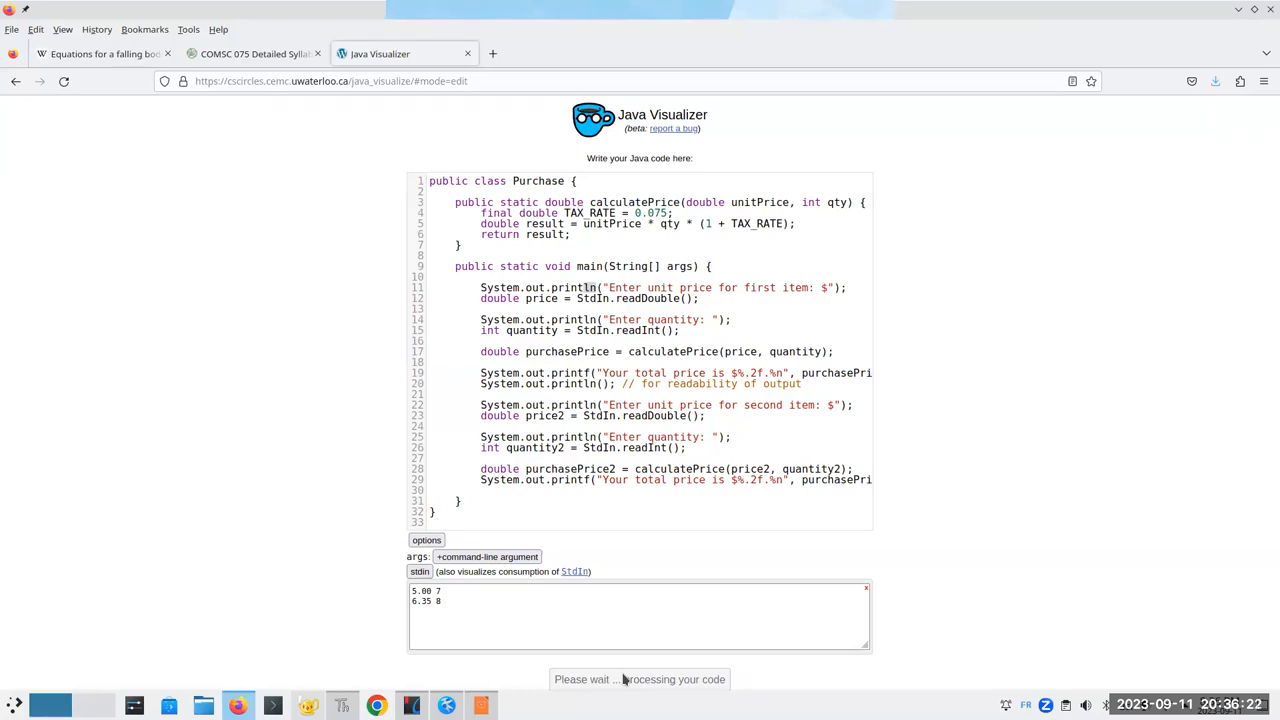
left_click(640, 680)
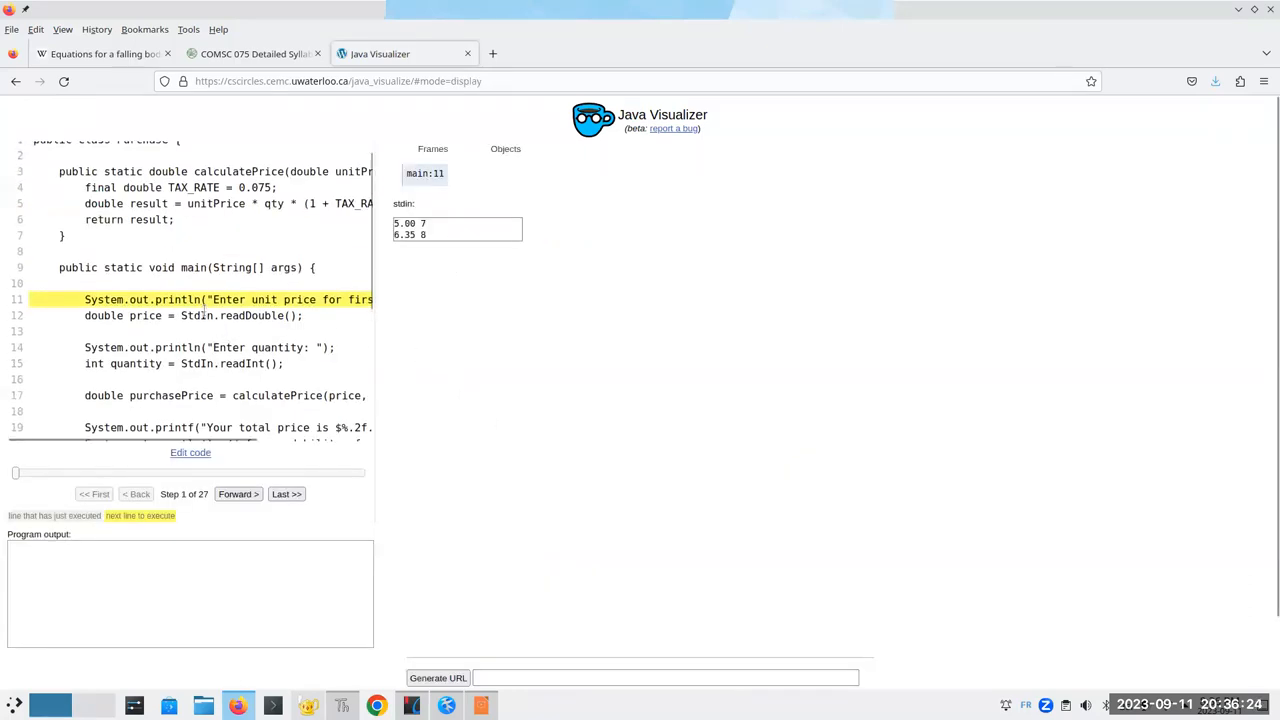
mouse_move(378, 336)
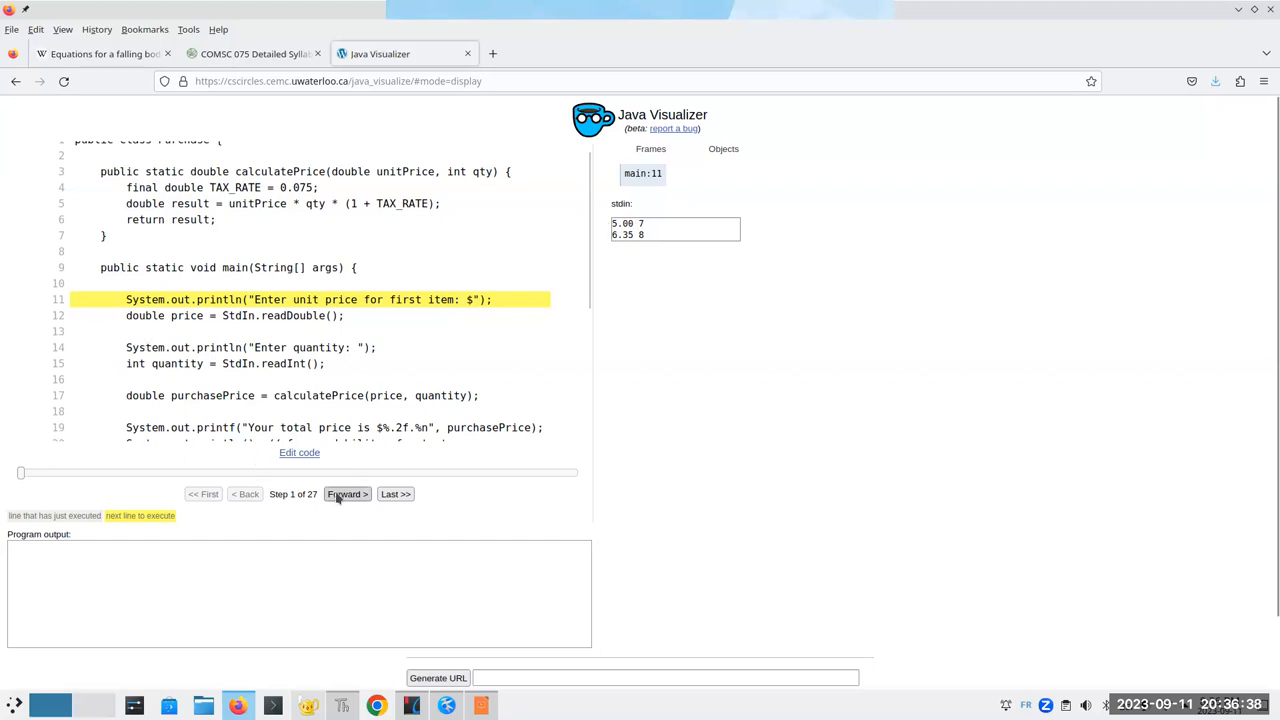
left_click(348, 492)
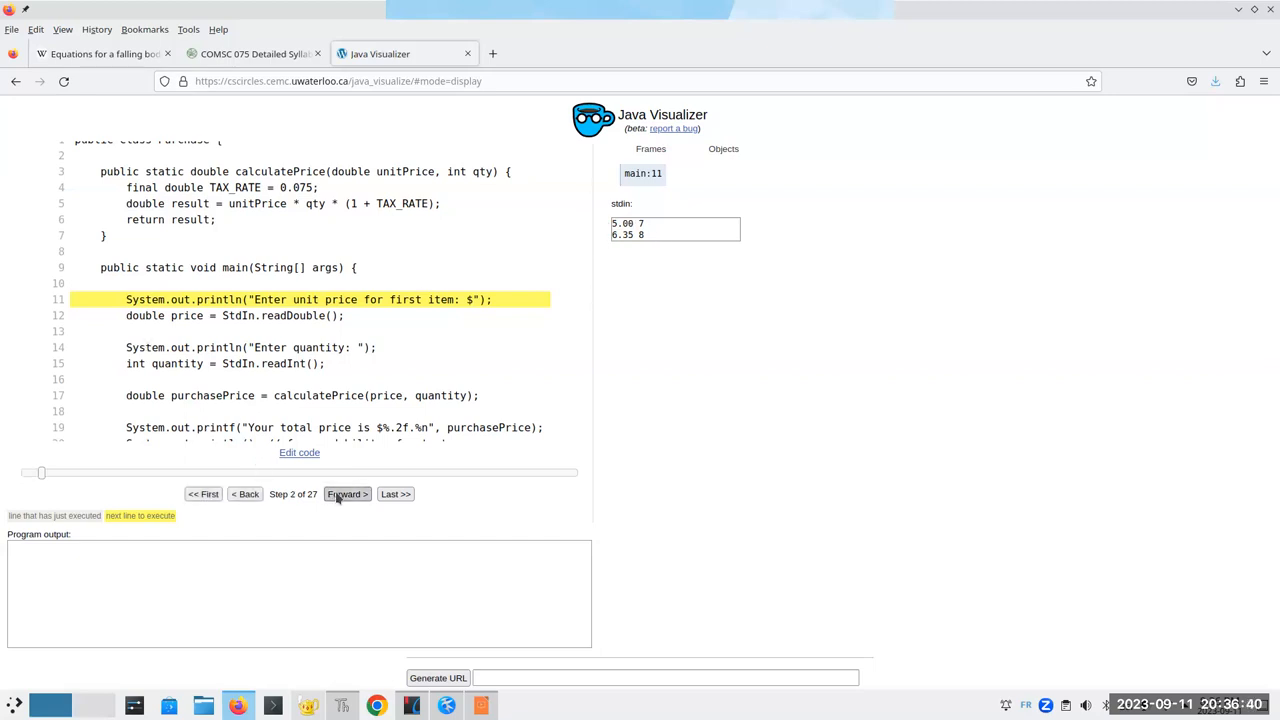
left_click(346, 492)
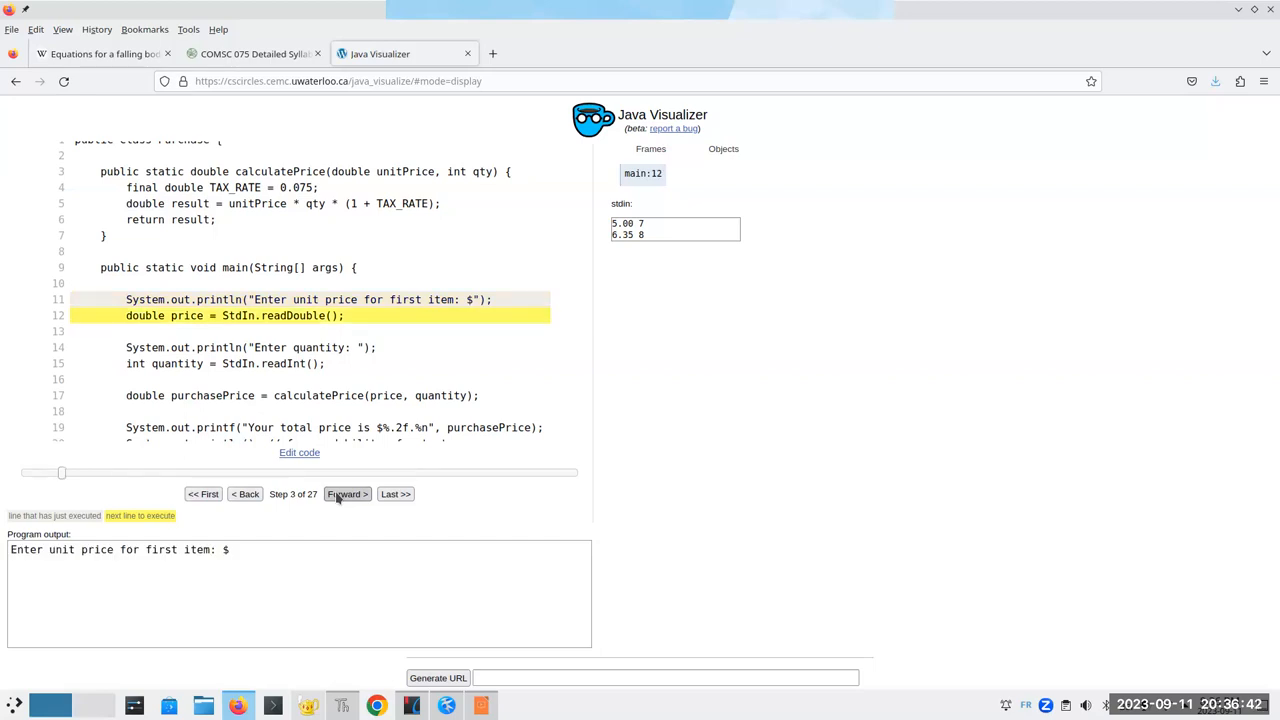
left_click(348, 492)
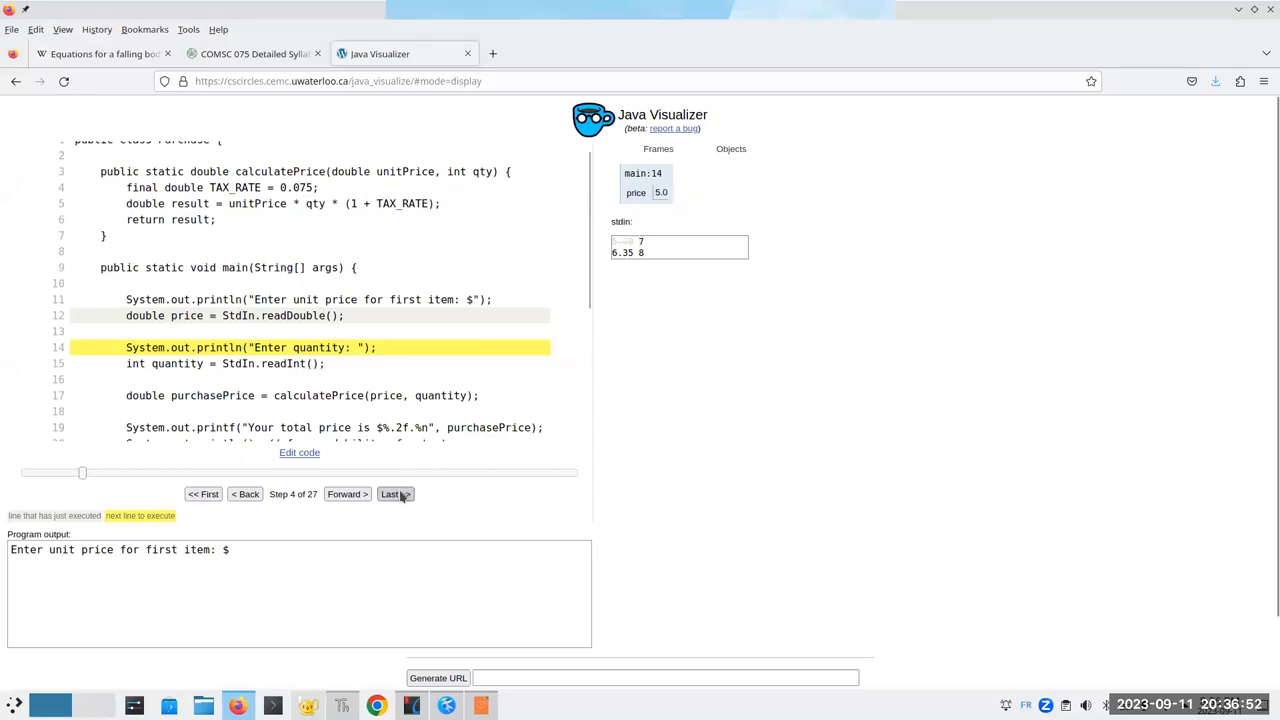
Step through the quantity prompt and read quantity 7 into main's frame.
left_click(344, 492)
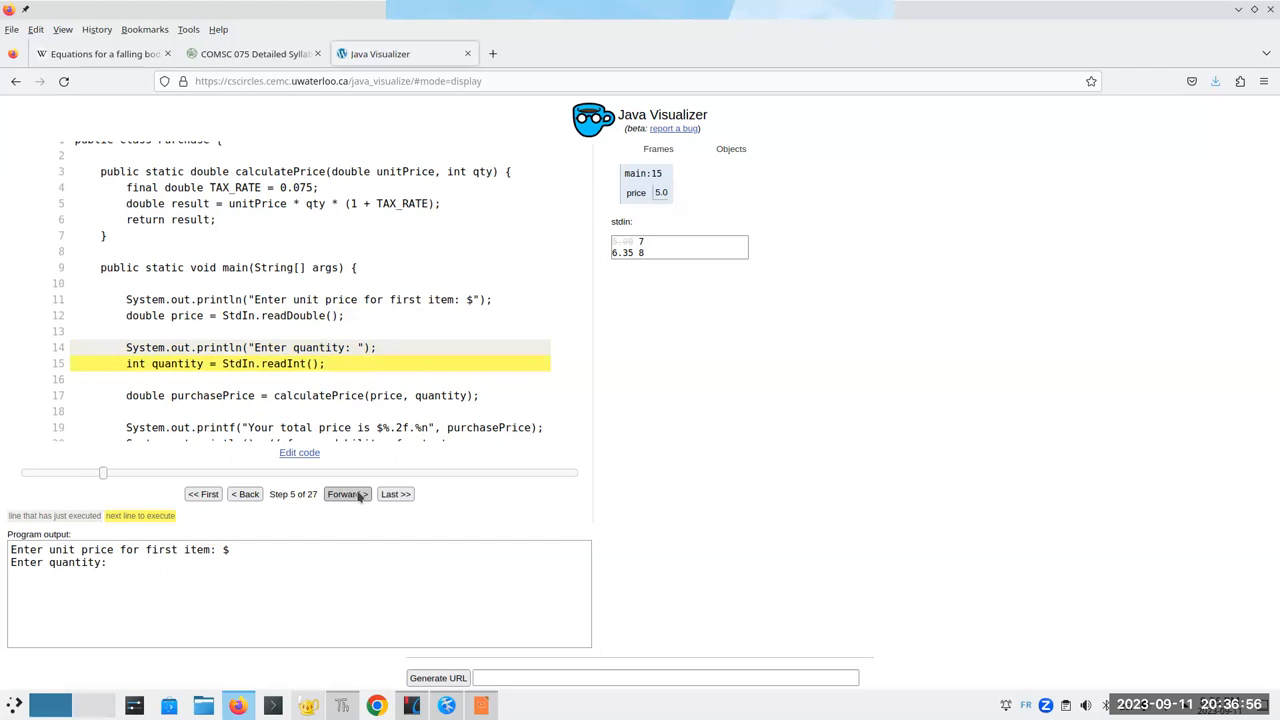
left_click(344, 492)
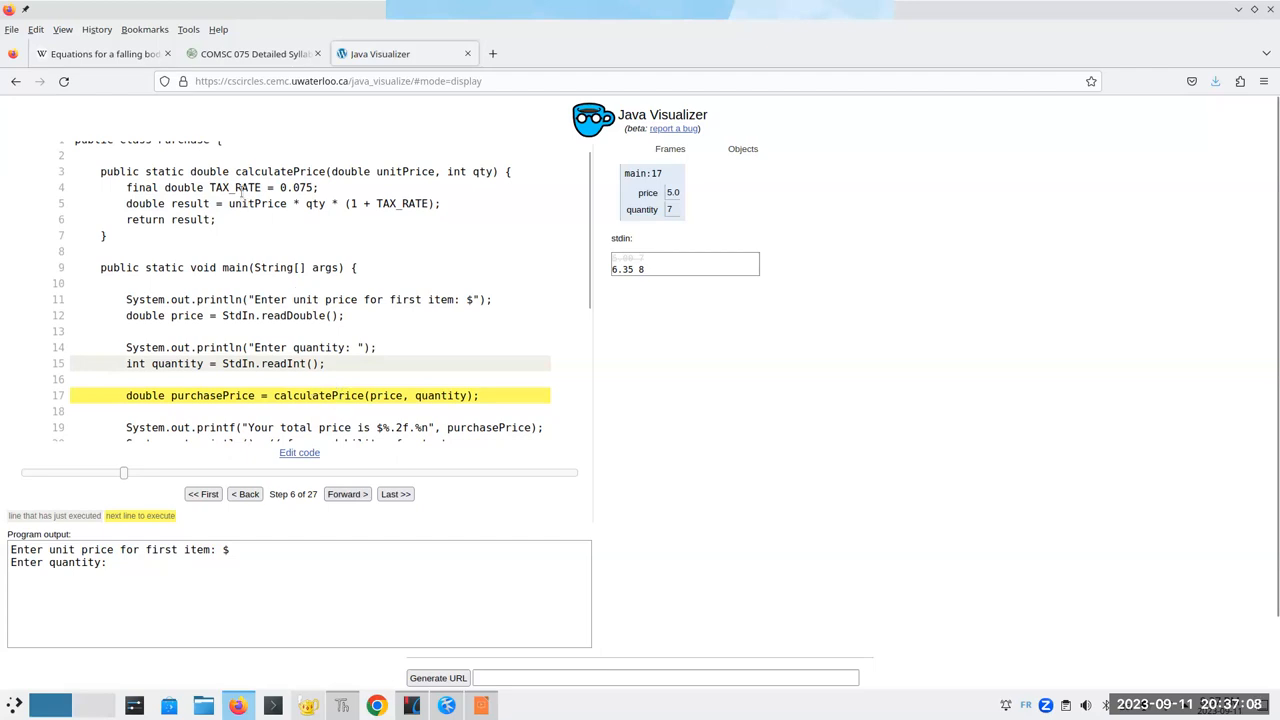
Step into calculatePrice, back up once, then step into it again with 5.0 and 7.
left_click(348, 492)
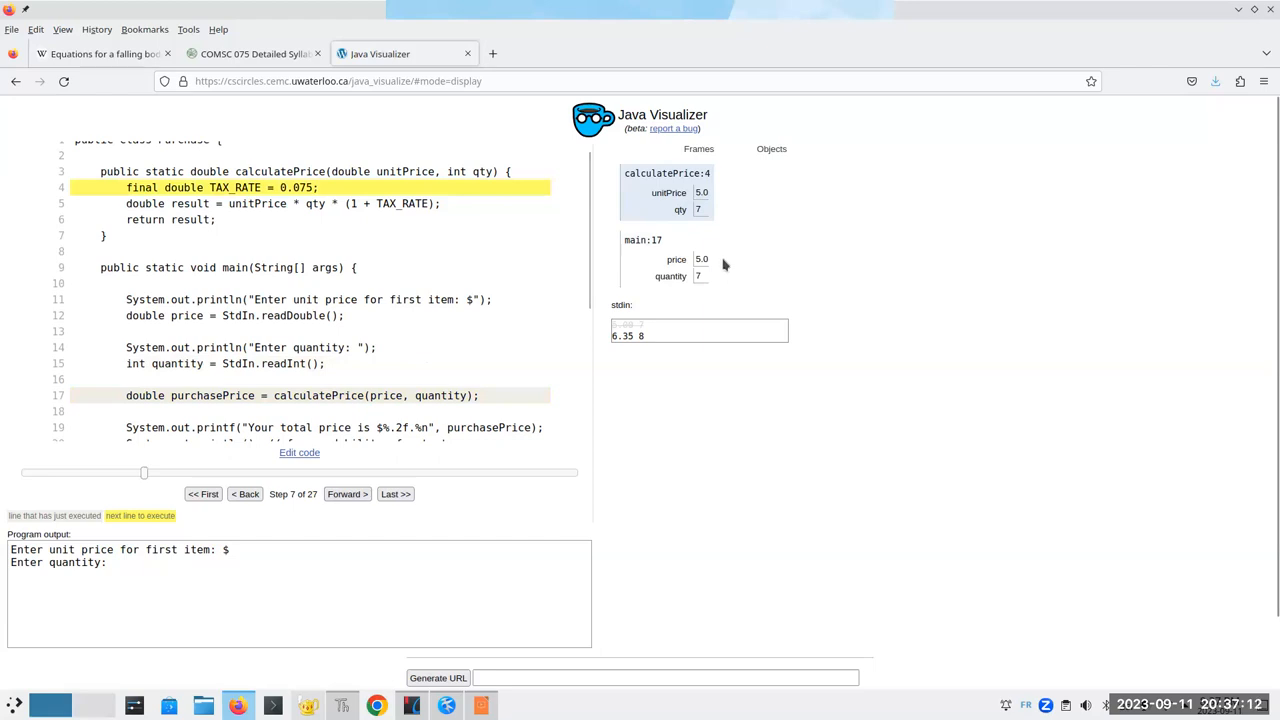
mouse_move(392, 200)
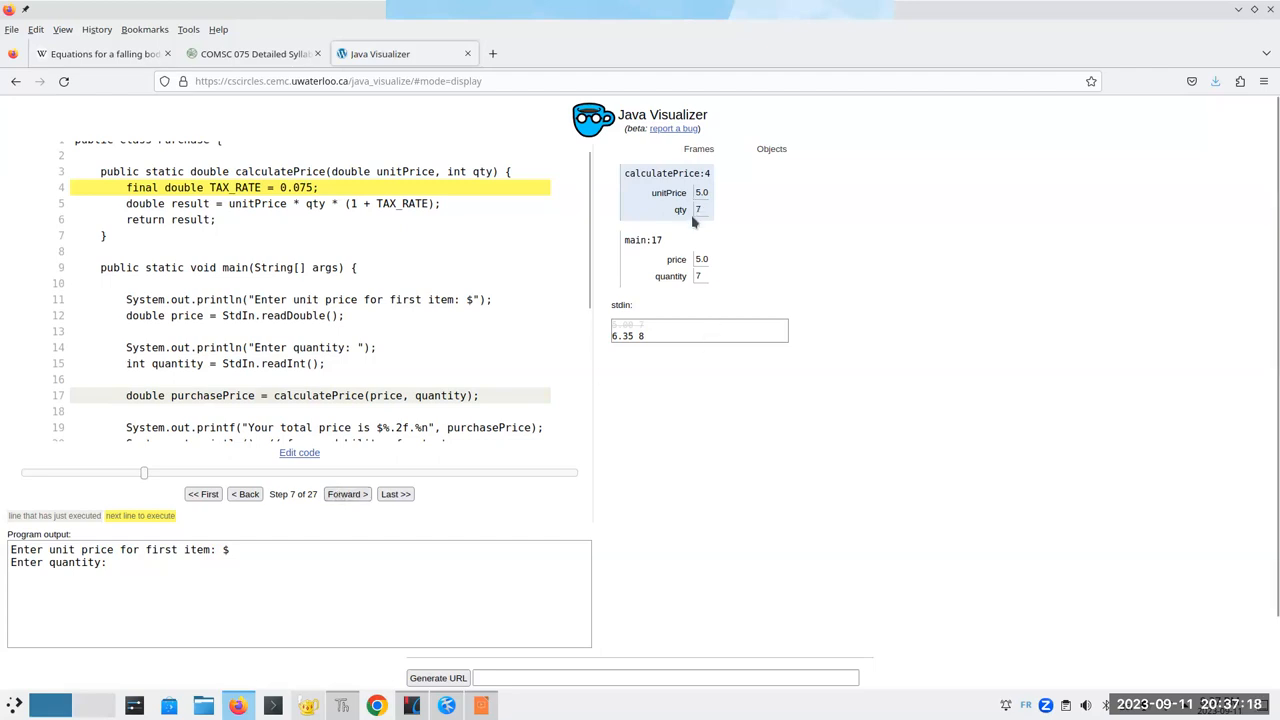
mouse_move(388, 398)
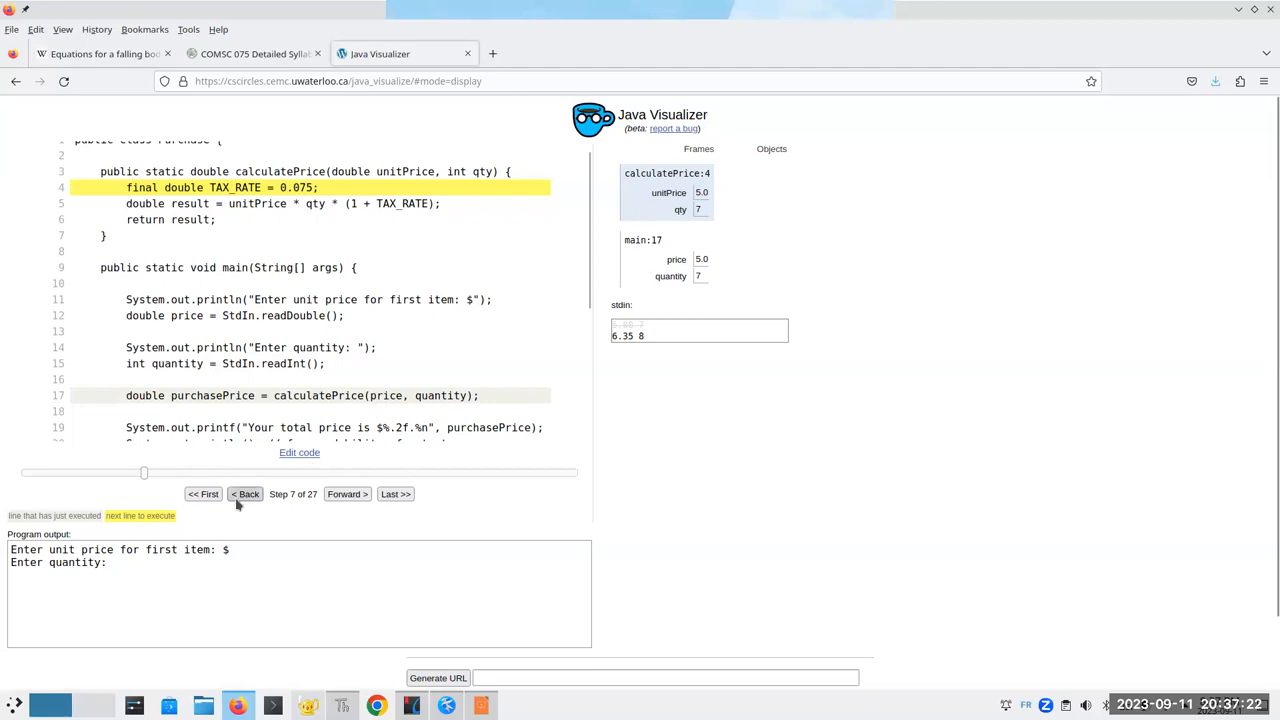
left_click(244, 494)
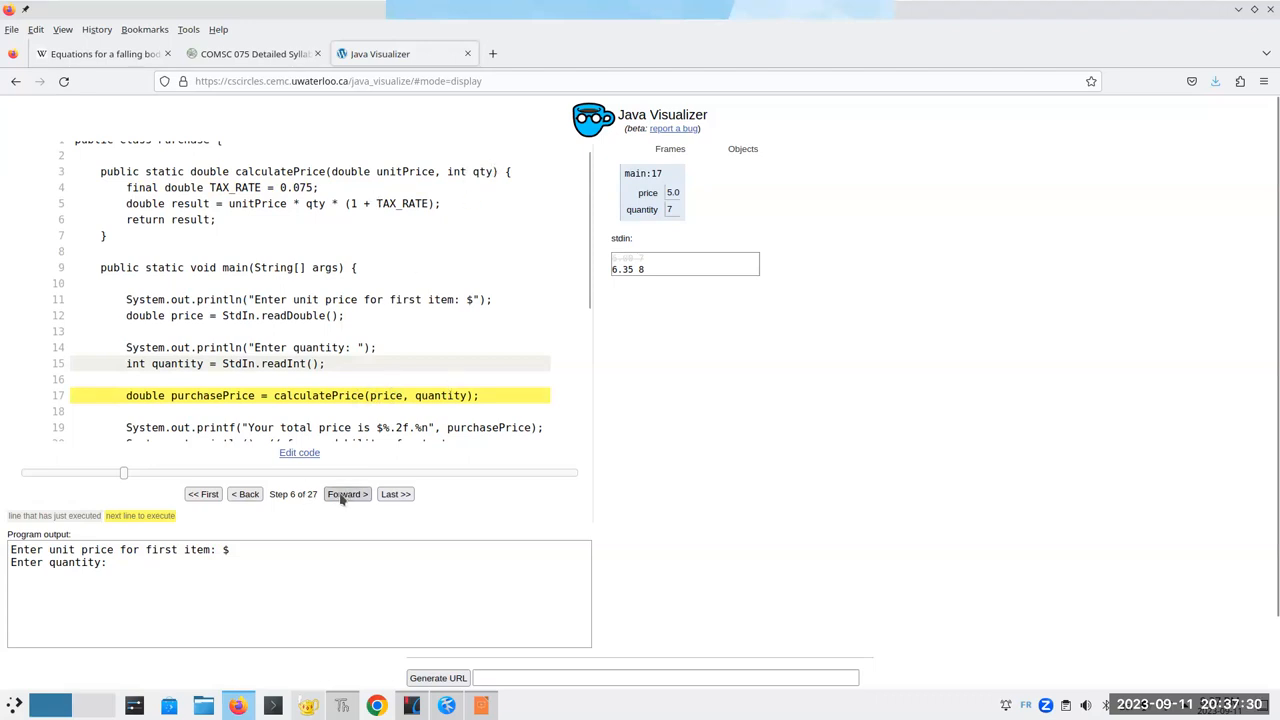
left_click(348, 492)
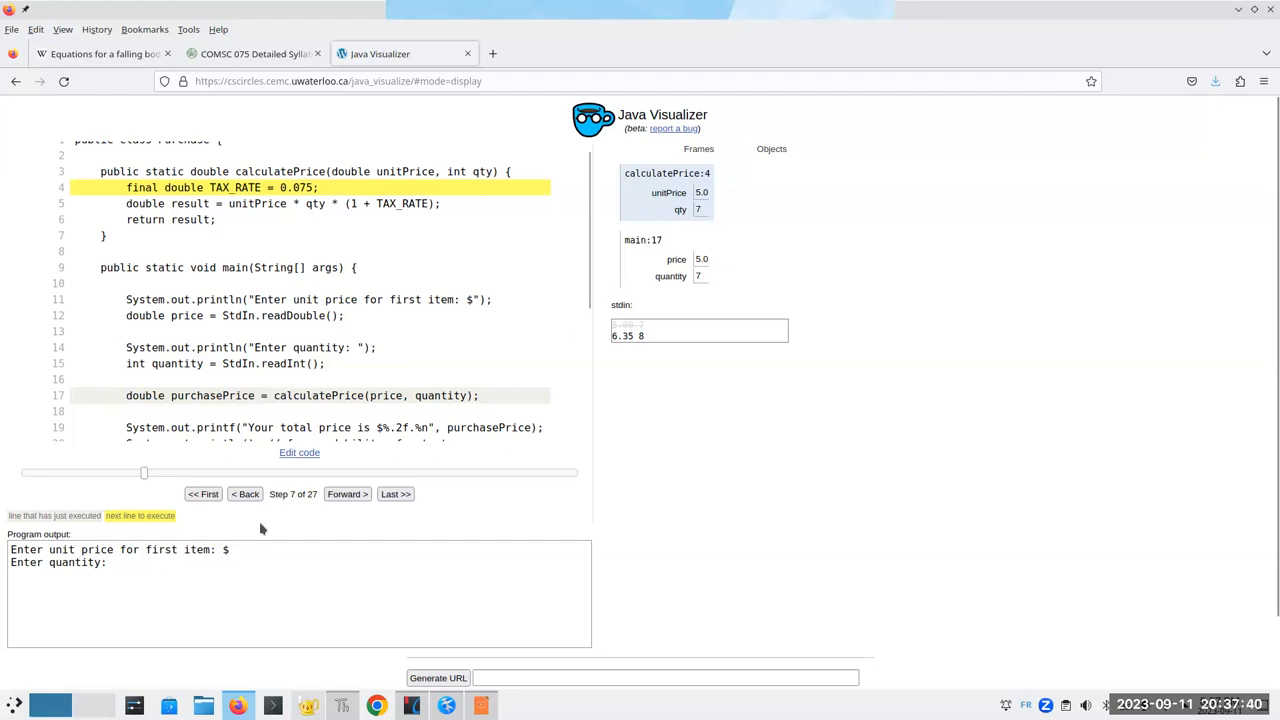
Step through TAX_RATE 0.075 and result 37.625 until it is returned.
left_click(348, 492)
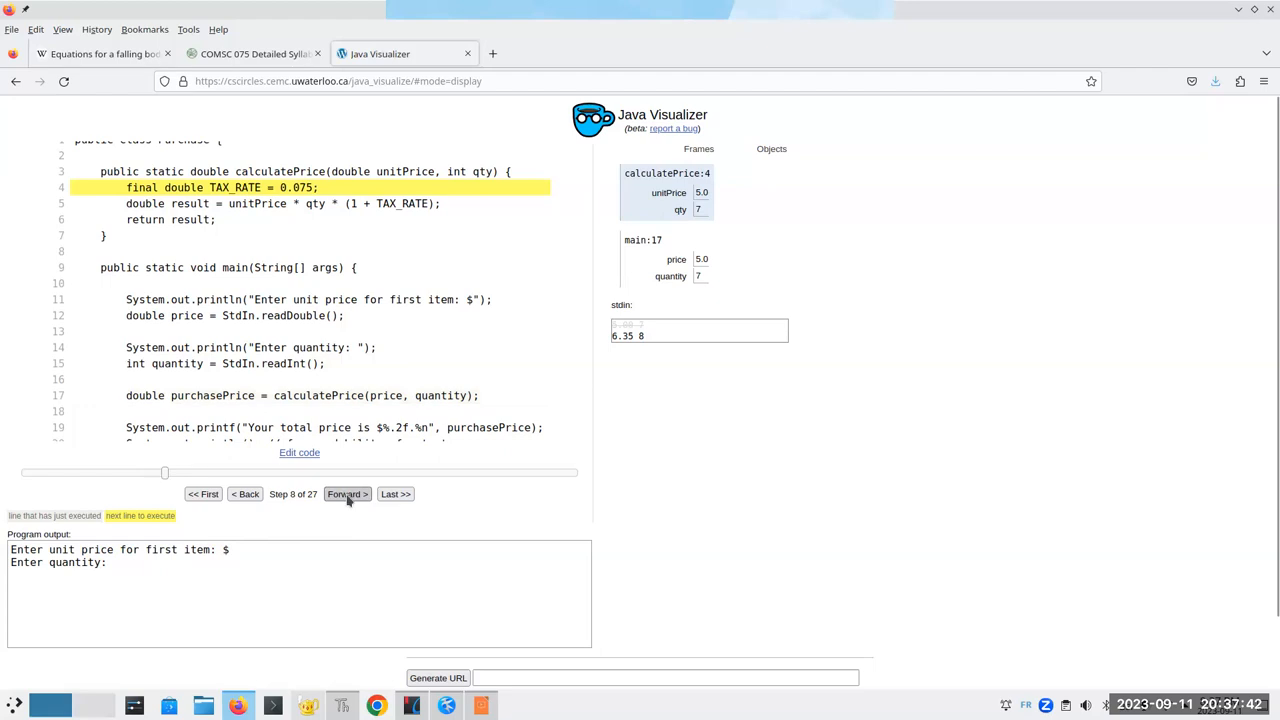
left_click(344, 492)
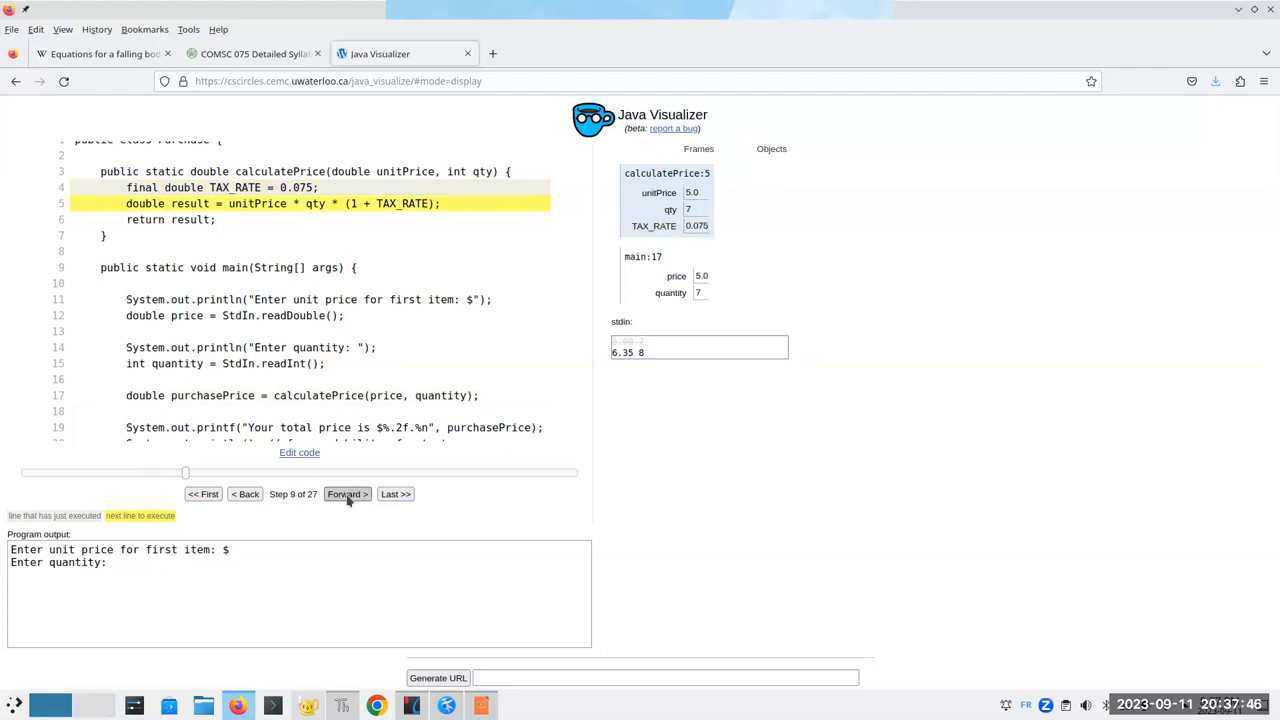
left_click(348, 492)
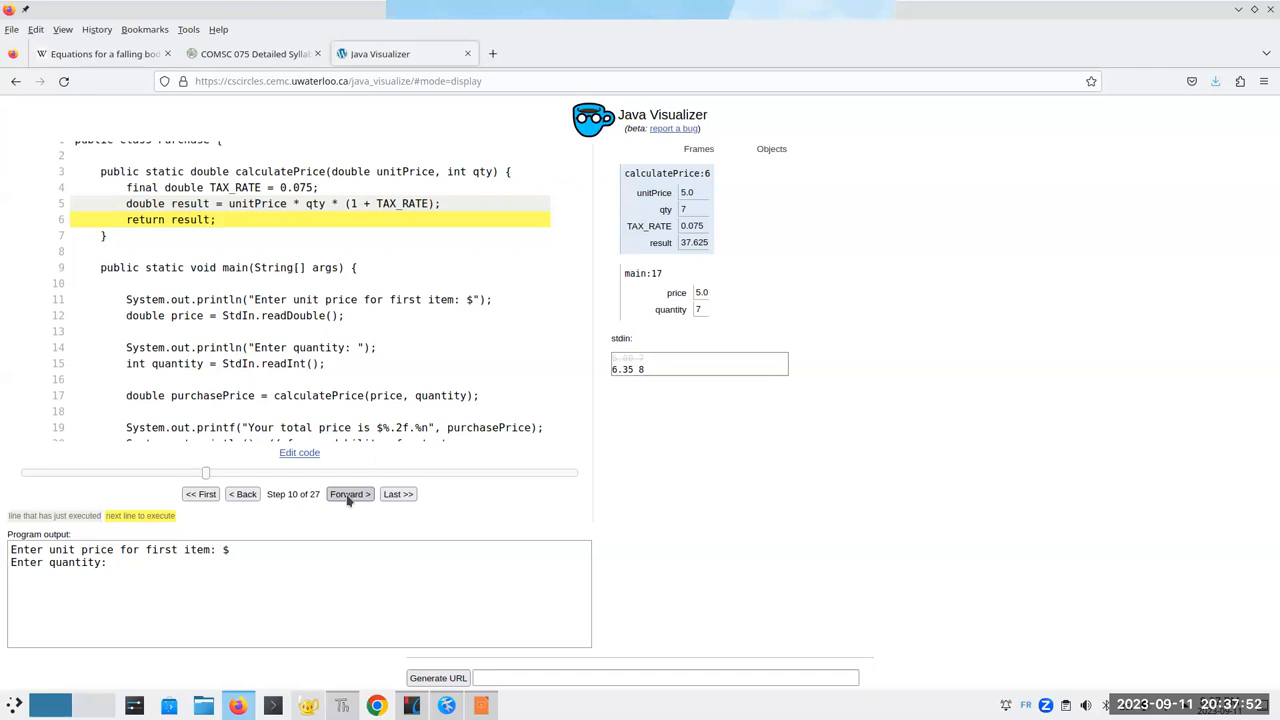
left_click(348, 492)
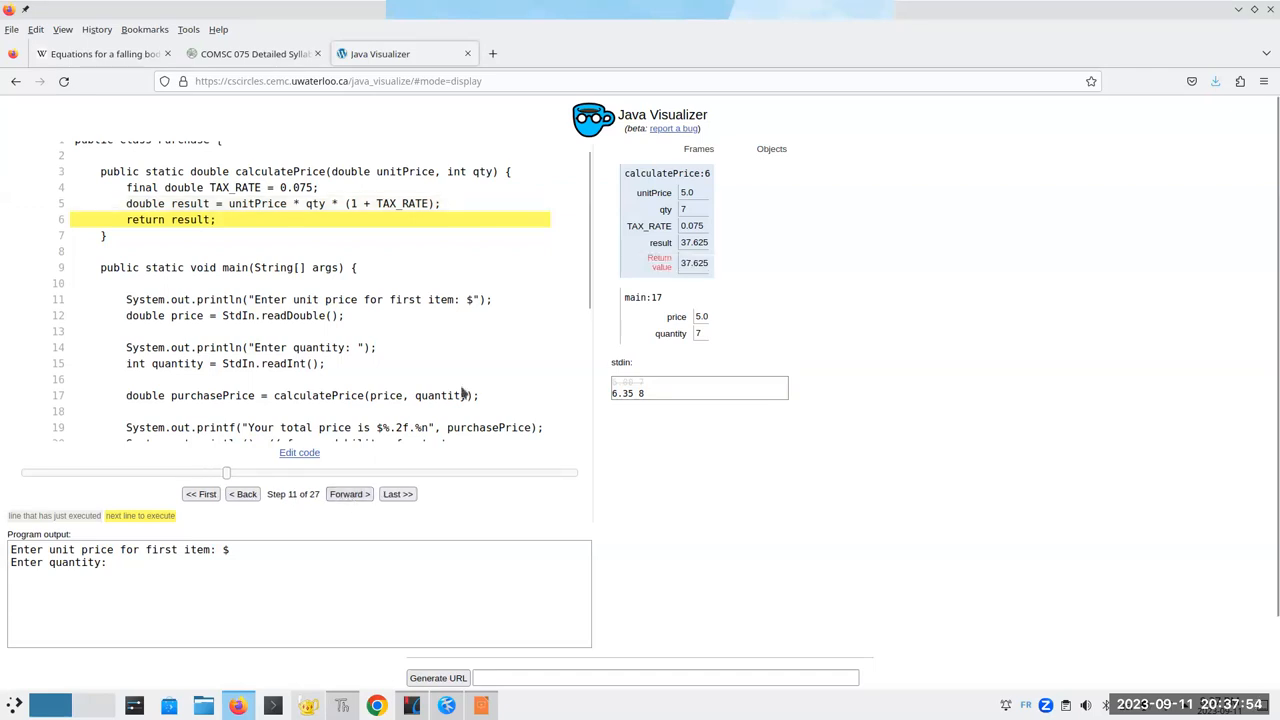
mouse_move(392, 526)
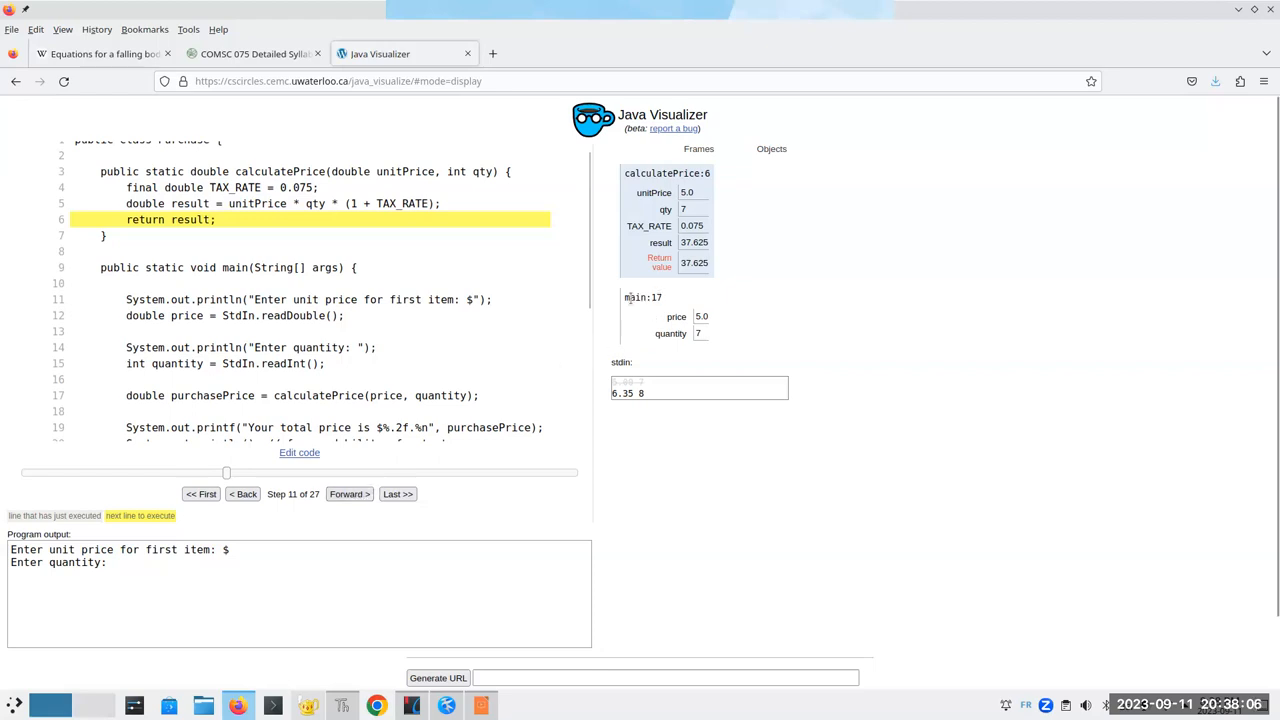
left_click(642, 296)
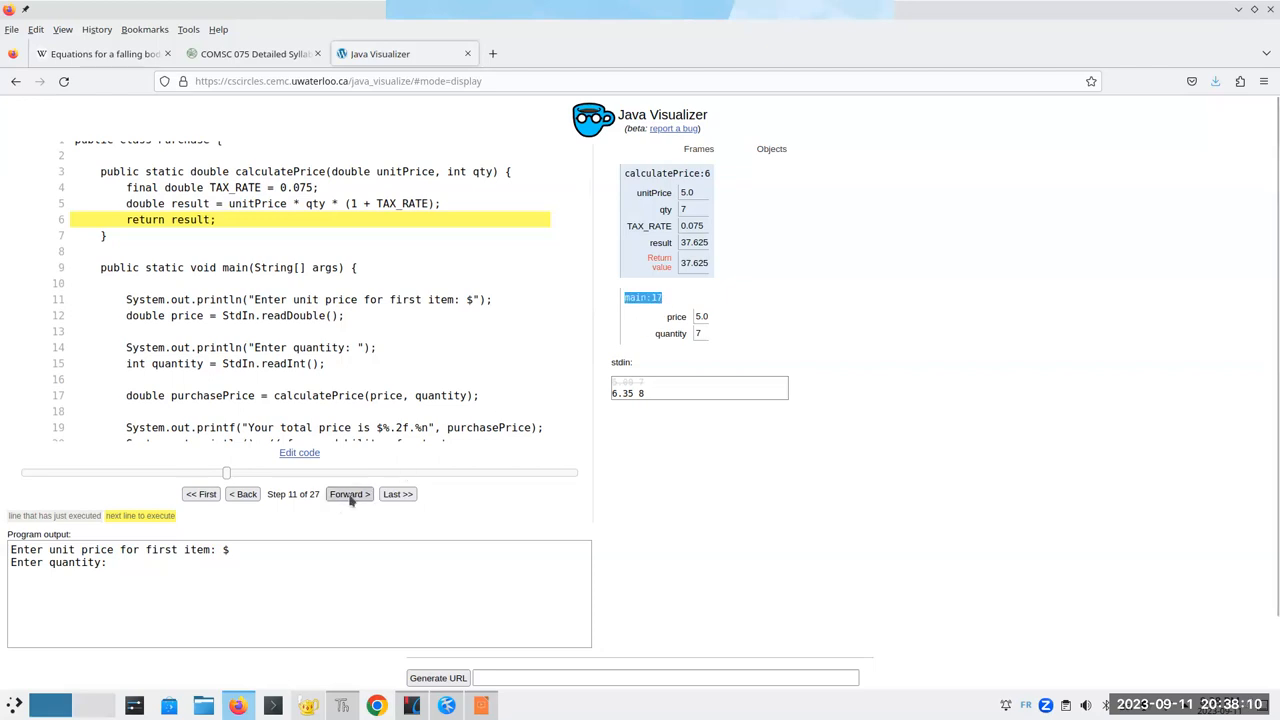
Return to main, store 37.625 in purchasePrice, print $37.63 and the second item's prompt.
left_click(348, 494)
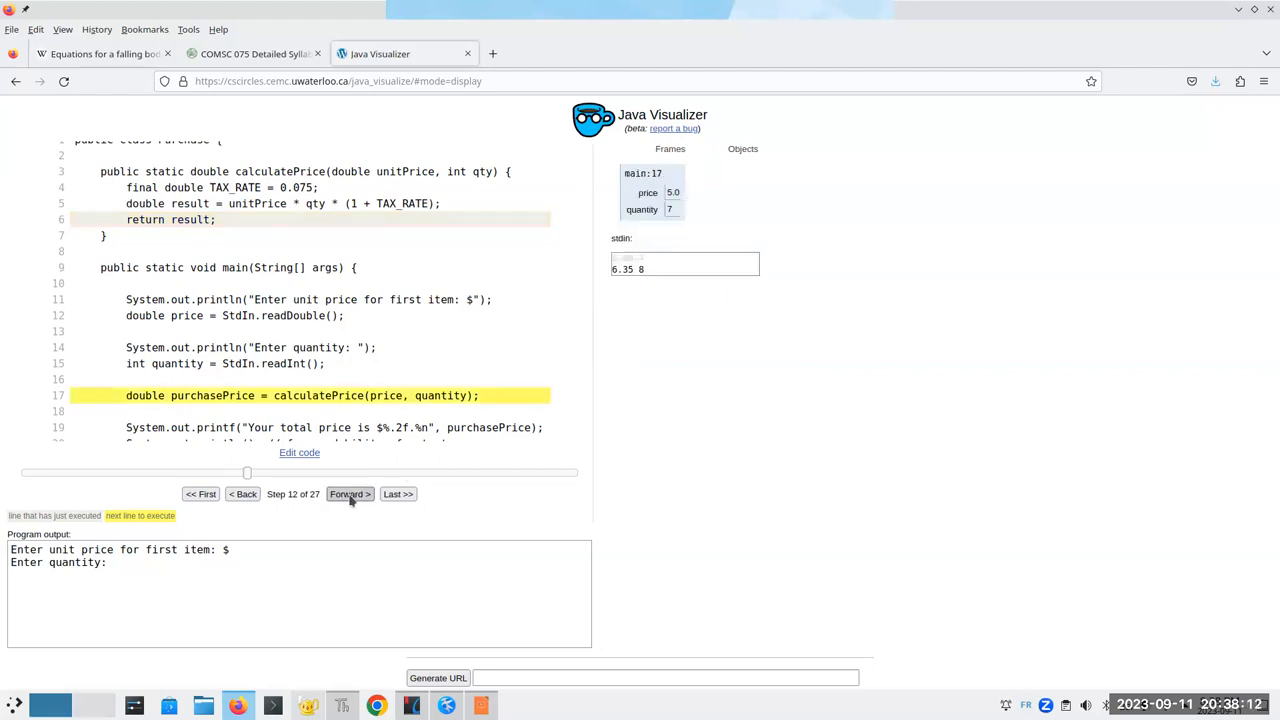
left_click(348, 492)
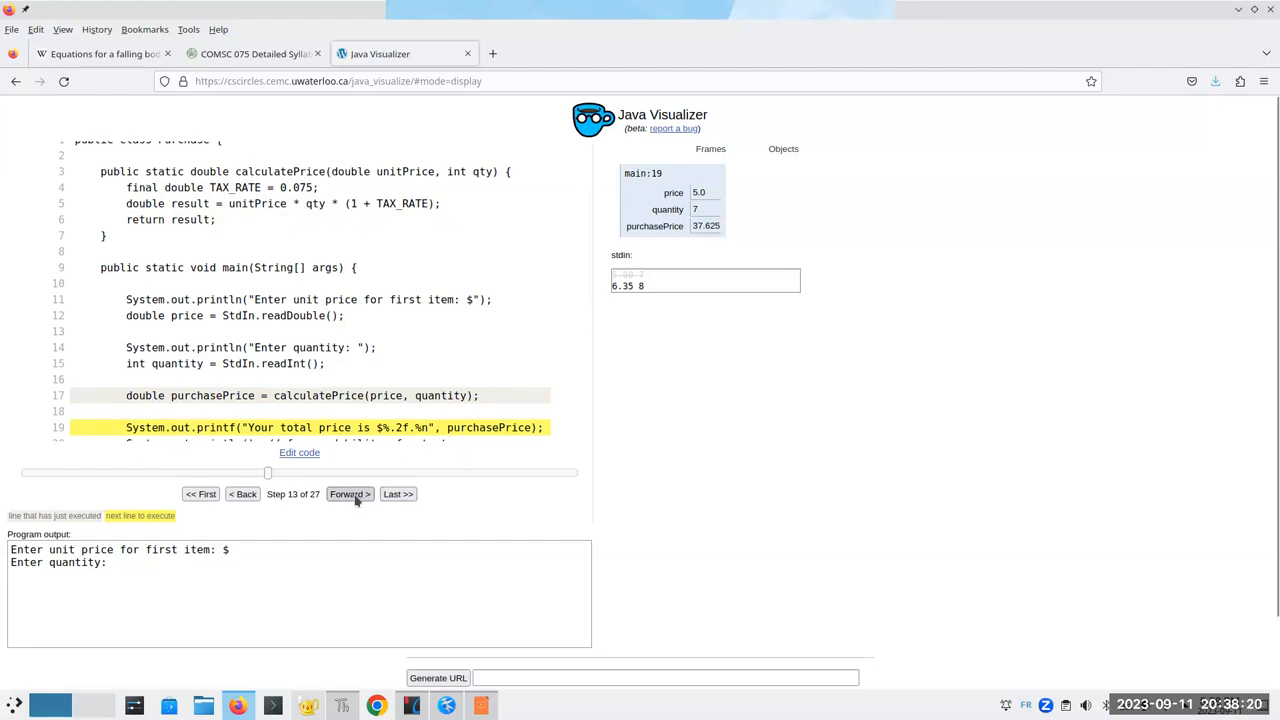
left_click(348, 492)
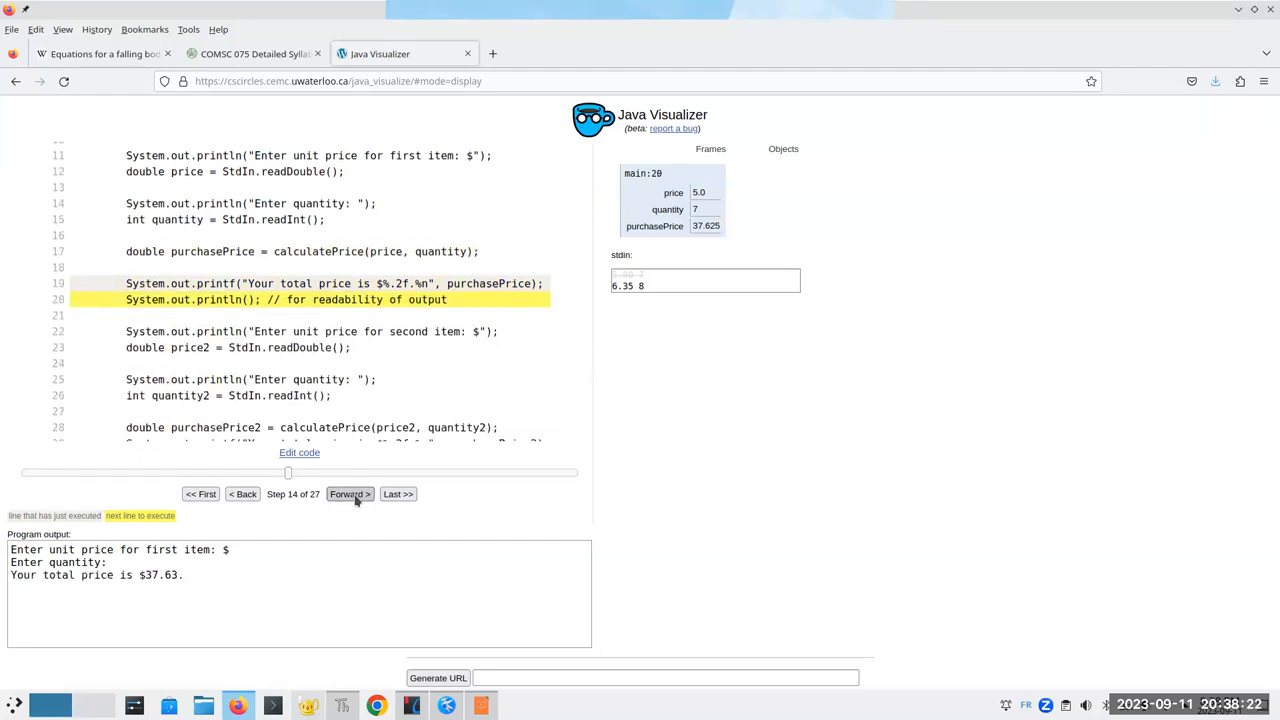
left_click(348, 492)
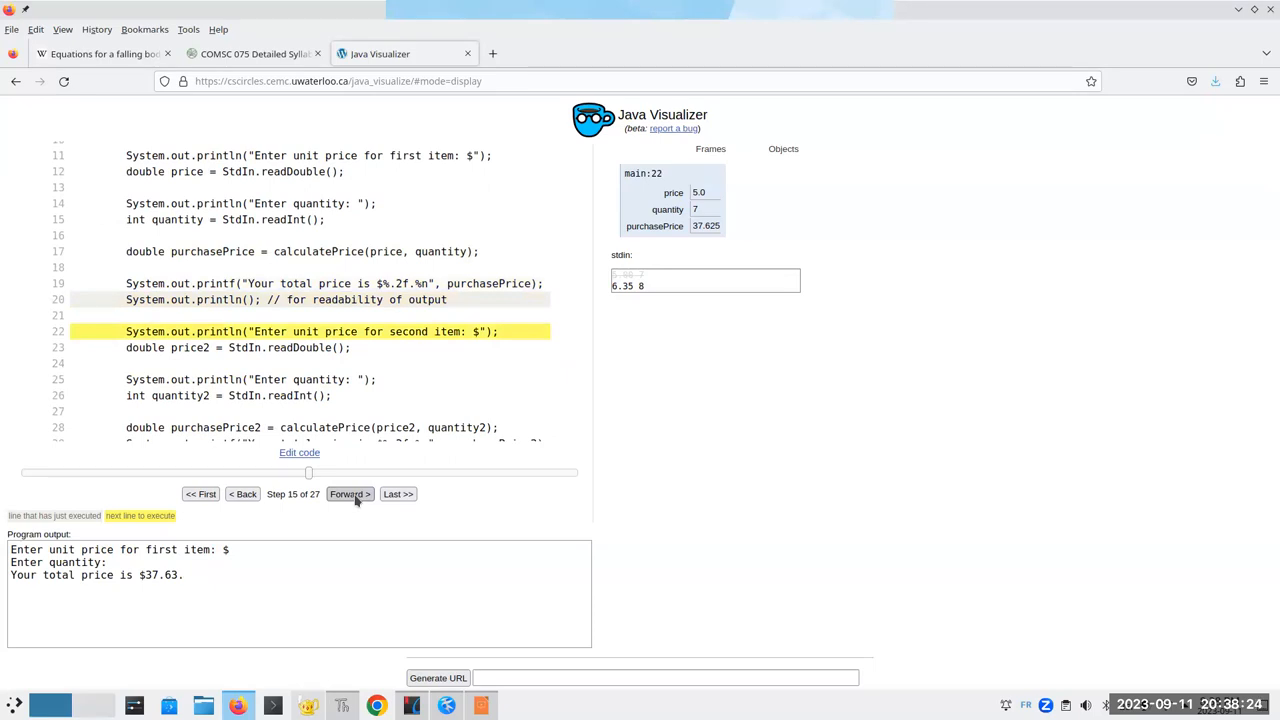
left_click(348, 492)
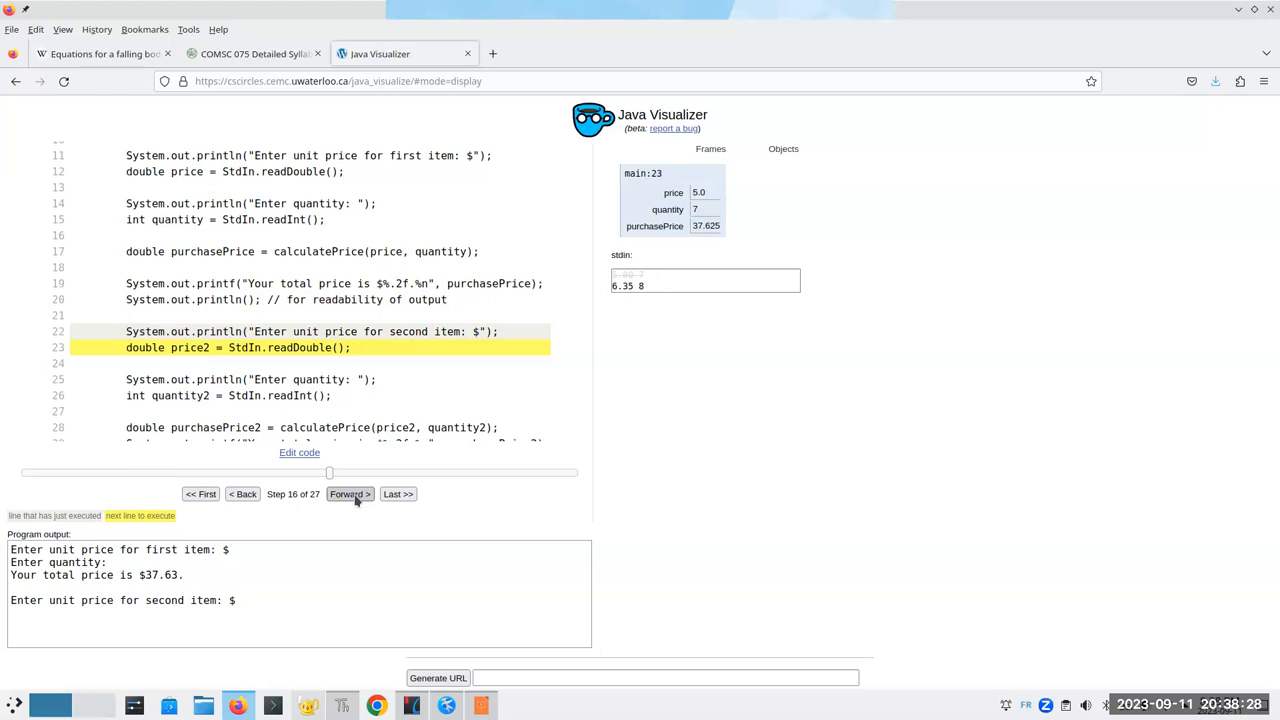
mouse_move(426, 452)
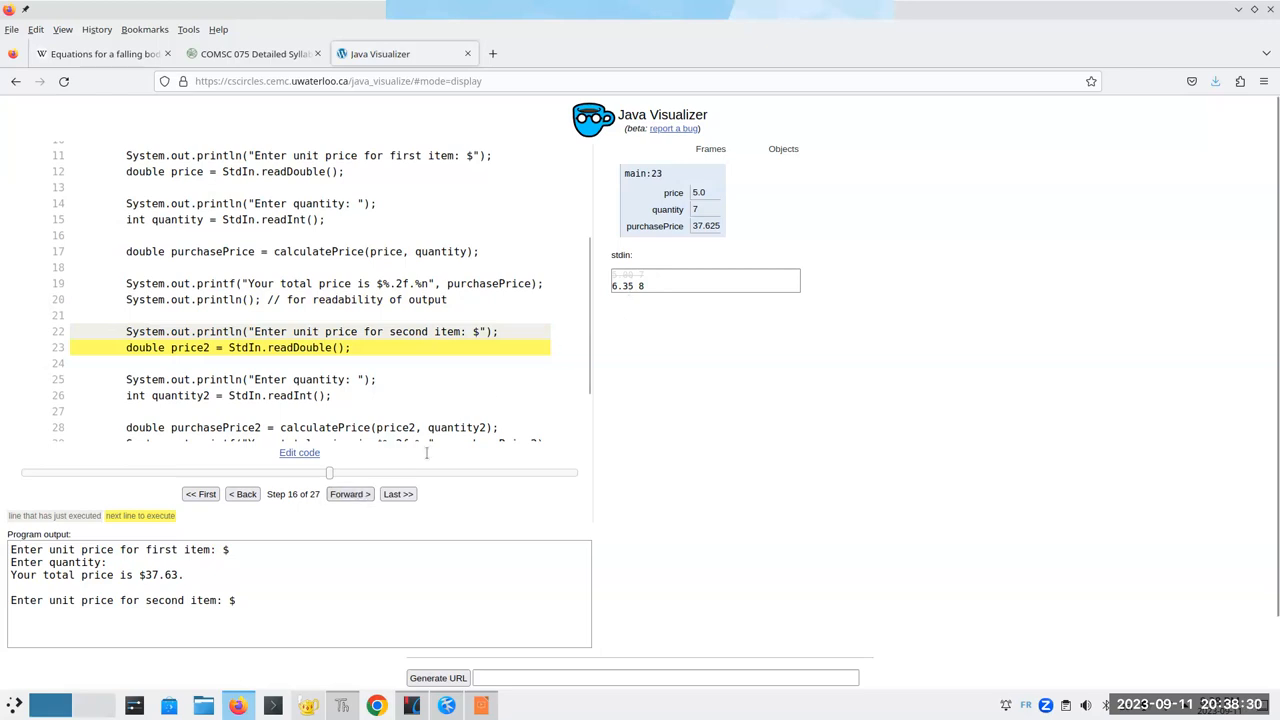
Read the second item's price 6.35 and quantity 8 into price2 and quantity2.
left_click(348, 494)
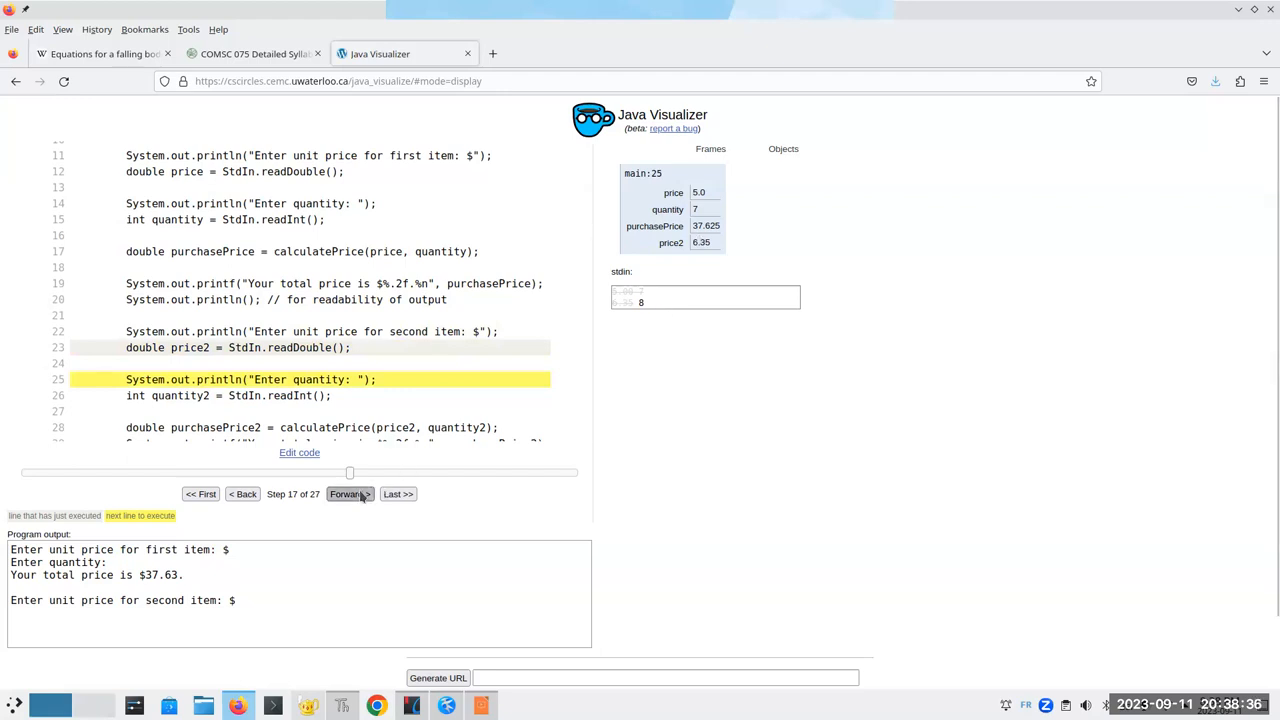
left_click(348, 492)
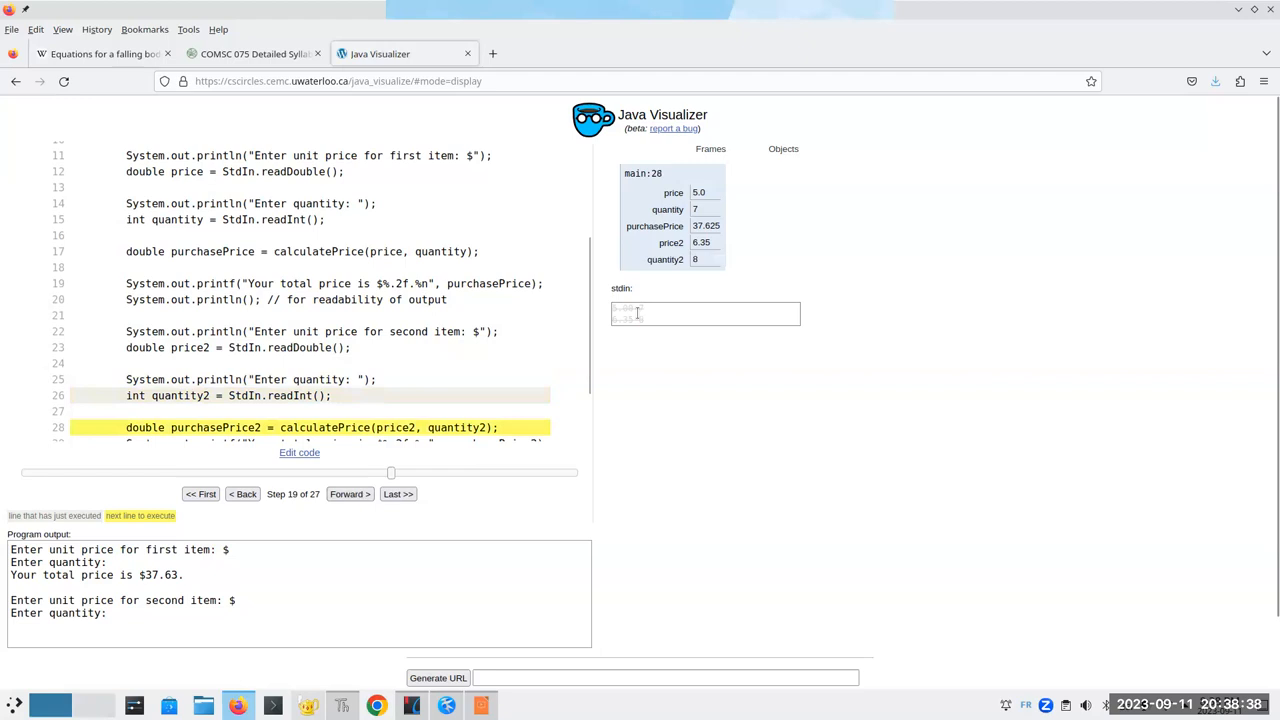
scroll("down", 3)
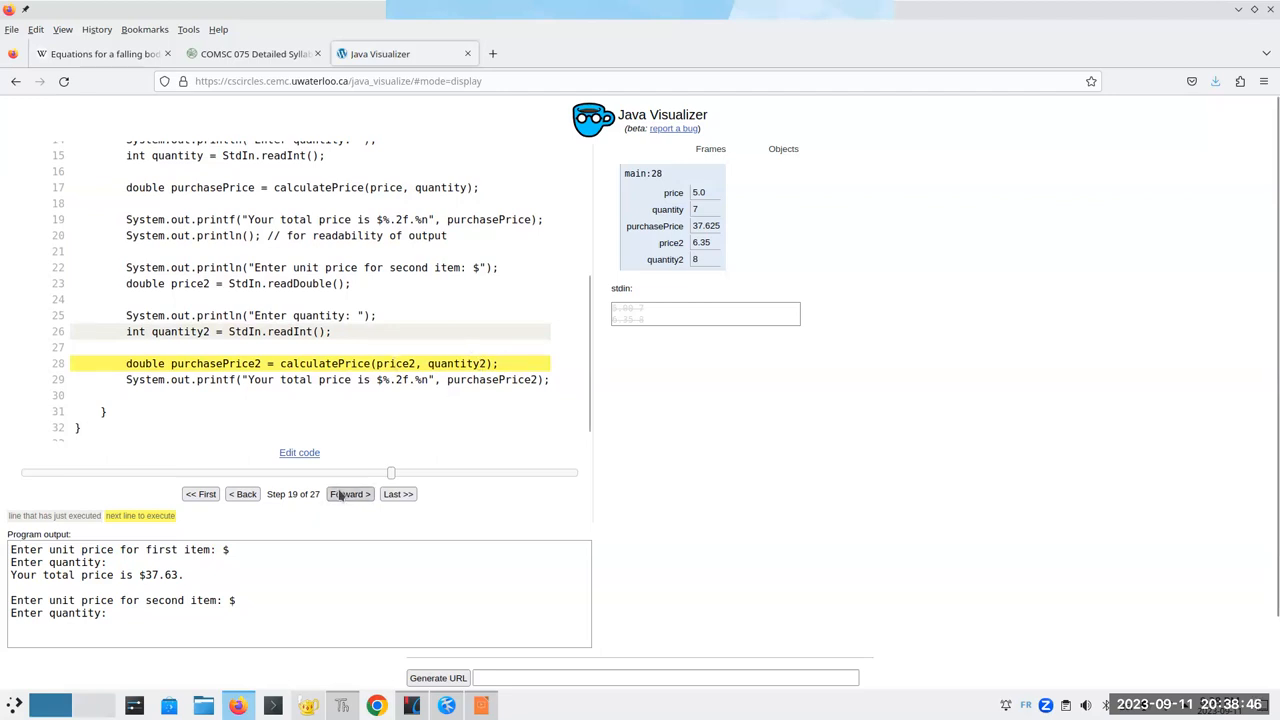
Step through calculatePrice(6.35, 8) with TAX_RATE 0.075 until about 54.61 returns to main.
left_click(348, 492)
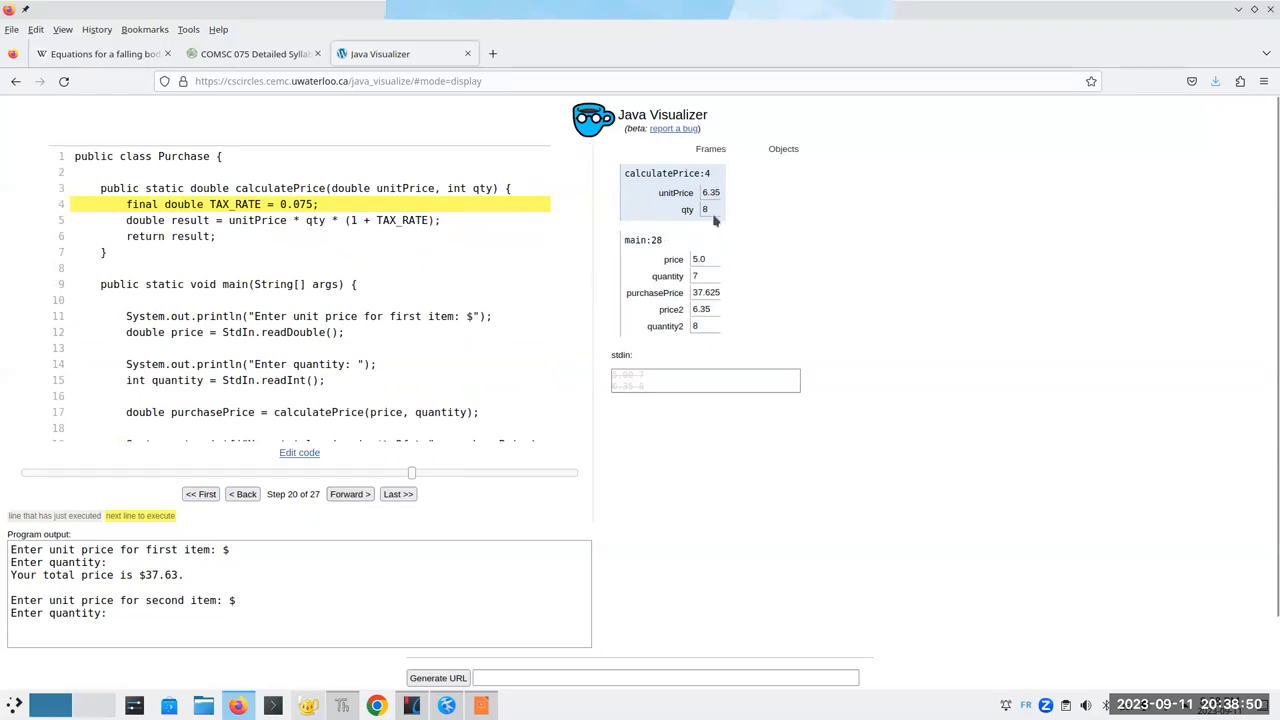
mouse_move(696, 308)
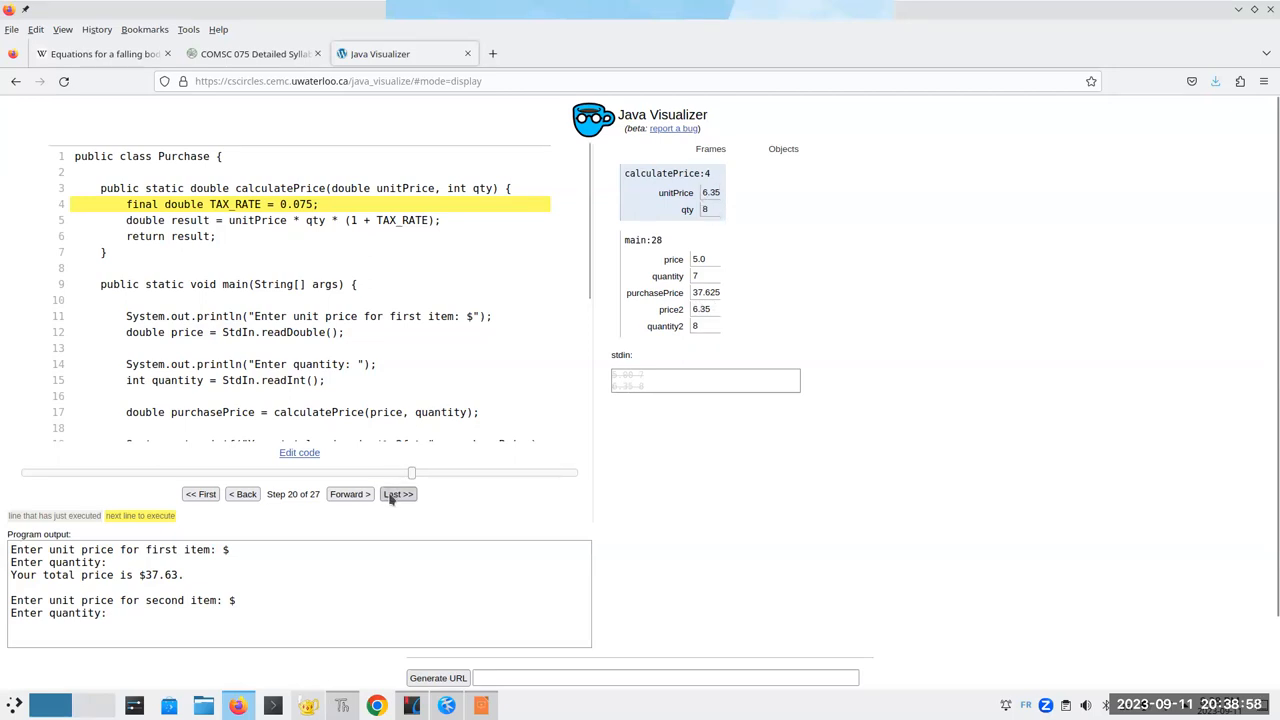
left_click(350, 494)
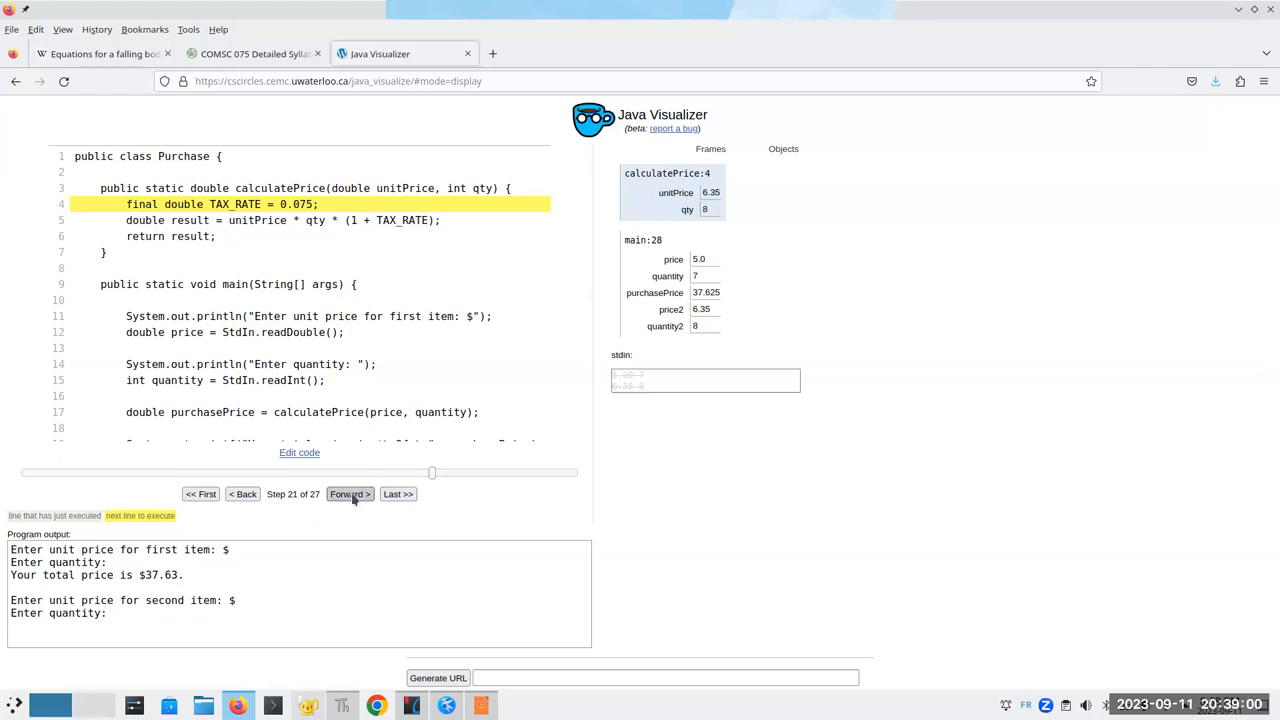
left_click(348, 492)
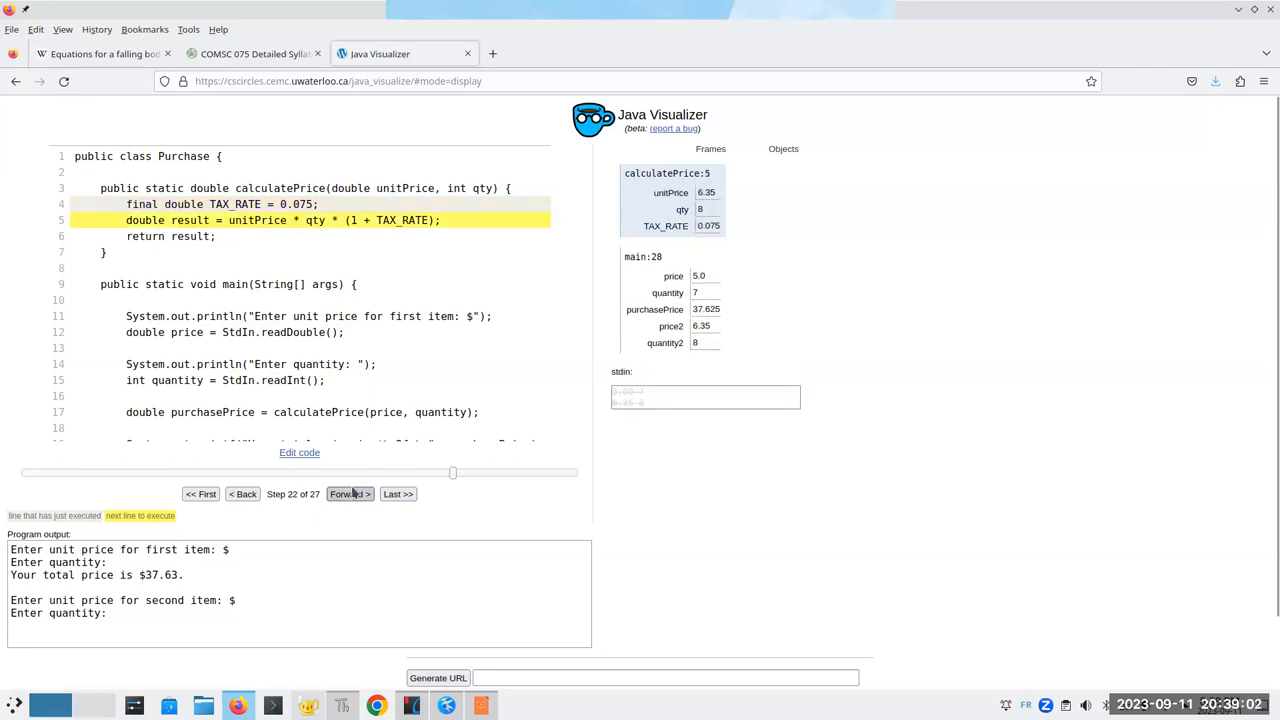
left_click(348, 492)
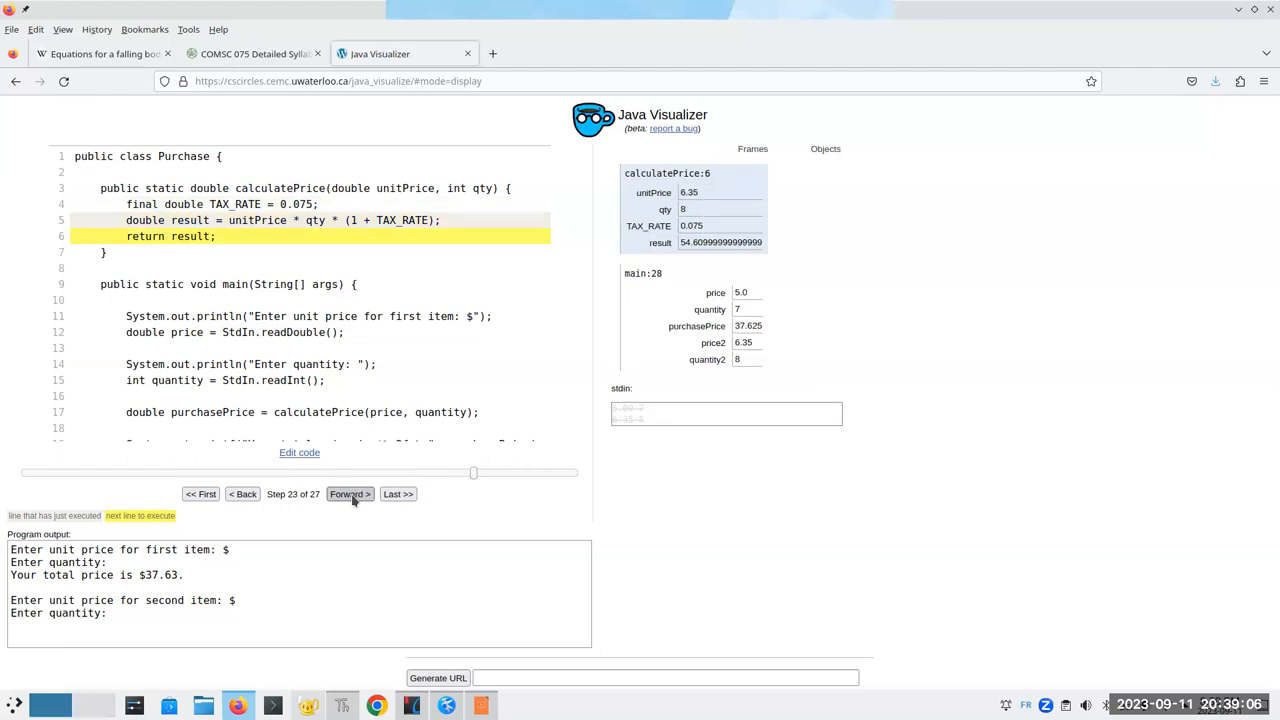
left_click(348, 492)
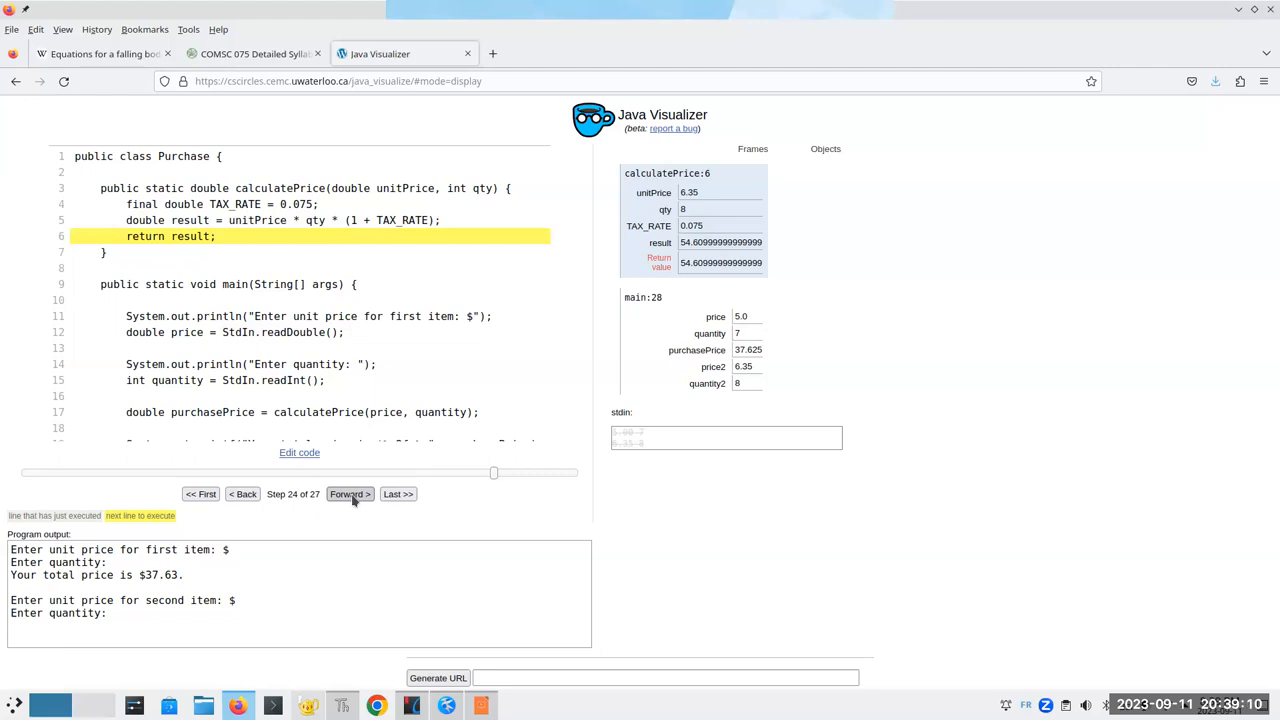
left_click(348, 492)
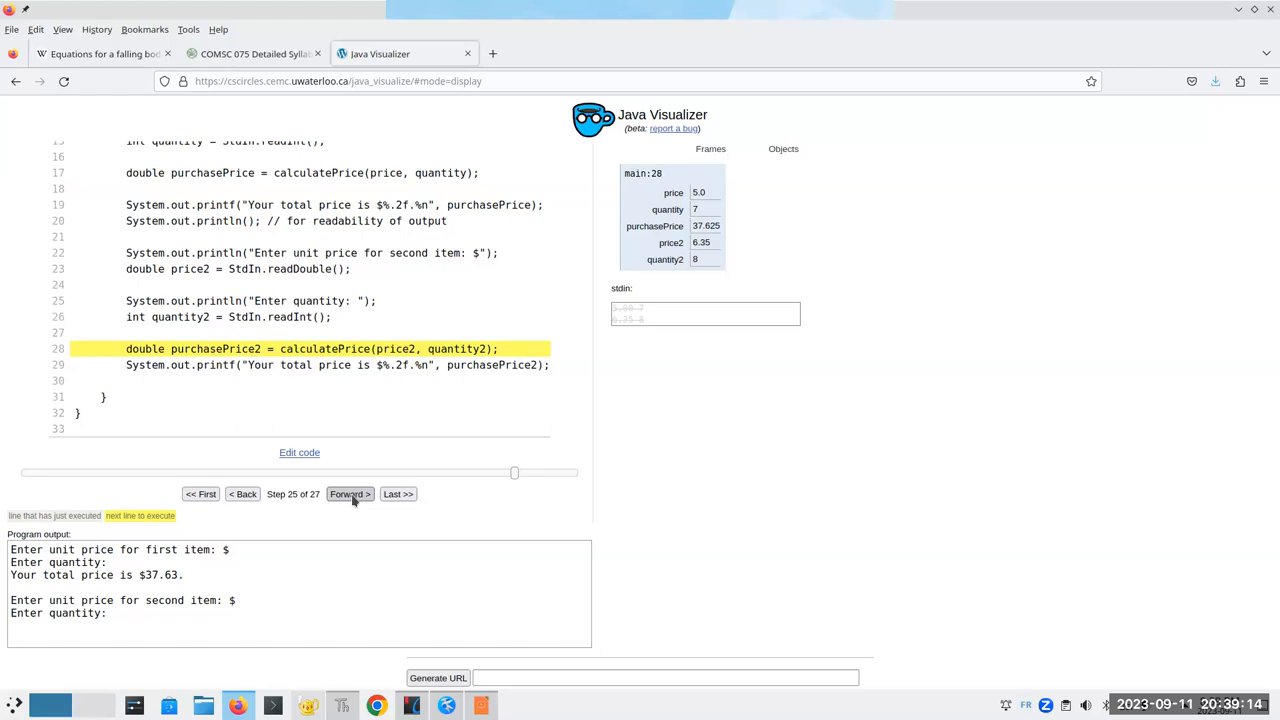
Advance to step 27 of 27, printing 'Your total price is $54.61', and select that value.
left_click(348, 492)
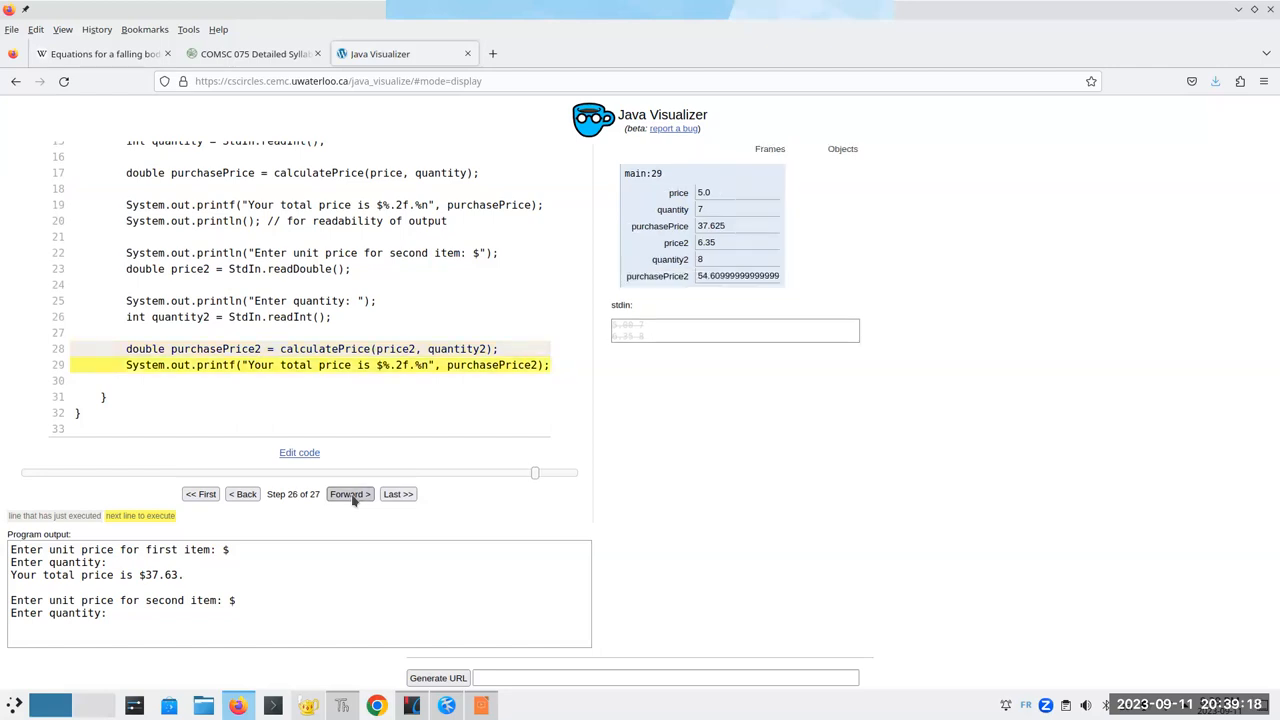
left_click(348, 492)
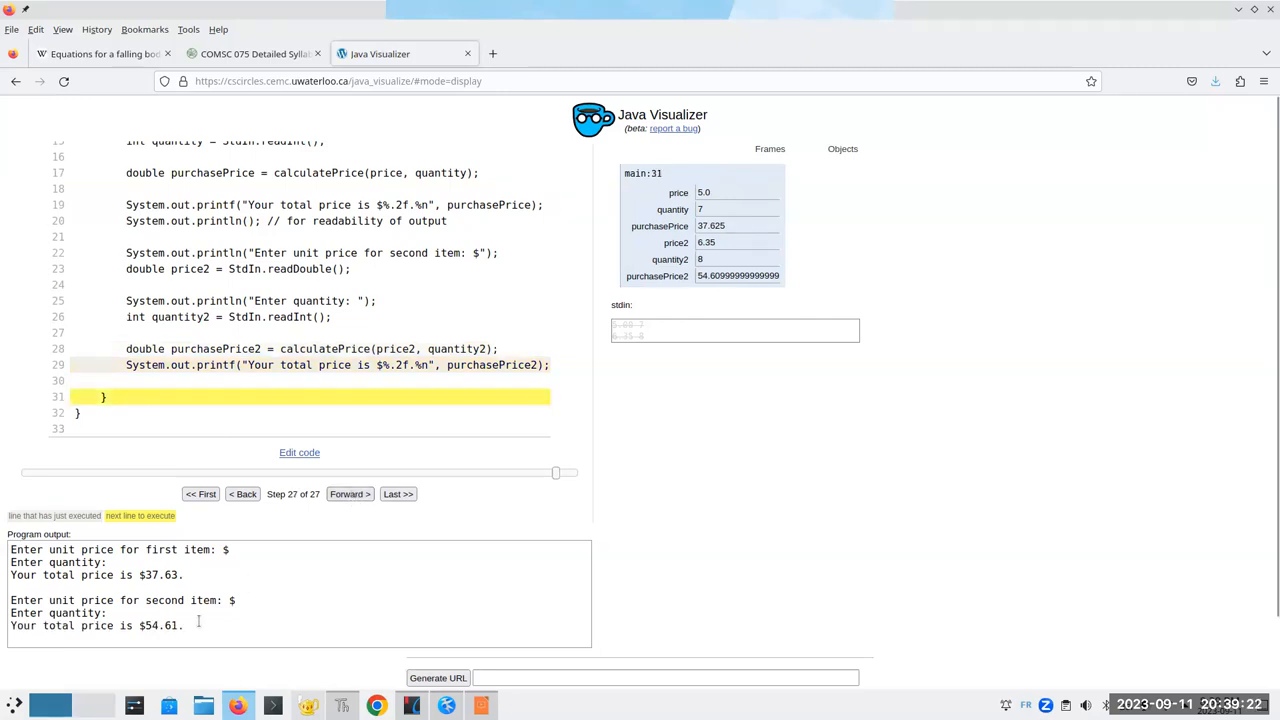
double_click(160, 624)
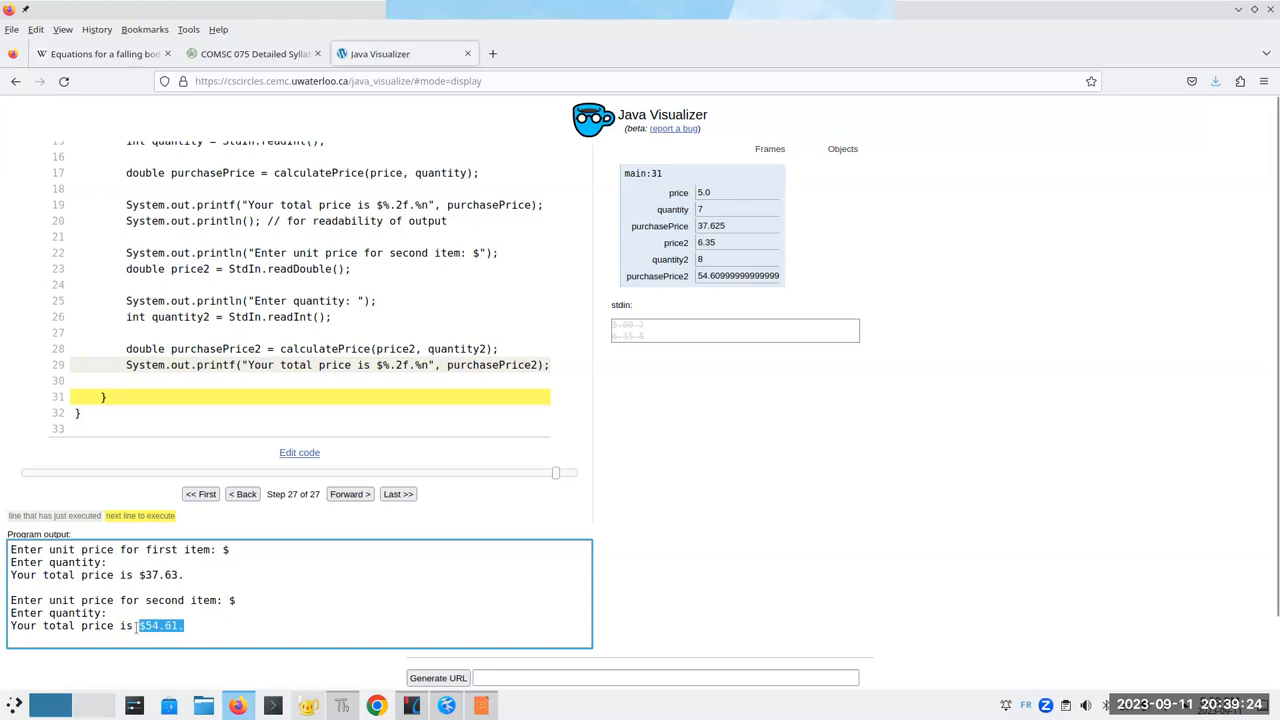
left_click(796, 414)
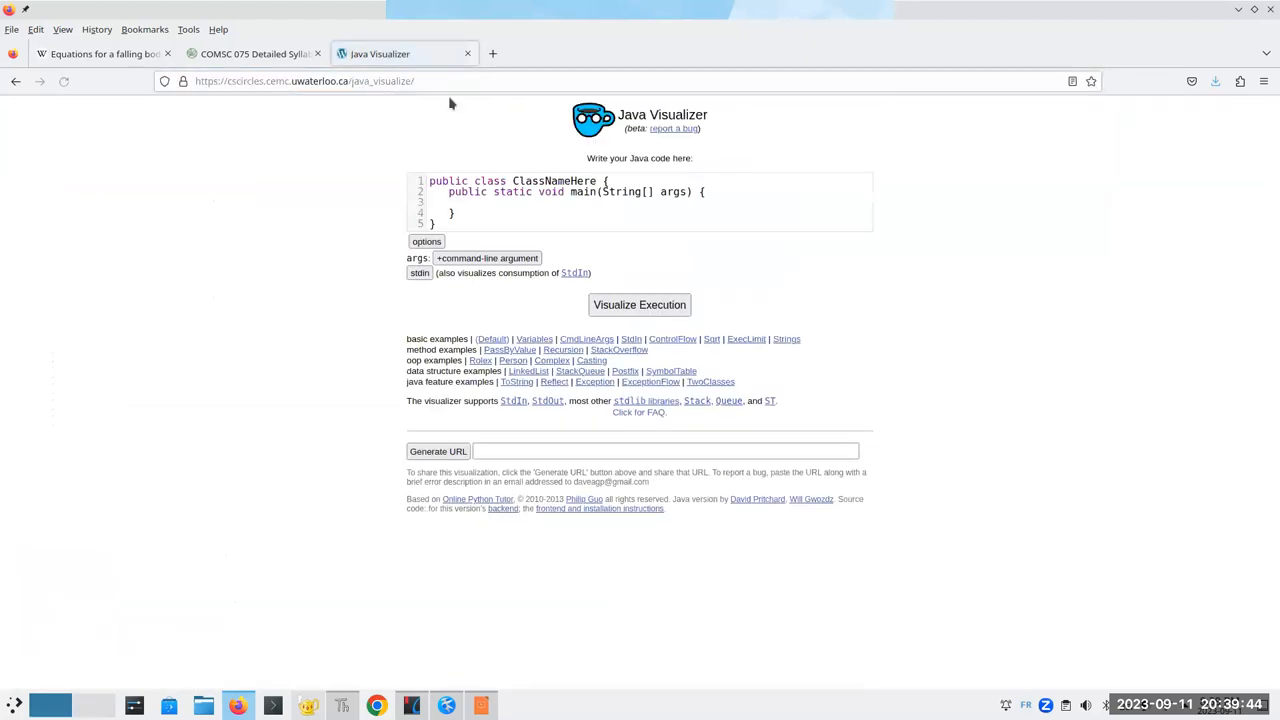
Select the visualizer's address cscircles.cemc.uwaterloo.ca/java_visualize/ from the address bar.
left_click(300, 80)
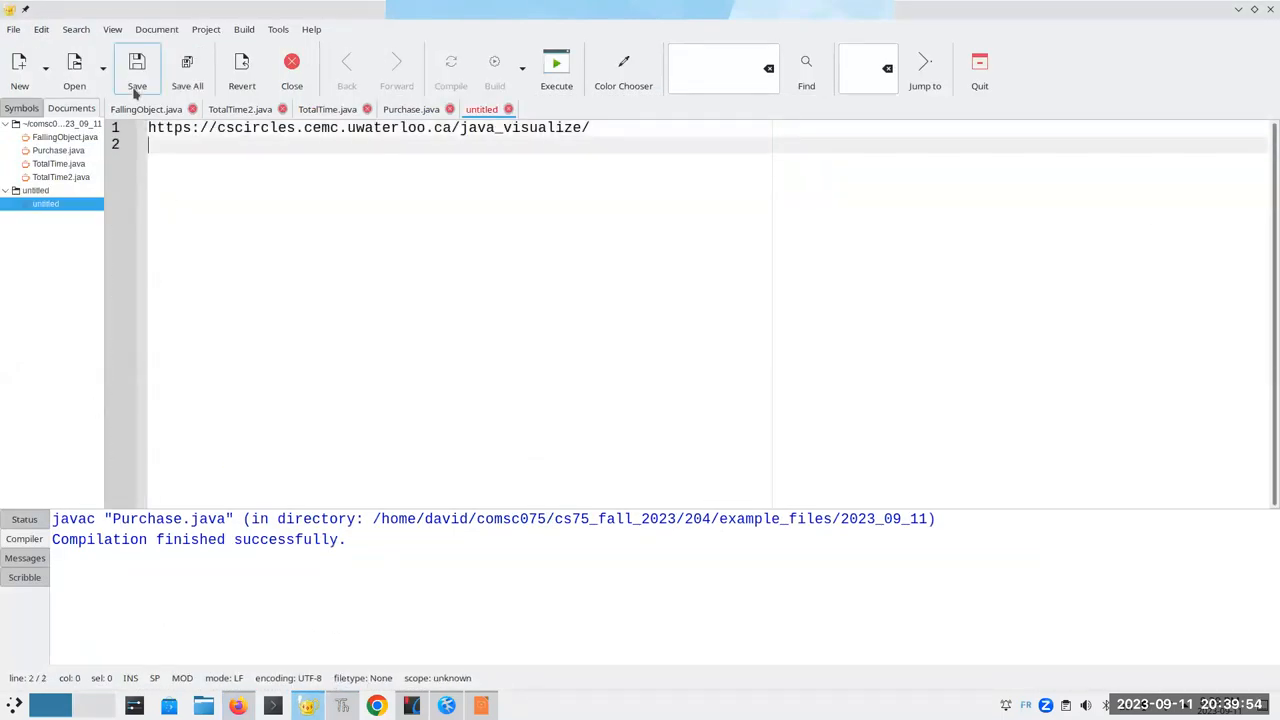
Save the untitled note as notes.txt inside example_files/2023_09_11, then return to the Think Java book.
left_click(136, 70)
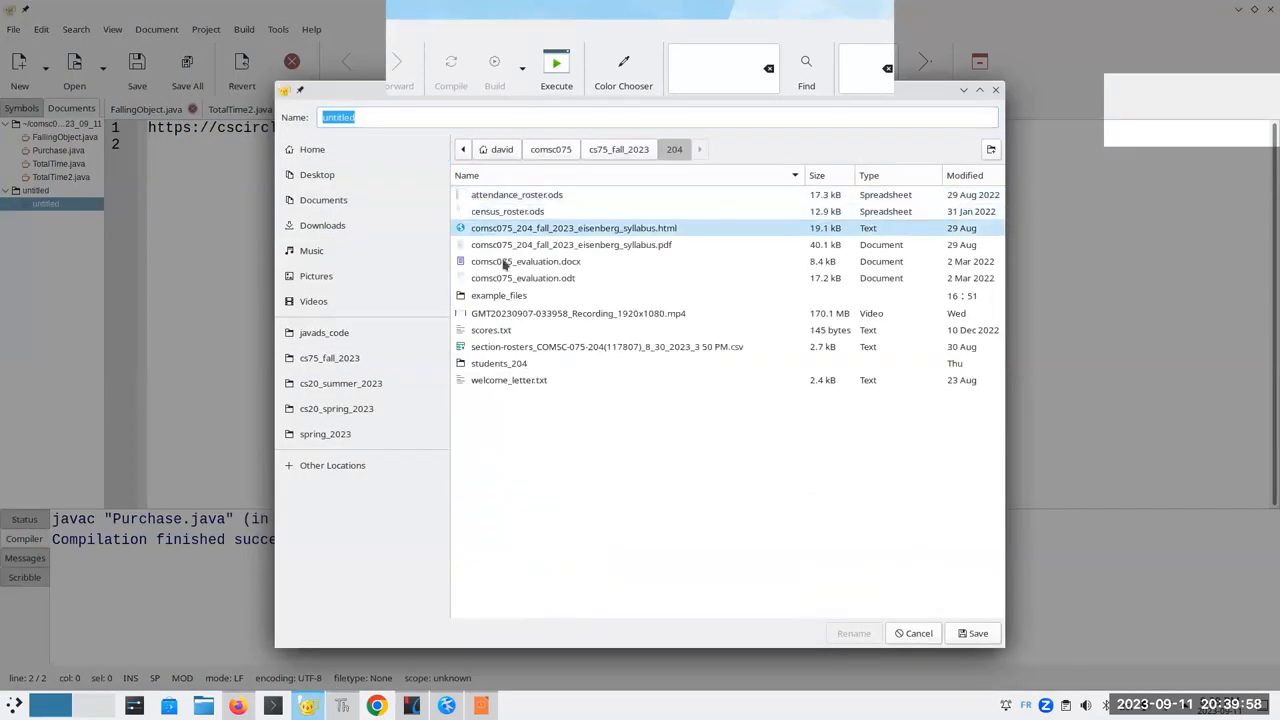
double_click(498, 296)
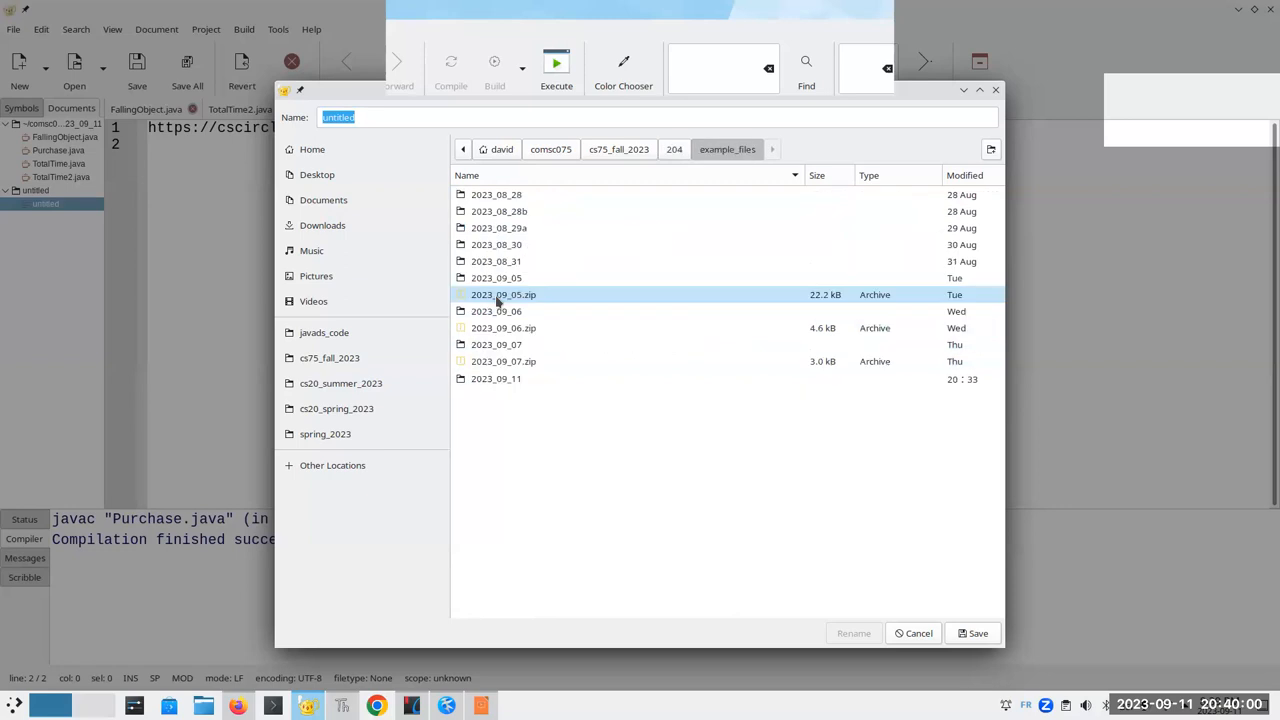
double_click(496, 378)
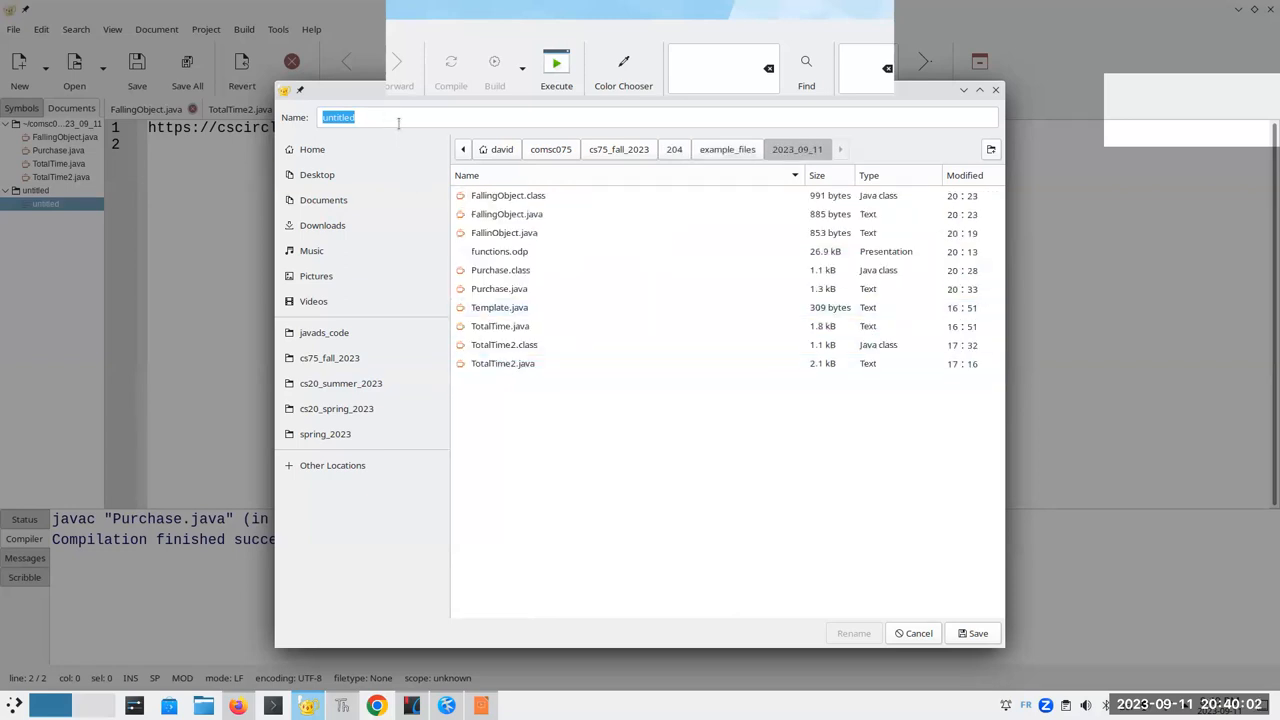
type("notes.t")
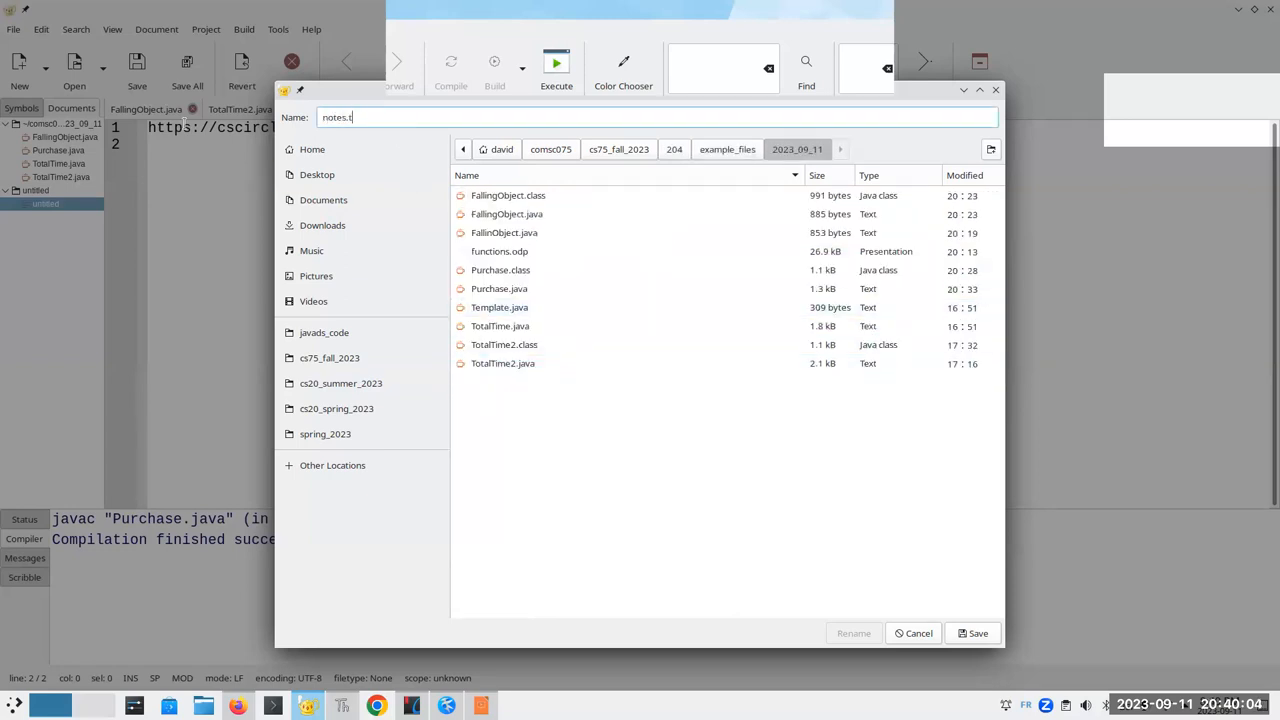
type("xt")
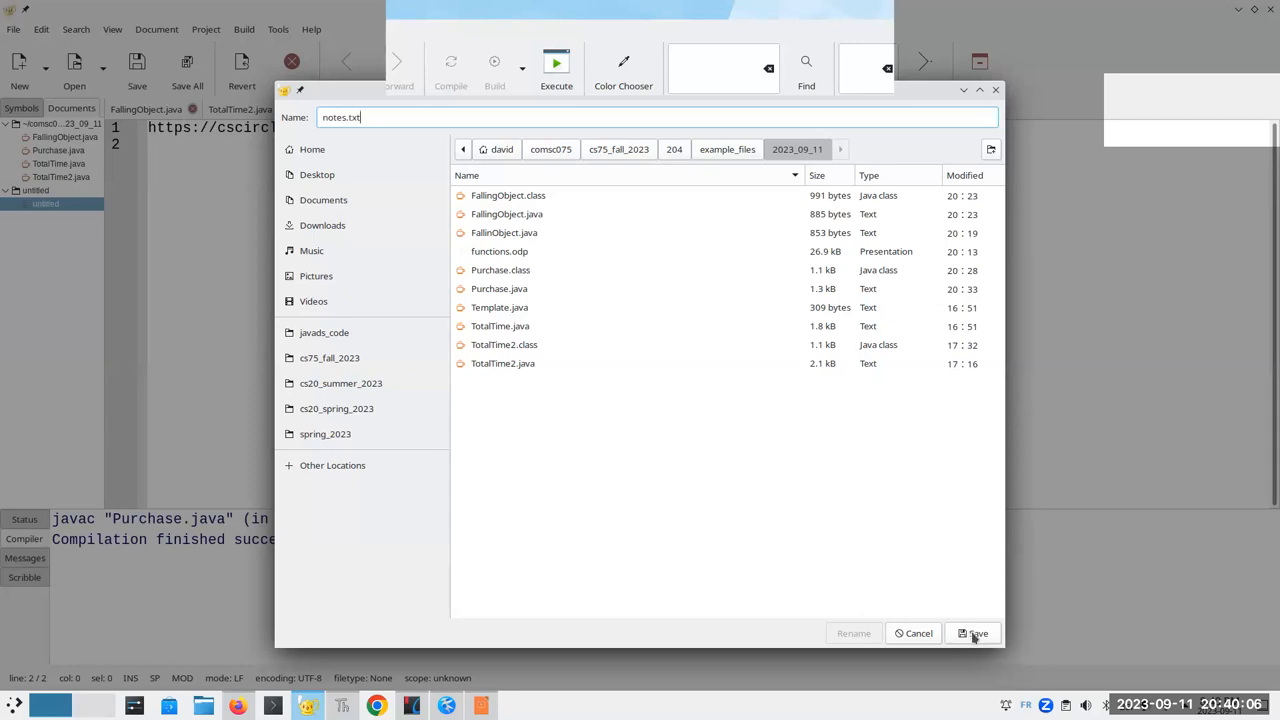
left_click(972, 632)
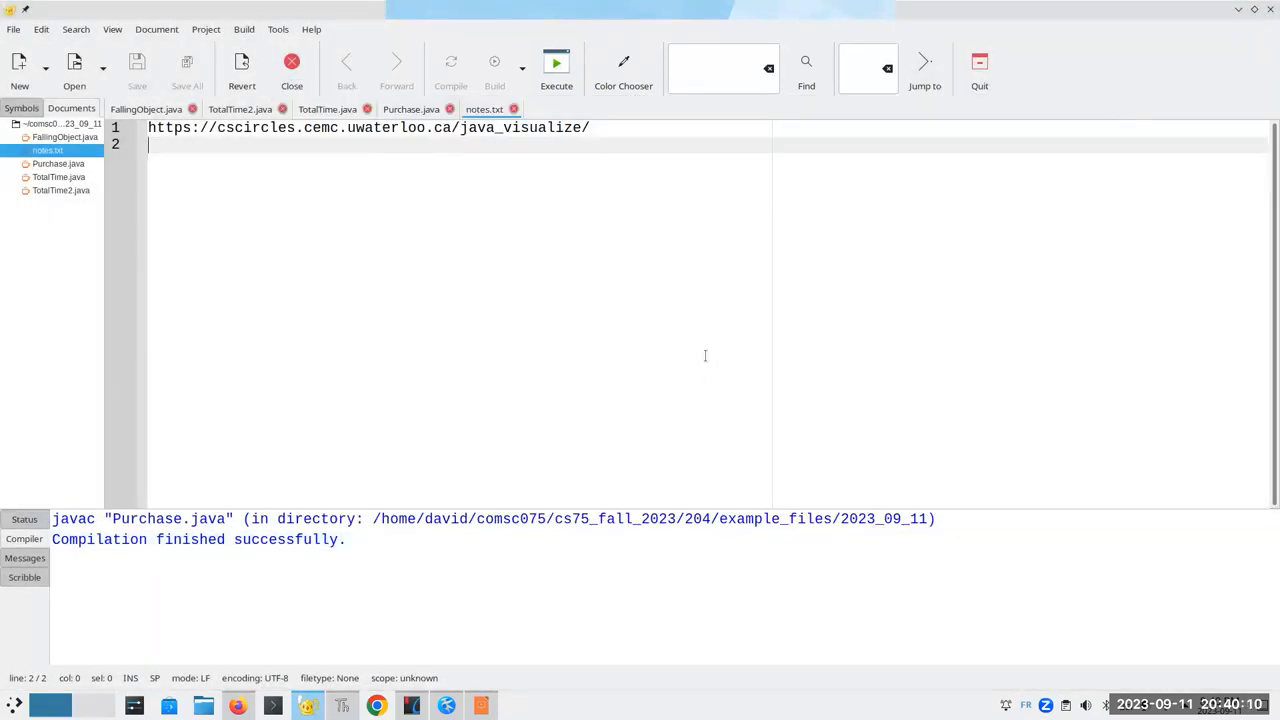
mouse_move(828, 20)
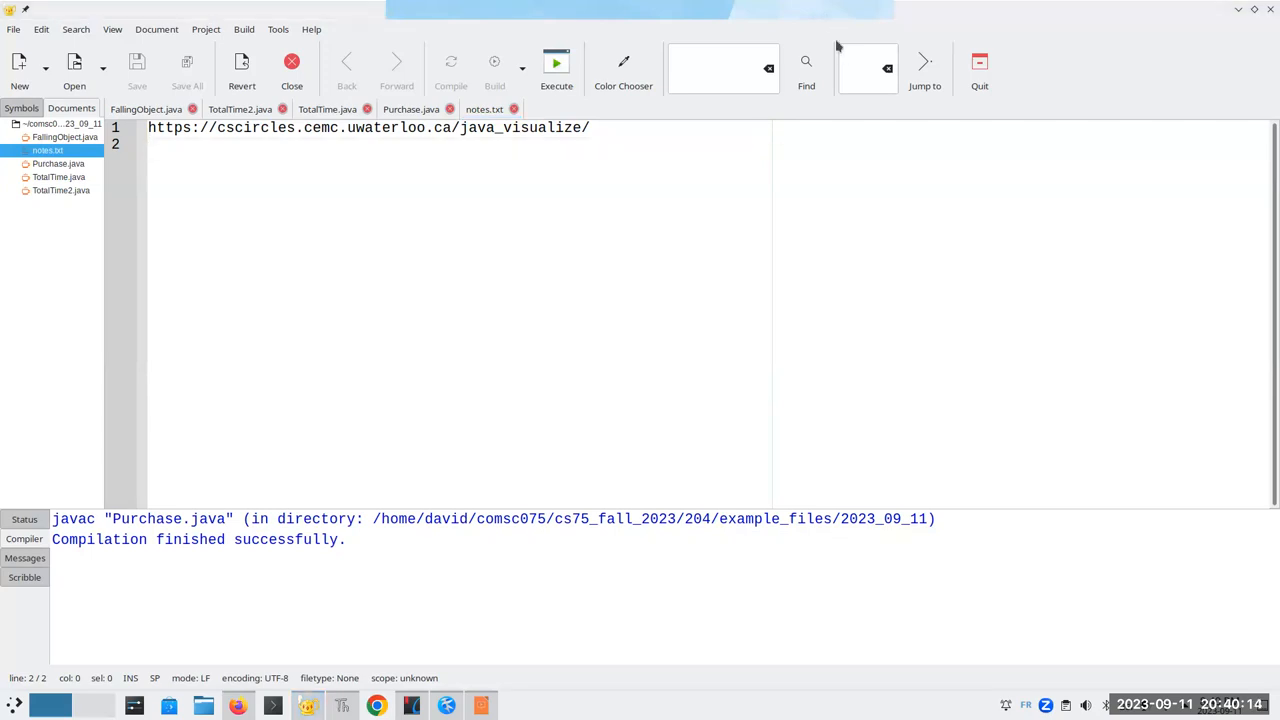
left_click(446, 704)
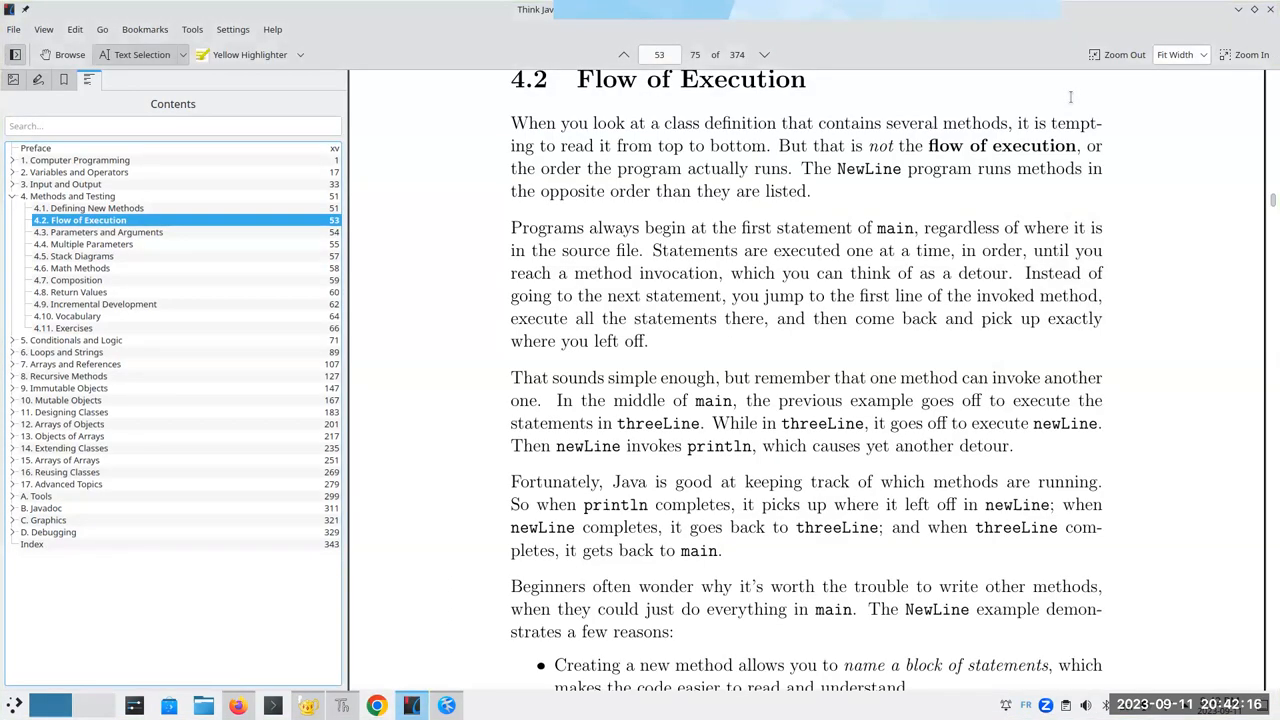
mouse_move(210, 192)
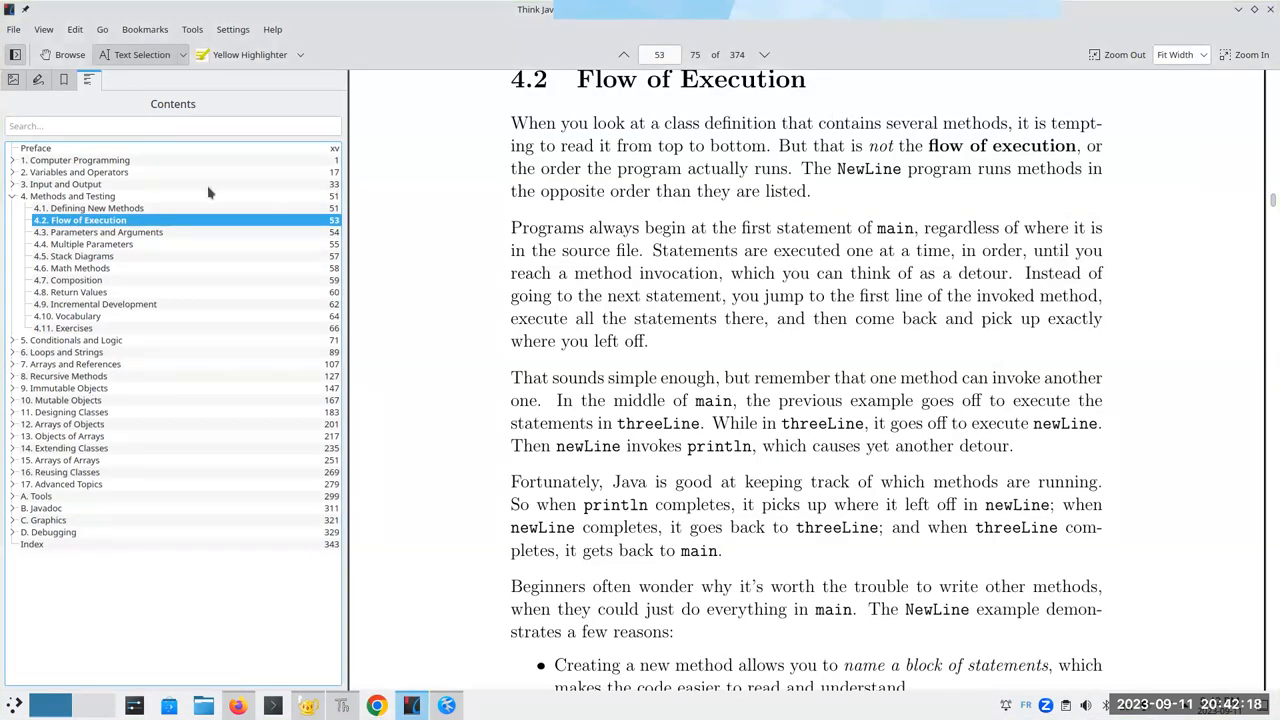
mouse_move(80, 218)
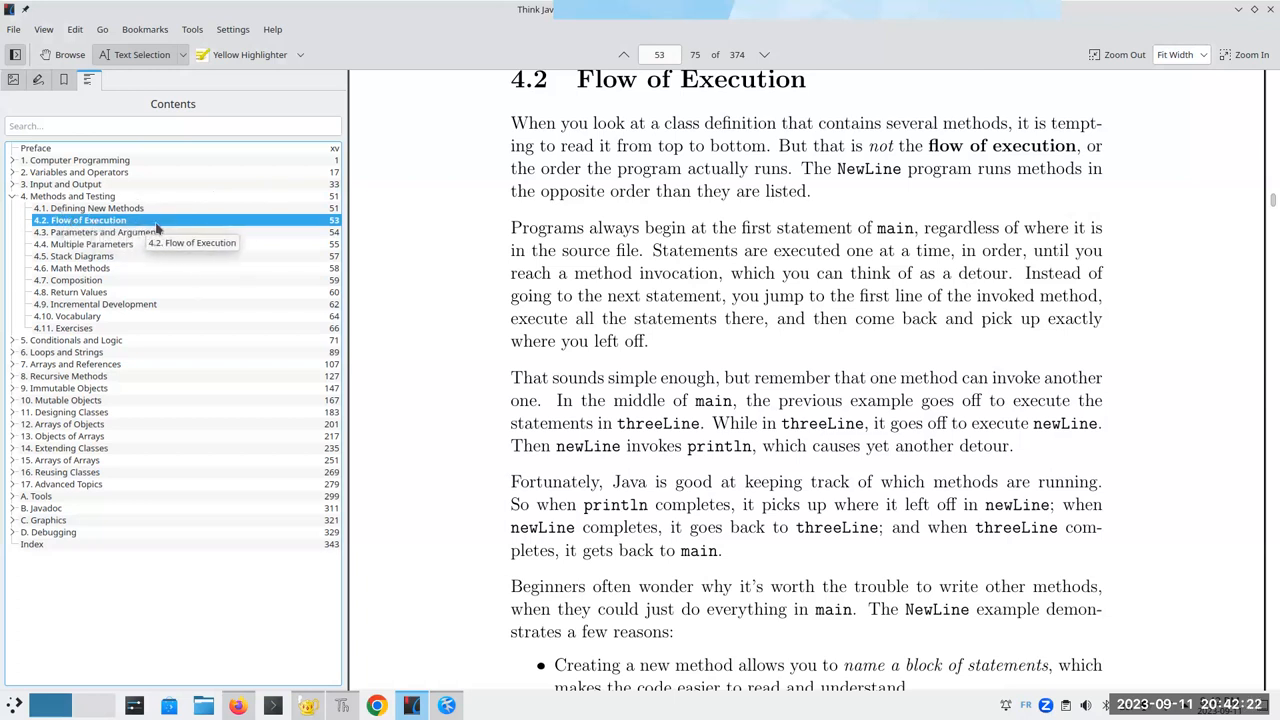
mouse_move(122, 224)
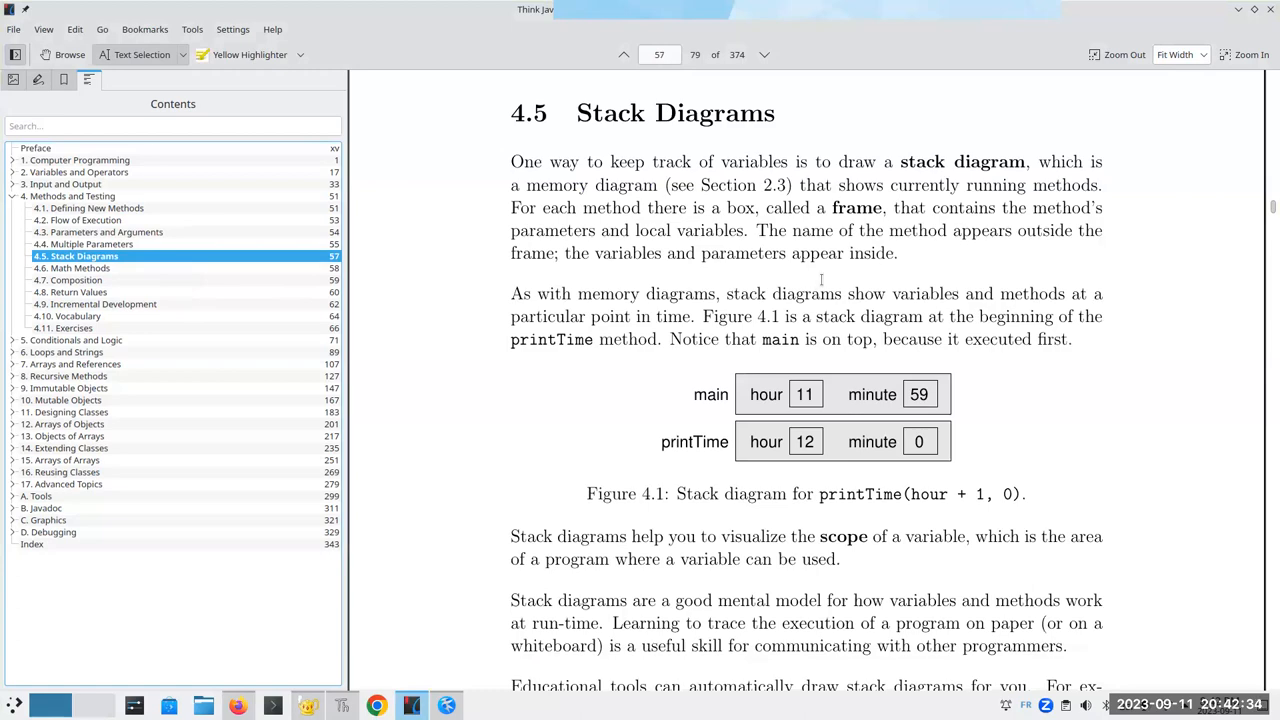
Page through the chapter 4 sections and jump to 4.8 Return Values via the Contents sidebar.
scroll("down", 3)
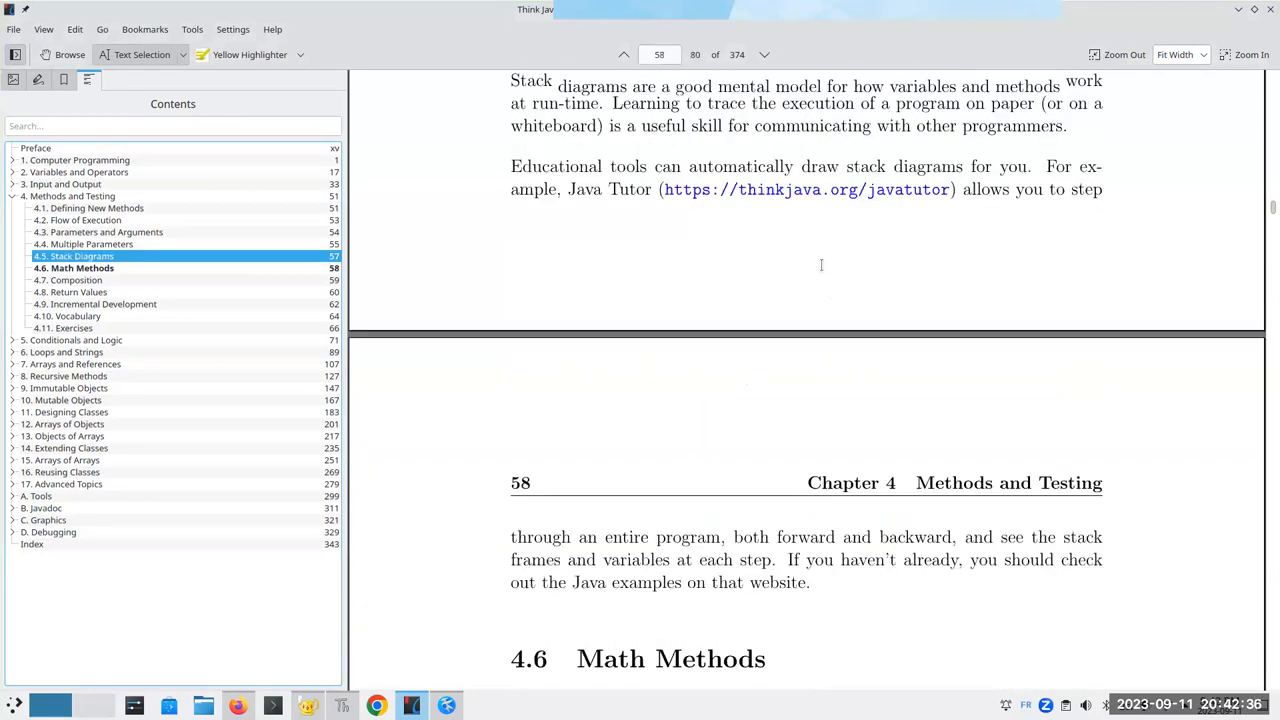
scroll("down", 3)
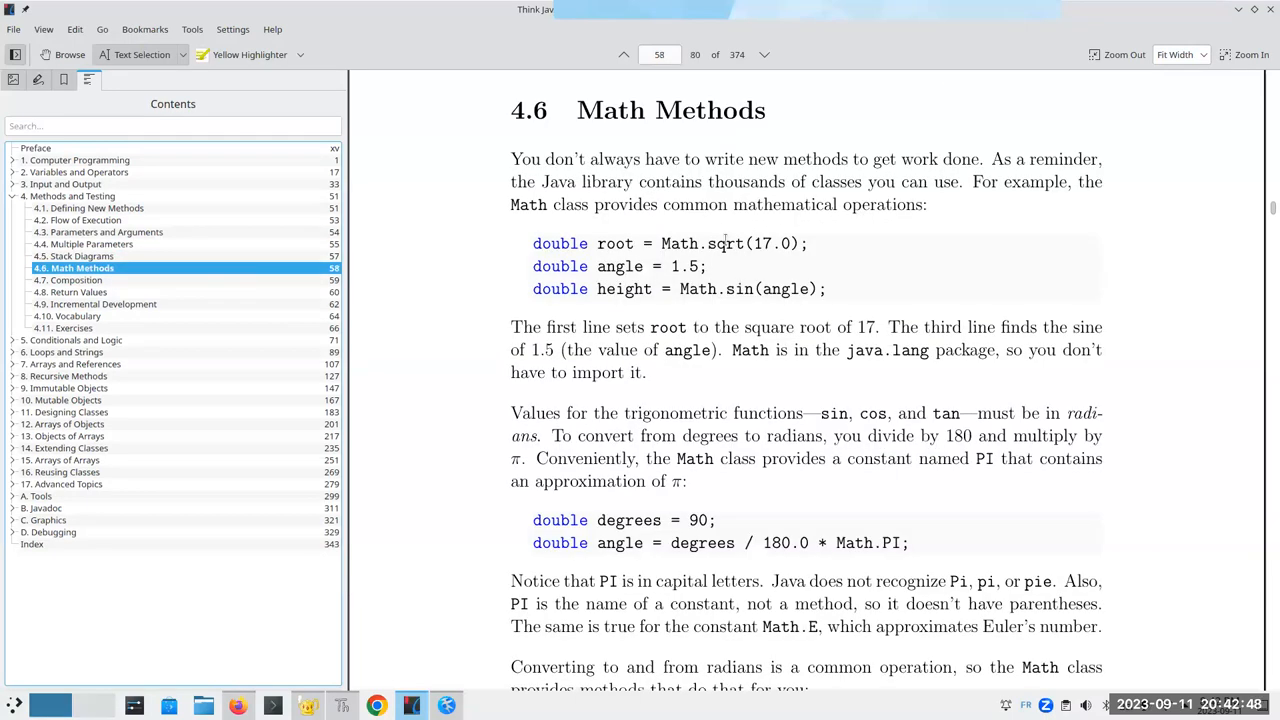
mouse_move(108, 284)
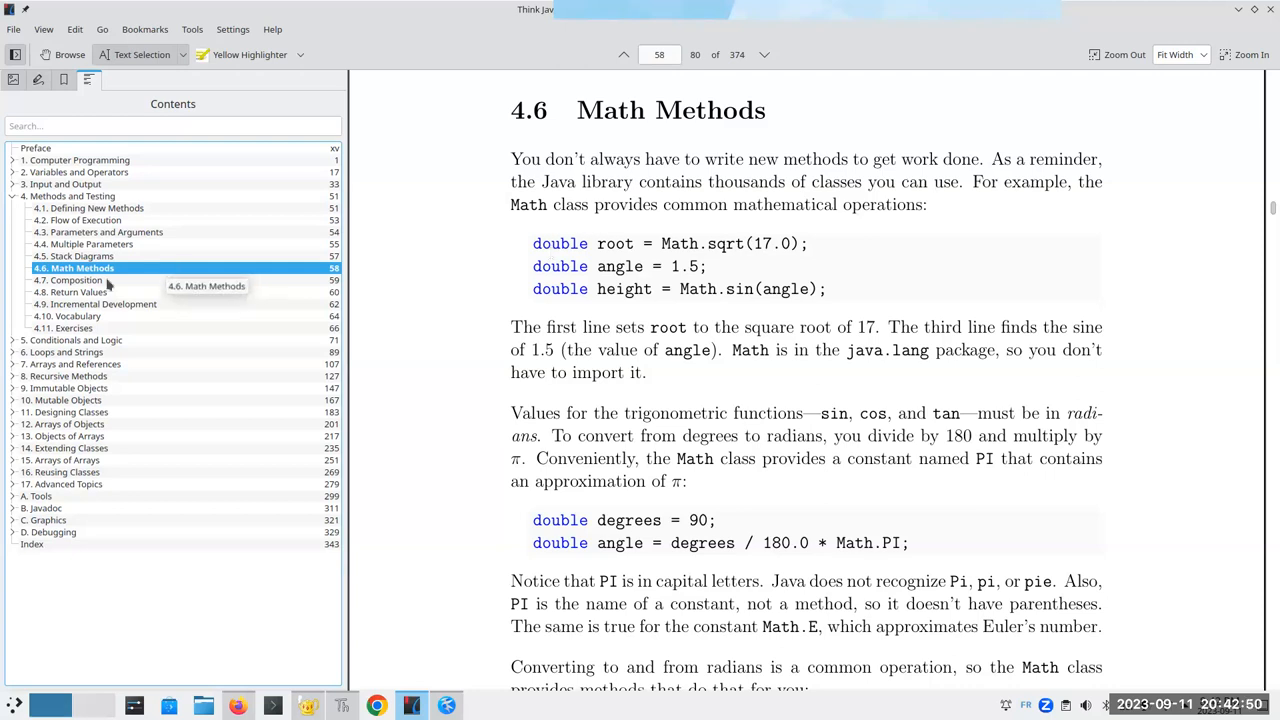
mouse_move(92, 298)
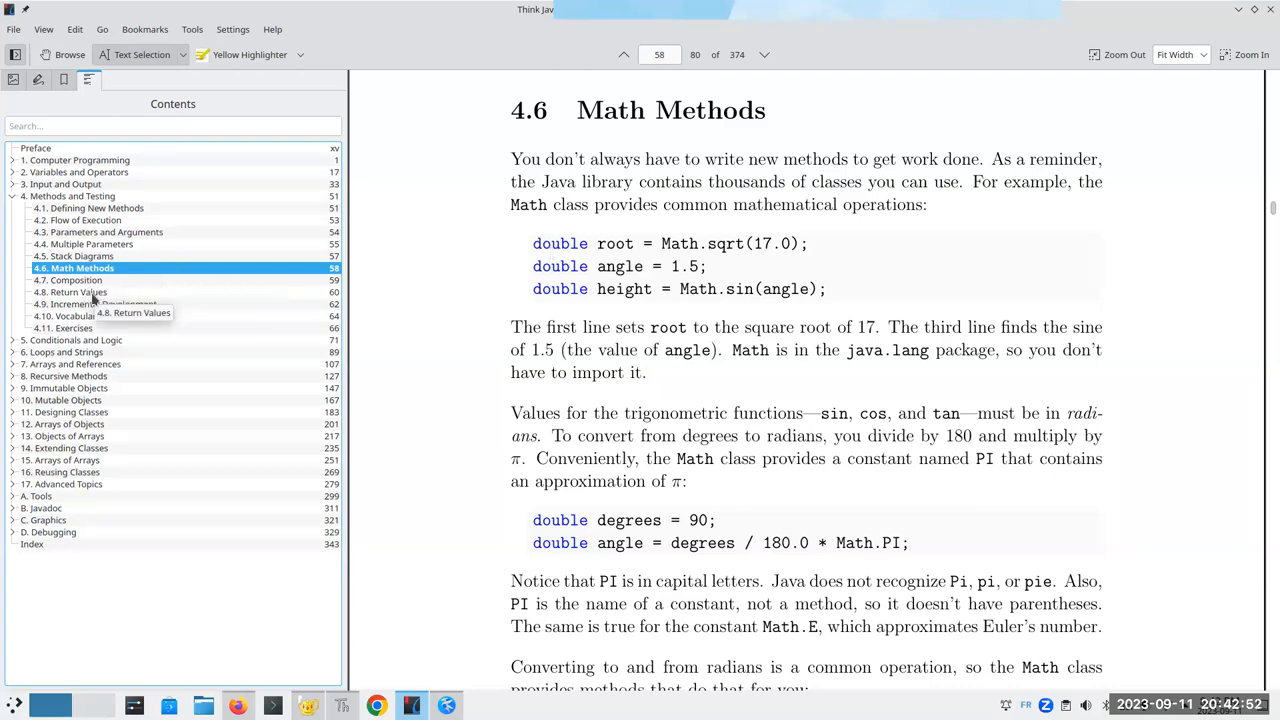
left_click(90, 292)
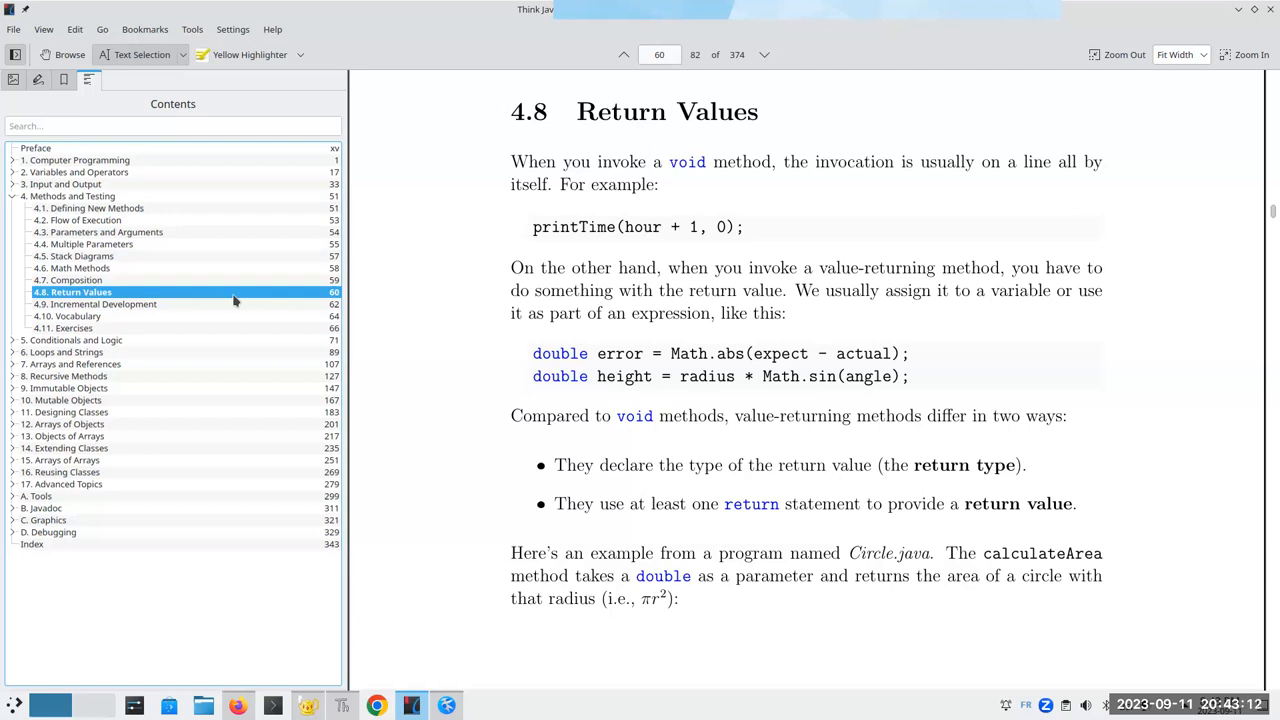
mouse_move(1018, 36)
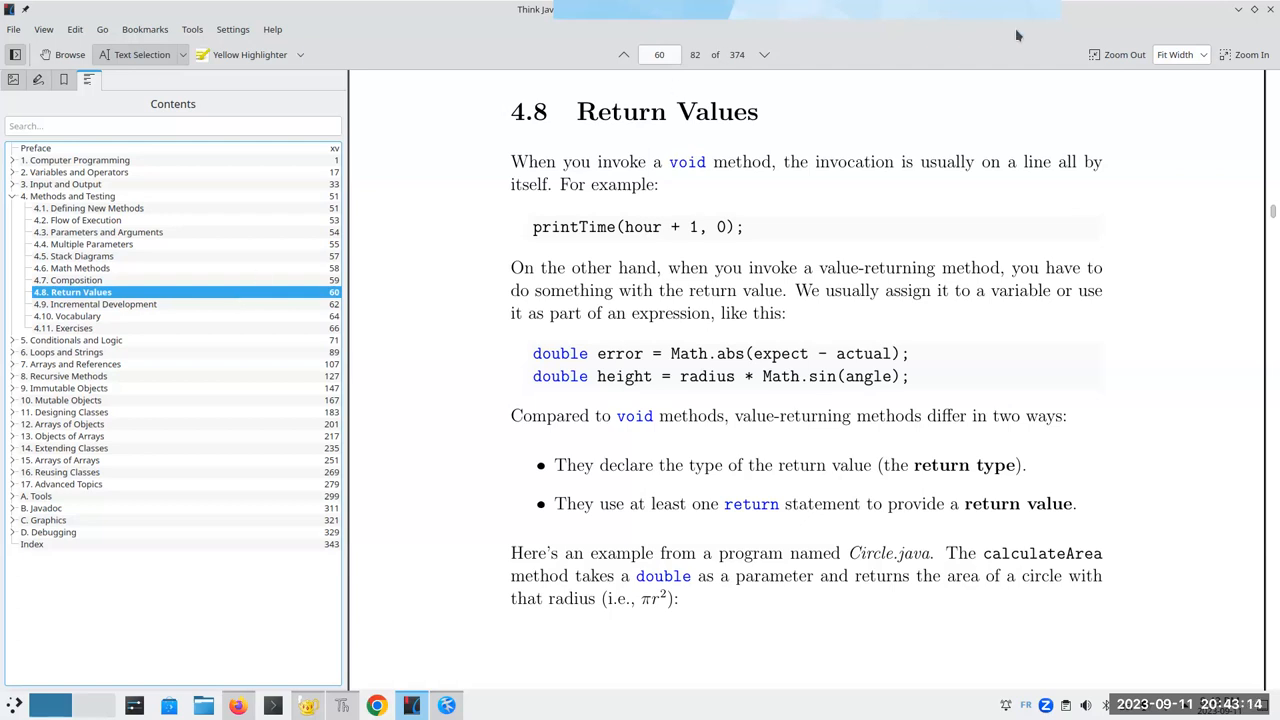
mouse_move(610, 40)
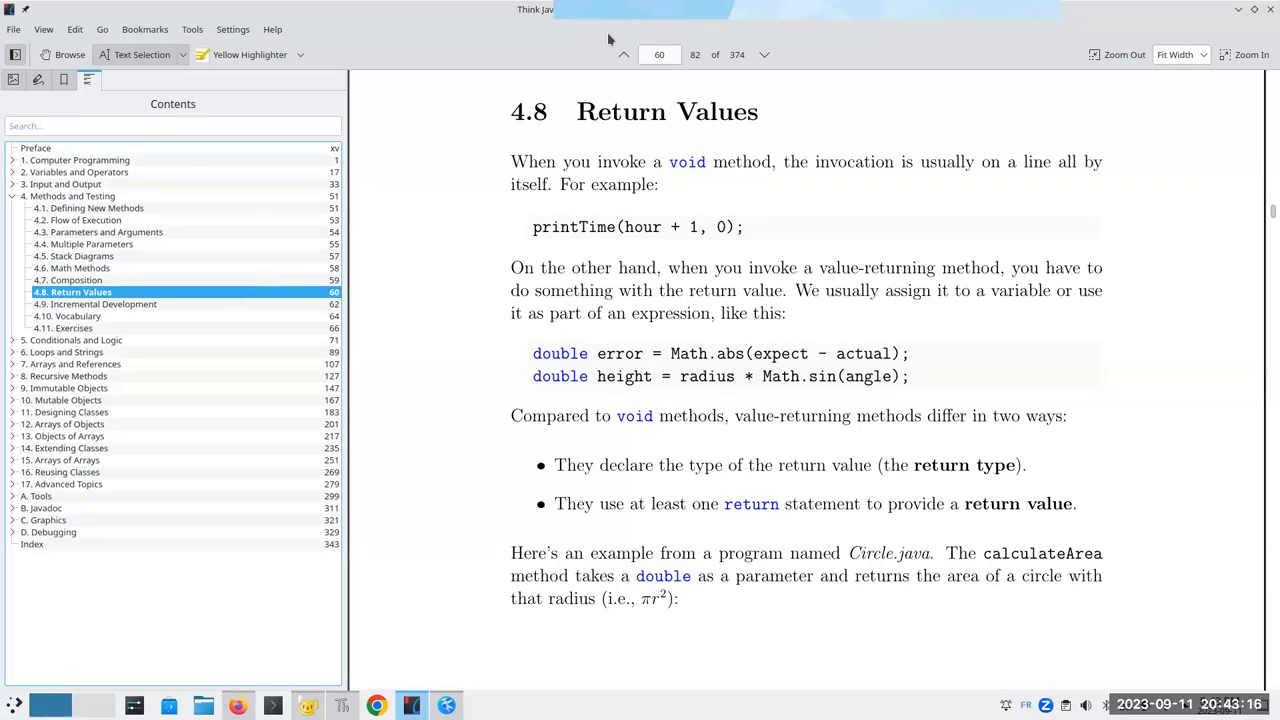